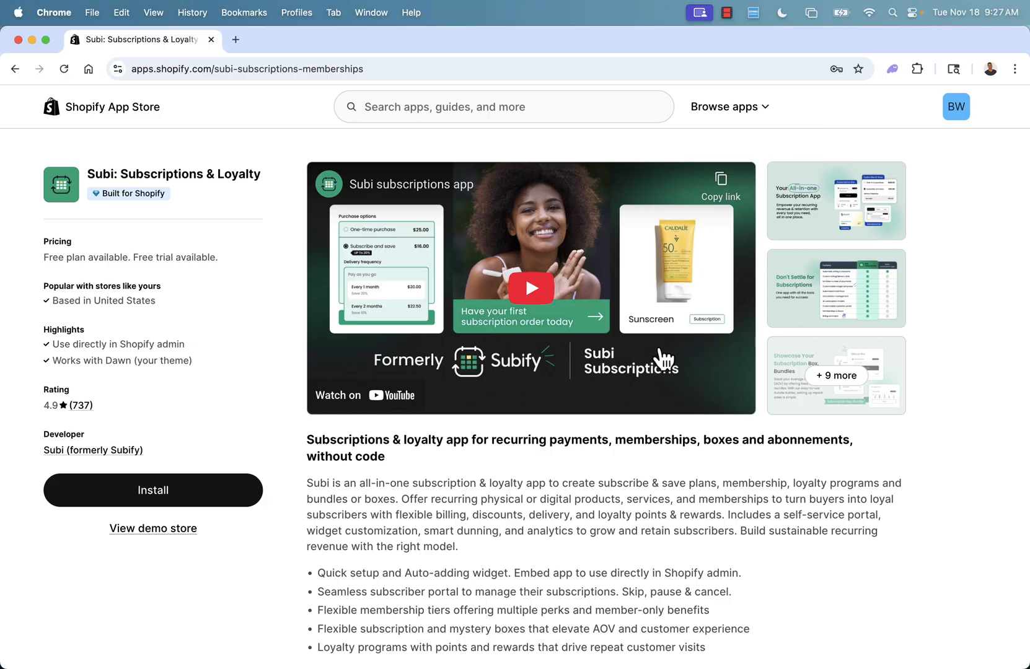
mouse_move(231, 213)
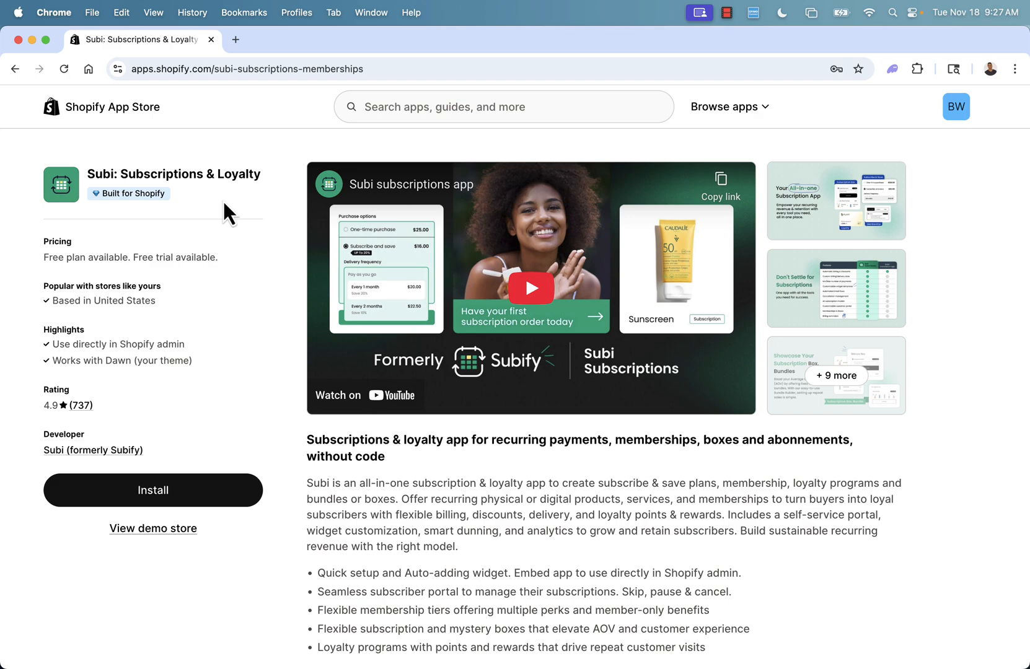
mouse_move(126, 223)
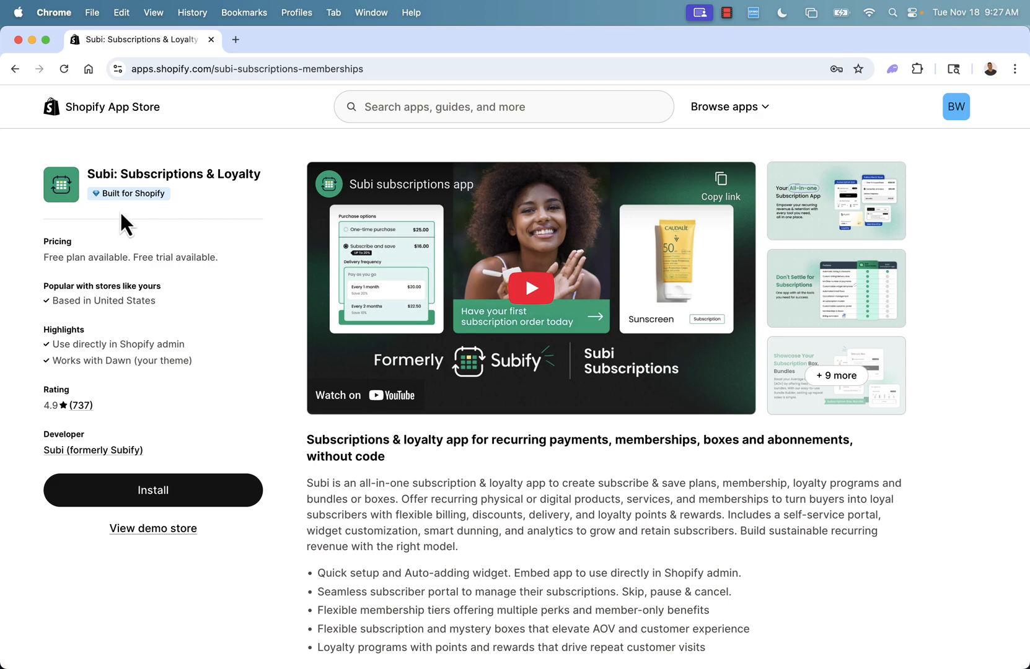
mouse_move(129, 200)
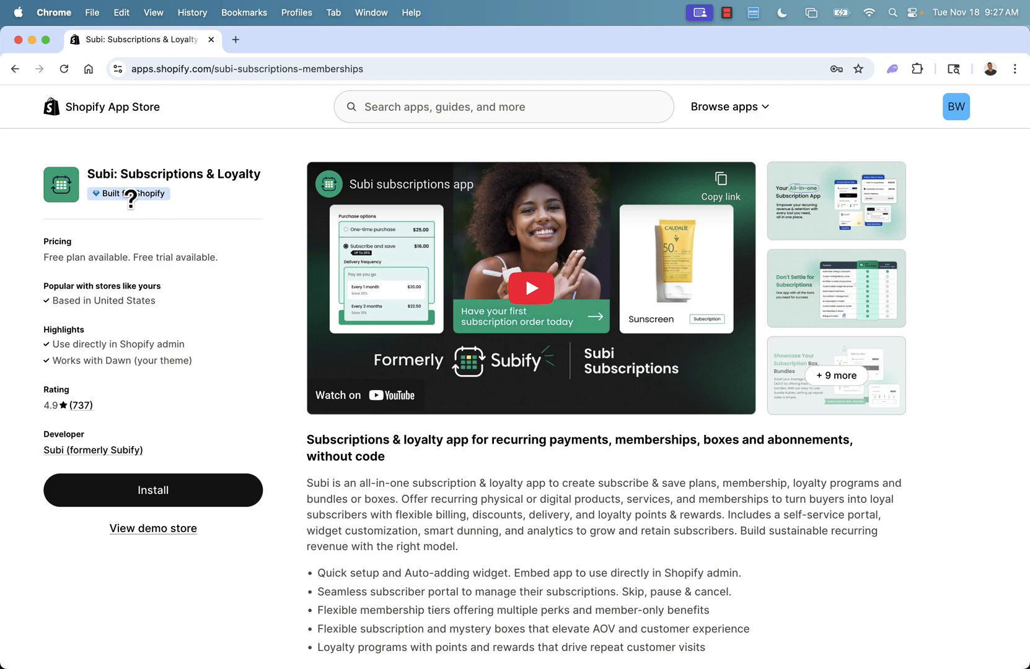
mouse_move(128, 194)
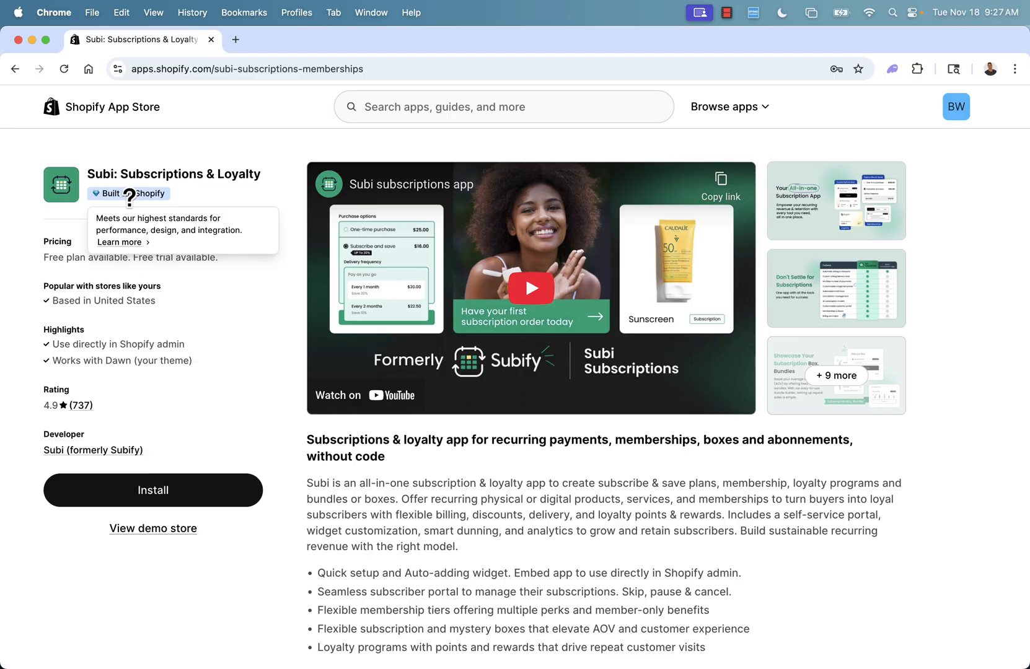
mouse_move(170, 366)
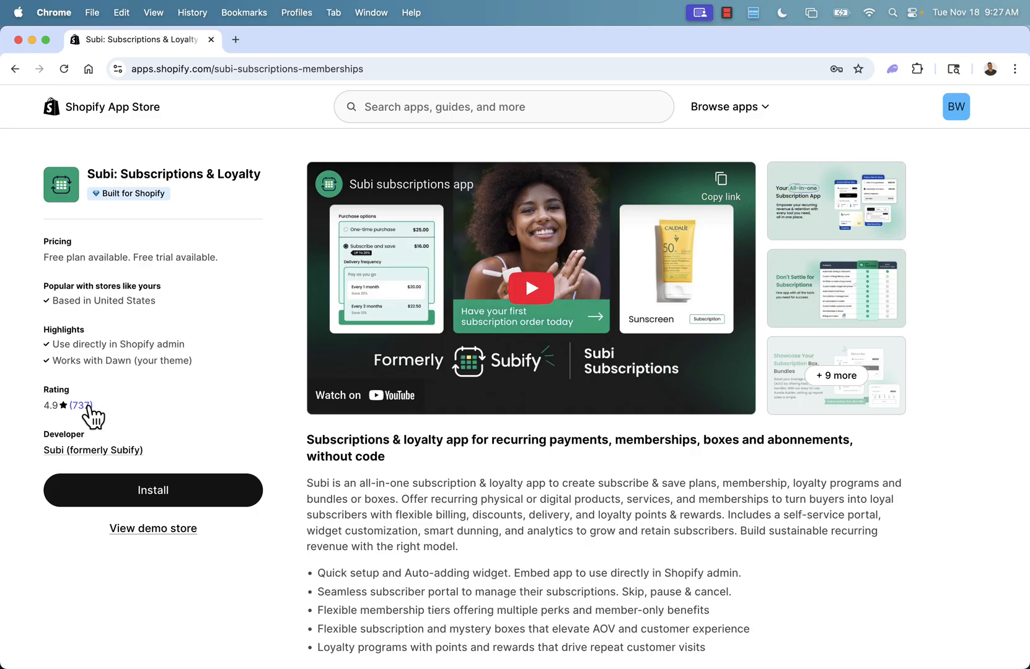
mouse_move(105, 419)
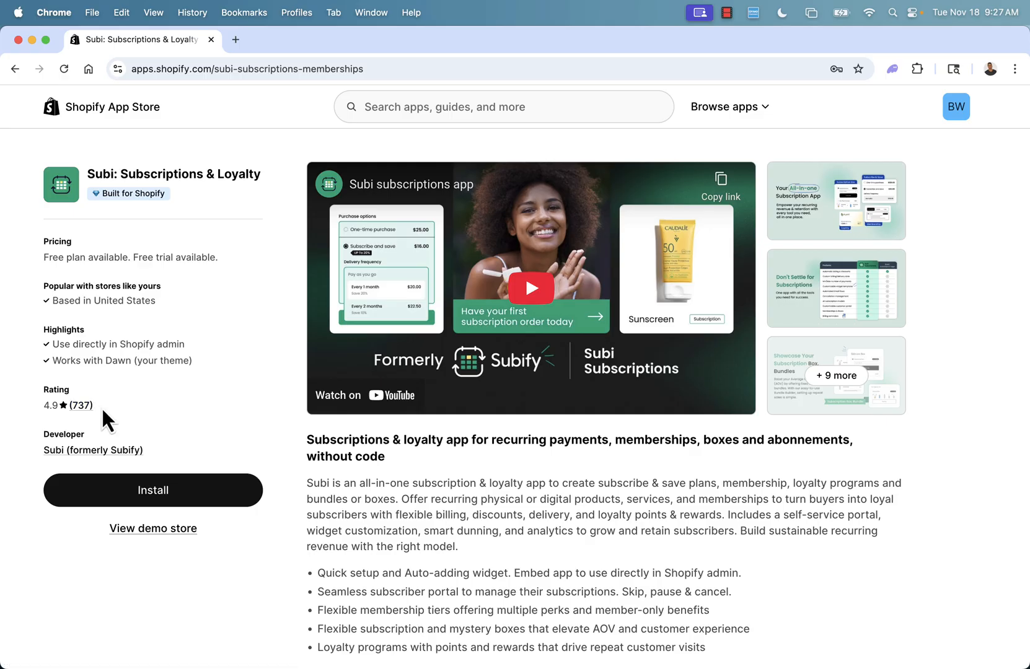
mouse_move(136, 379)
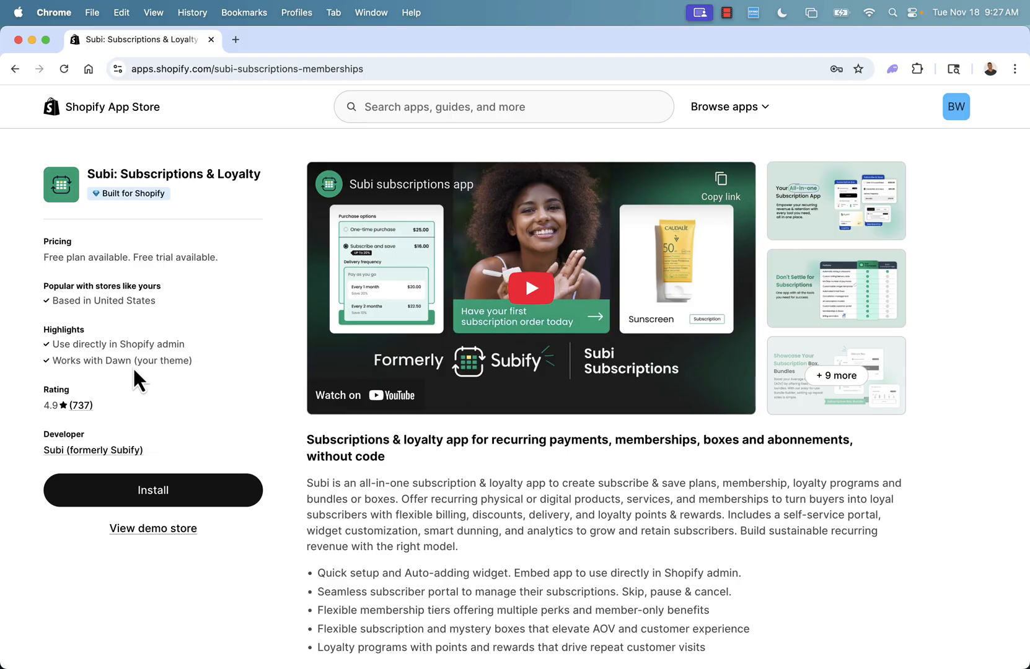
mouse_move(206, 418)
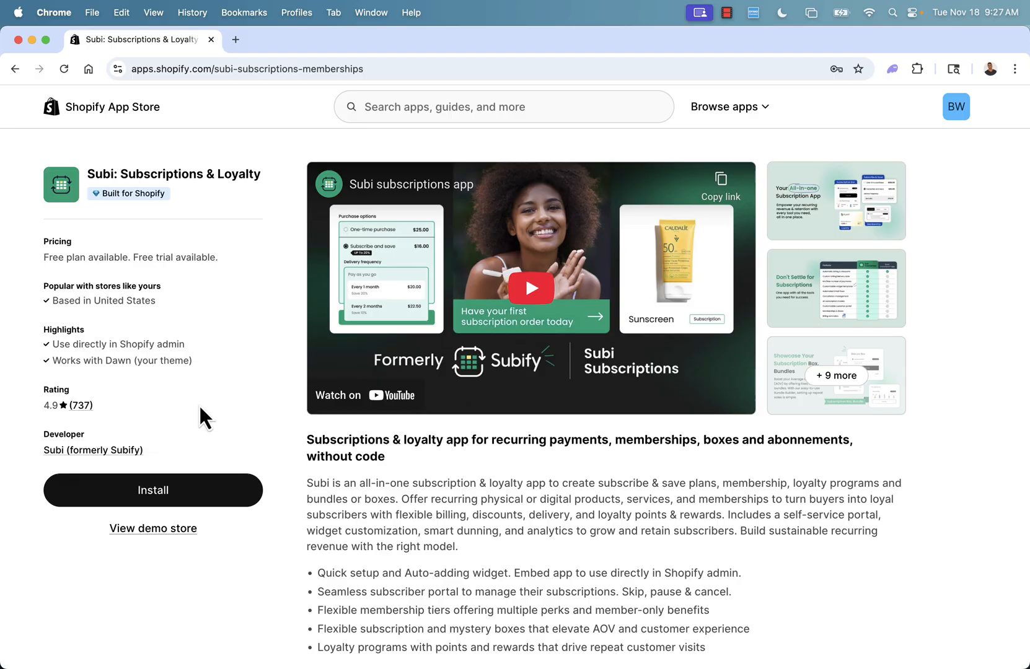
mouse_move(388, 486)
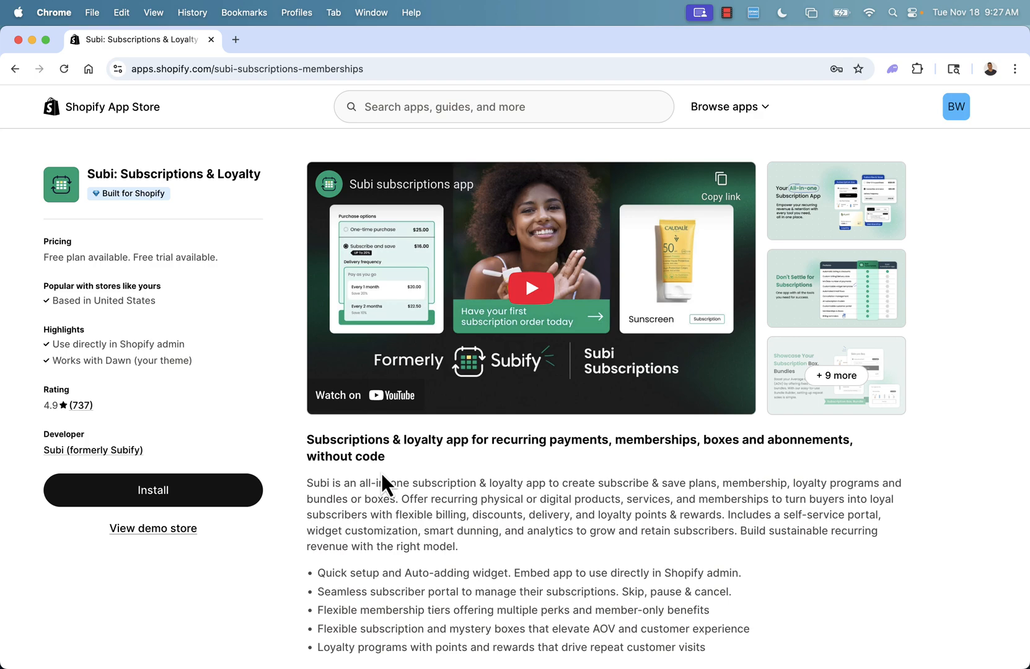
mouse_move(735, 262)
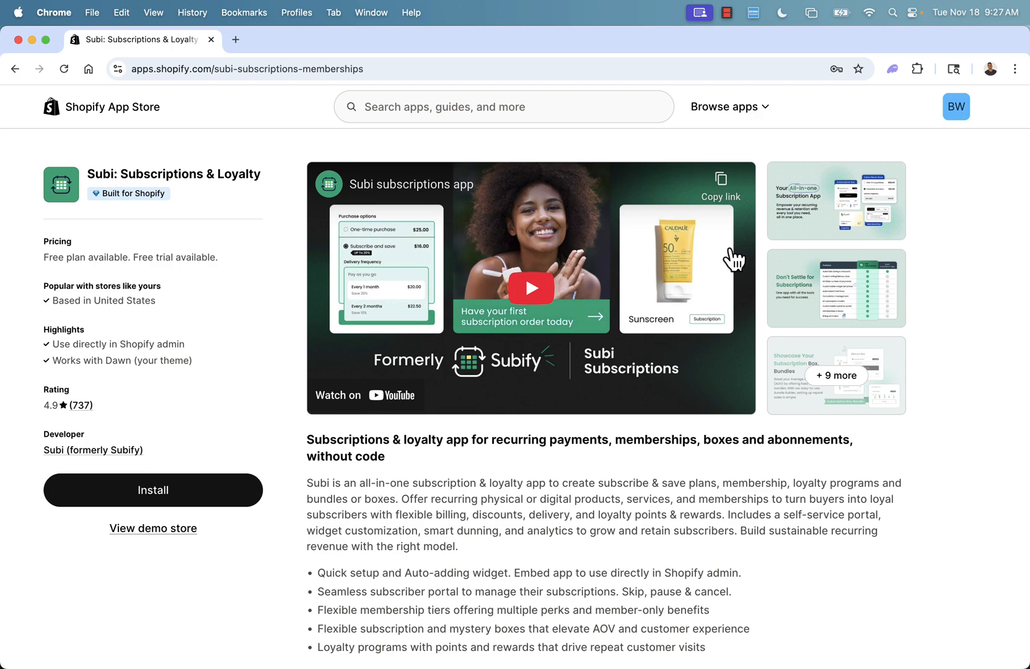
Step: Browse through the Subi listing's promotional screenshots in the enlarged viewer
left_click(836, 201)
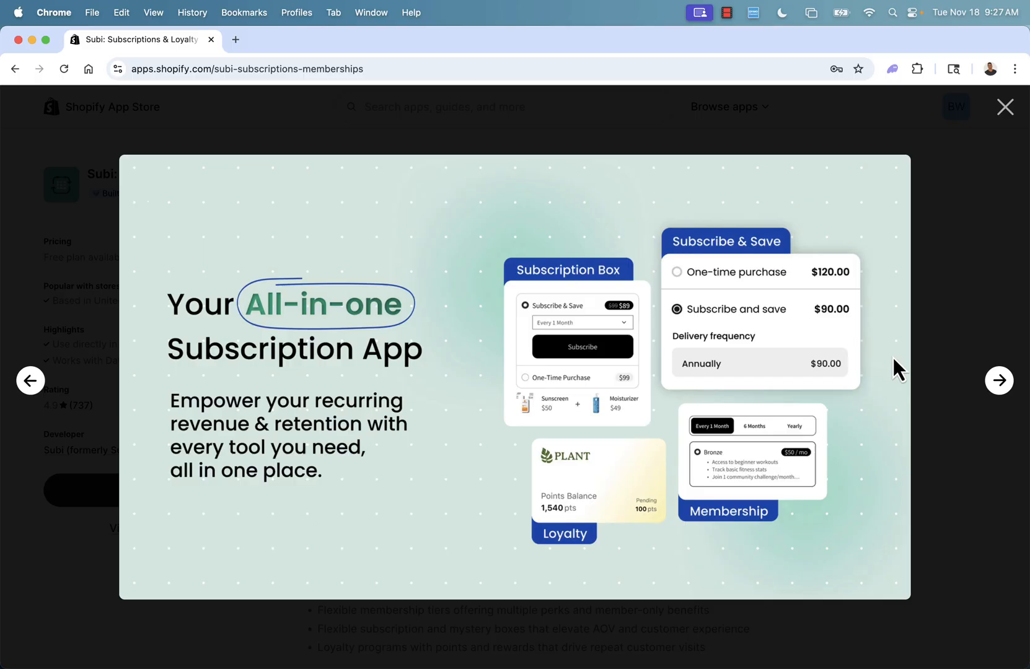
mouse_move(850, 211)
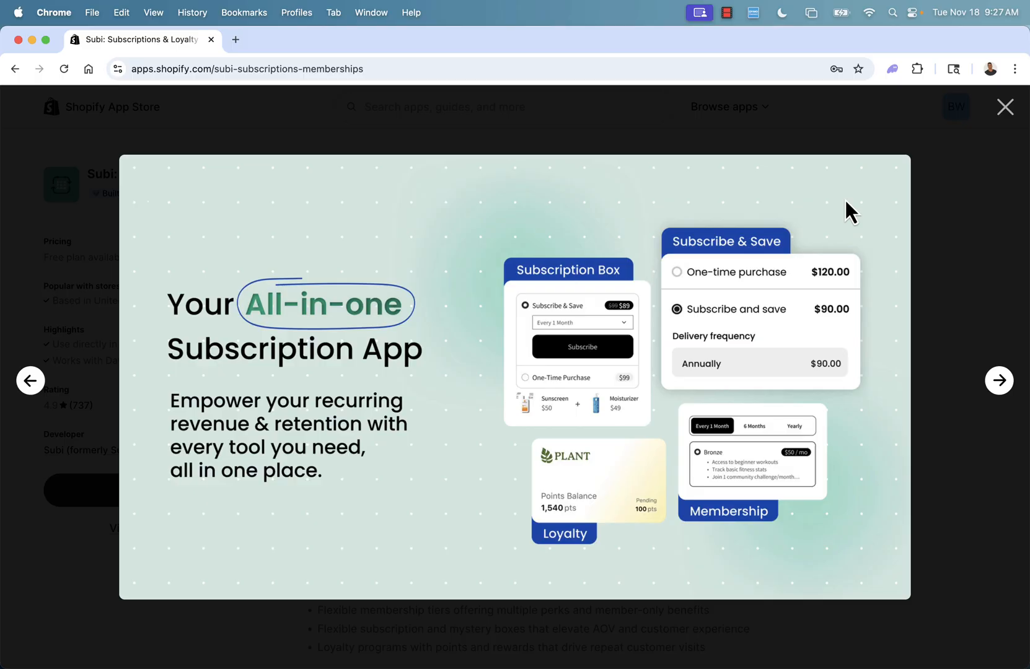
left_click(999, 381)
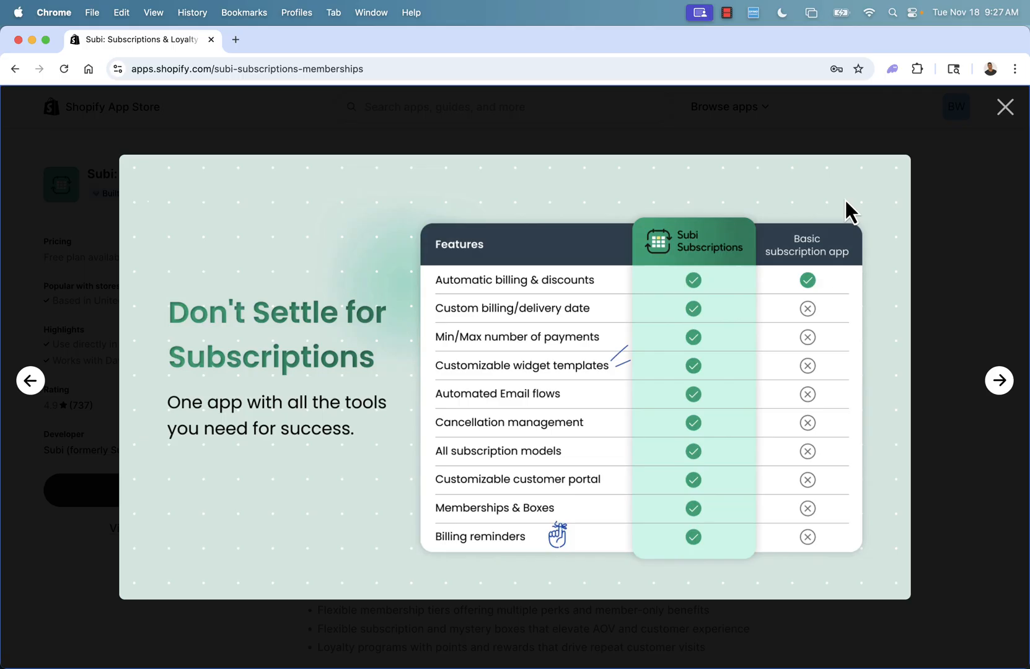
left_click(1000, 381)
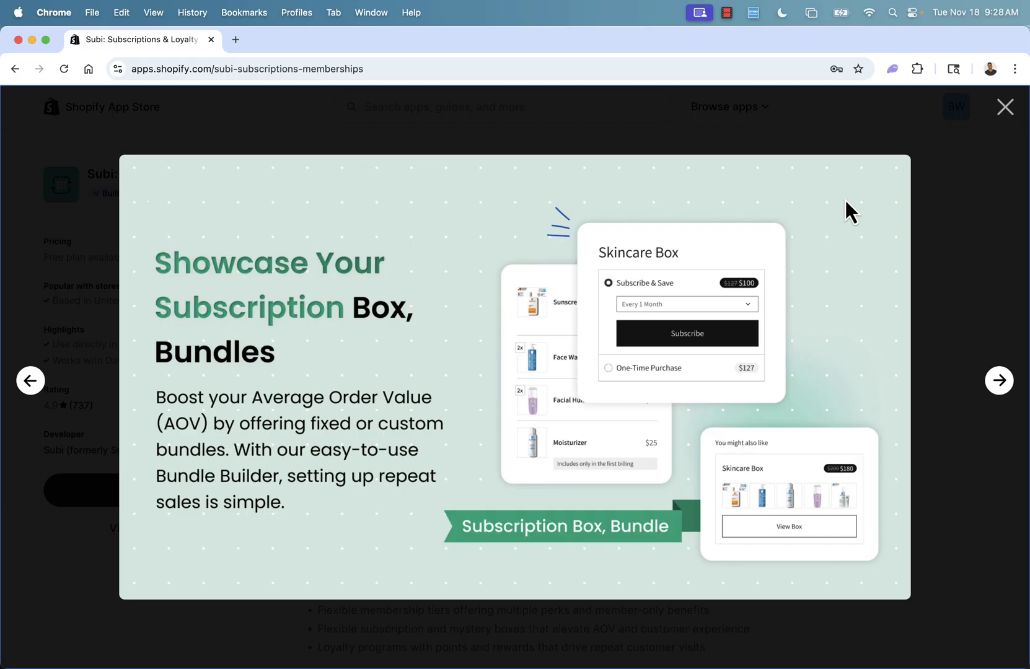
left_click(999, 380)
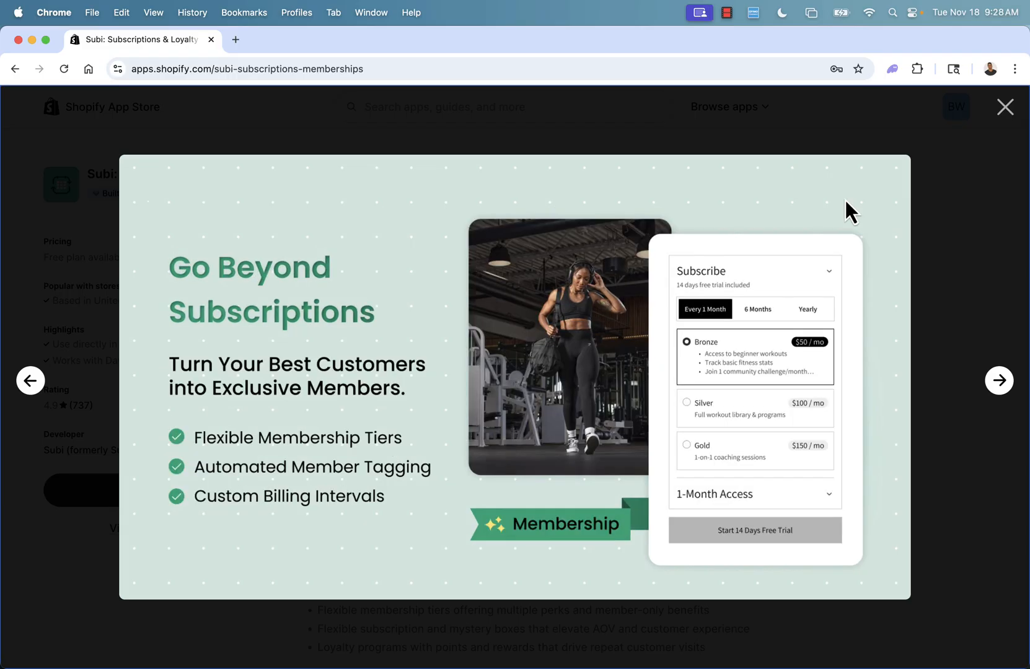
left_click(999, 381)
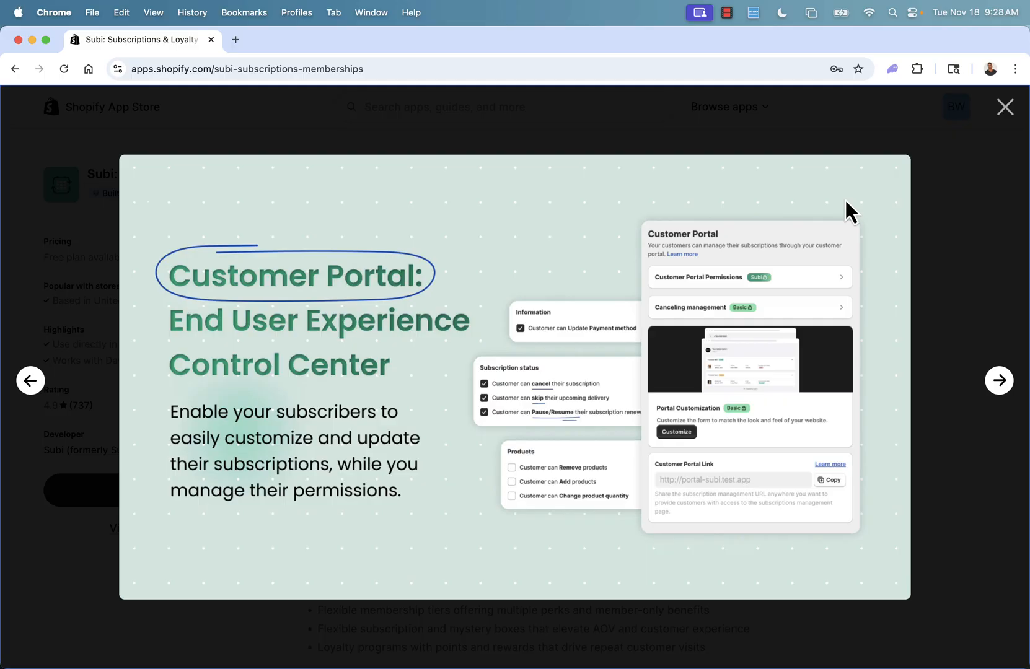
left_click(999, 381)
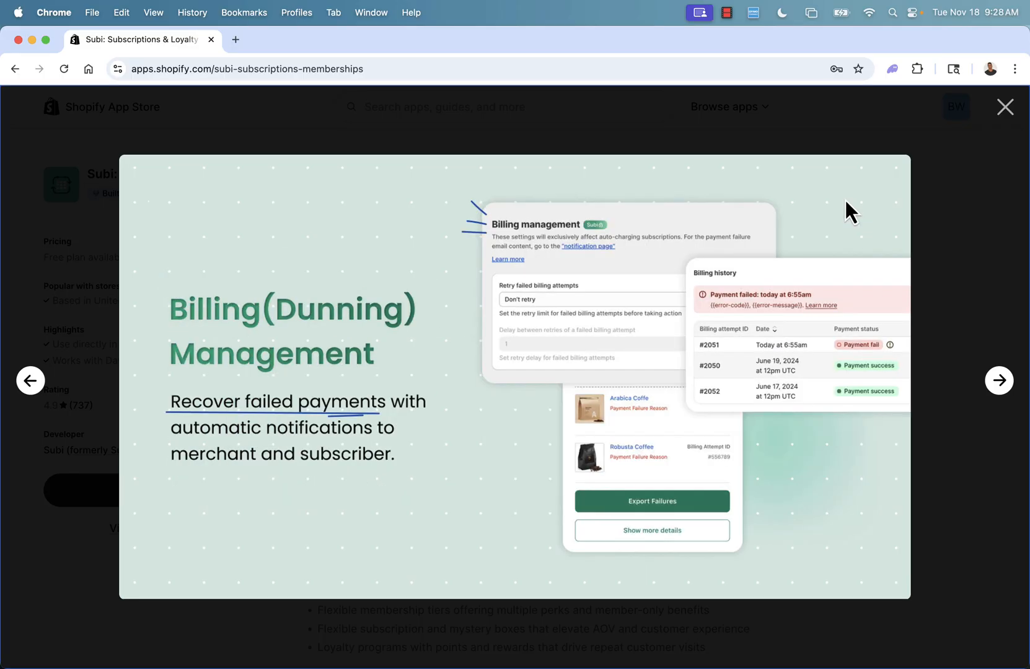
mouse_move(735, 170)
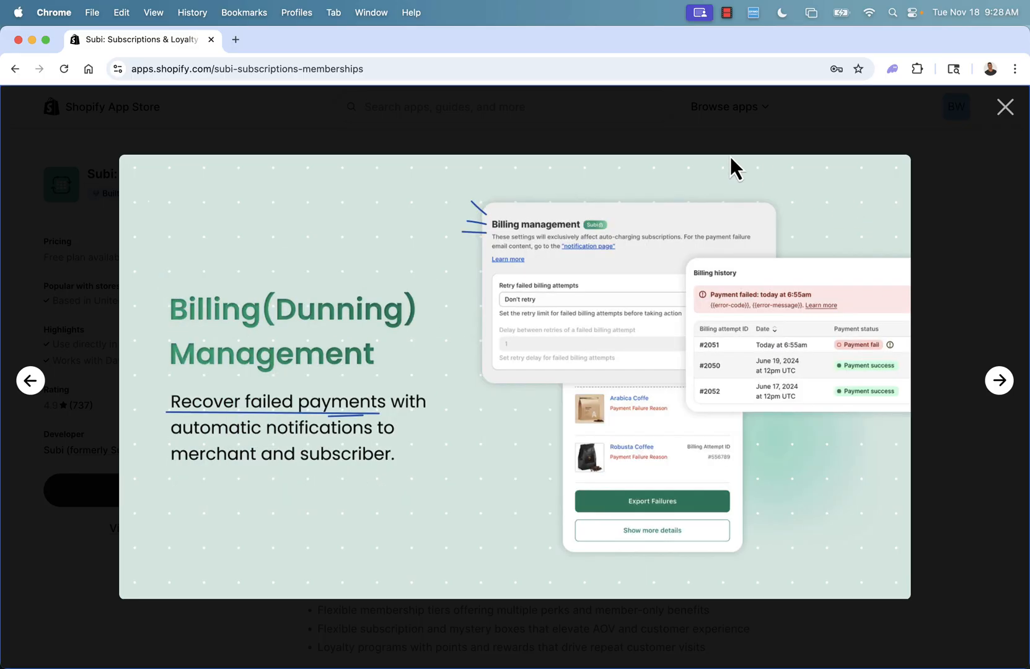
mouse_move(850, 199)
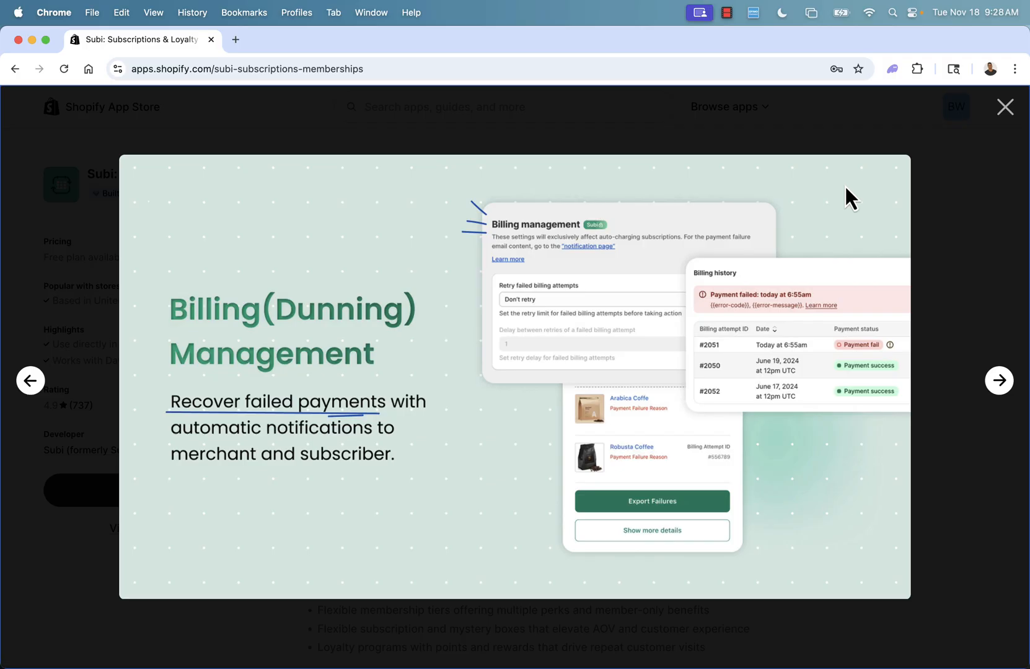
mouse_move(1005, 110)
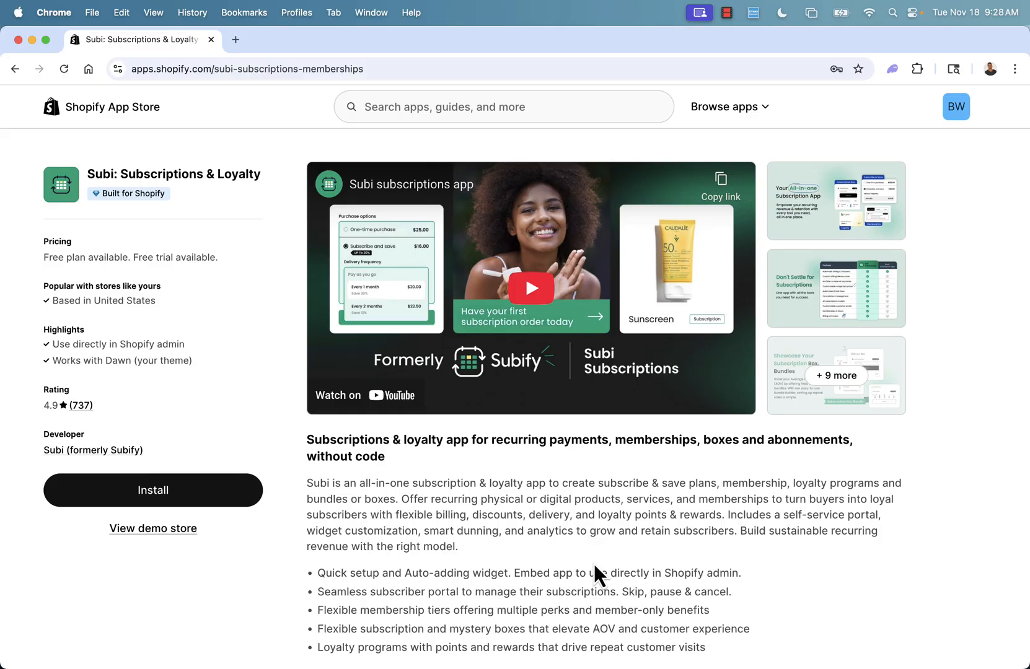
mouse_move(236, 339)
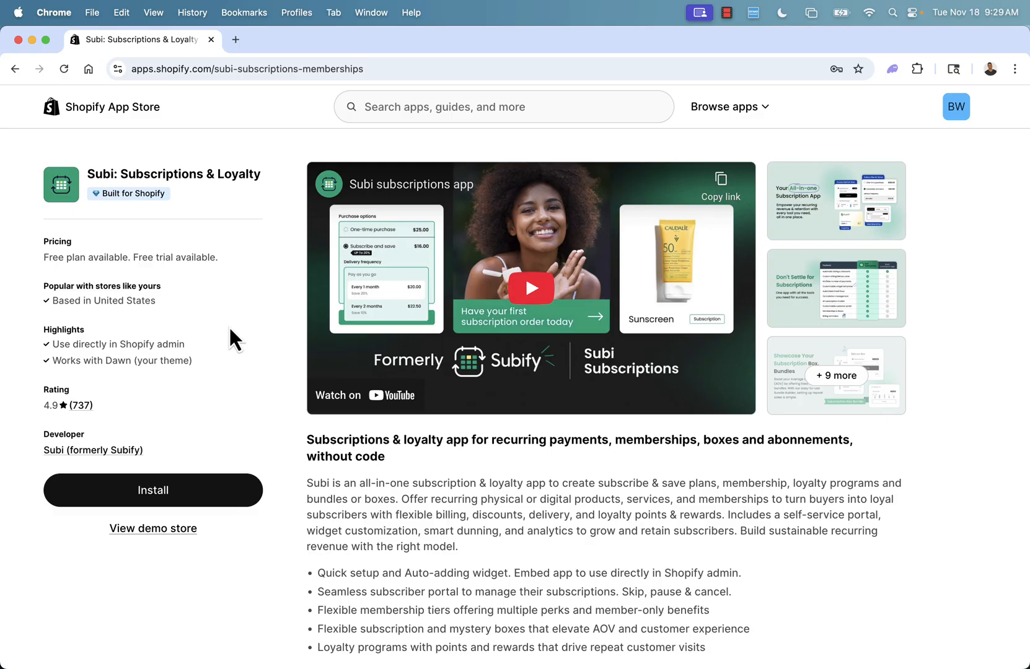
Step: Install Subi Subscriptions, approving its data access, and reach the welcome questionnaire
left_click(153, 490)
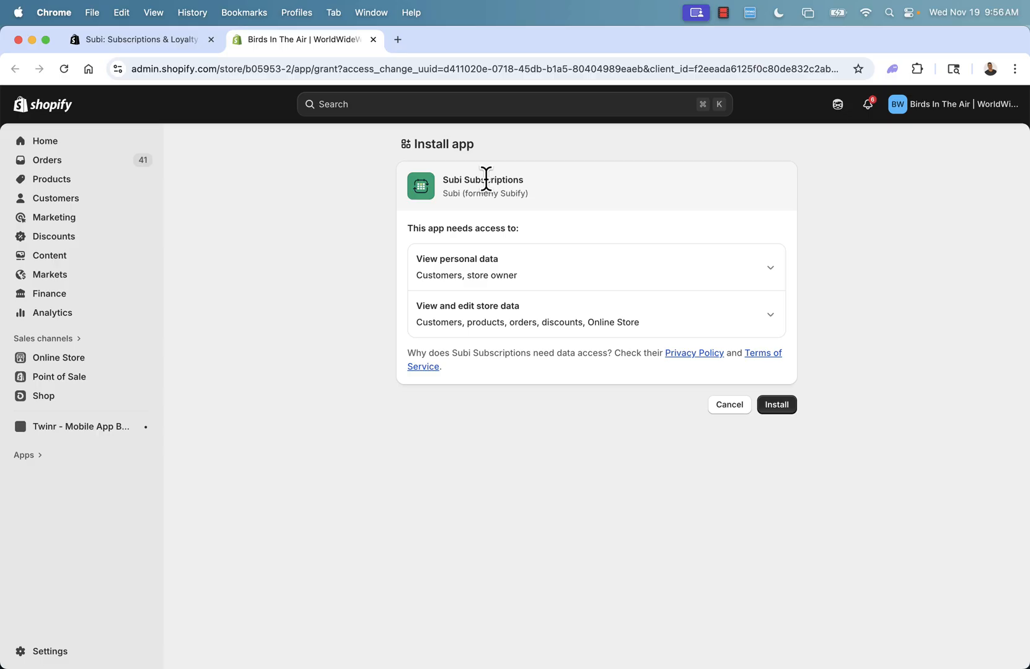
left_click(776, 404)
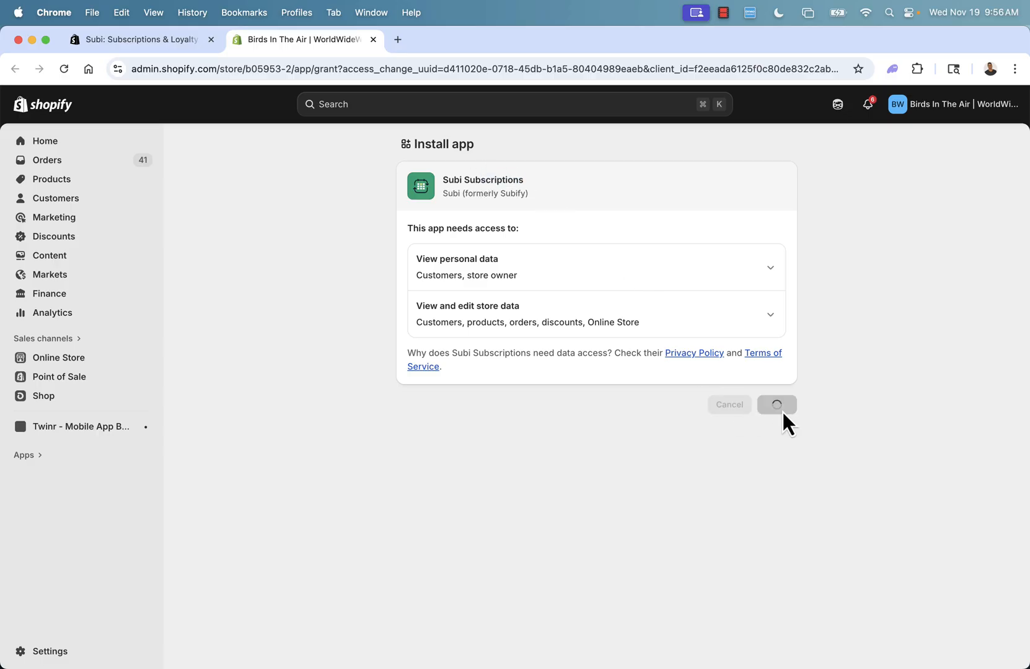
left_click(776, 404)
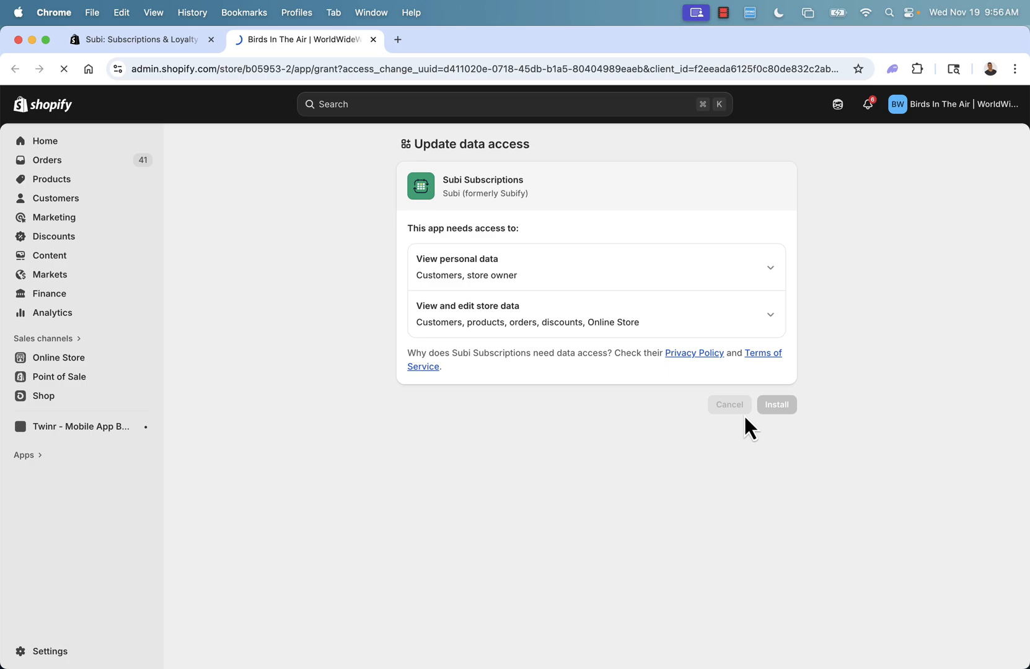
mouse_move(651, 304)
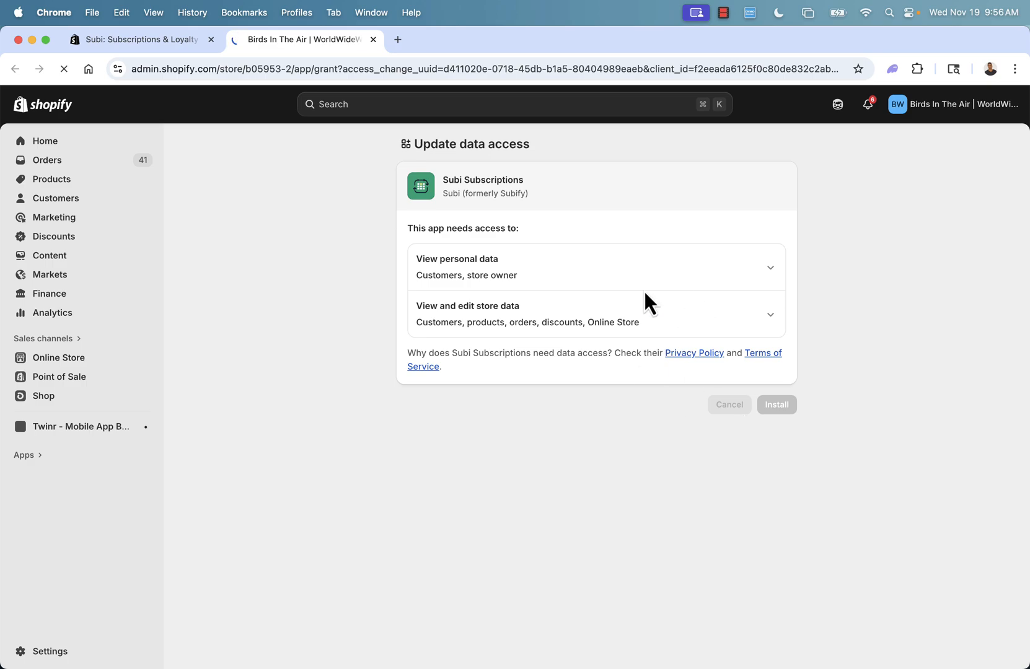
left_click(776, 404)
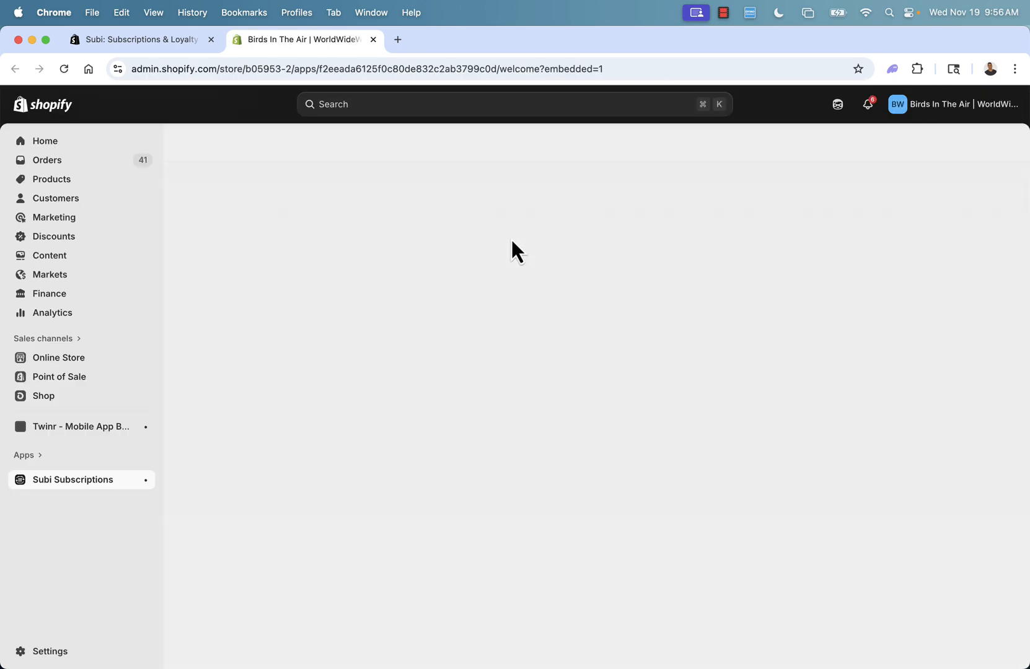
left_click(73, 480)
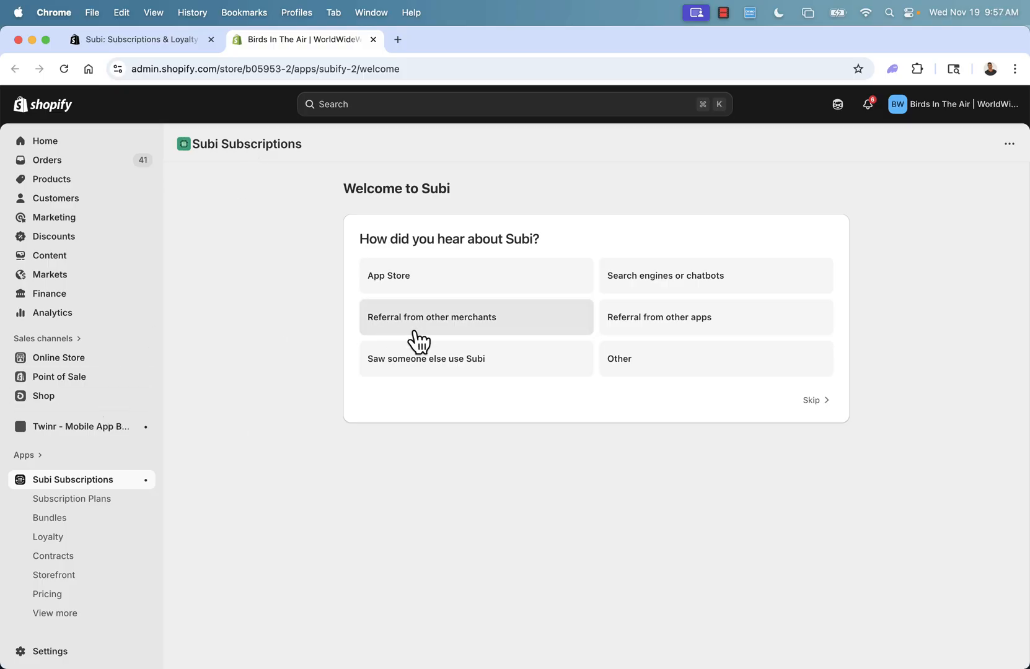
Step: Answer that Subi was found via the App Store and review the Pricing page
left_click(475, 275)
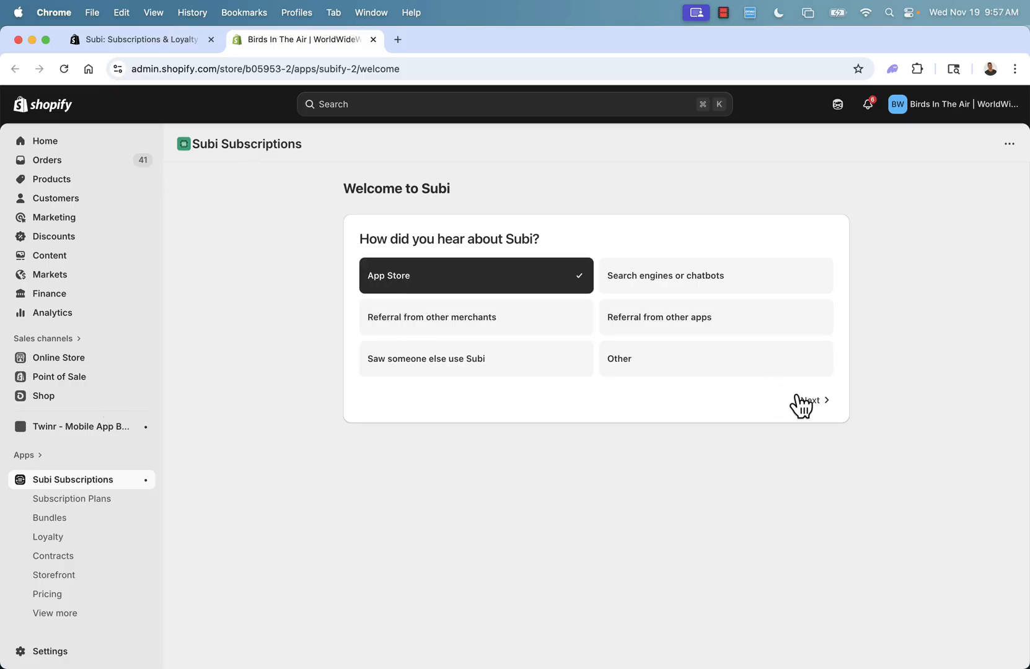
left_click(808, 400)
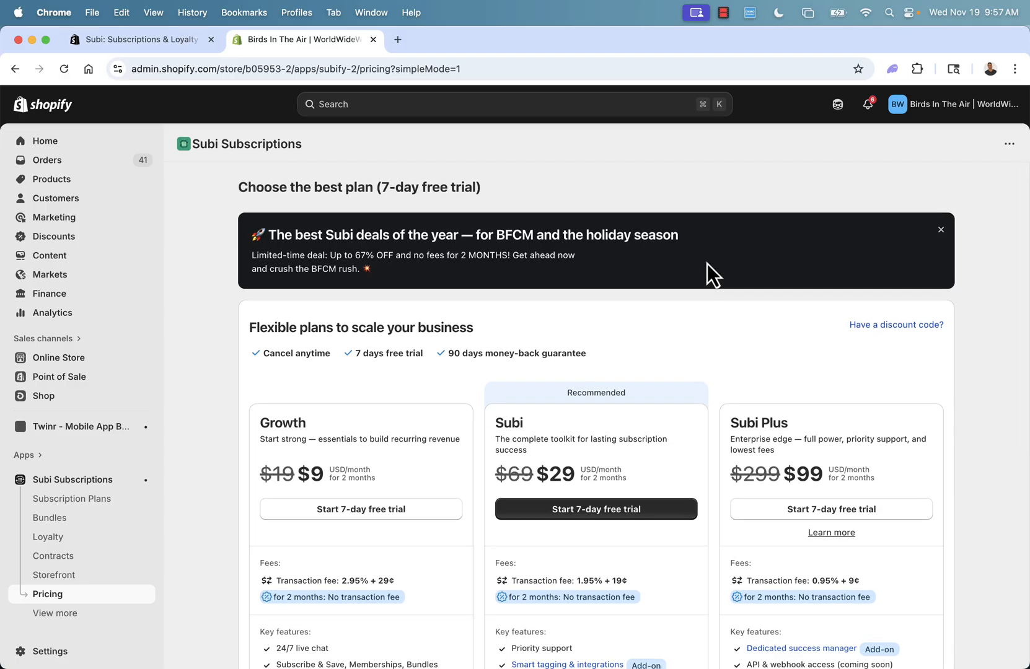
scroll("down", 3)
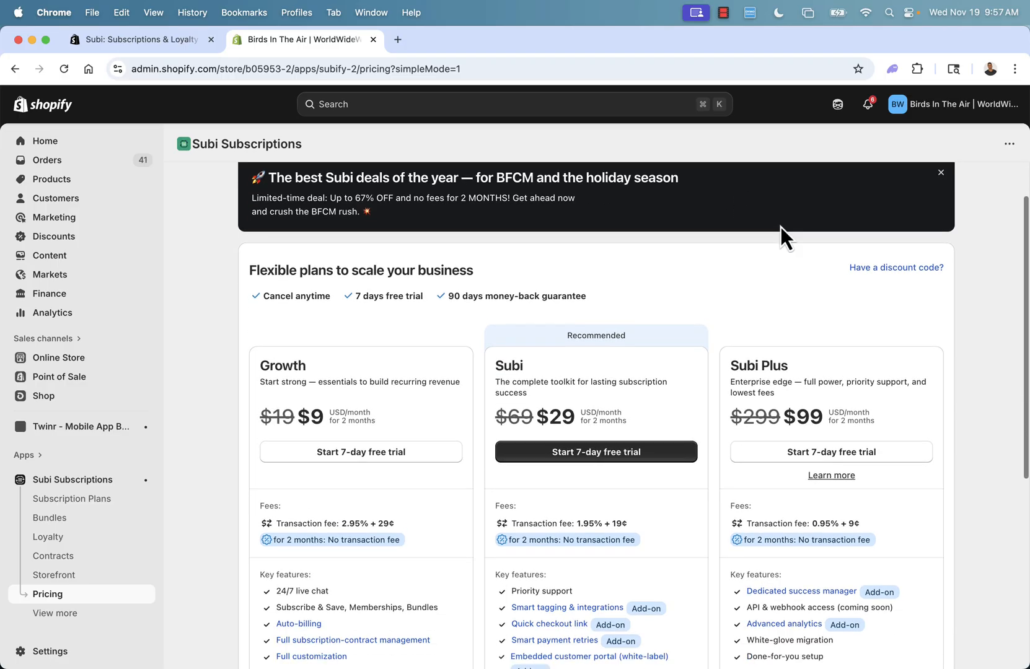
scroll("down", 3)
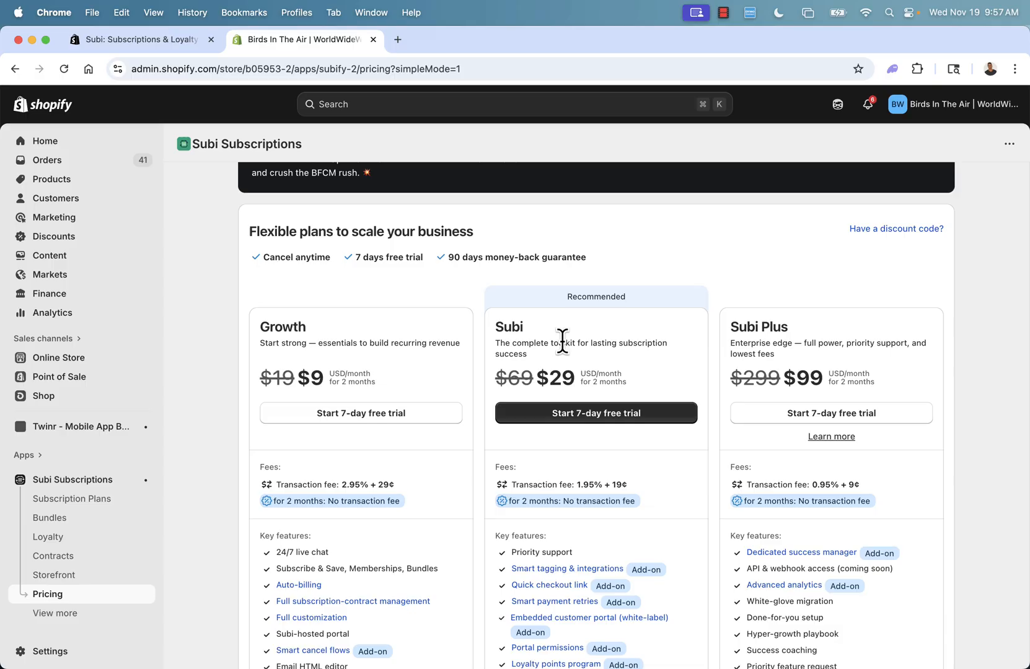
scroll("up", 3)
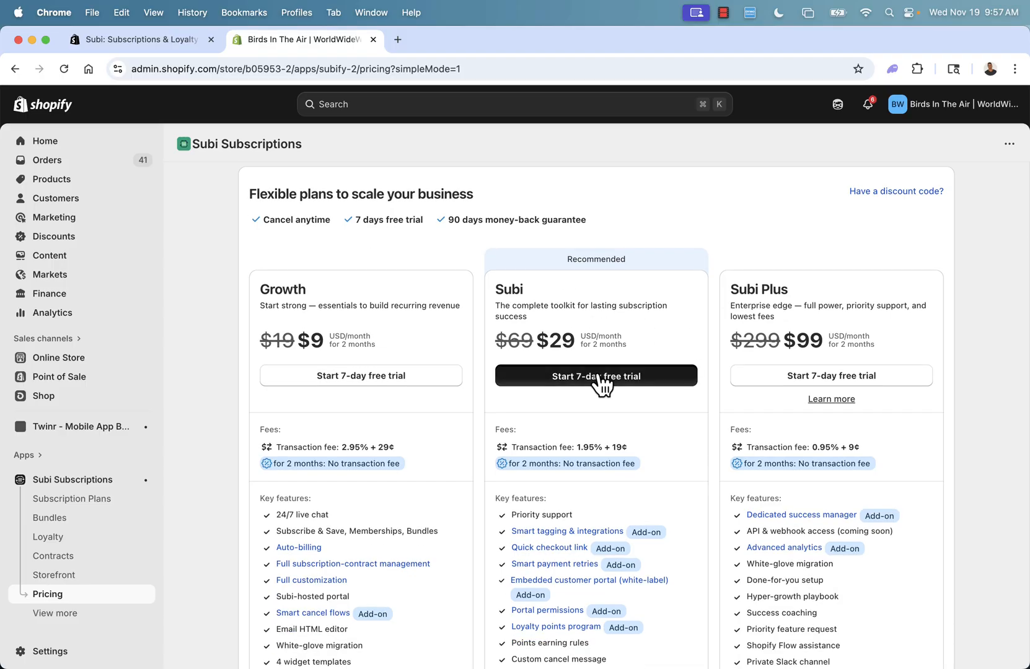
Step: Start the Subi plan's 7-day free trial and approve its $29 every 30 days charge
left_click(595, 376)
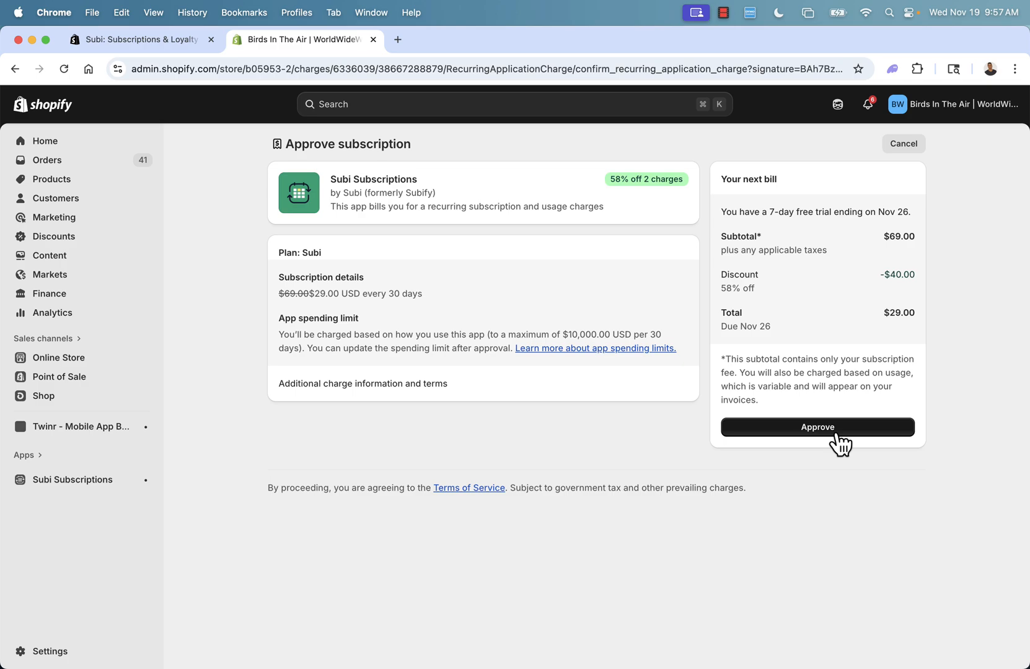
mouse_move(823, 218)
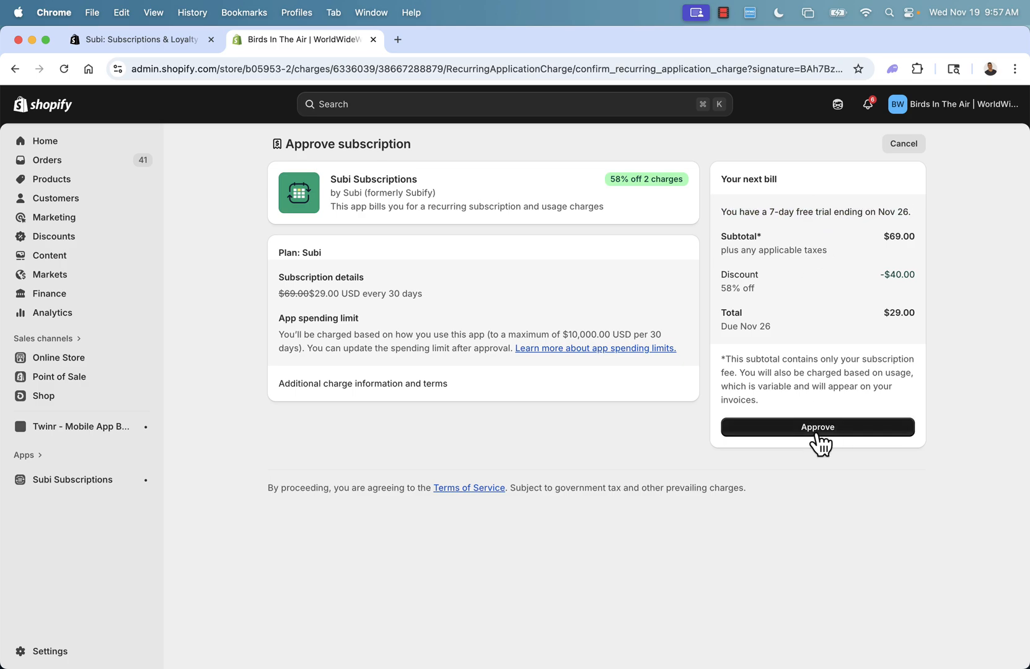
left_click(817, 427)
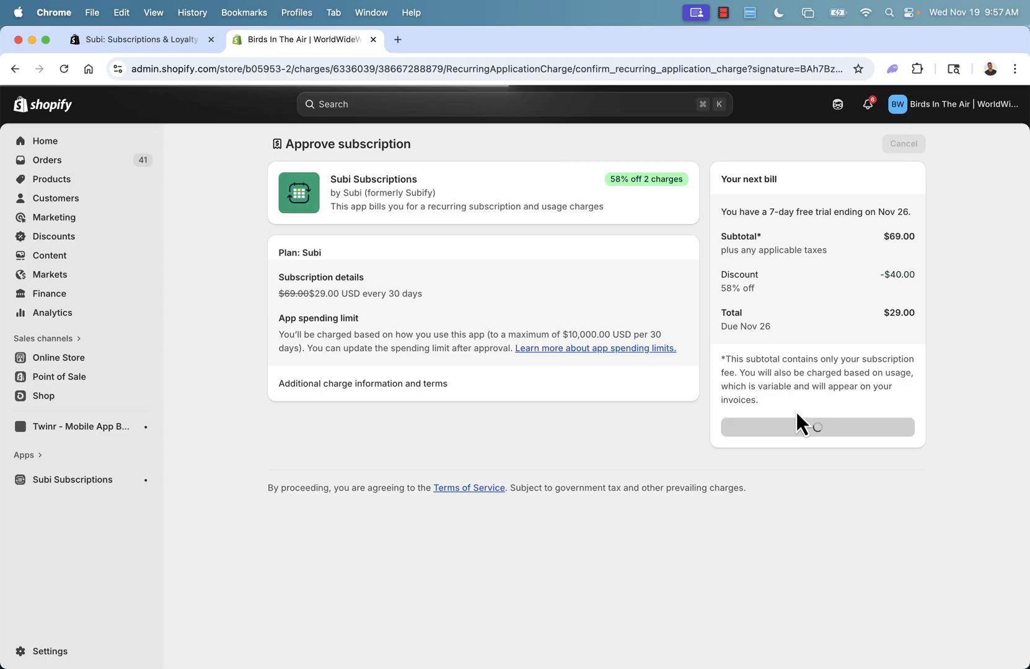
left_click(817, 427)
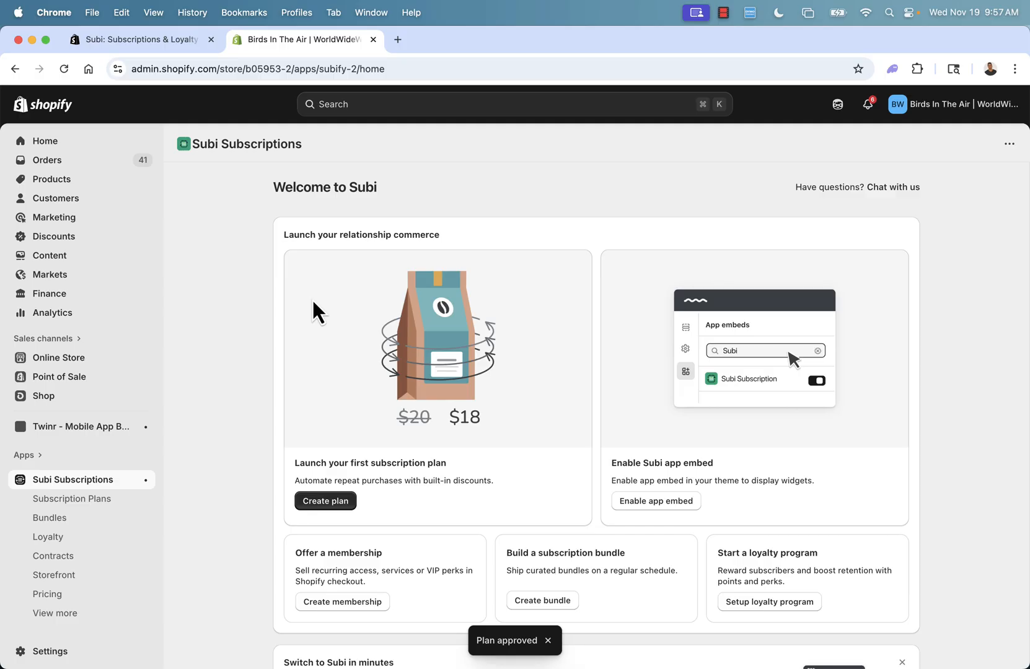
mouse_move(257, 314)
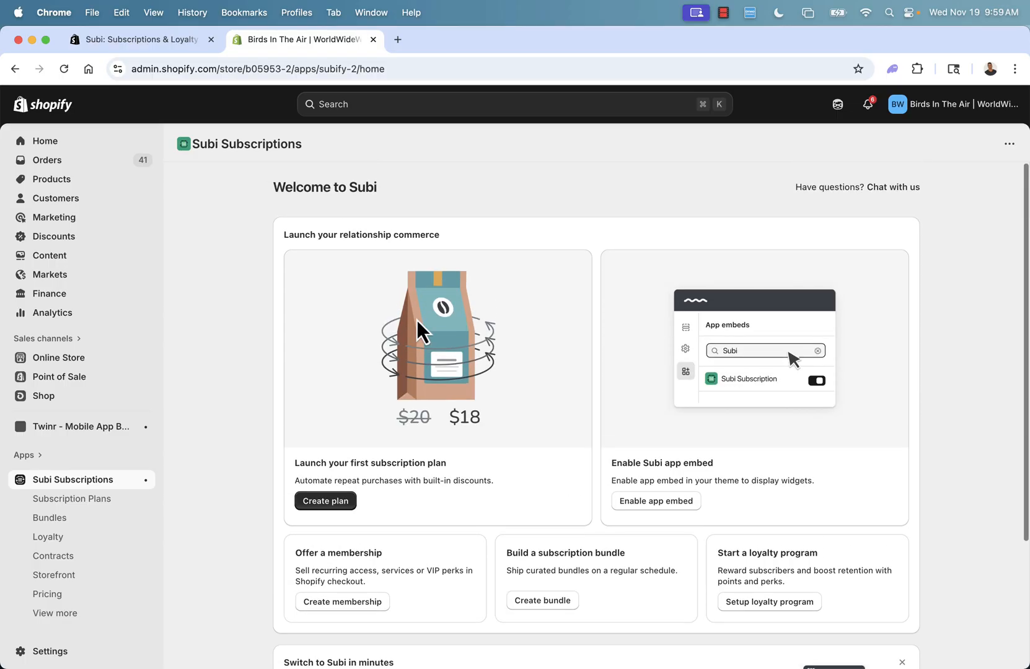
mouse_move(363, 464)
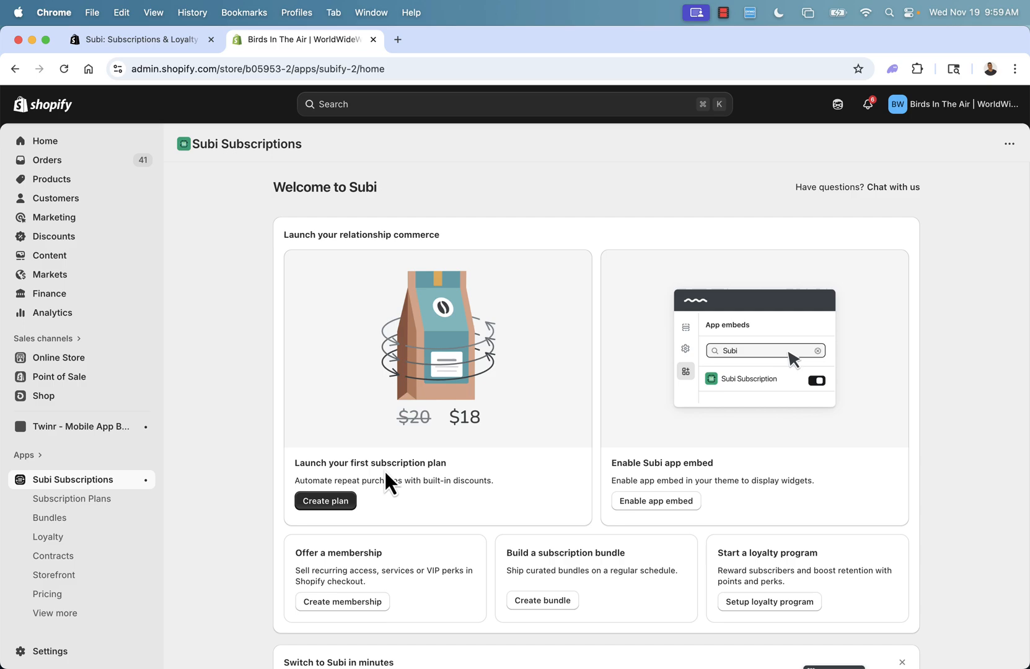
mouse_move(627, 479)
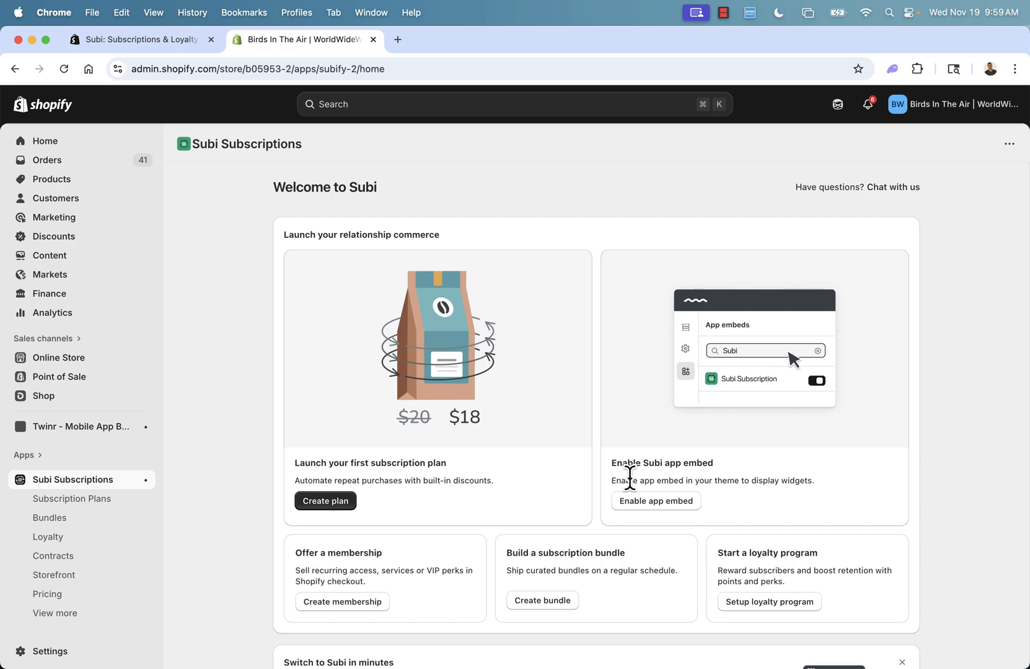
mouse_move(637, 482)
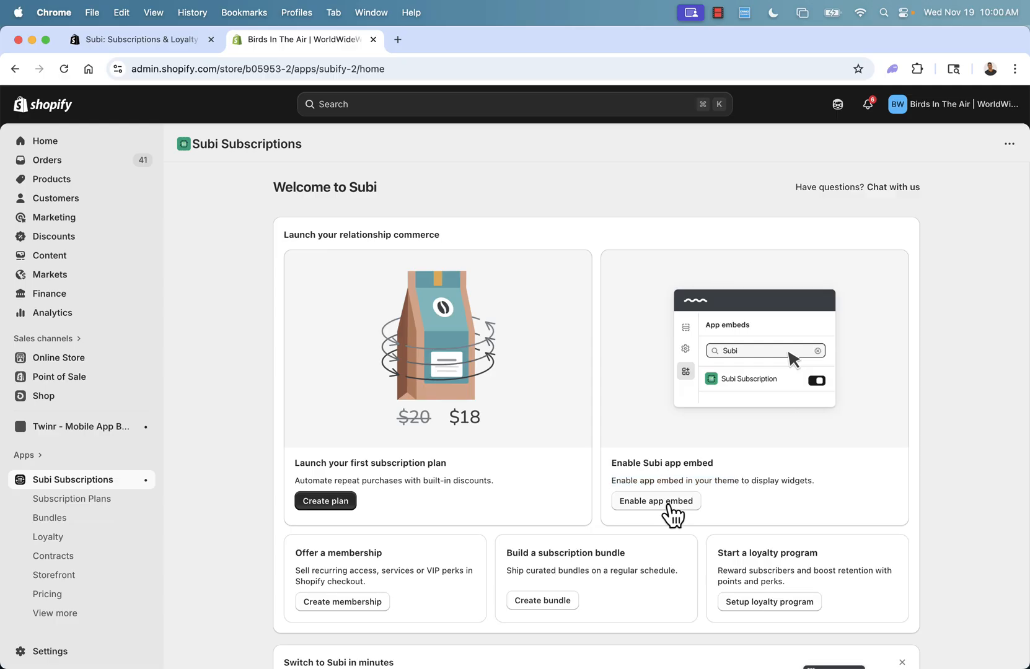
Step: Enable the Subi app embed in the Dawn theme, save it, and close the theme editor tab
left_click(655, 501)
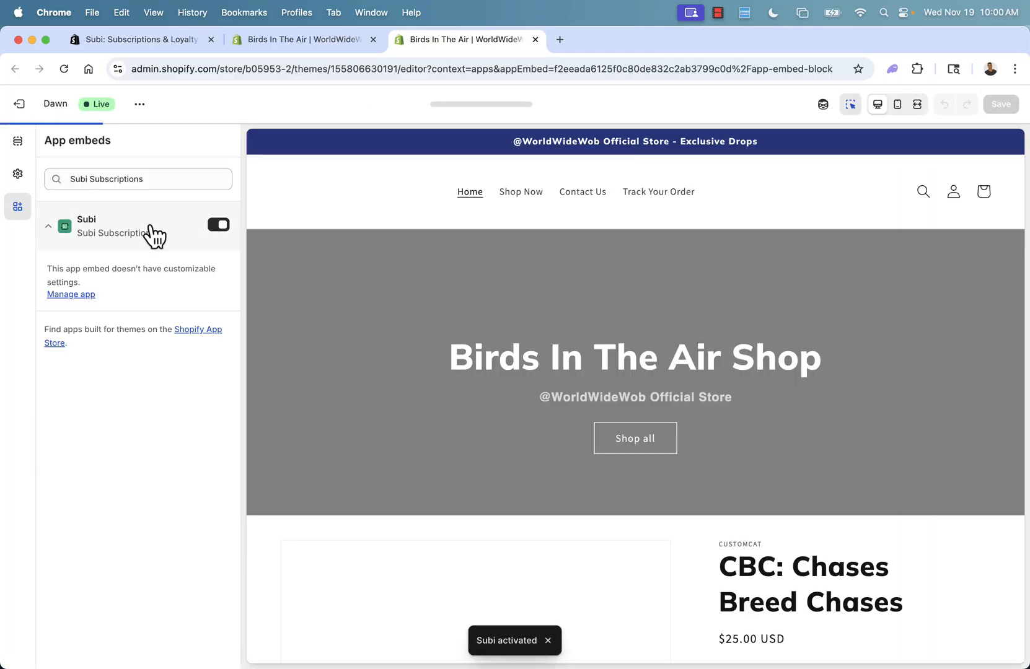
left_click(219, 224)
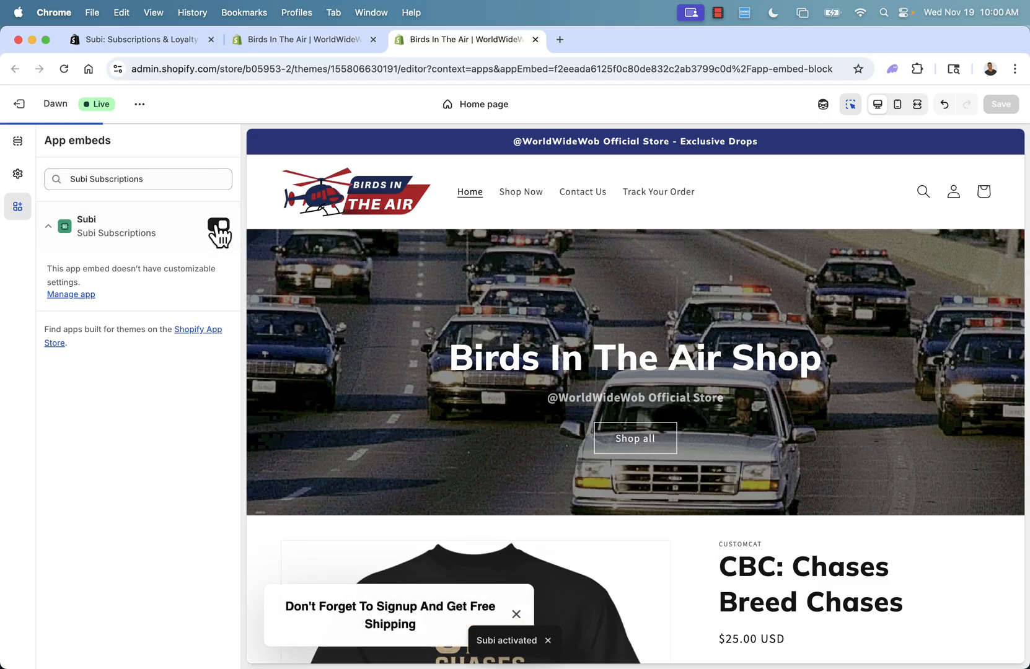
left_click(218, 224)
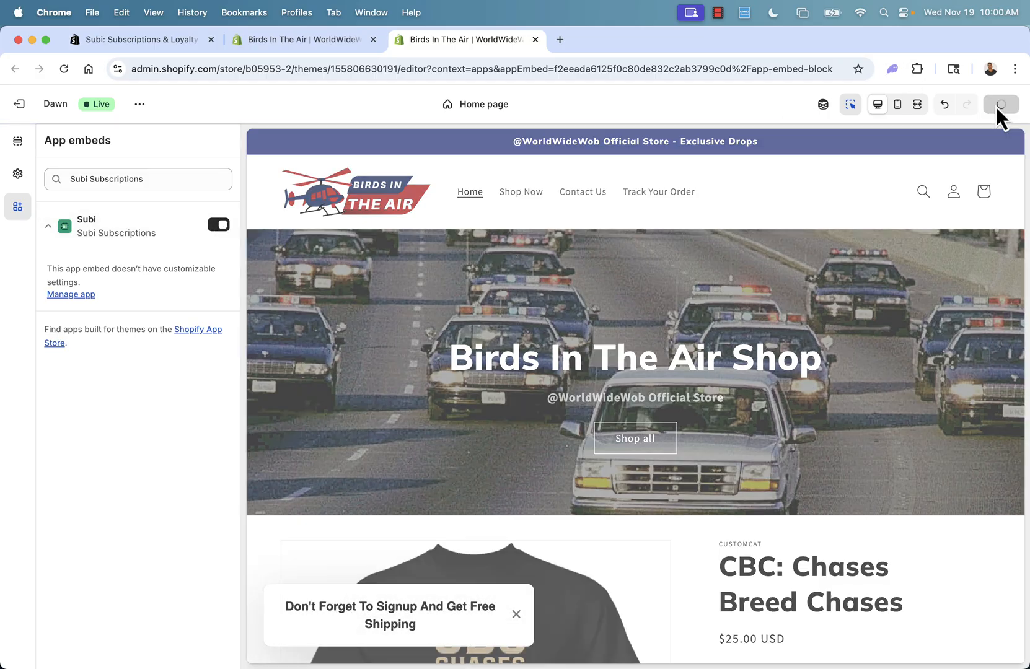
left_click(1001, 104)
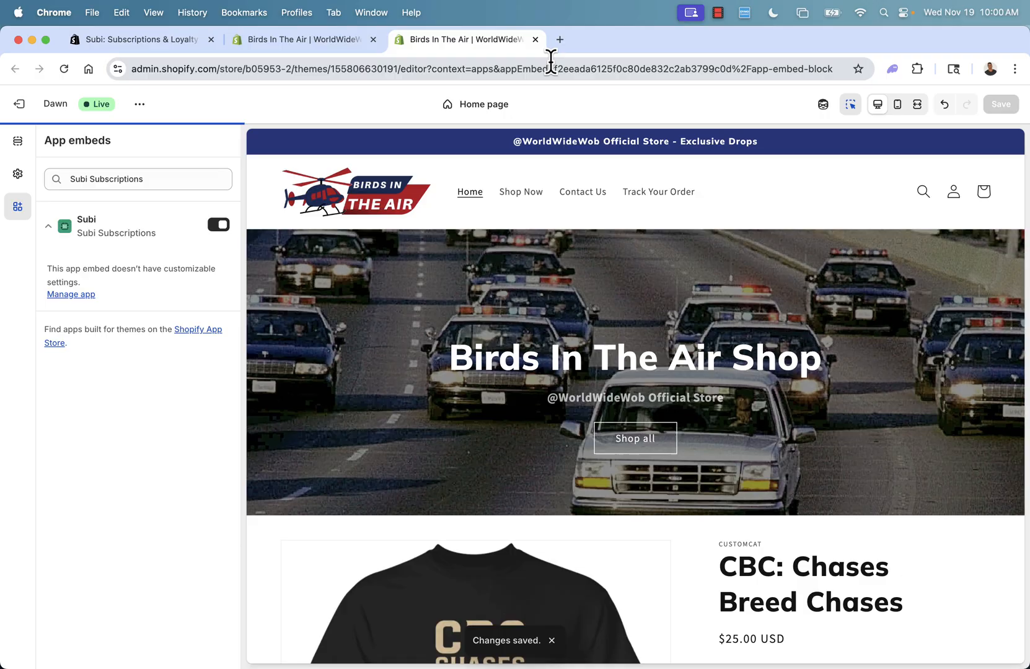
mouse_move(540, 55)
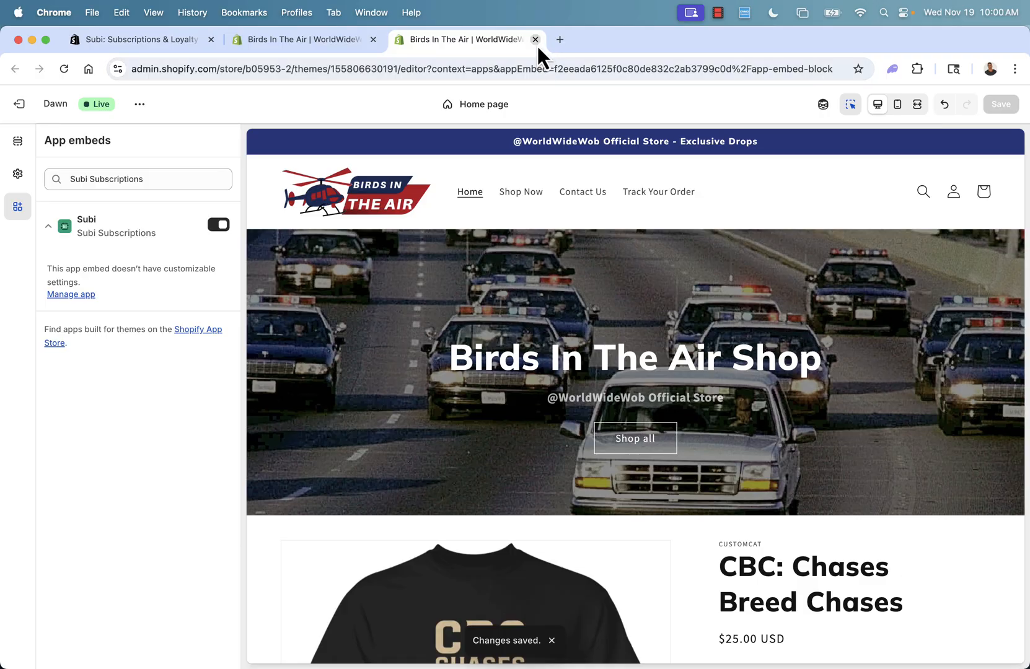
left_click(535, 40)
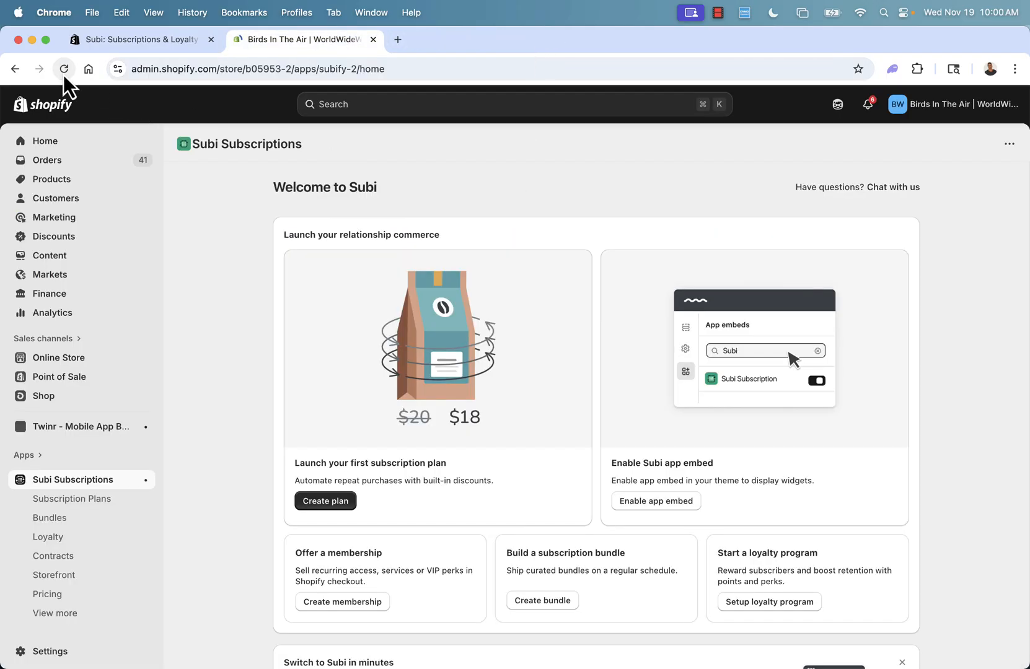
Step: Reload the welcome page so the embed shows activated, then start a new subscription plan
left_click(63, 68)
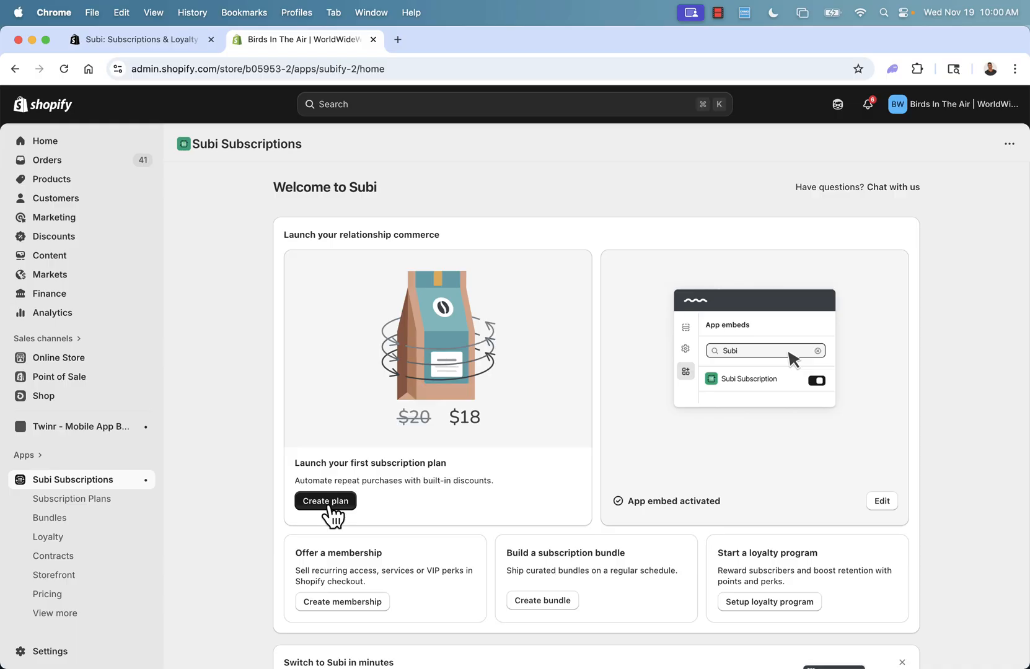
mouse_move(388, 531)
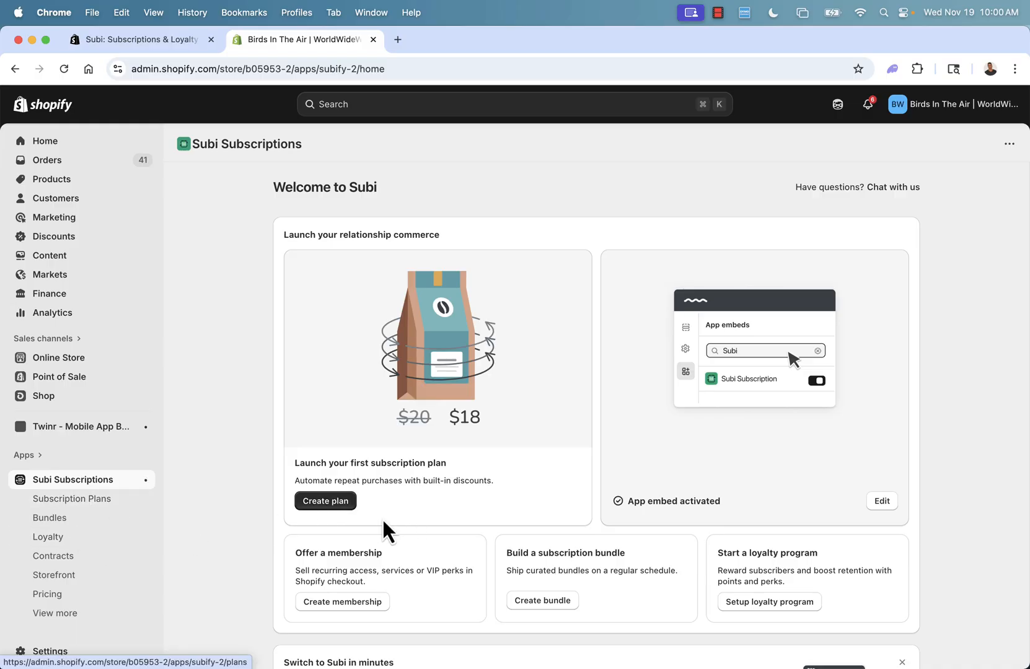
left_click(325, 501)
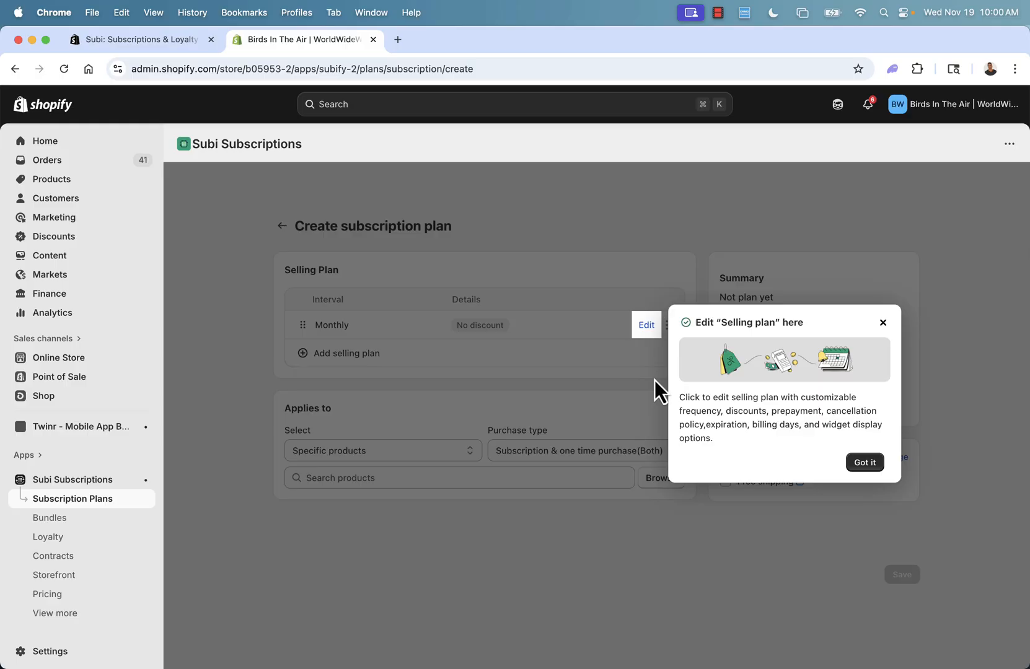
mouse_move(729, 388)
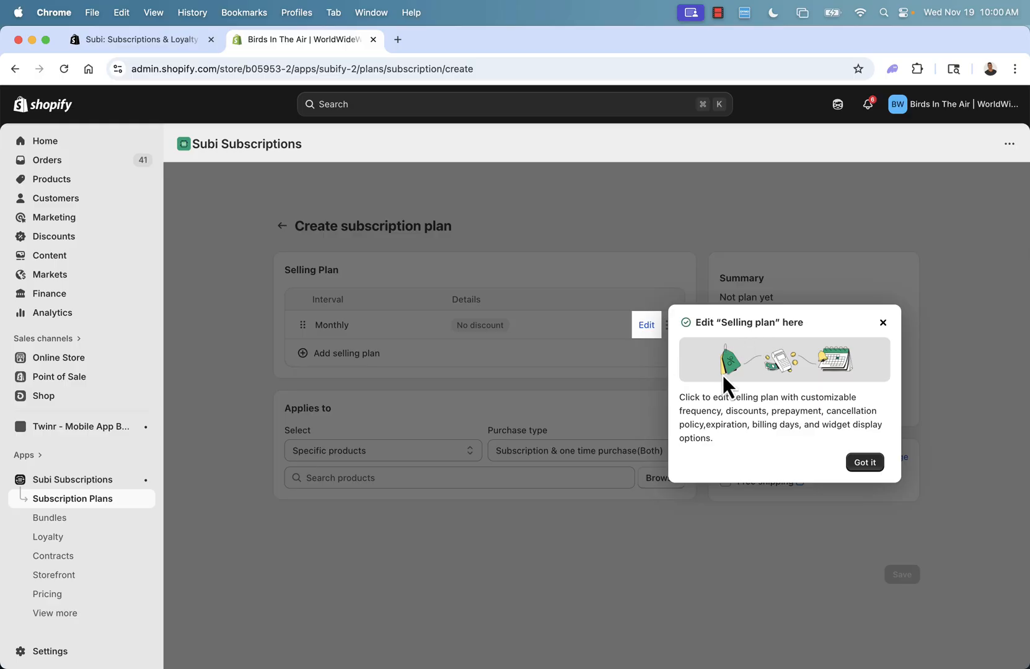
mouse_move(759, 352)
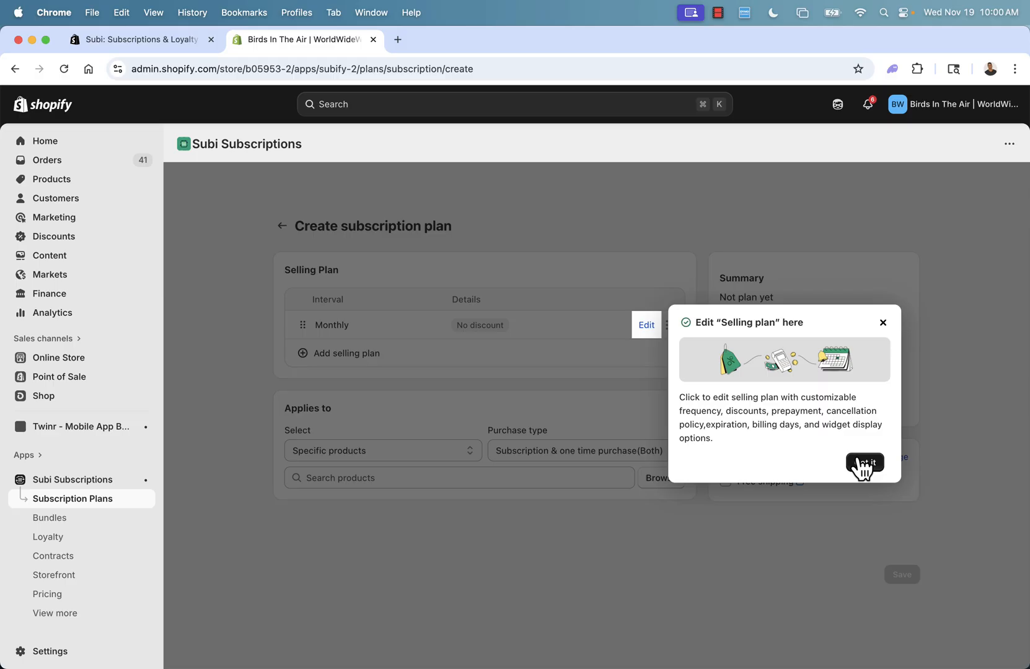
Step: Dismiss the 'Edit Selling plan here' tip on the new plan form
left_click(883, 322)
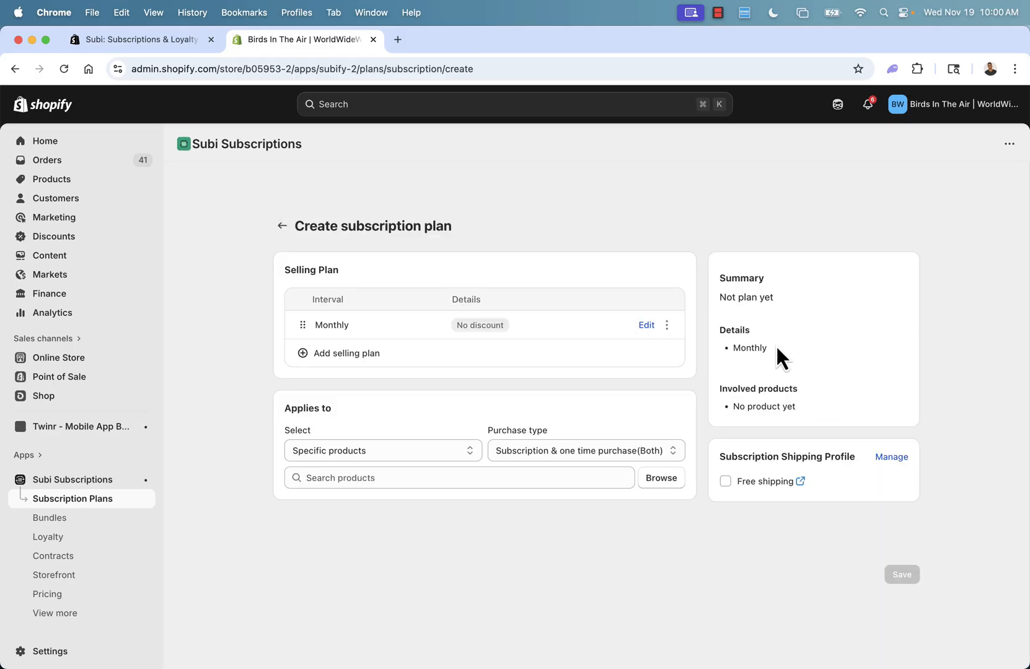
mouse_move(327, 368)
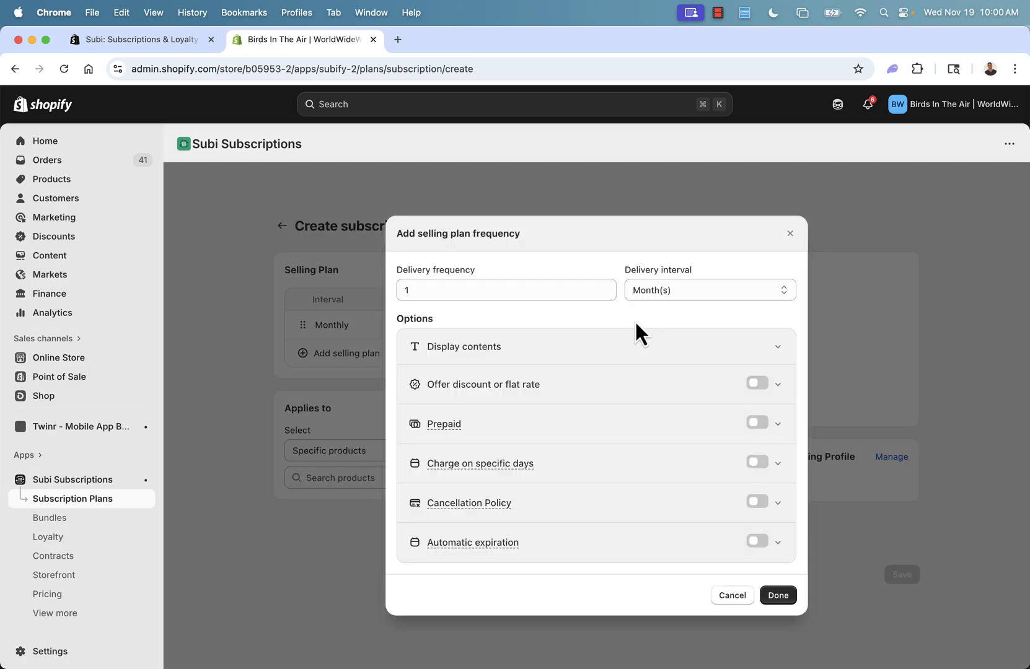
mouse_move(545, 292)
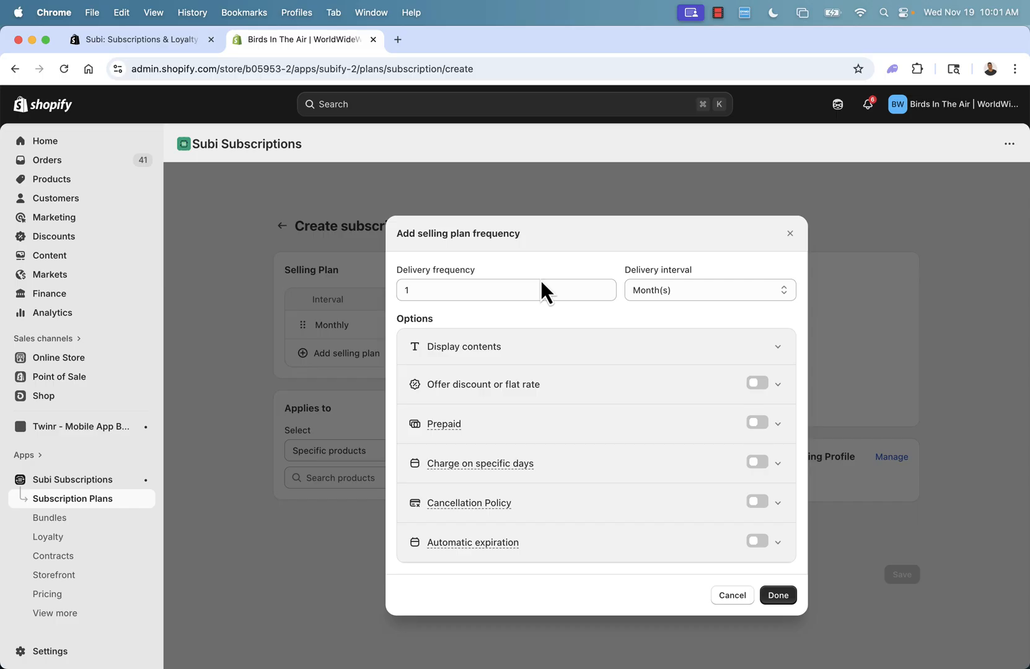
mouse_move(716, 338)
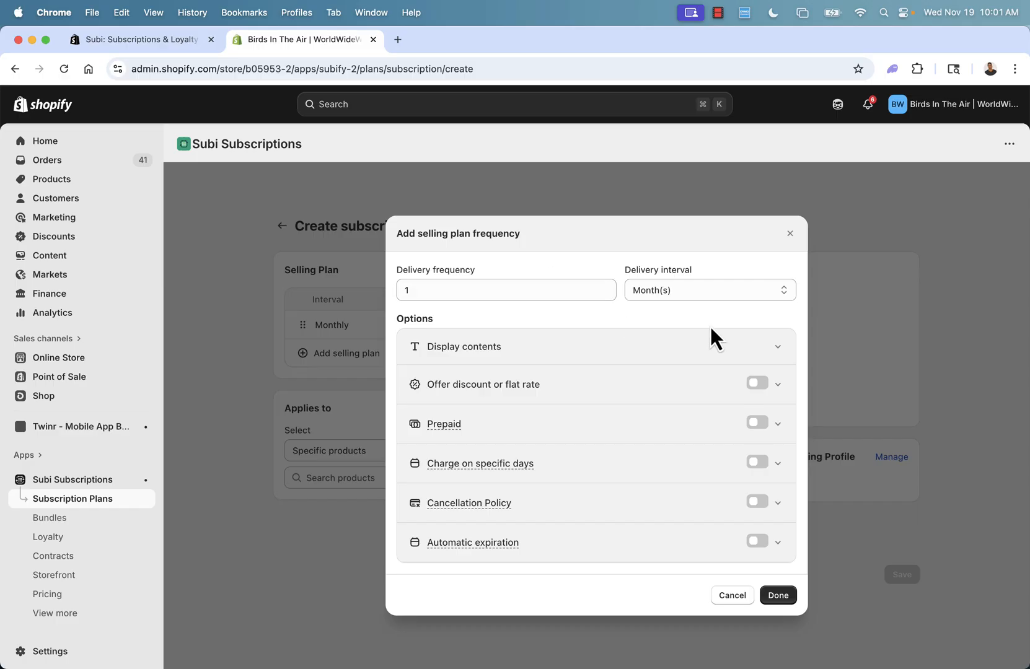
Step: Keep the Monthly plan's delivery interval in months and turn on its discount option
left_click(709, 290)
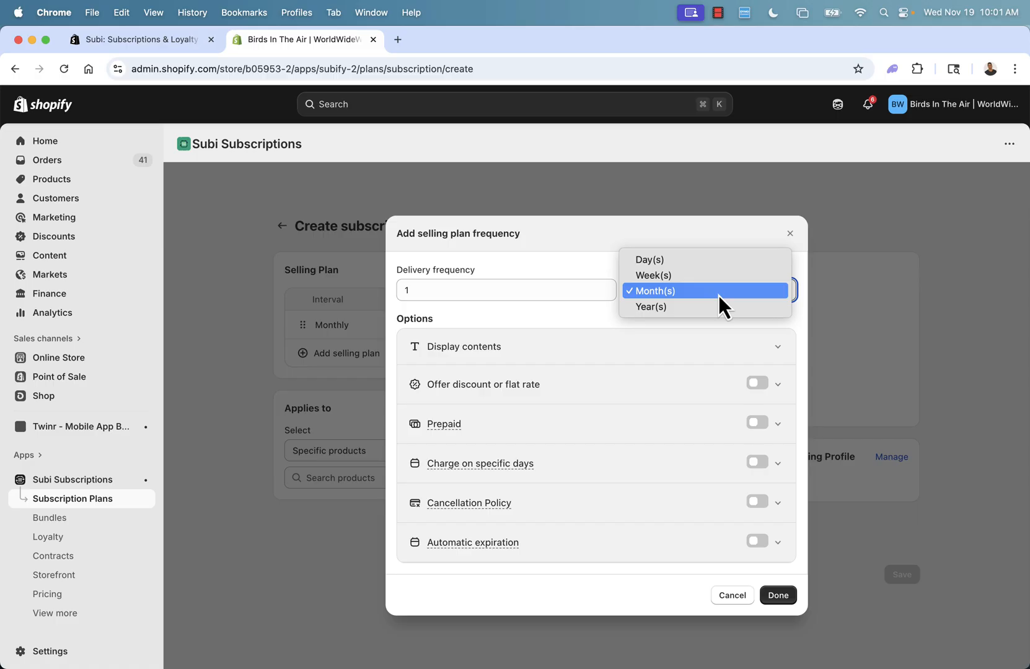
left_click(657, 290)
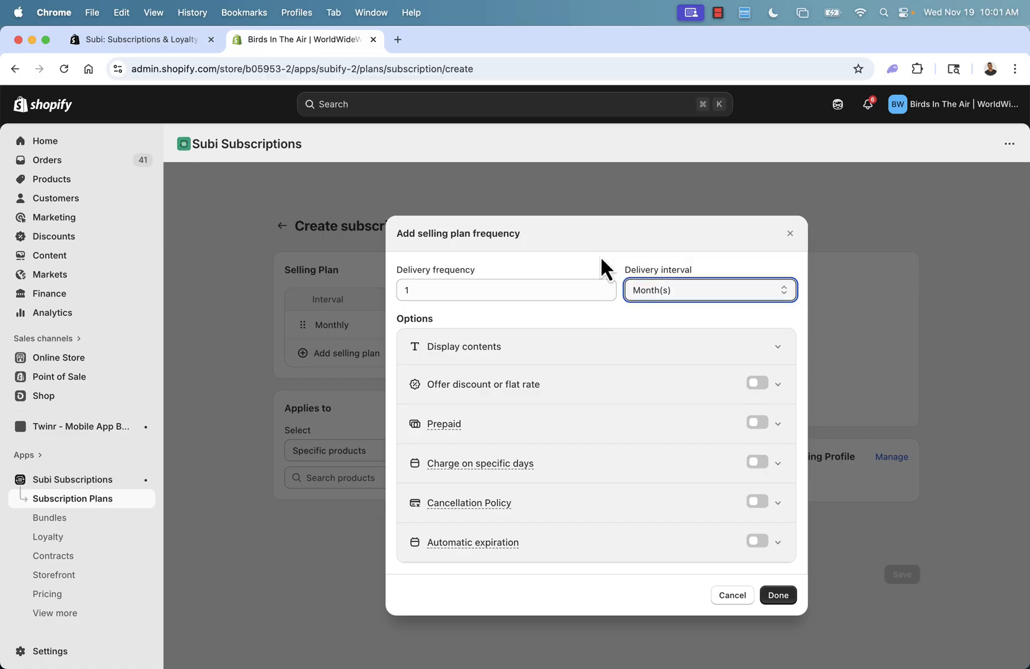
mouse_move(562, 372)
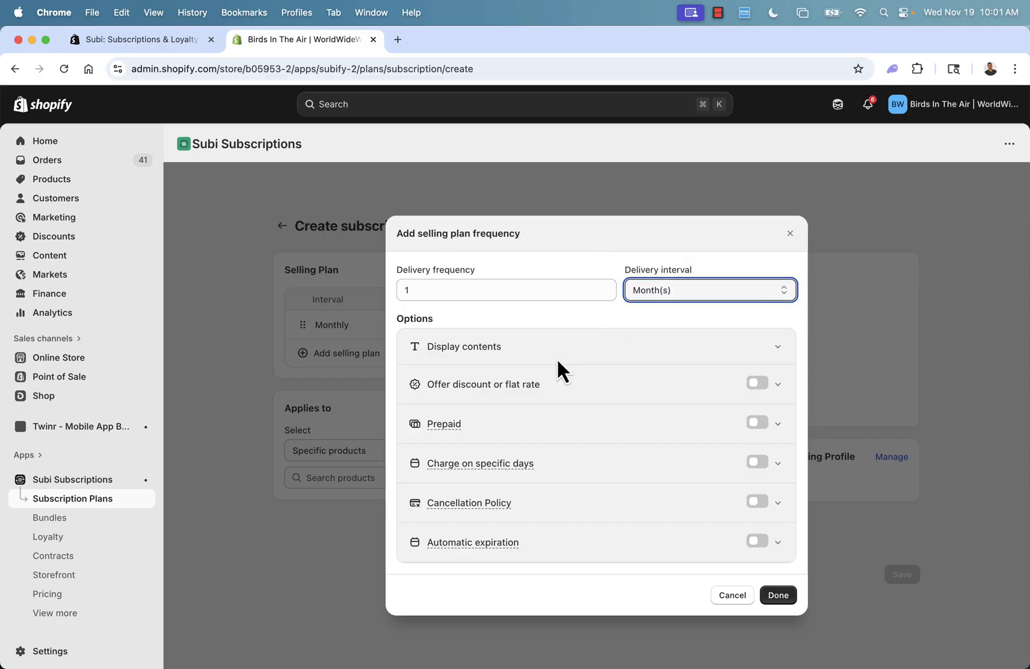
mouse_move(765, 388)
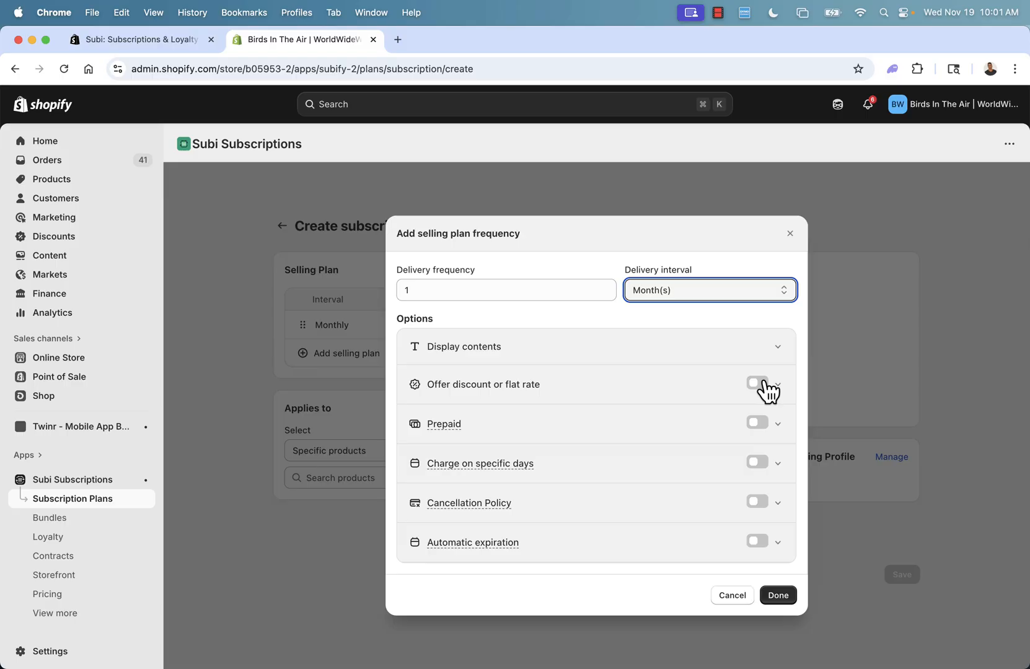
left_click(758, 383)
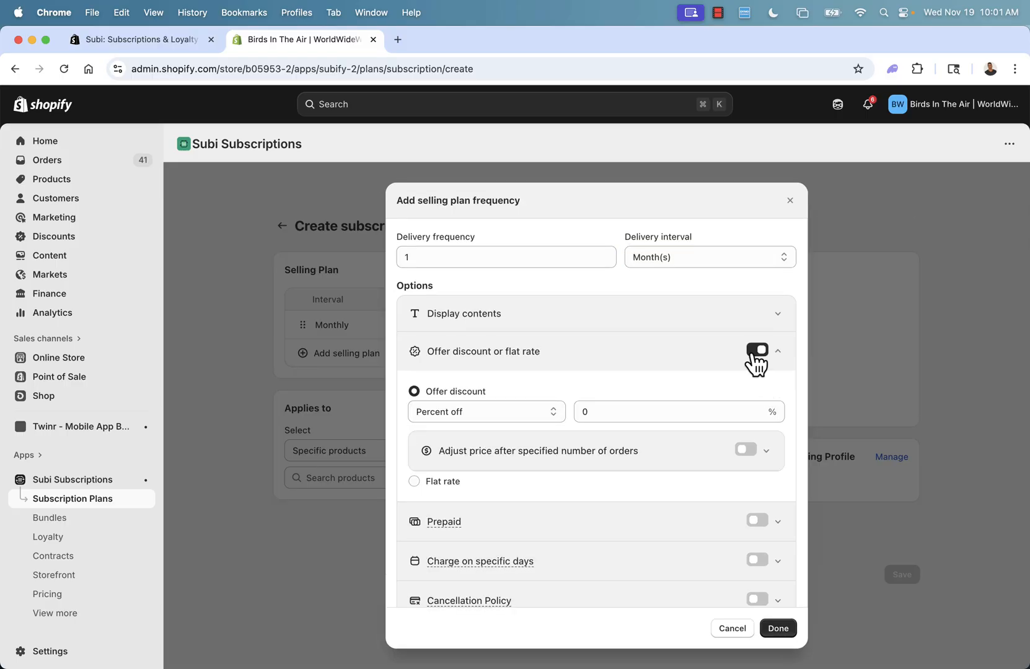
left_click(757, 350)
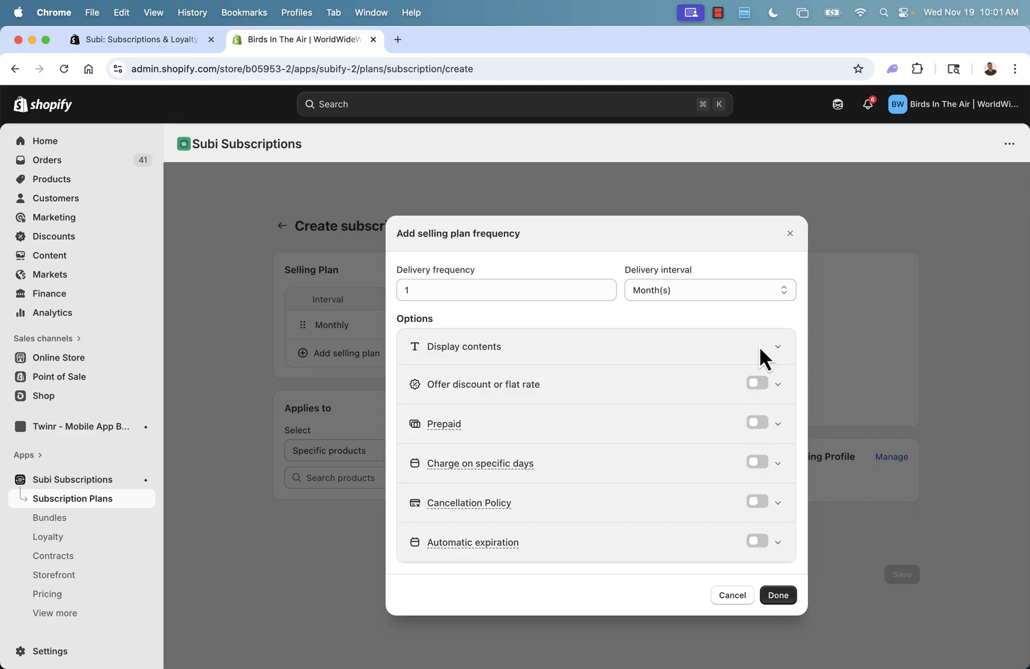
left_click(756, 382)
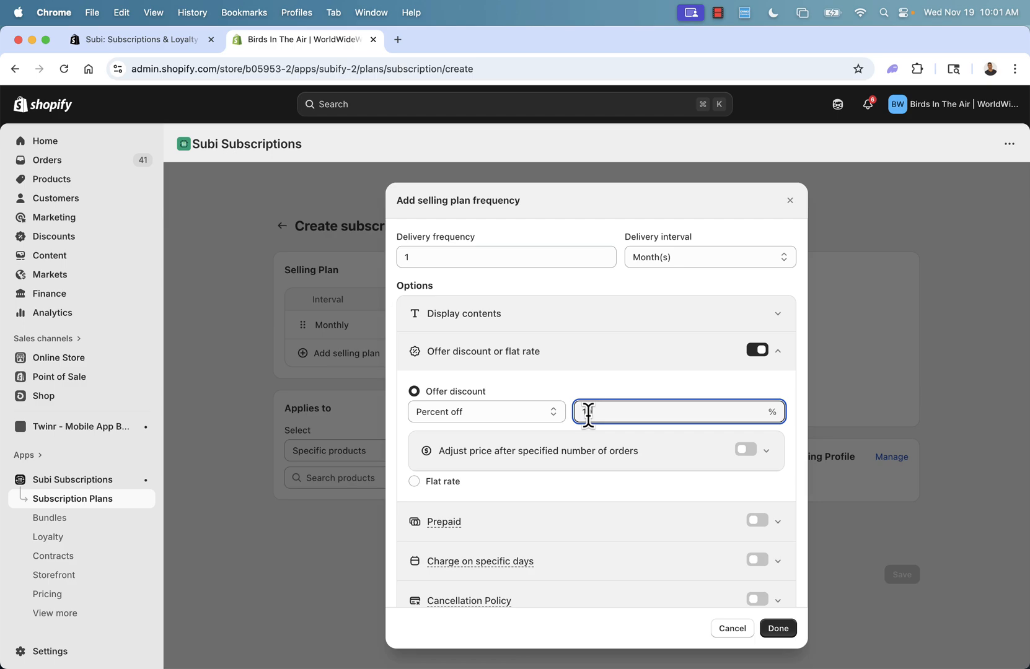
Step: Set a 10% discount, keep prepaid off, charge on the 1st of the month and enable the cancellation policy
type("10")
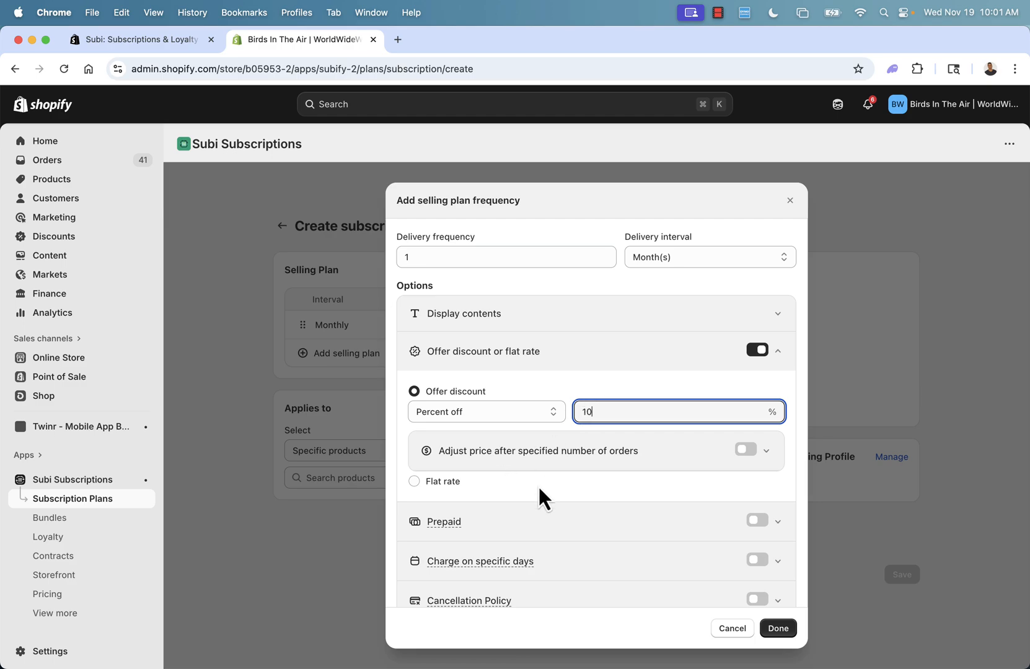
mouse_move(565, 454)
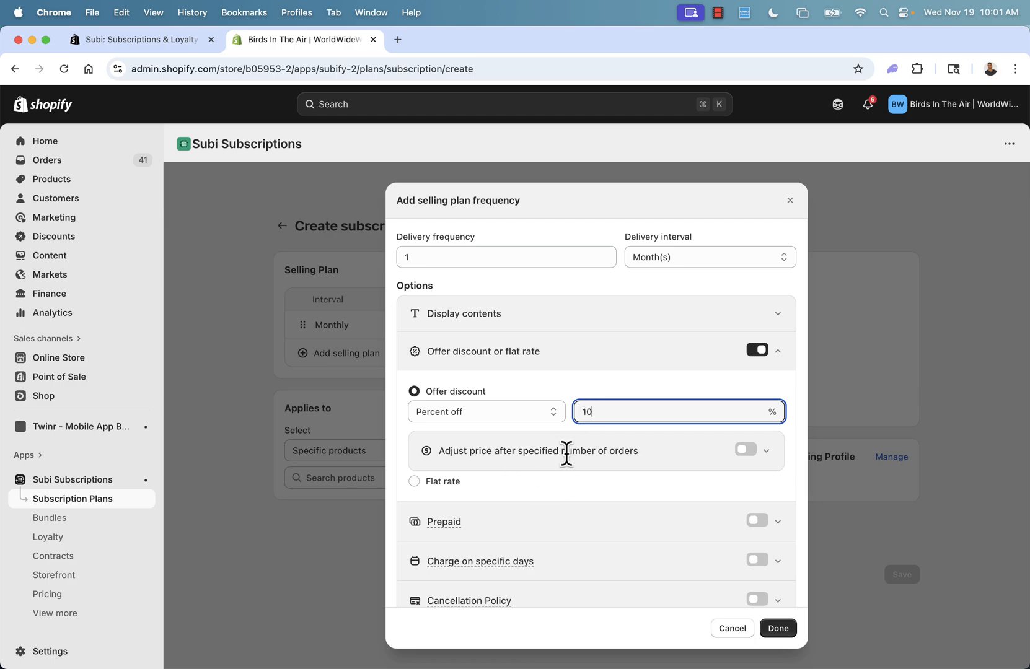
mouse_move(540, 476)
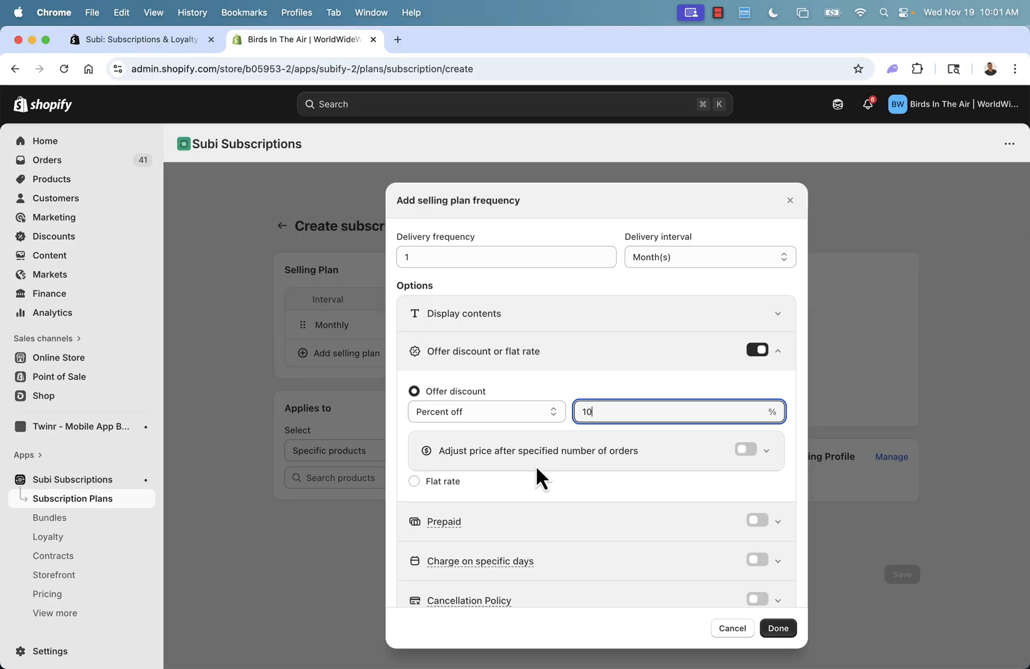
mouse_move(532, 485)
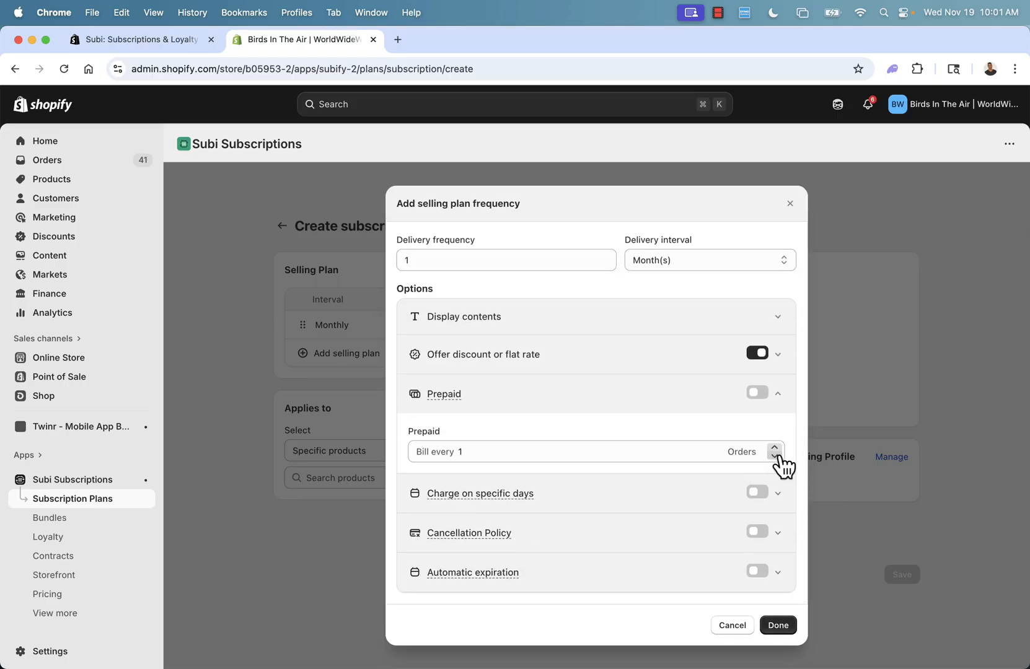
mouse_move(552, 453)
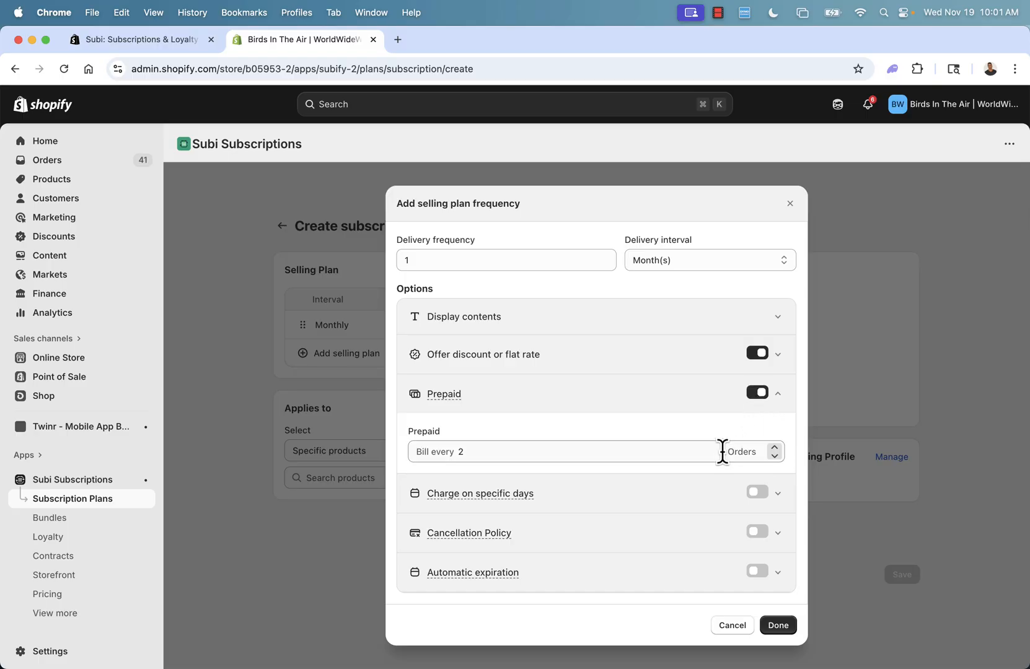
left_click(757, 392)
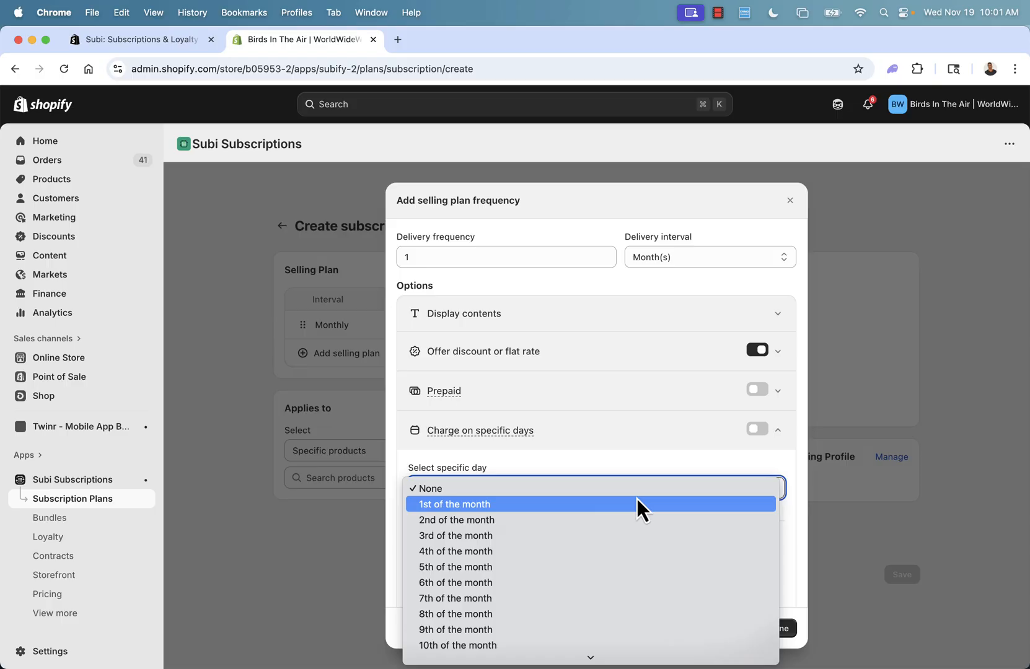
left_click(454, 504)
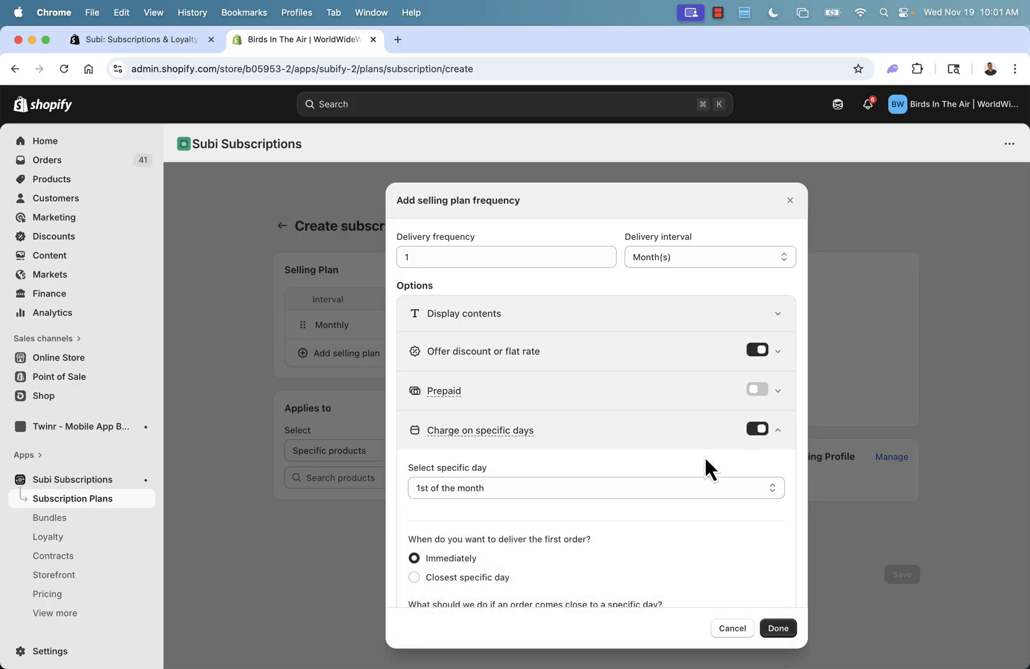
scroll("down", 3)
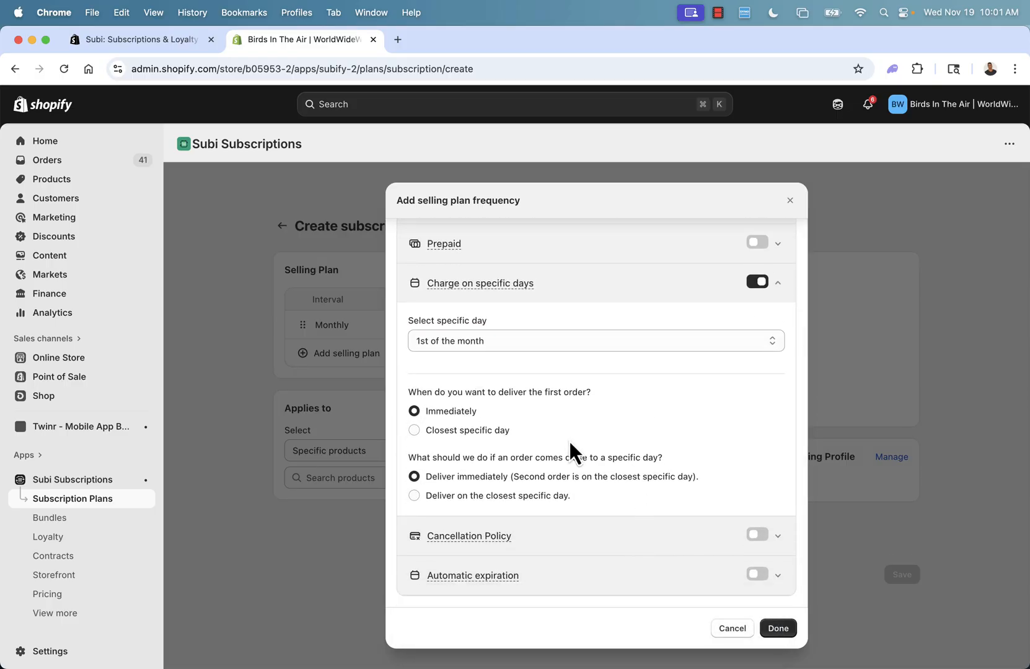
mouse_move(456, 426)
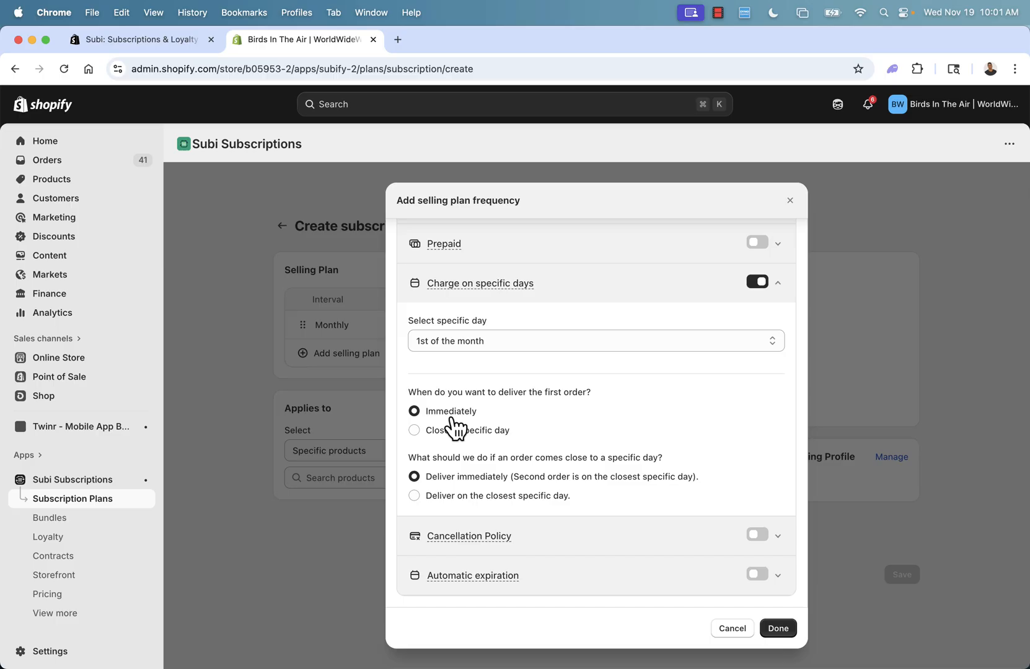
left_click(414, 430)
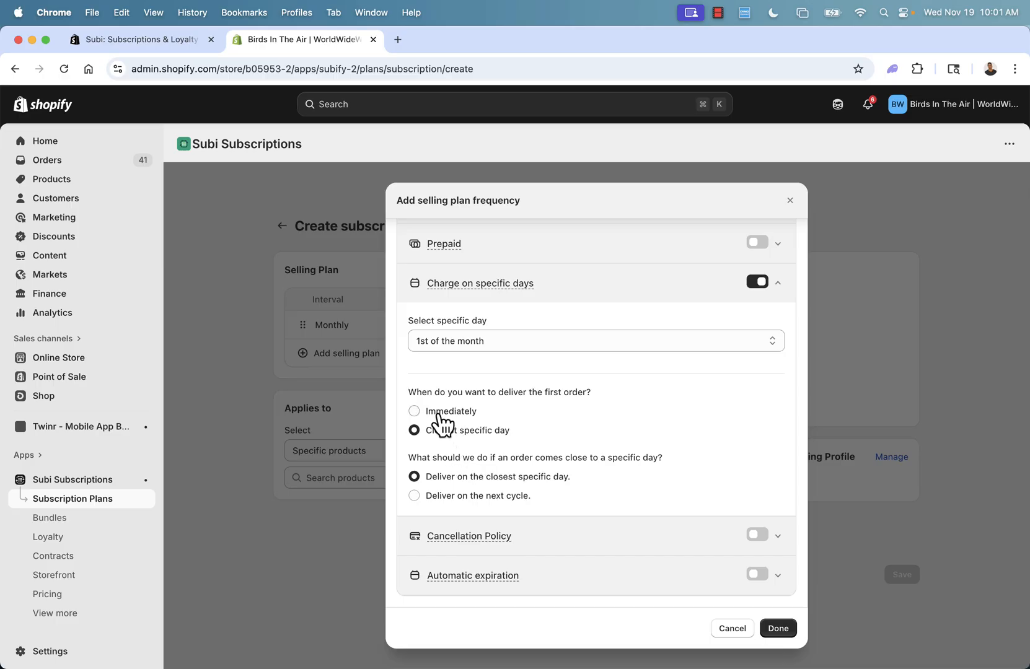
left_click(414, 411)
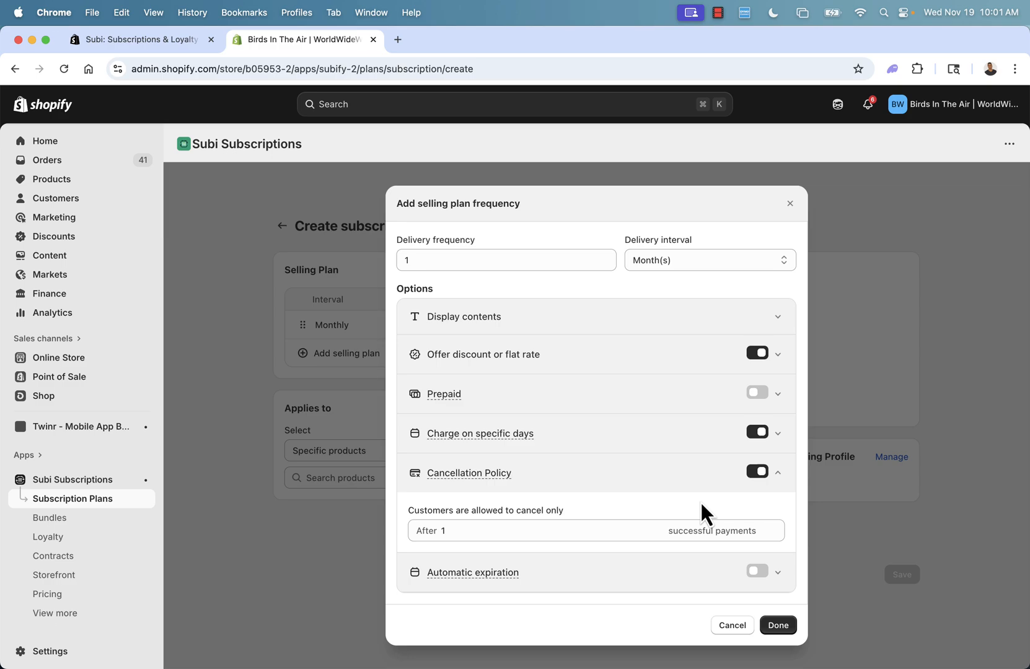
mouse_move(484, 525)
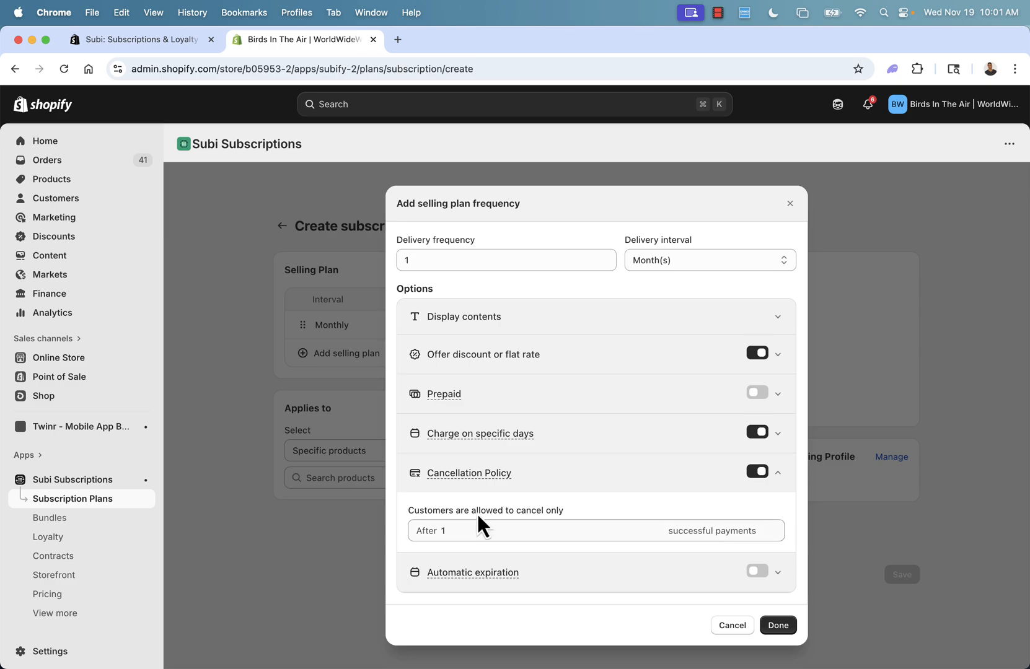
Step: Try automatic expiration after 12 cycles, turn it back off, and apply the Monthly plan settings
left_click(460, 531)
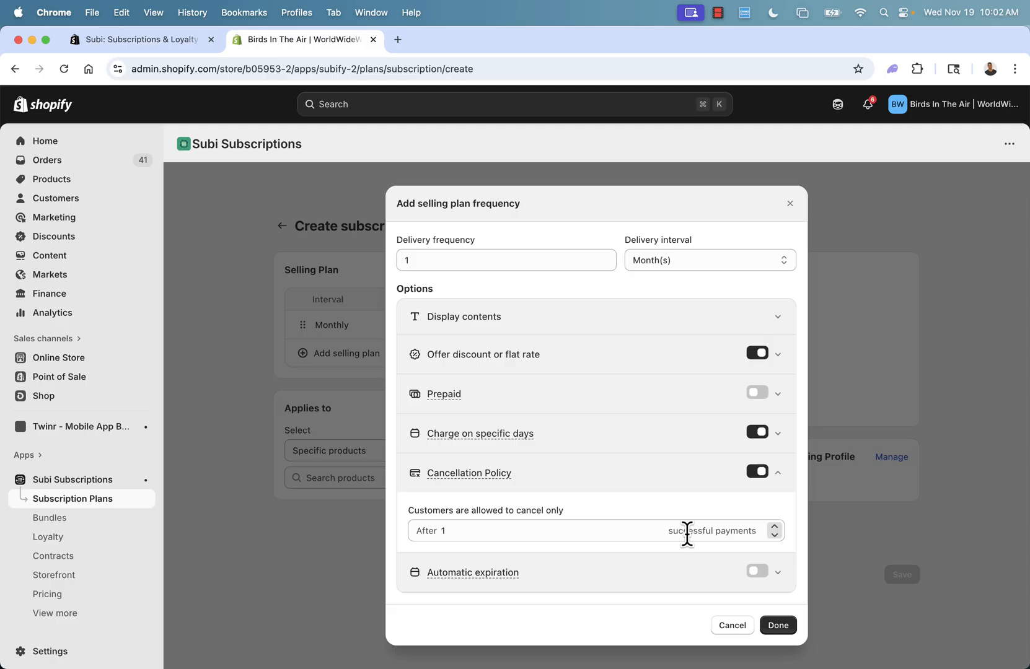
mouse_move(748, 560)
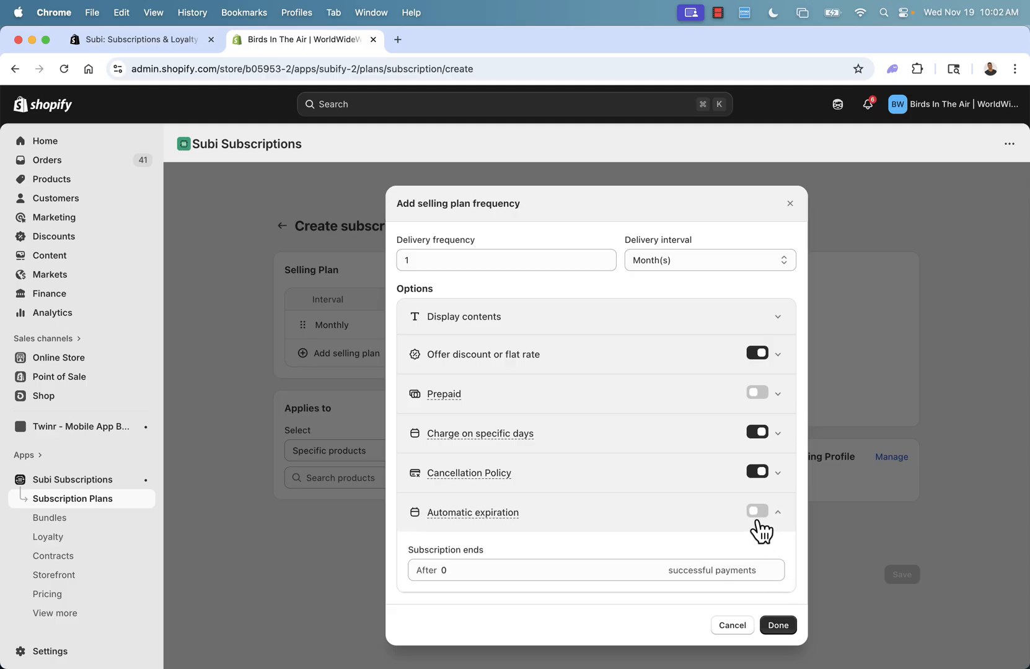
left_click(756, 511)
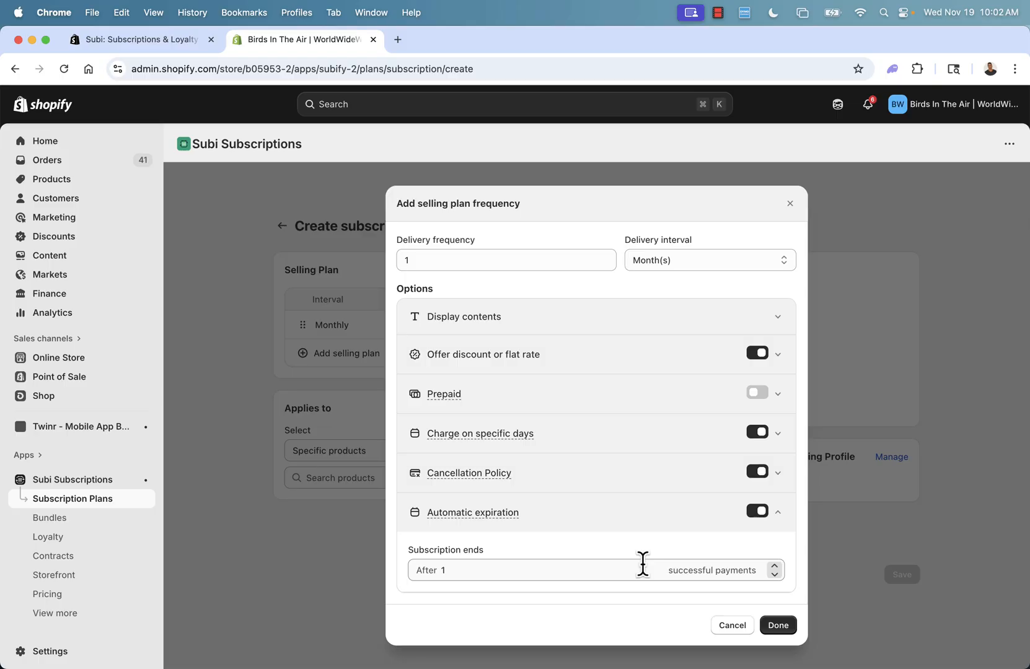
type("12")
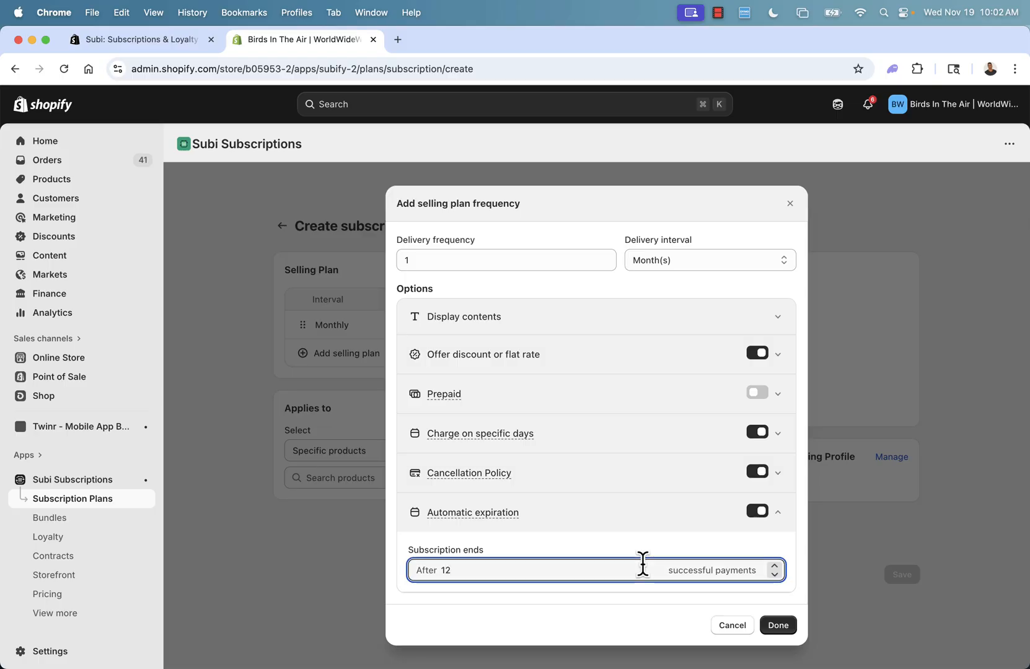
mouse_move(719, 570)
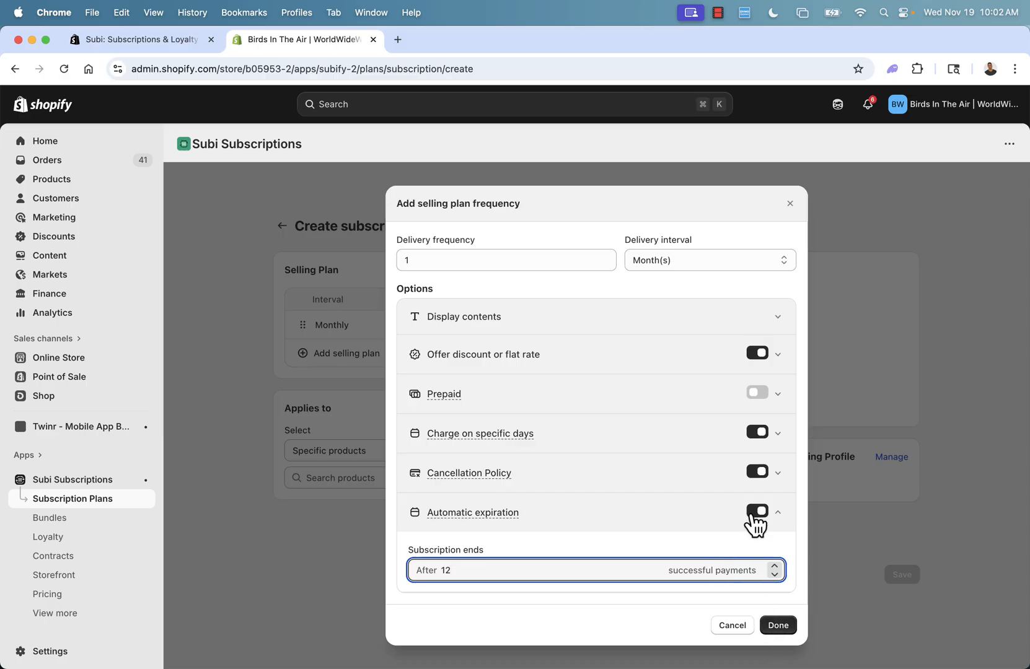
left_click(758, 512)
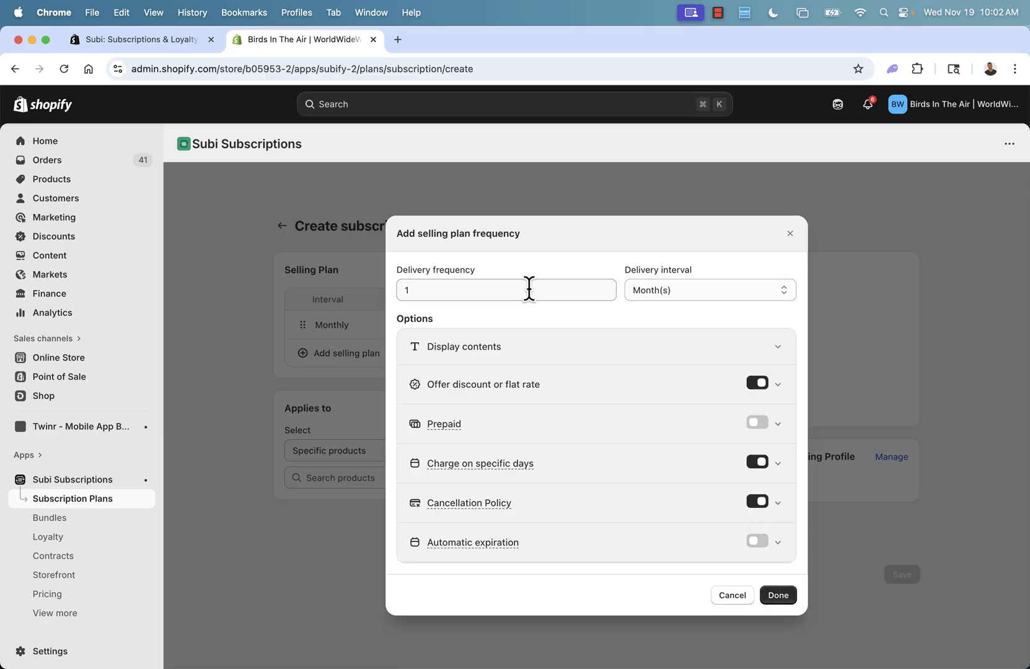
mouse_move(830, 605)
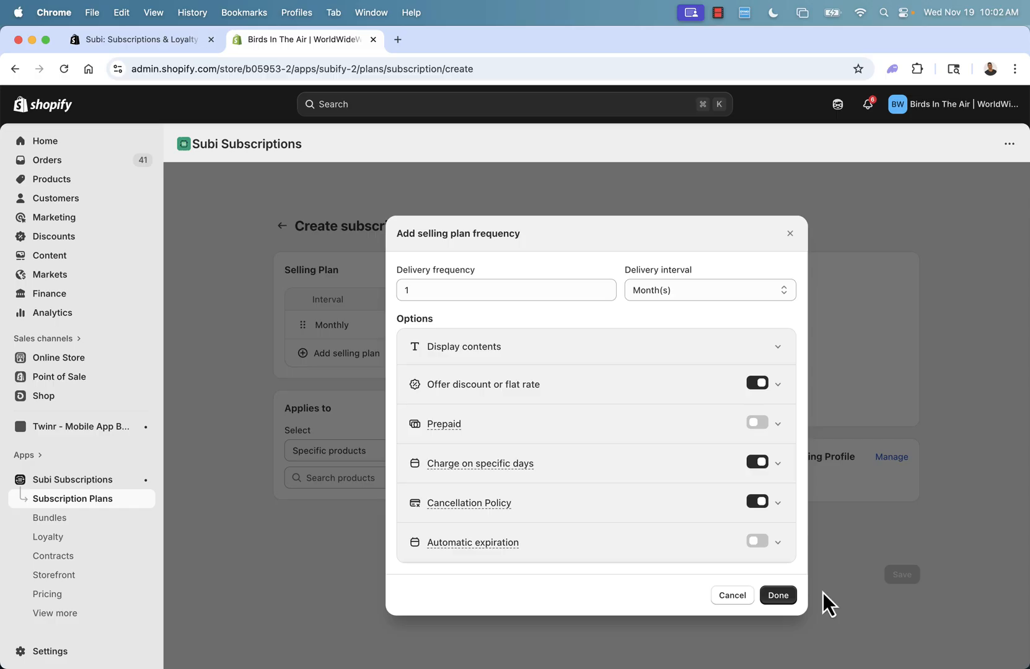
left_click(777, 595)
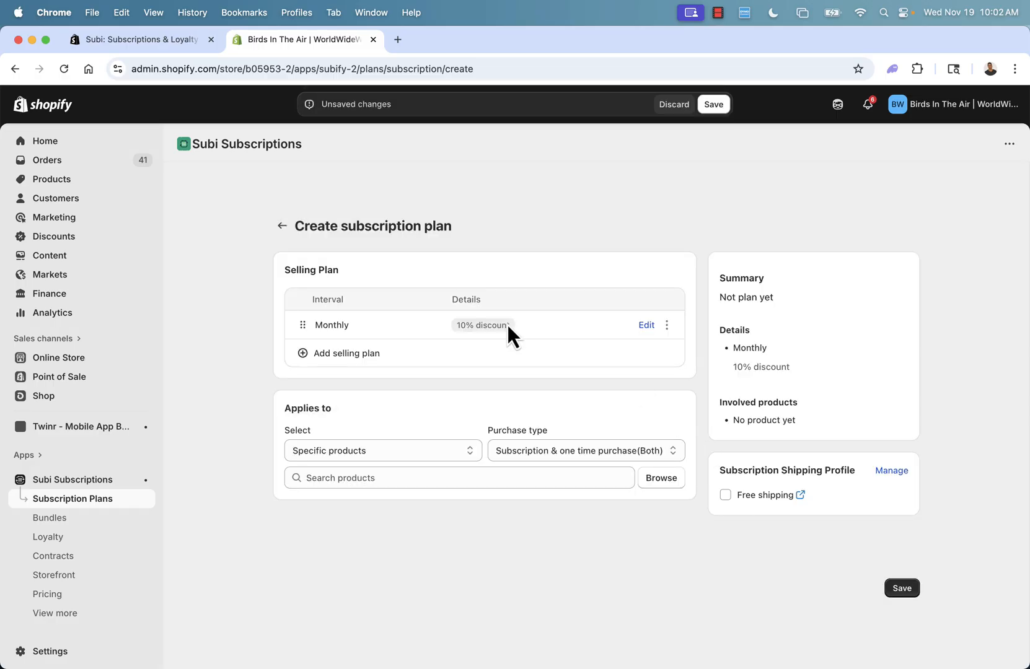
mouse_move(386, 370)
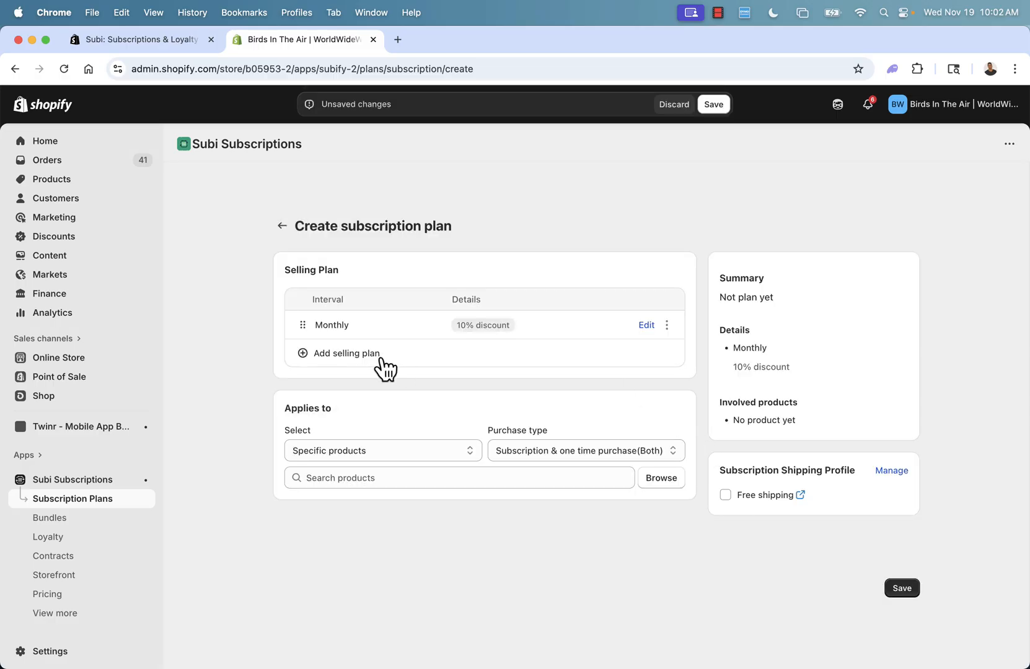
Step: Add a Yearly selling plan with a 25% percent-off discount
left_click(342, 354)
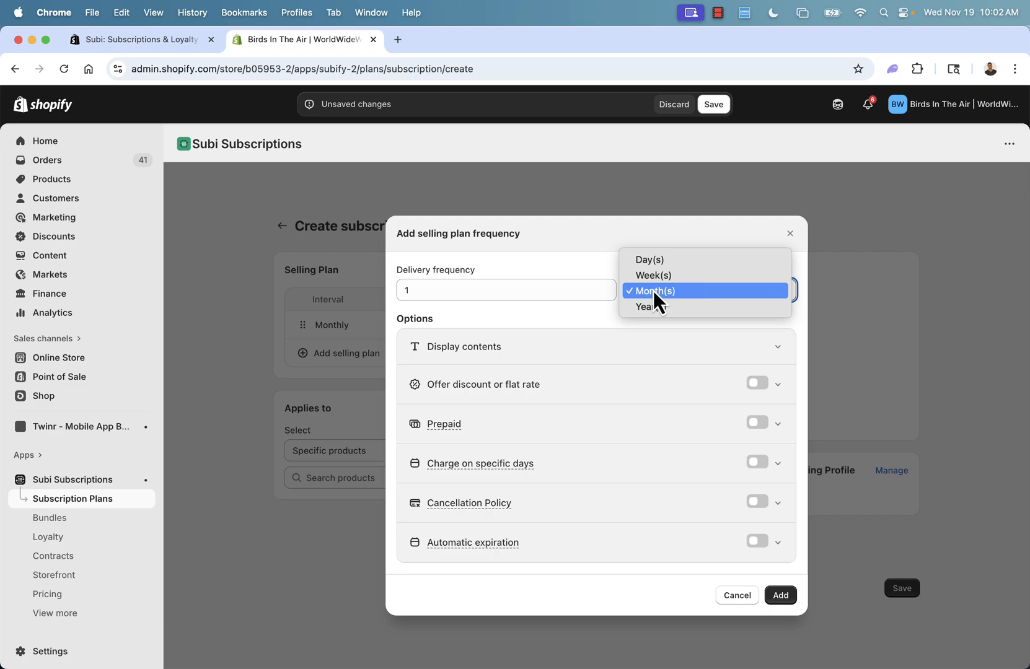
left_click(651, 306)
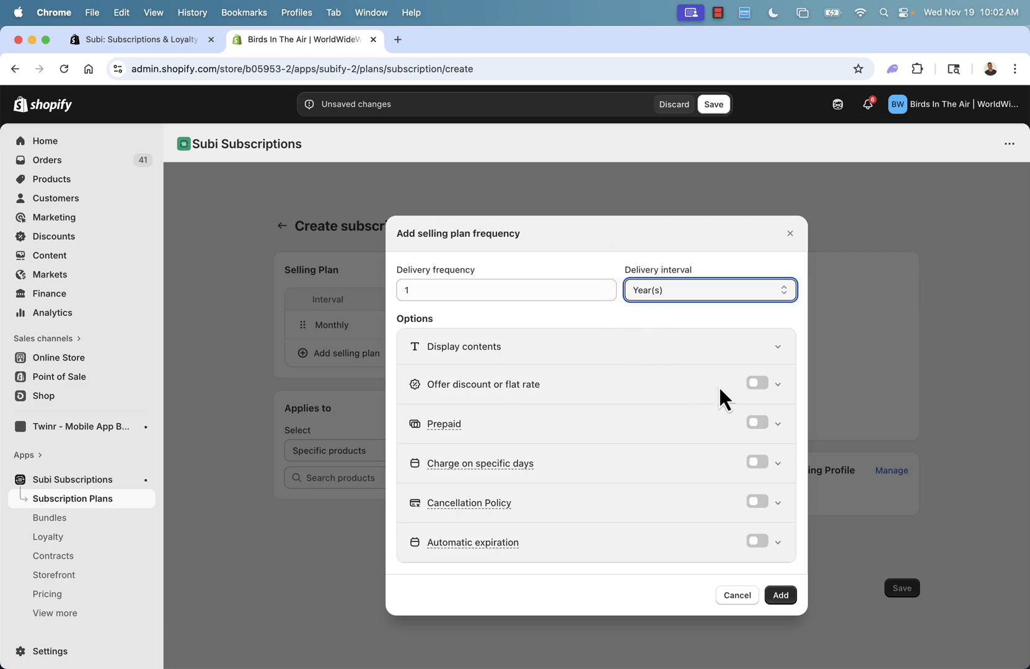
left_click(756, 383)
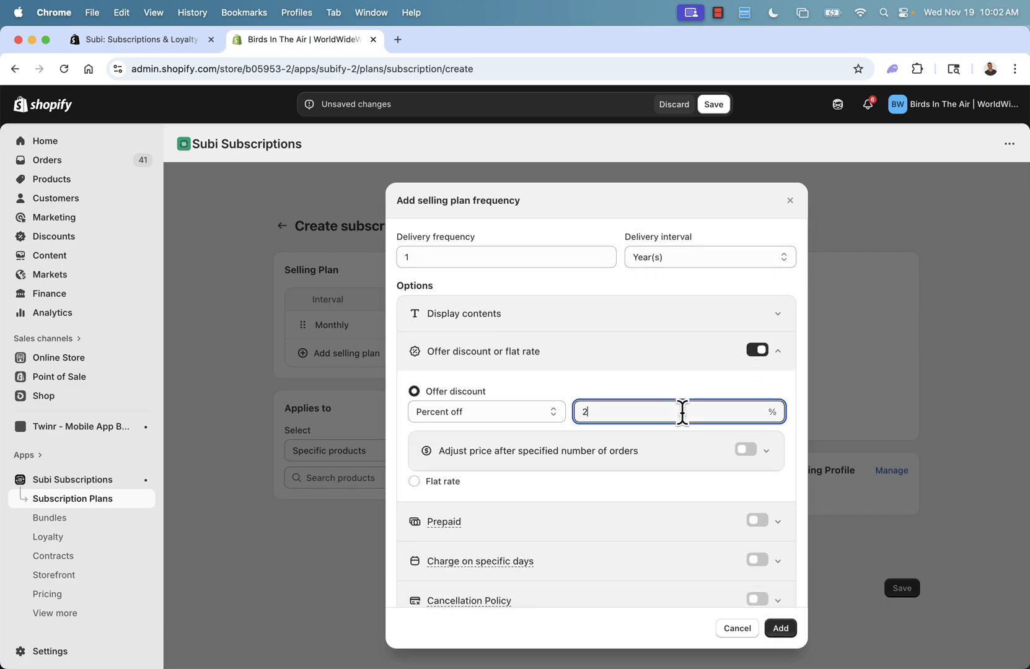
type("5")
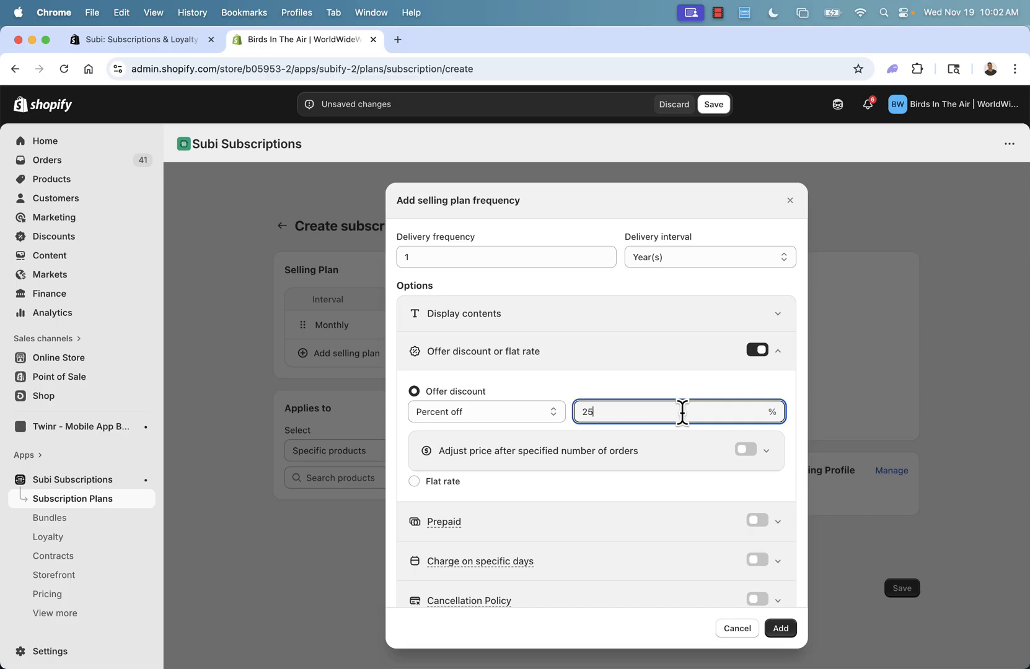
left_click(781, 629)
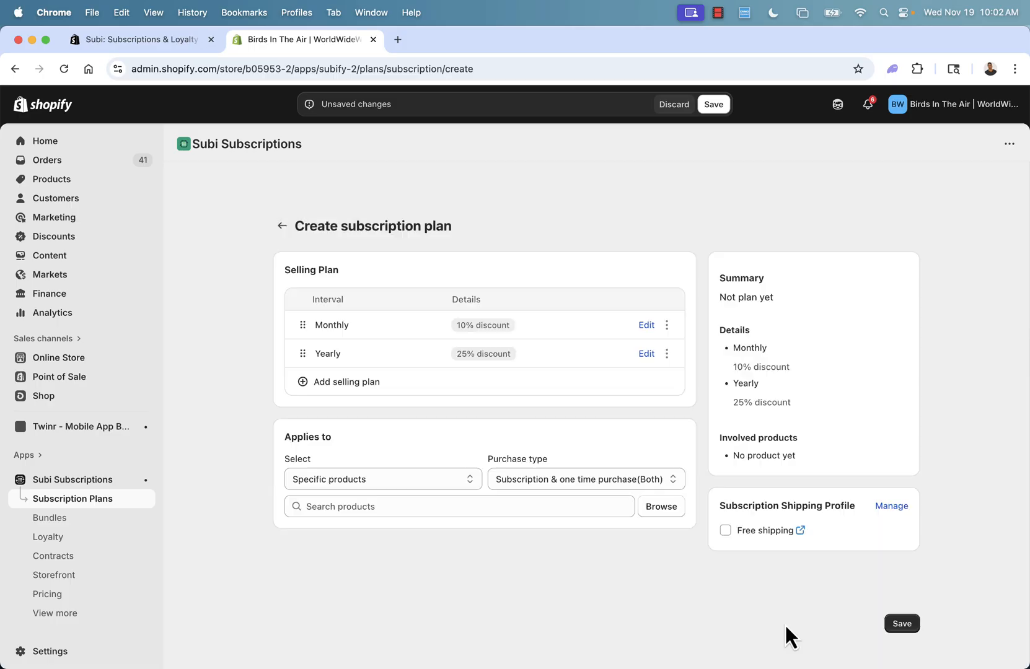
mouse_move(721, 435)
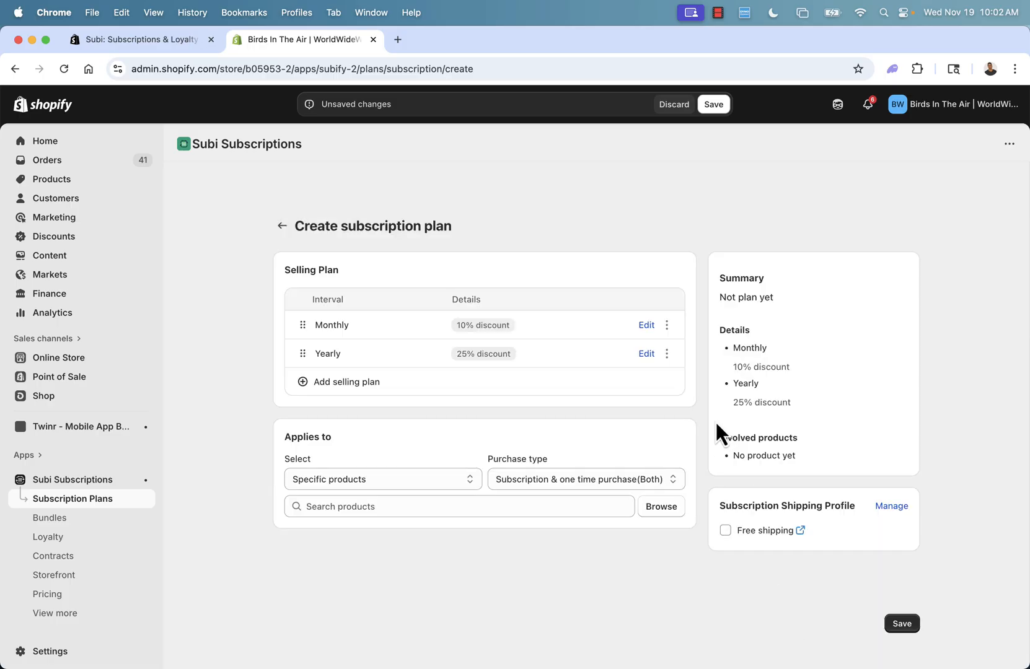
mouse_move(556, 328)
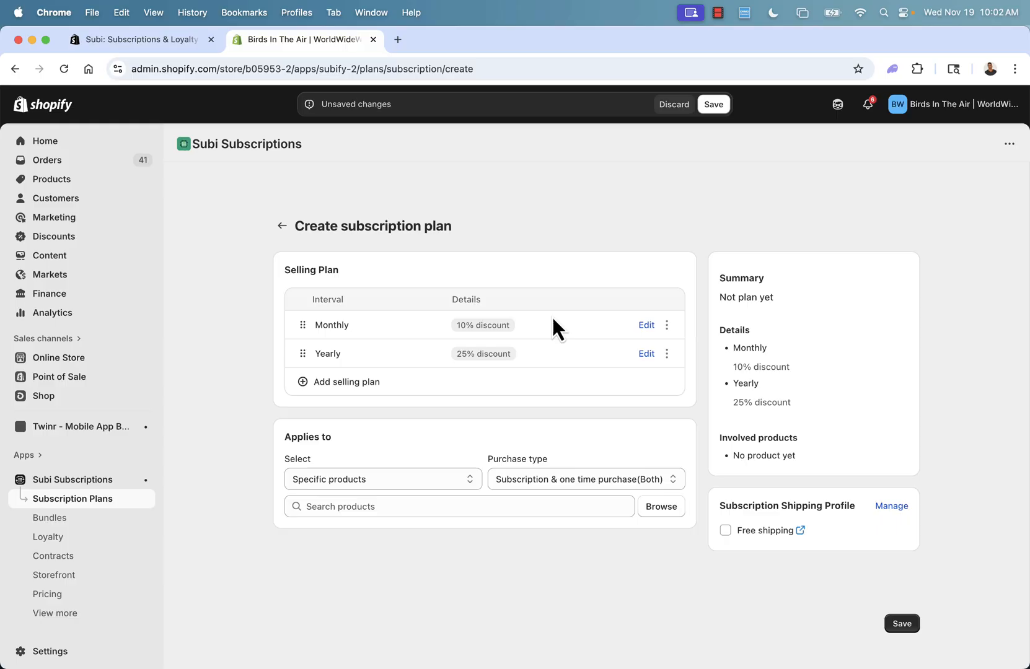
mouse_move(431, 228)
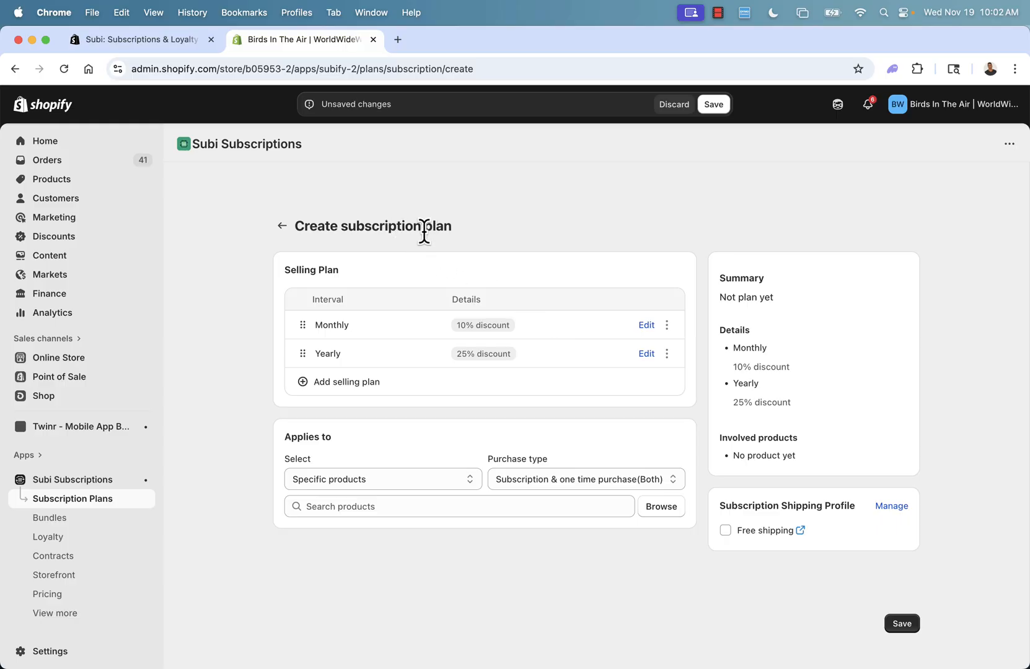
mouse_move(405, 232)
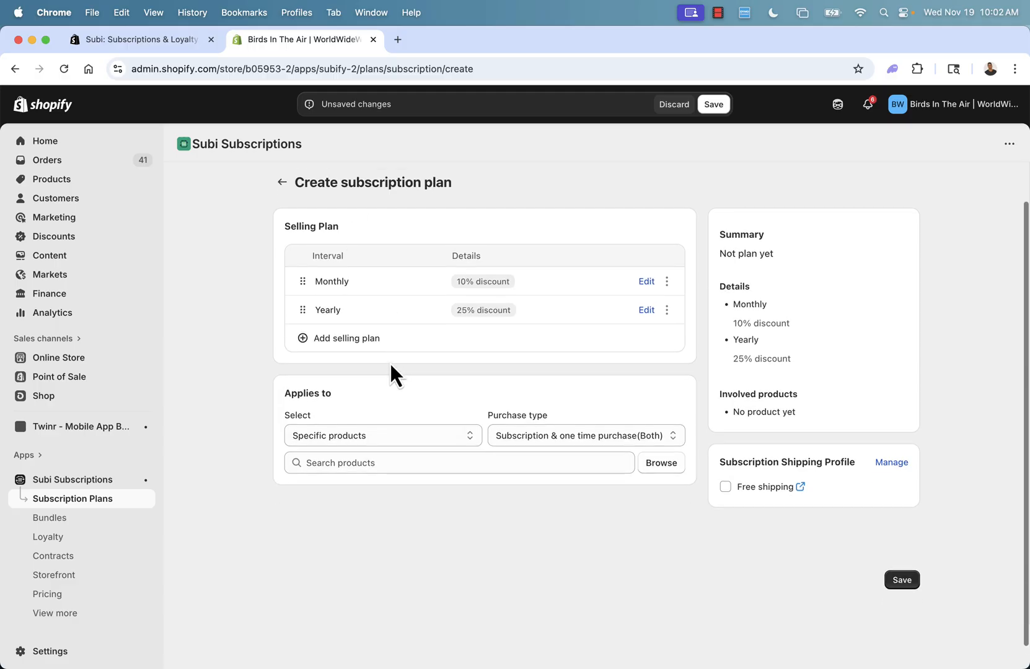
Step: Turn on free shipping for the plan and keep it applied to specific products
scroll("up", 3)
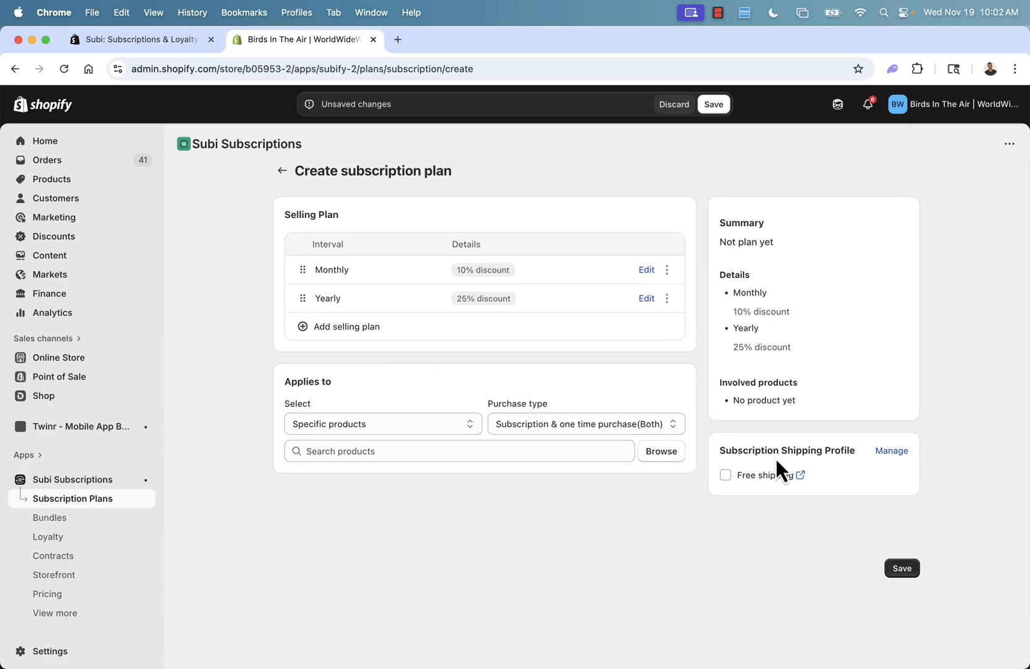
left_click(726, 476)
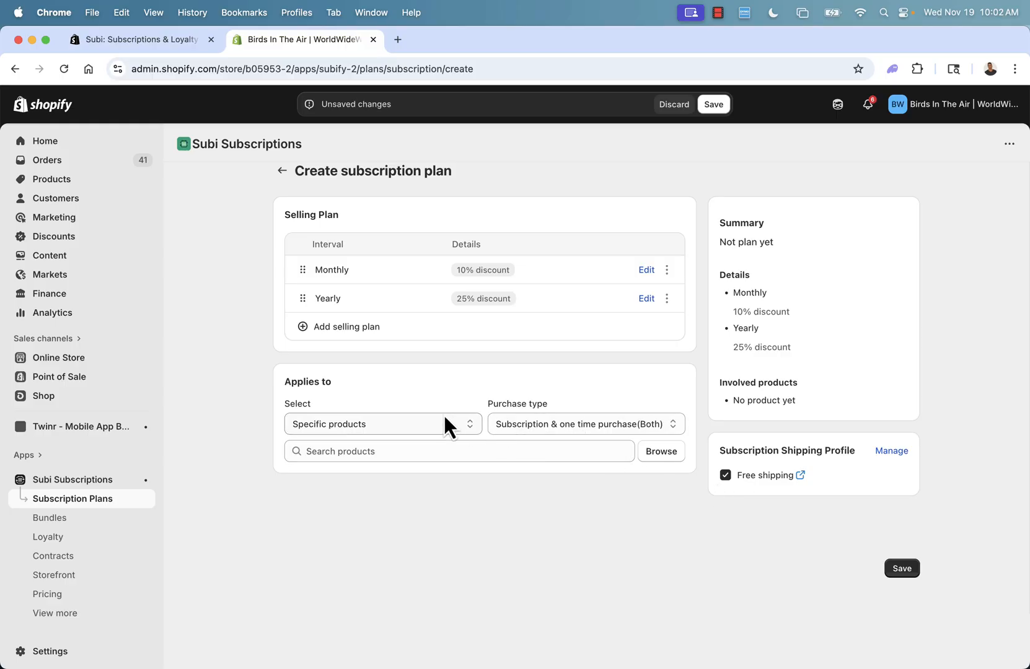
mouse_move(355, 399)
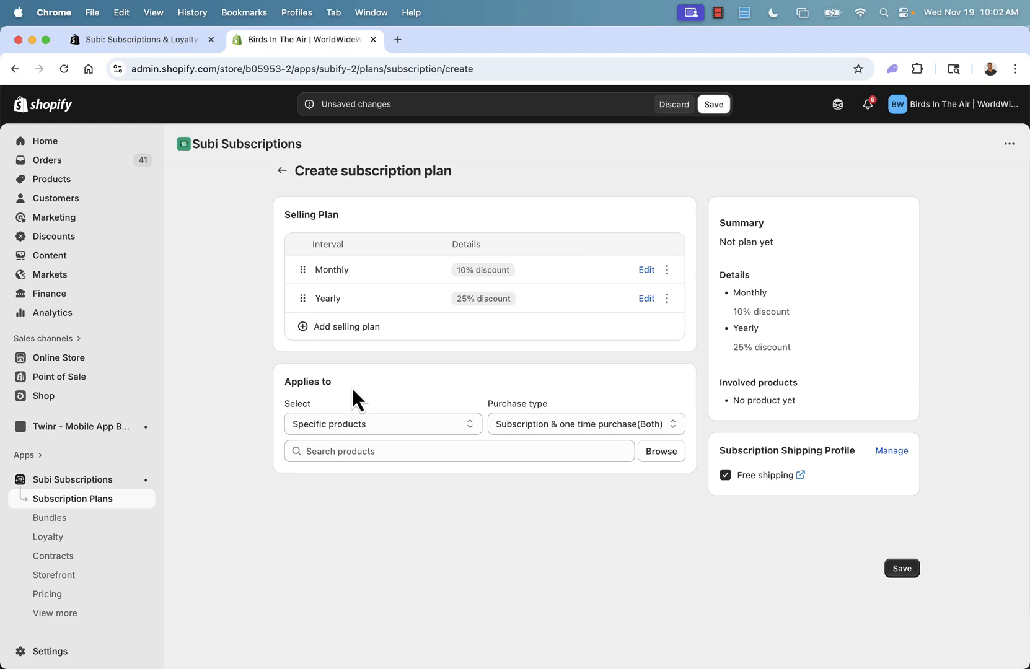
left_click(382, 424)
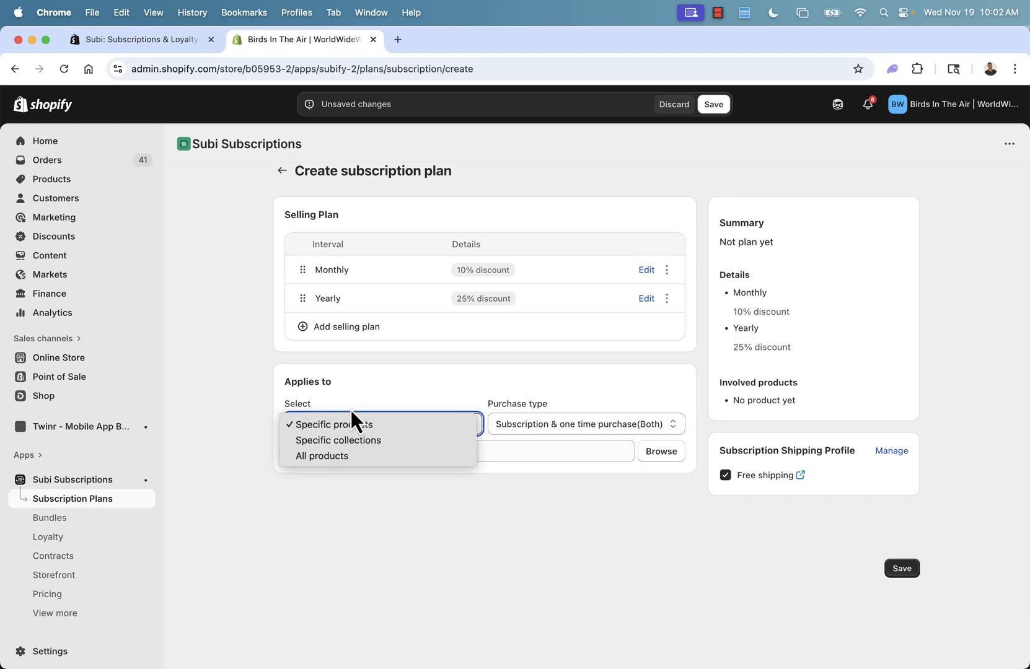
left_click(333, 424)
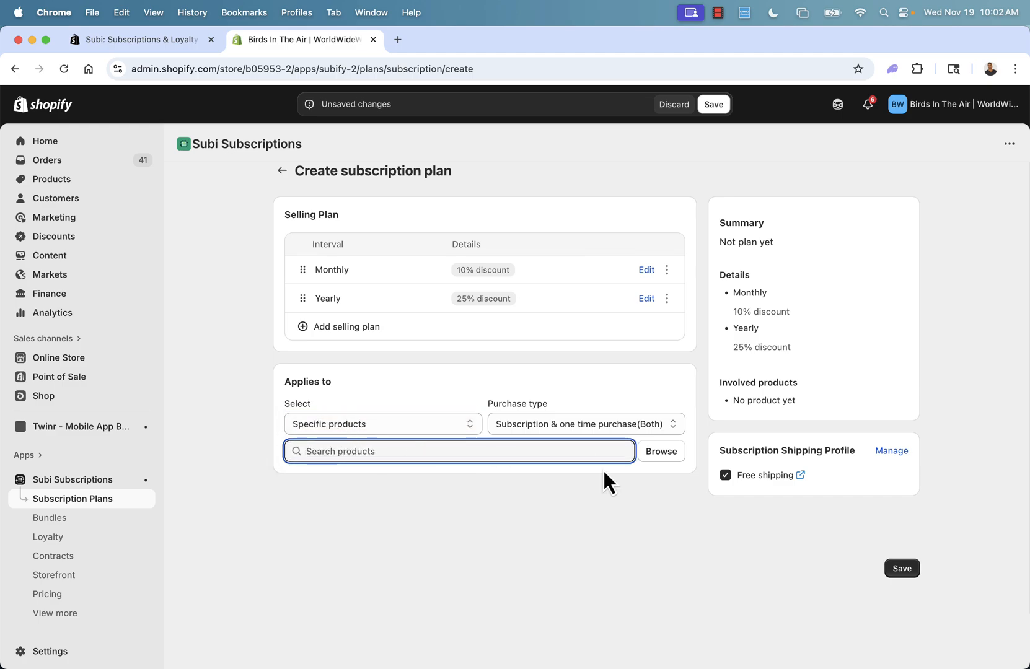
mouse_move(662, 451)
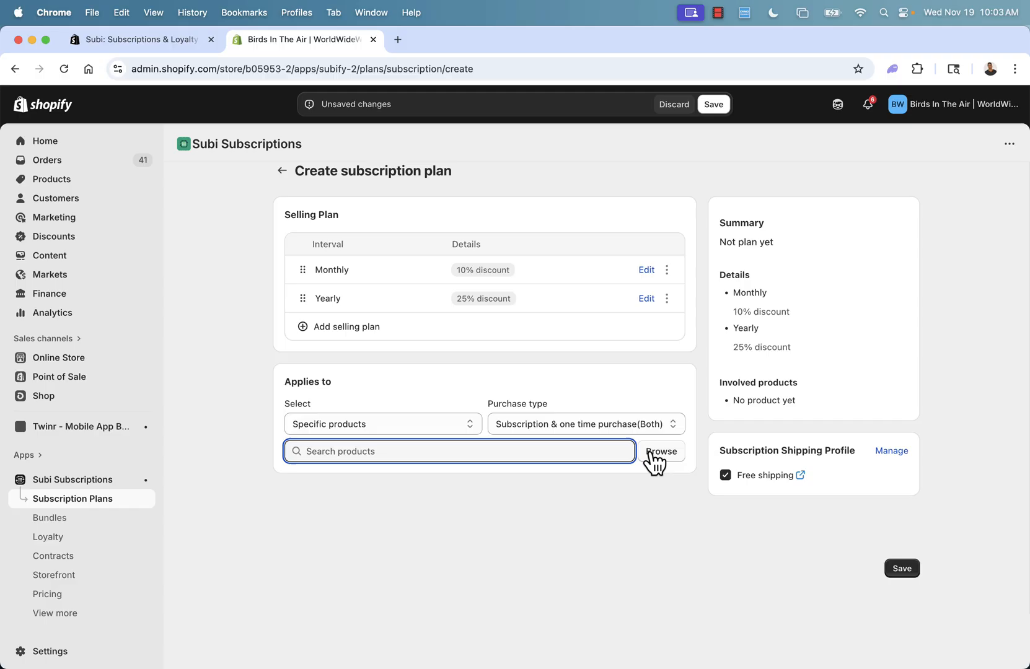
mouse_move(553, 402)
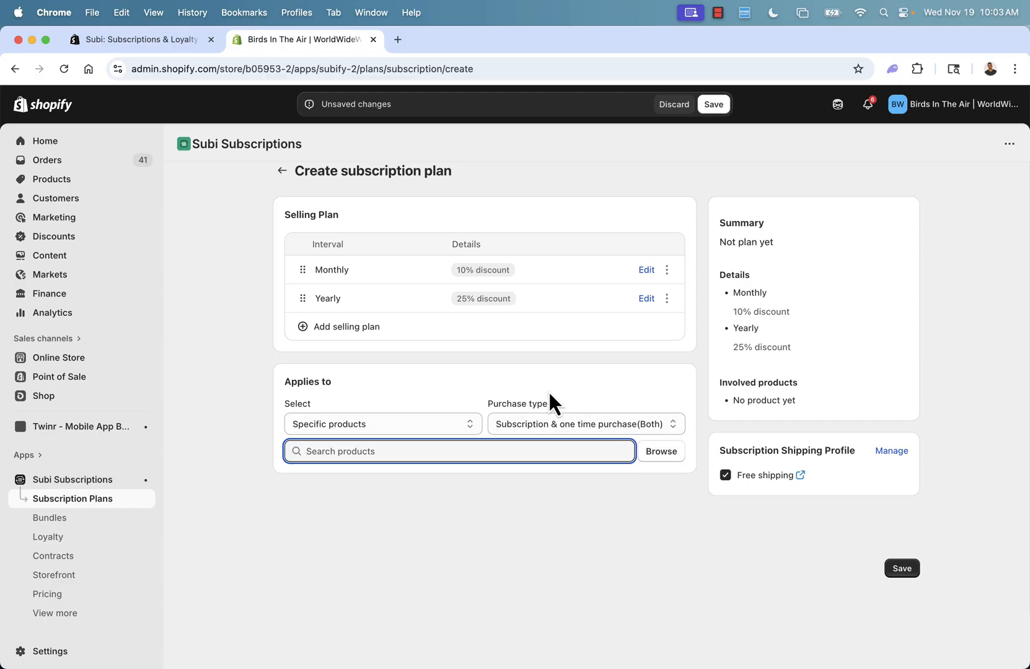
mouse_move(517, 375)
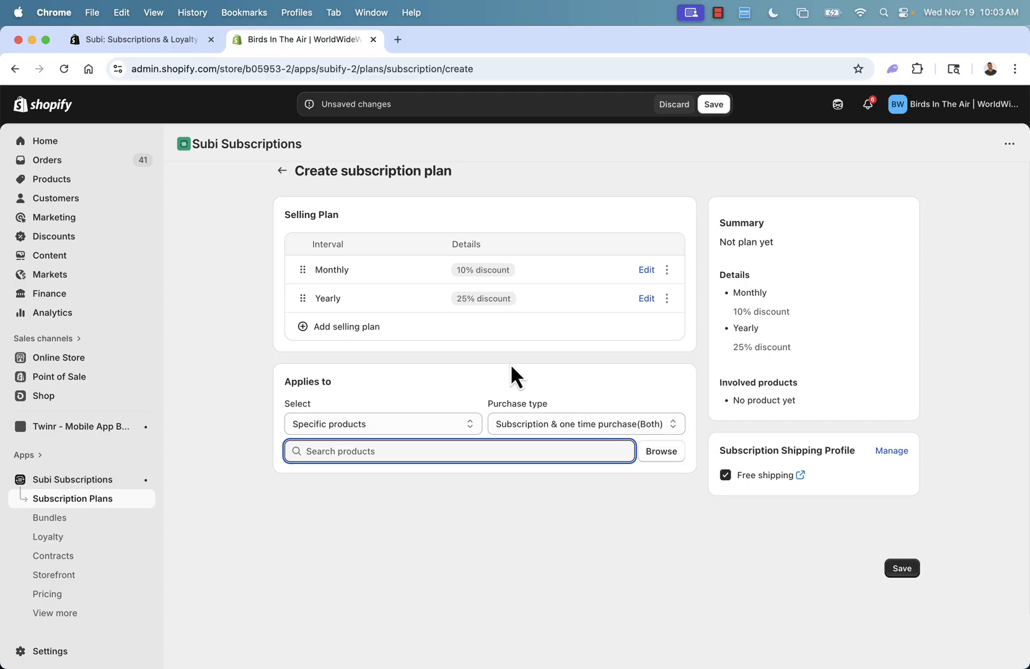
mouse_move(476, 436)
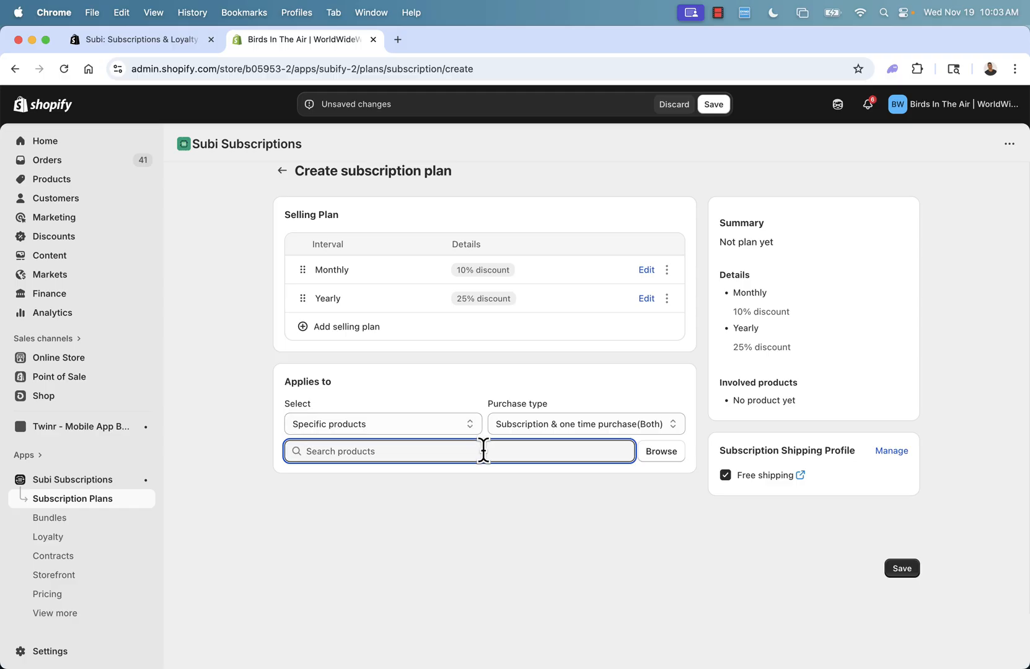
mouse_move(662, 463)
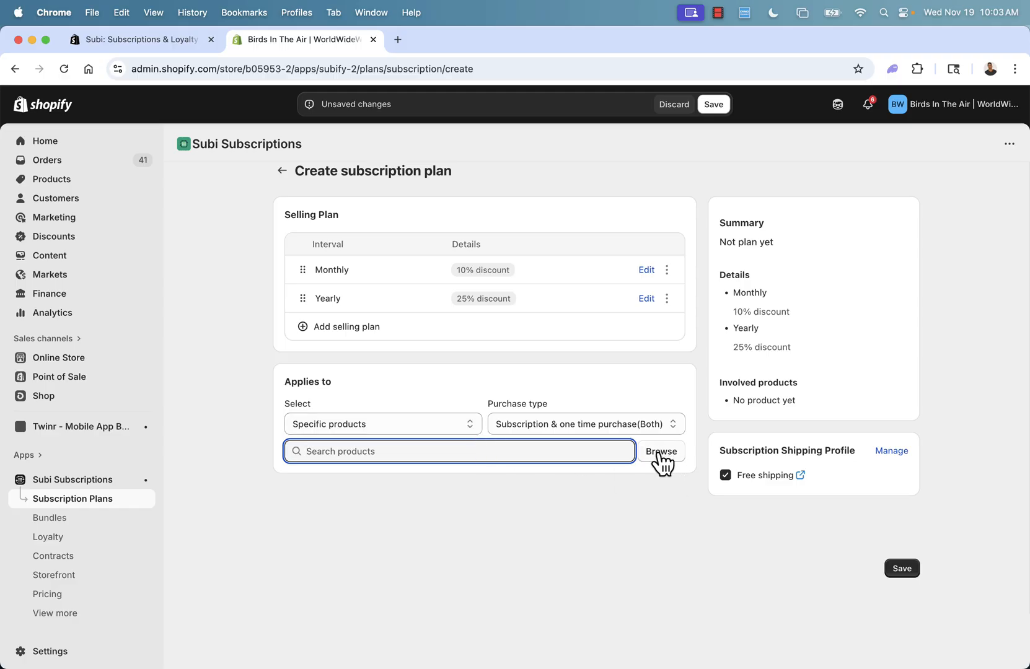
Step: Attach the Shirt Of The Month Club product to the plan and save Plan 1 as active
left_click(662, 451)
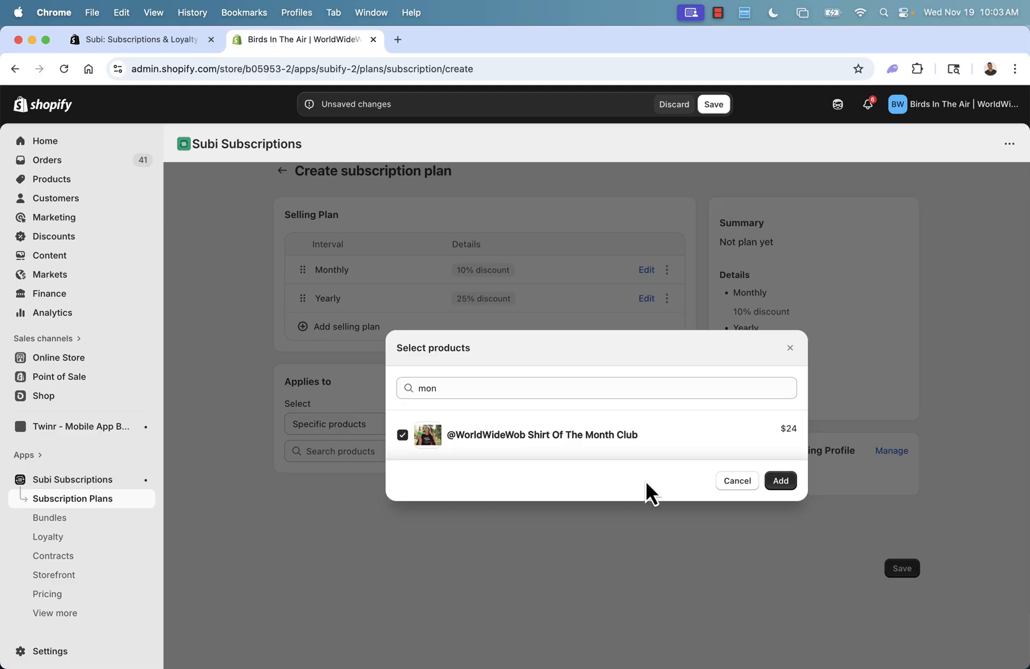
mouse_move(781, 482)
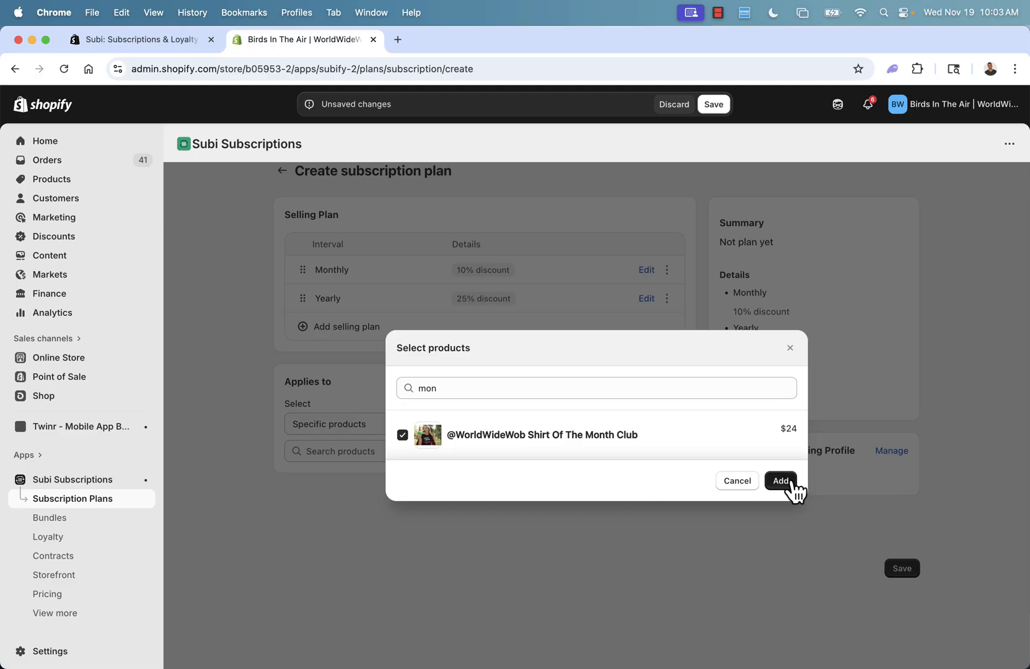
left_click(781, 481)
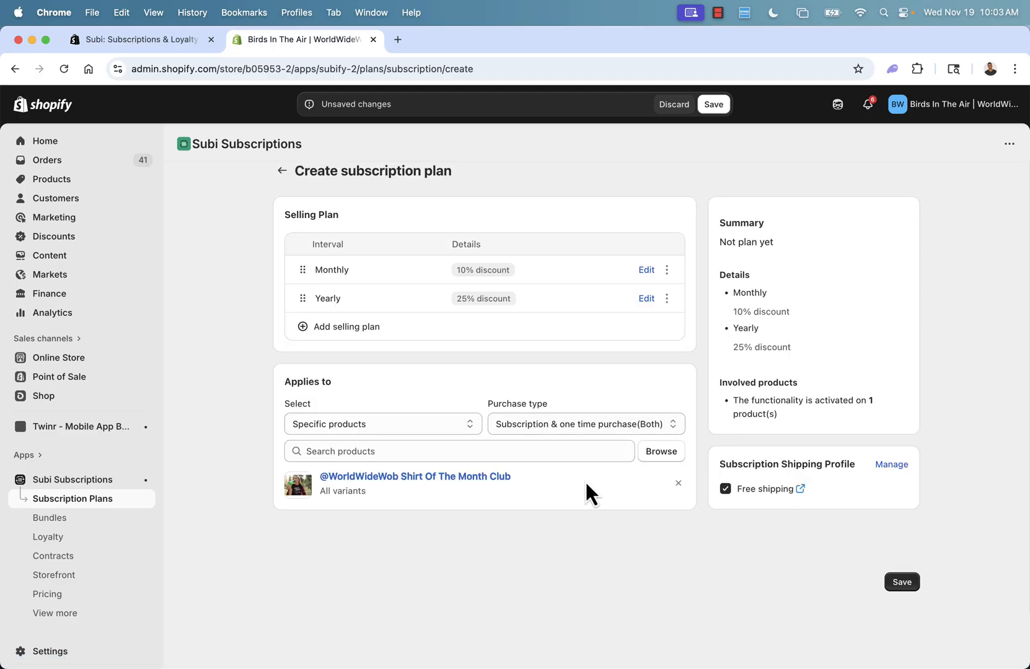
mouse_move(578, 491)
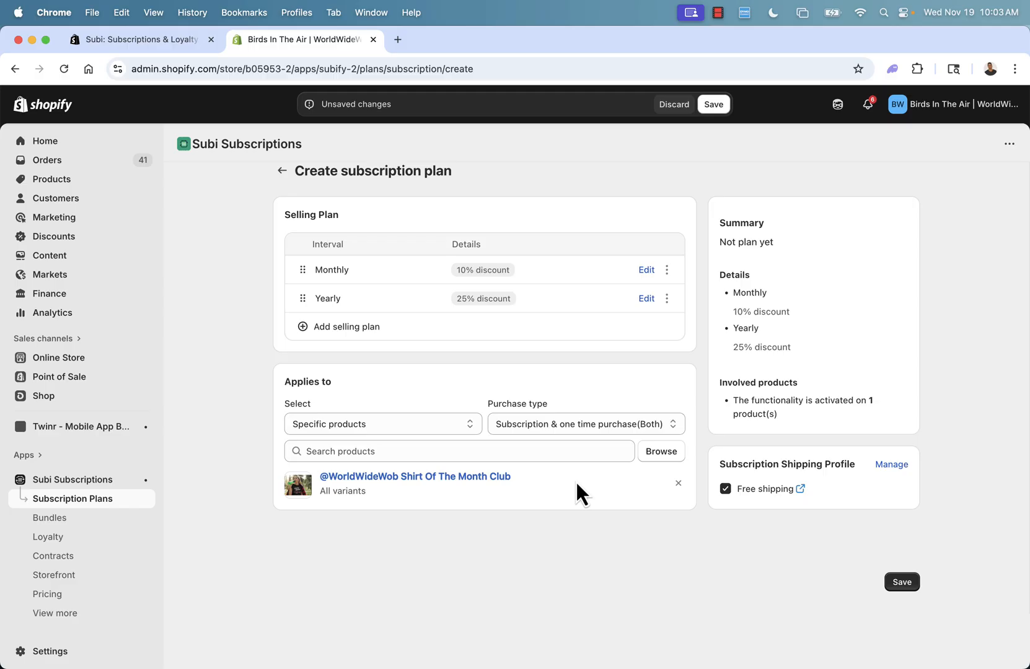
mouse_move(555, 440)
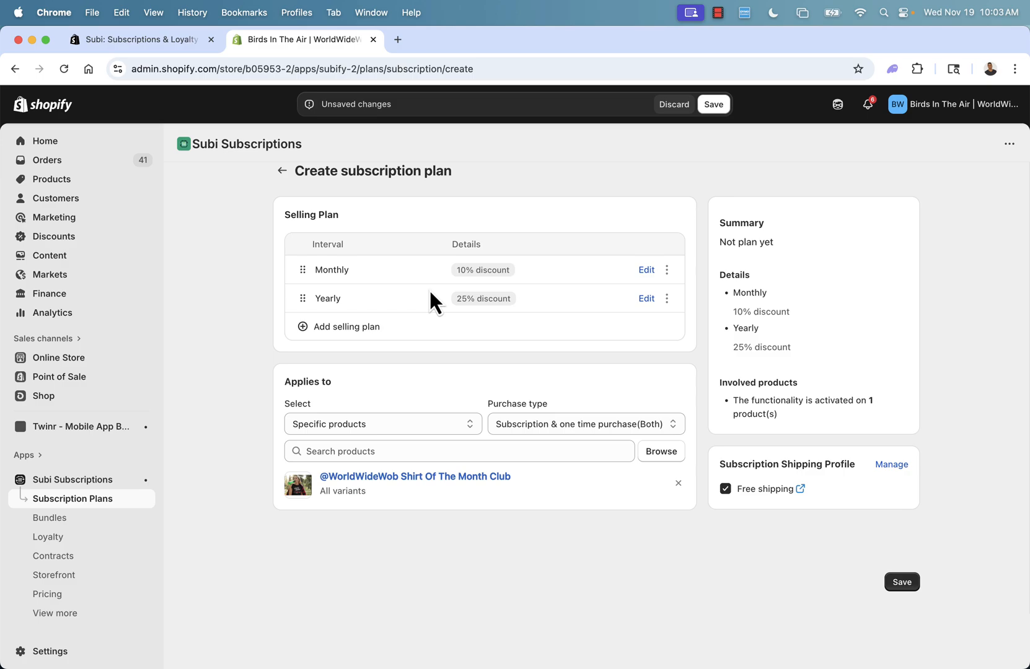
mouse_move(363, 519)
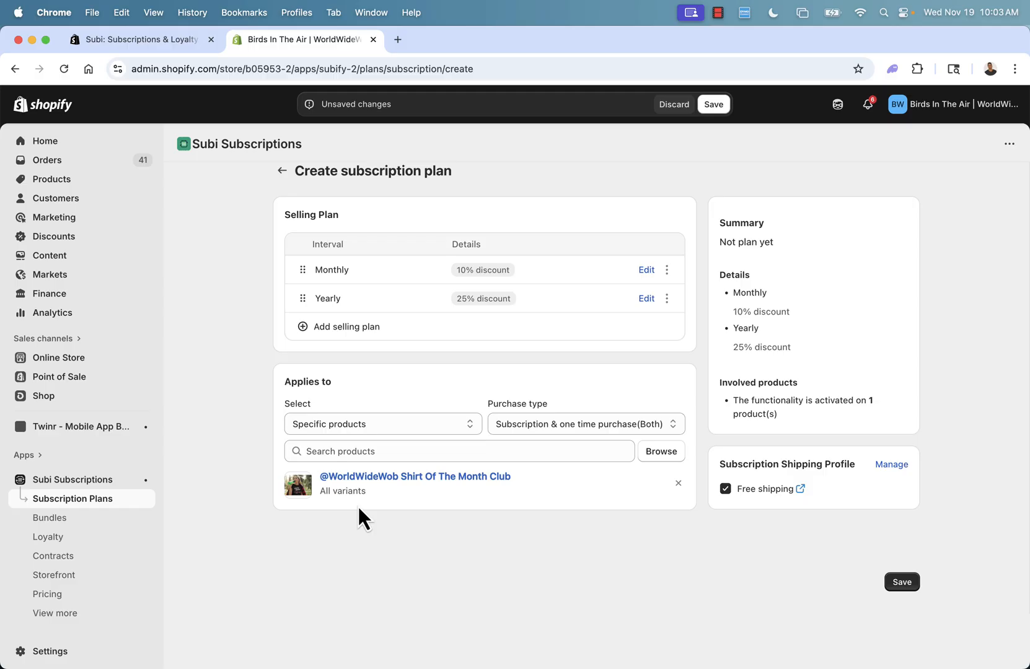
mouse_move(393, 313)
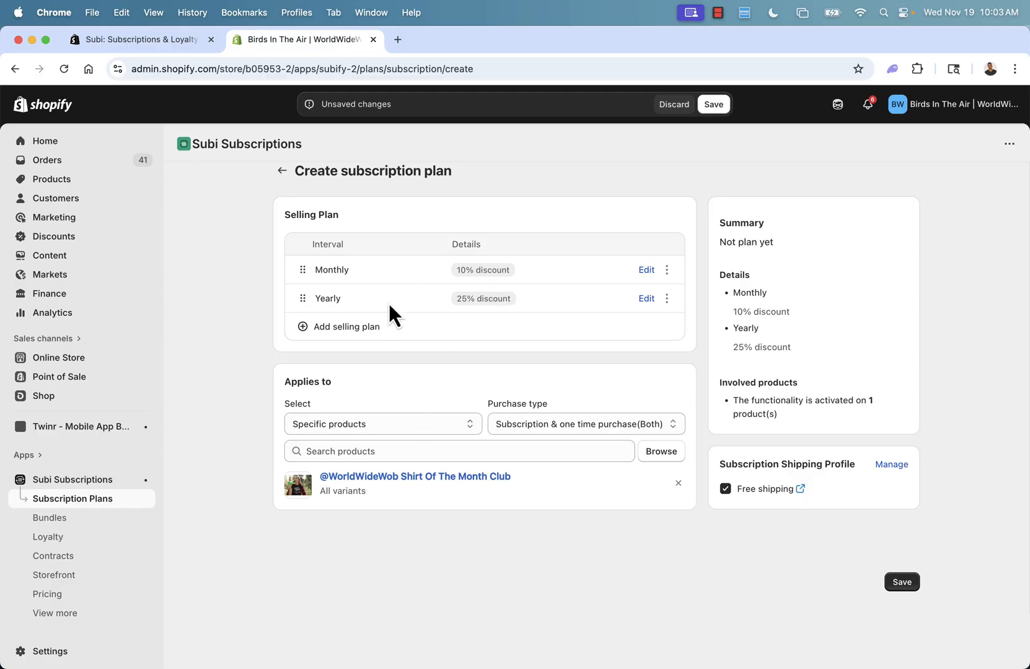
mouse_move(318, 221)
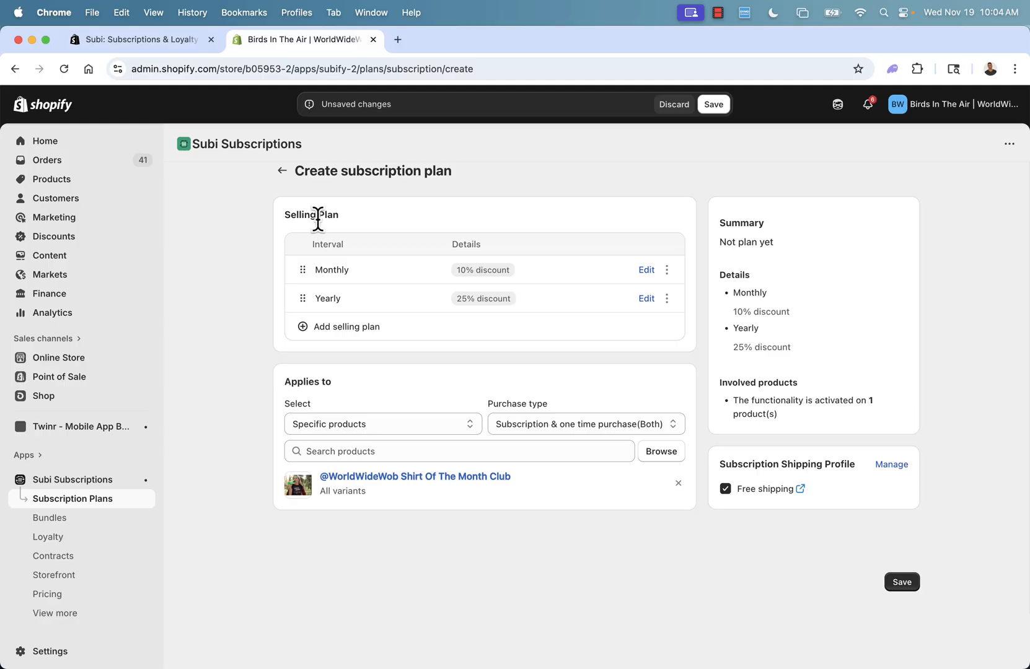
mouse_move(383, 307)
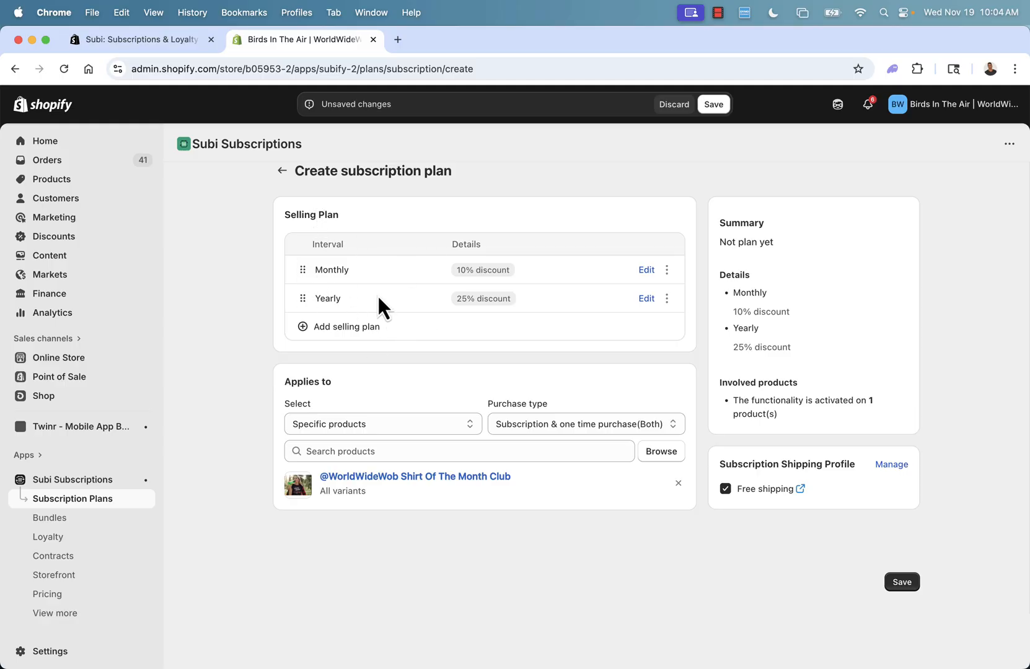
mouse_move(352, 322)
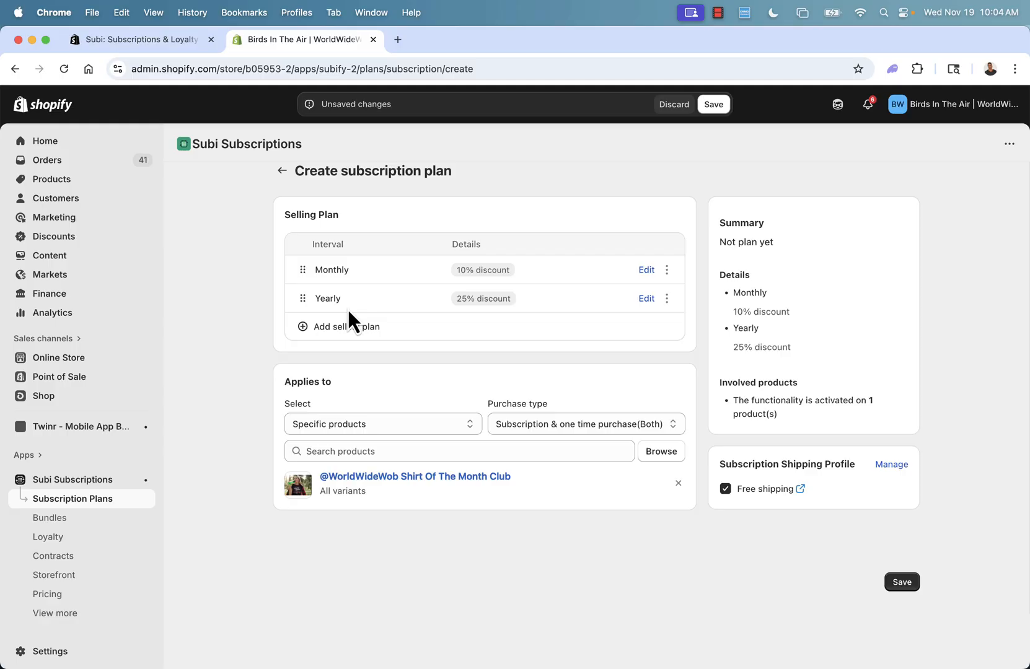
mouse_move(381, 512)
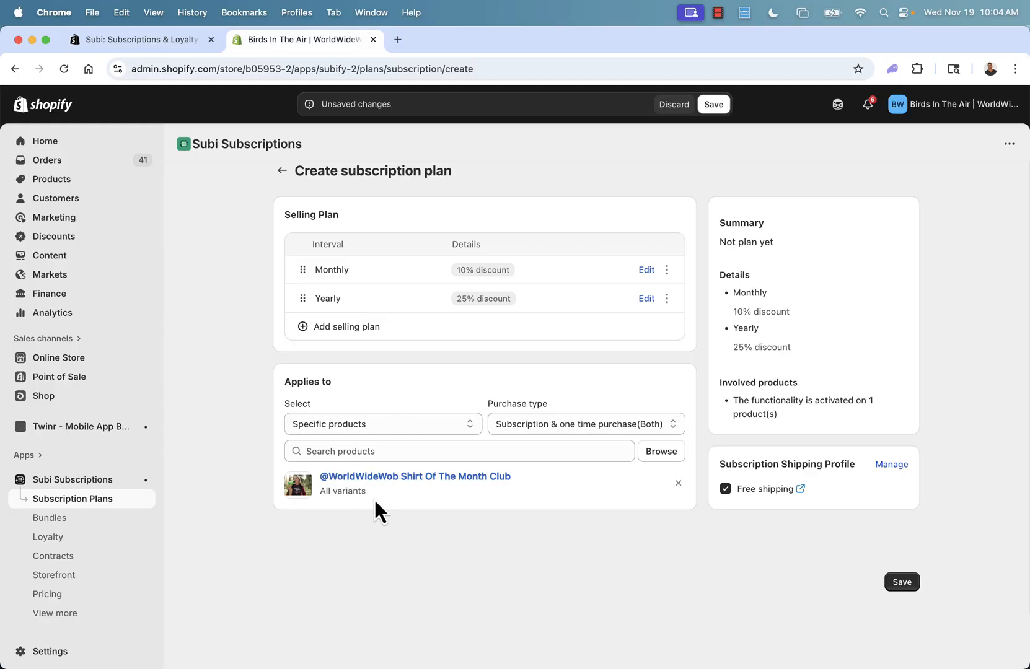
mouse_move(367, 512)
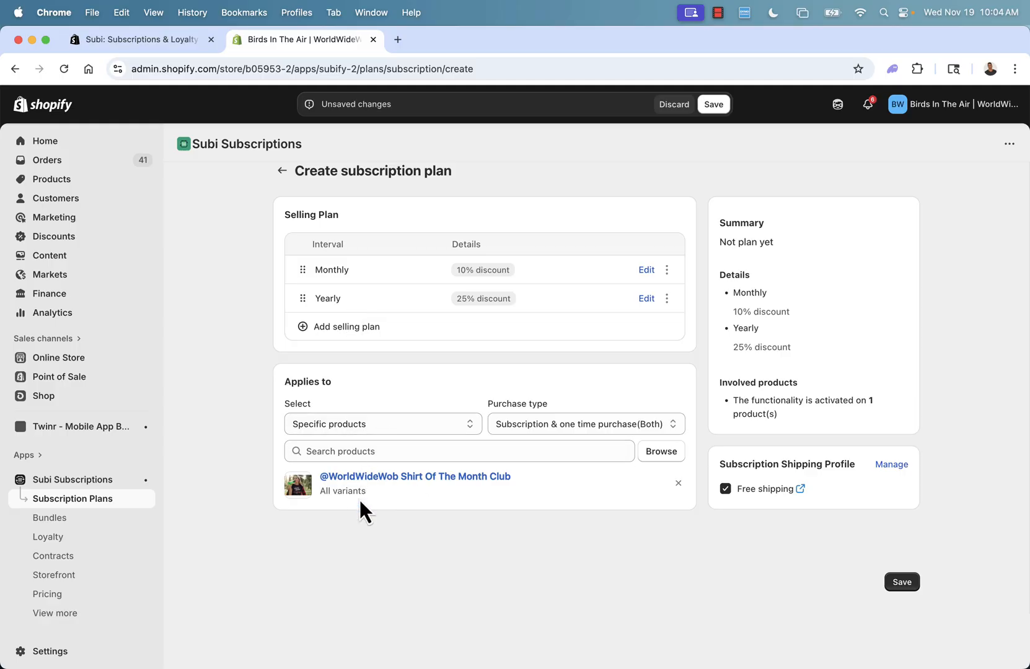
left_click(902, 582)
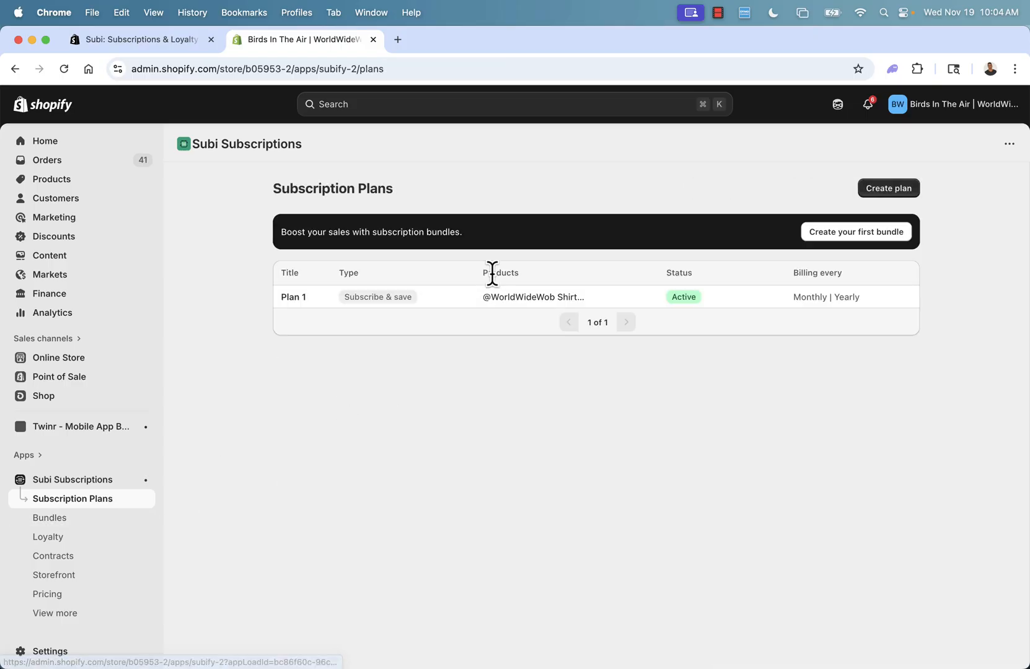
left_click(293, 298)
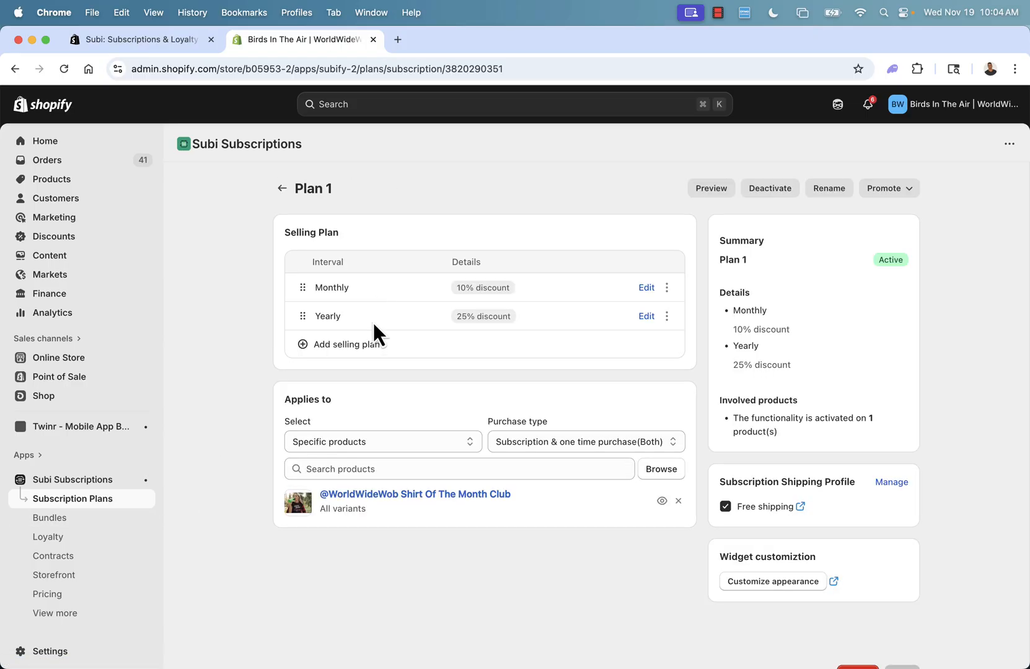
mouse_move(763, 206)
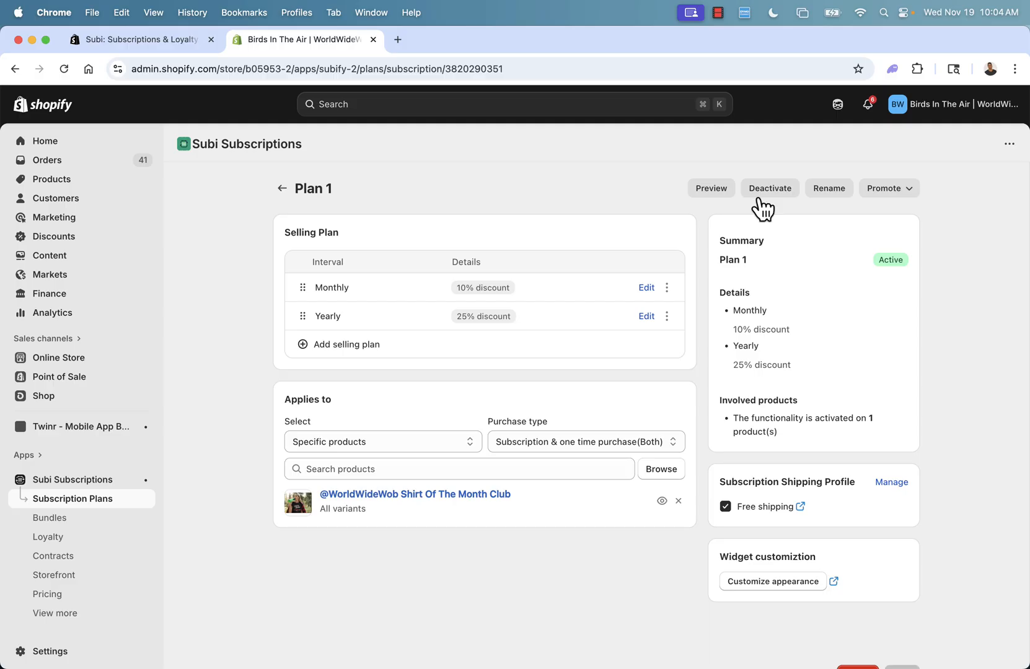
mouse_move(884, 189)
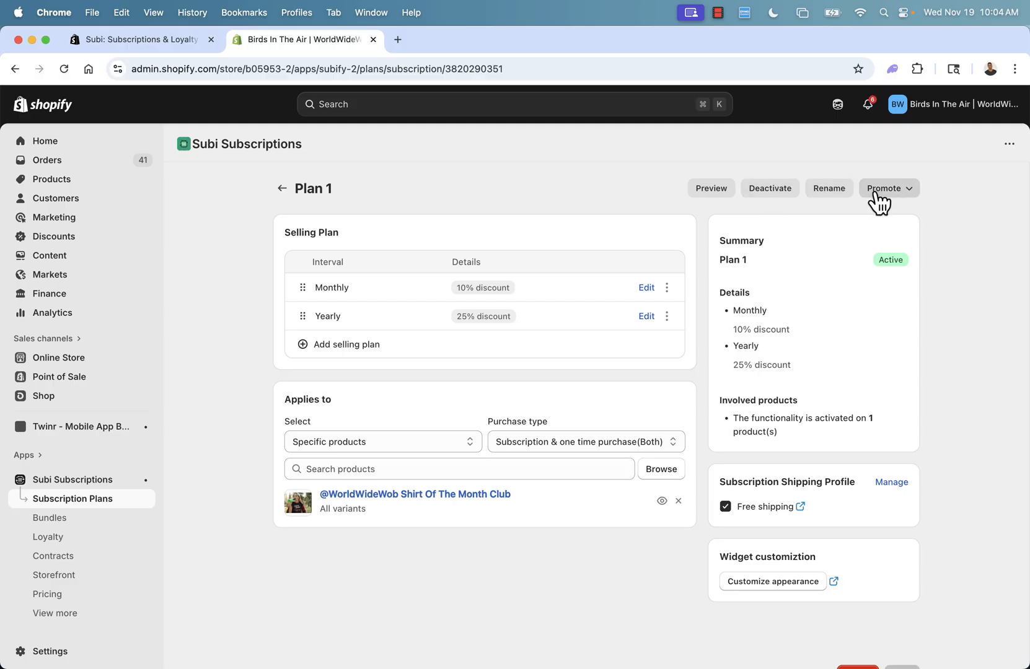
left_click(889, 188)
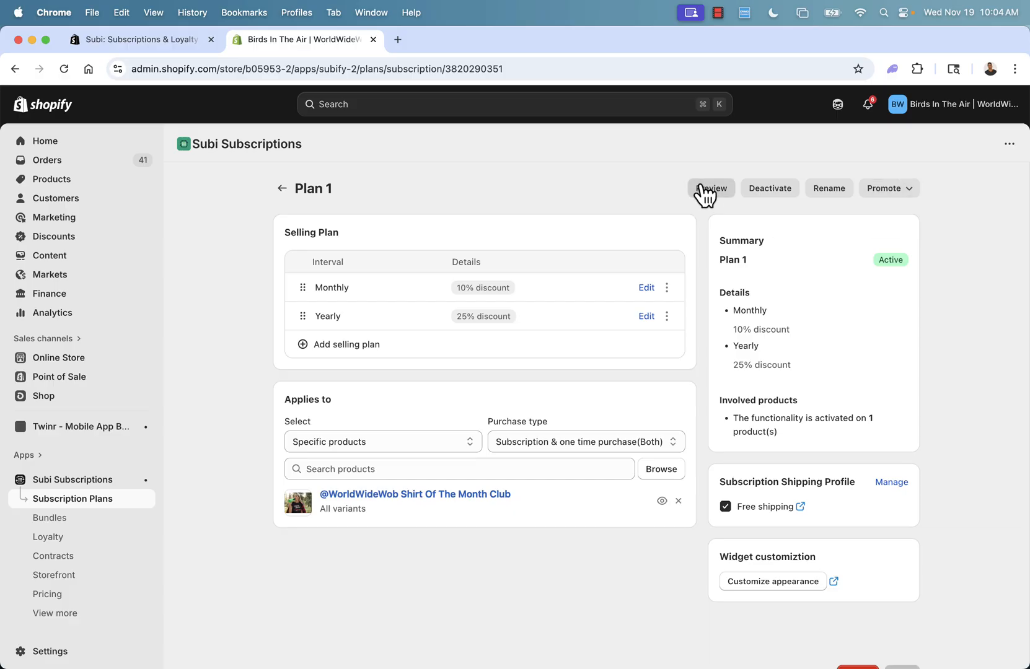
Step: Preview the shirt club's Subscribe and save option at $21.60 monthly, then return to admin
left_click(712, 188)
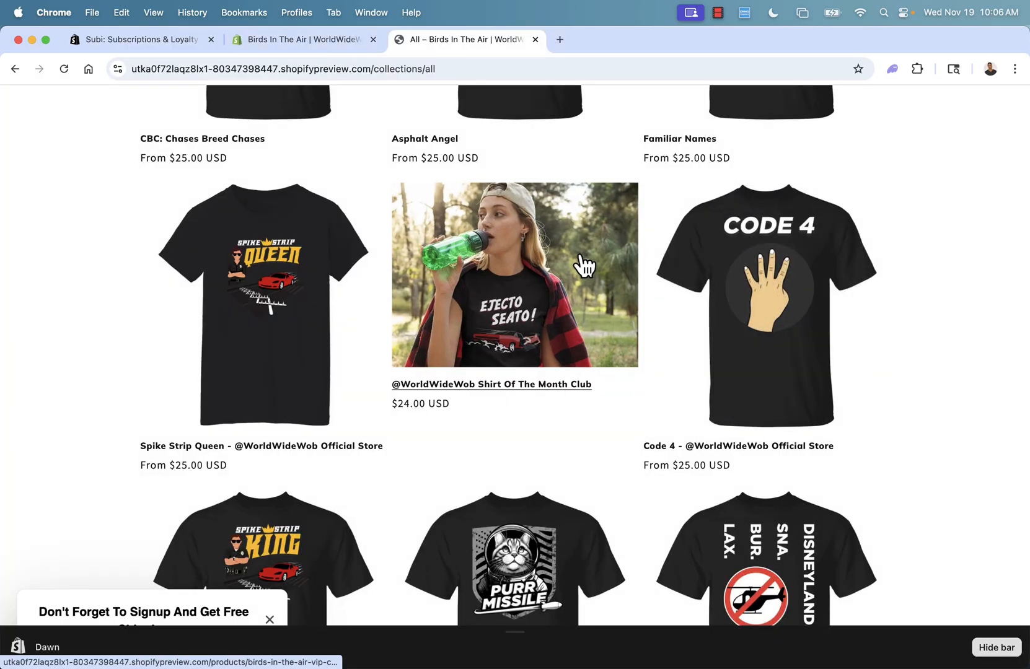
mouse_move(476, 335)
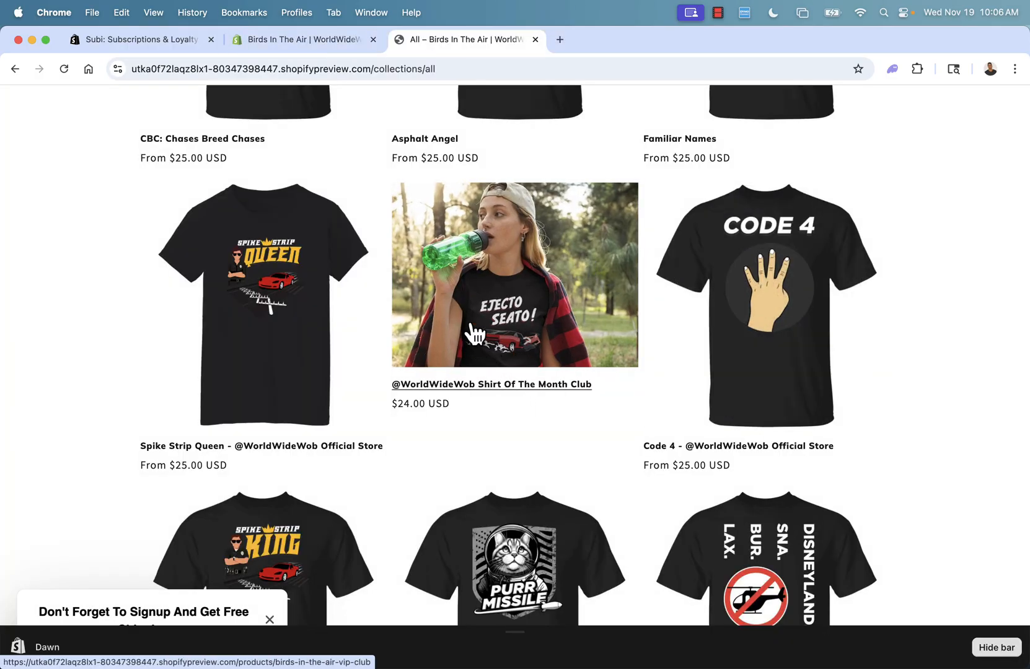
left_click(515, 275)
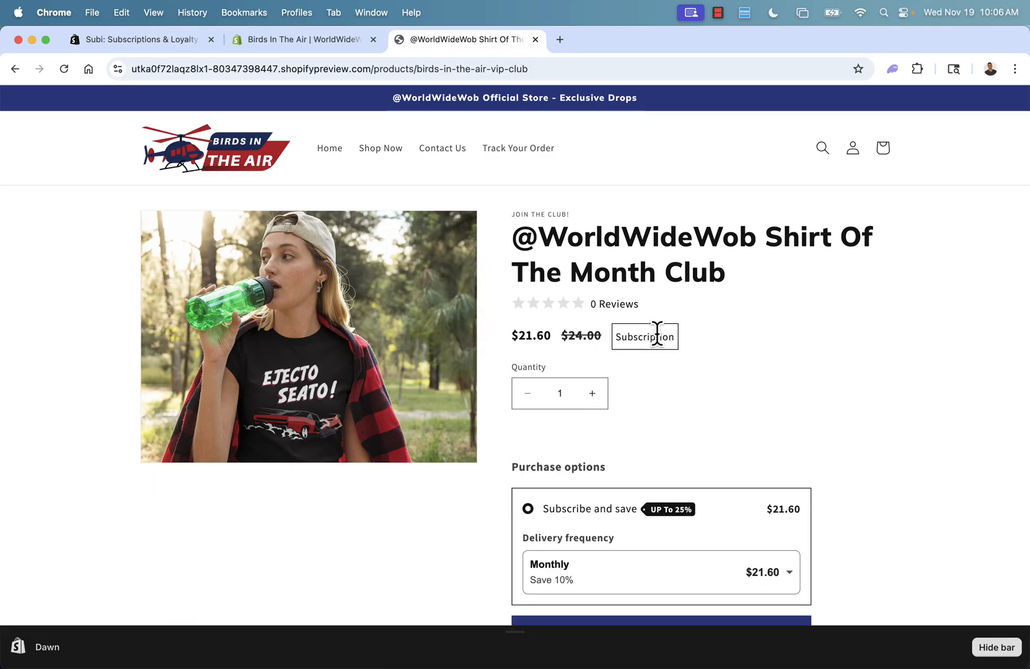
scroll("down", 3)
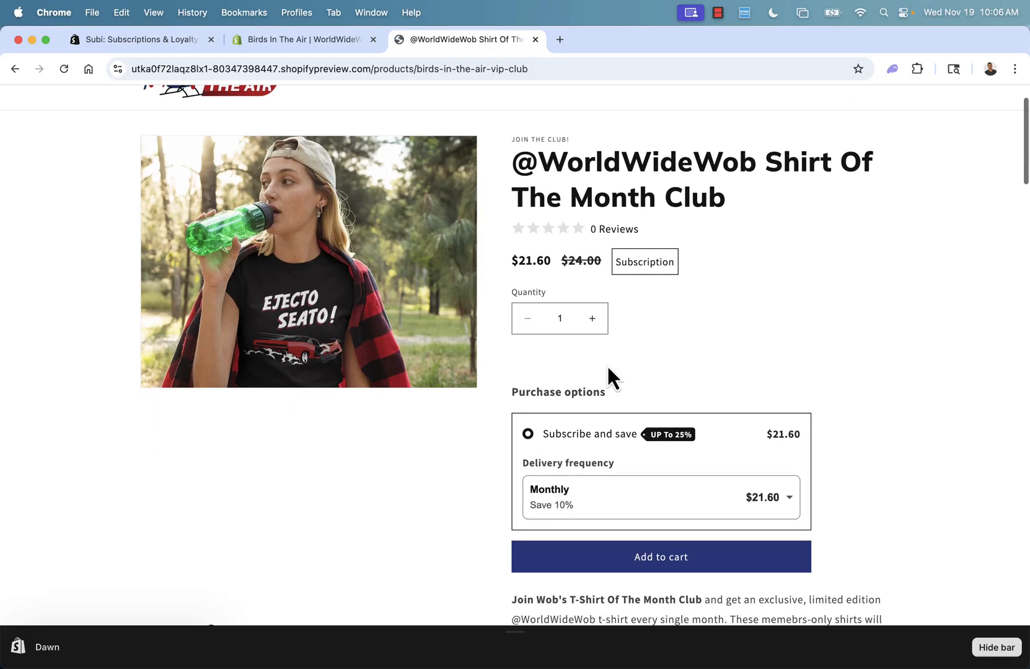
mouse_move(602, 456)
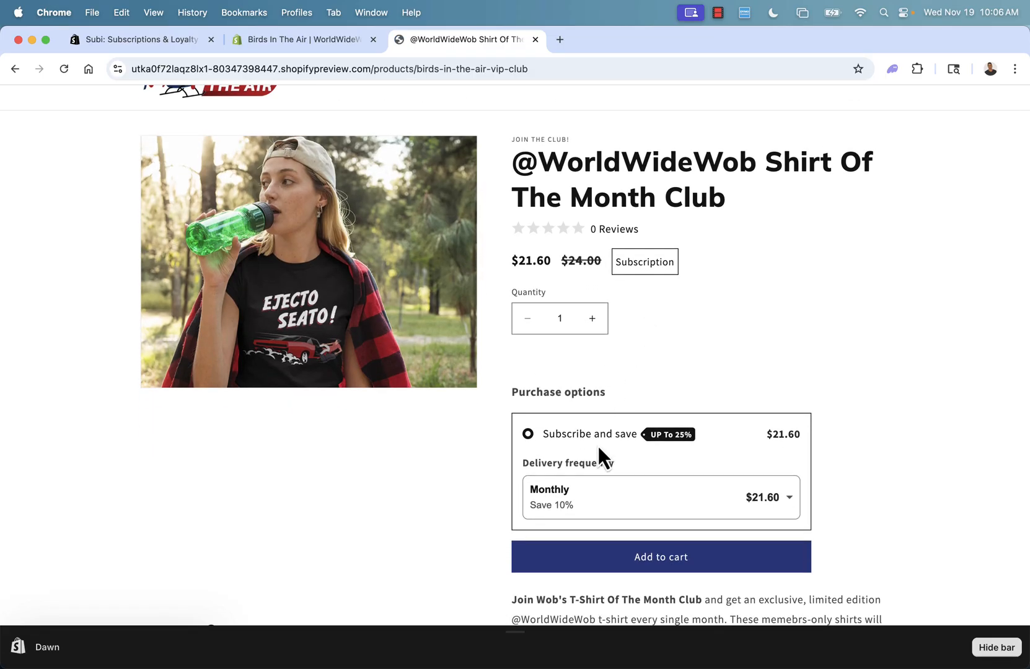
mouse_move(755, 219)
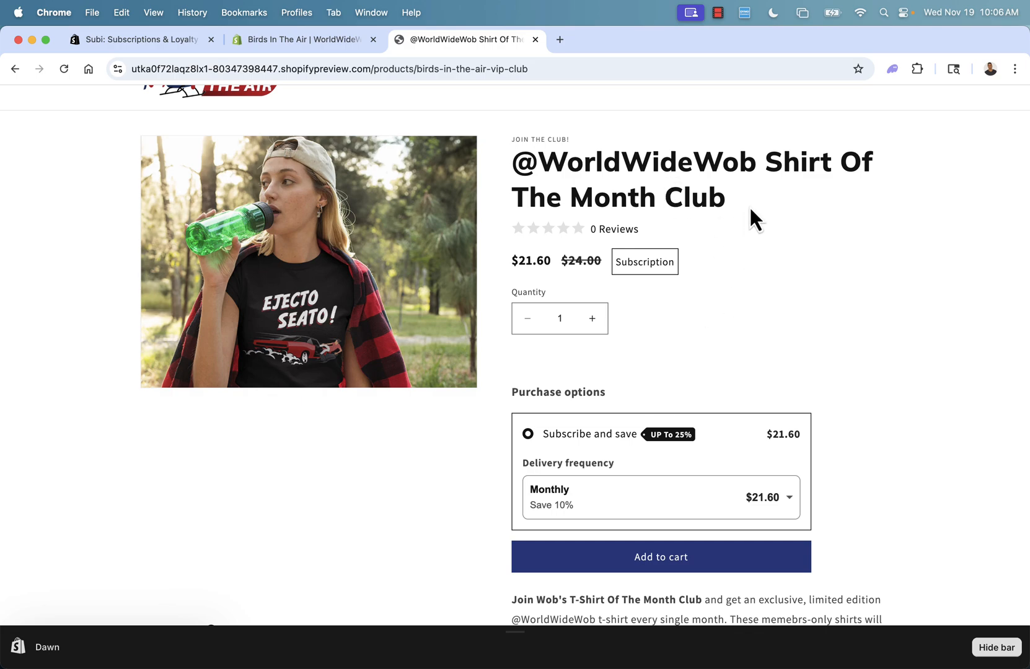
mouse_move(302, 40)
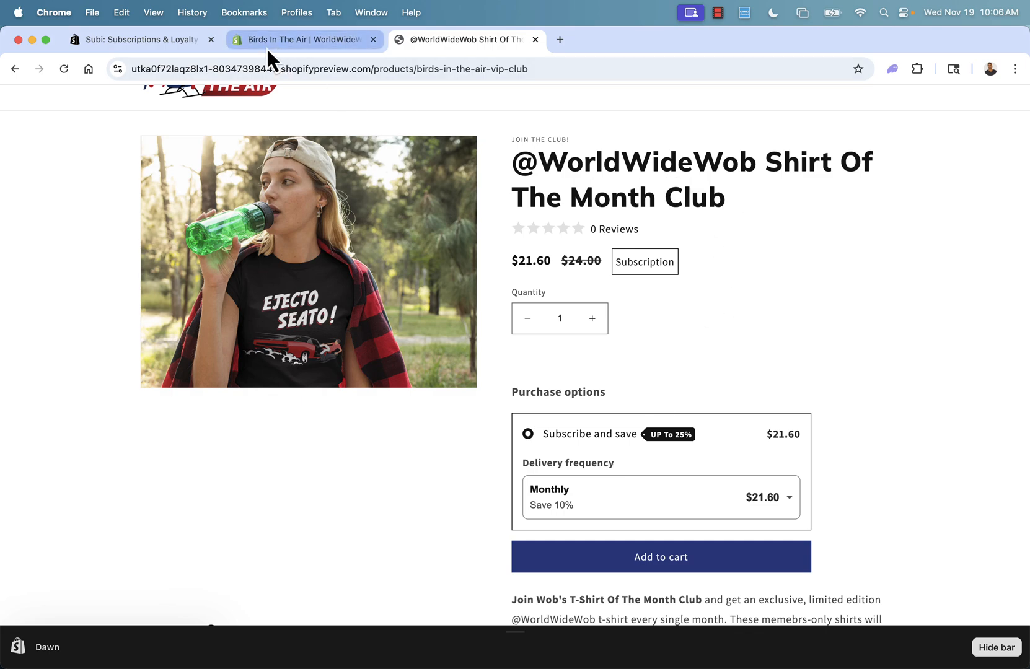
left_click(138, 40)
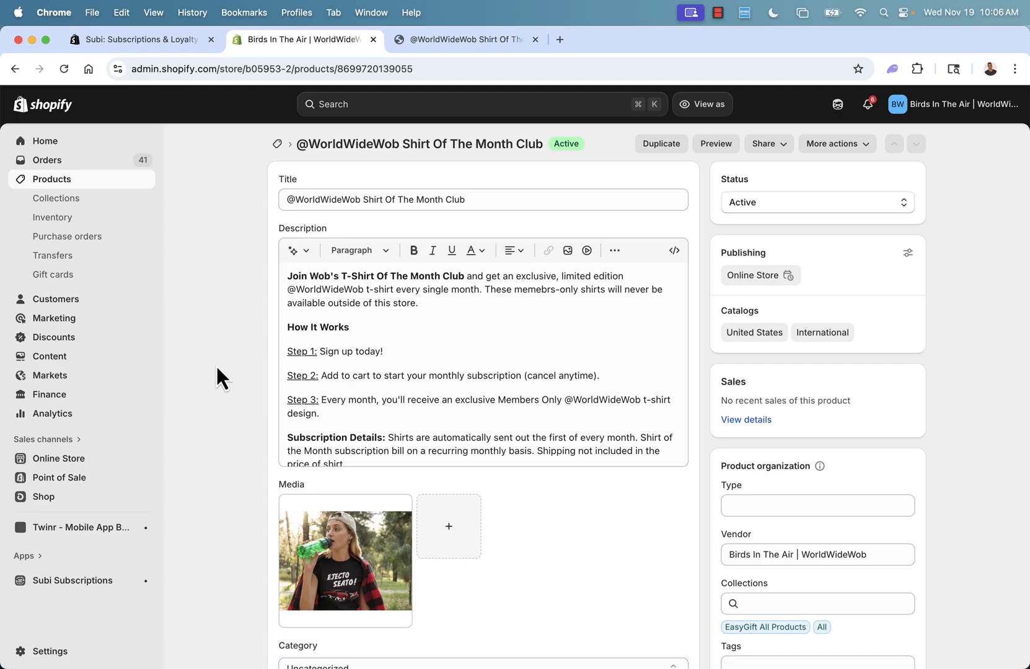
Step: Reopen Plan 1's details showing Monthly 10% and Yearly 25% discounts on the shirt
left_click(72, 580)
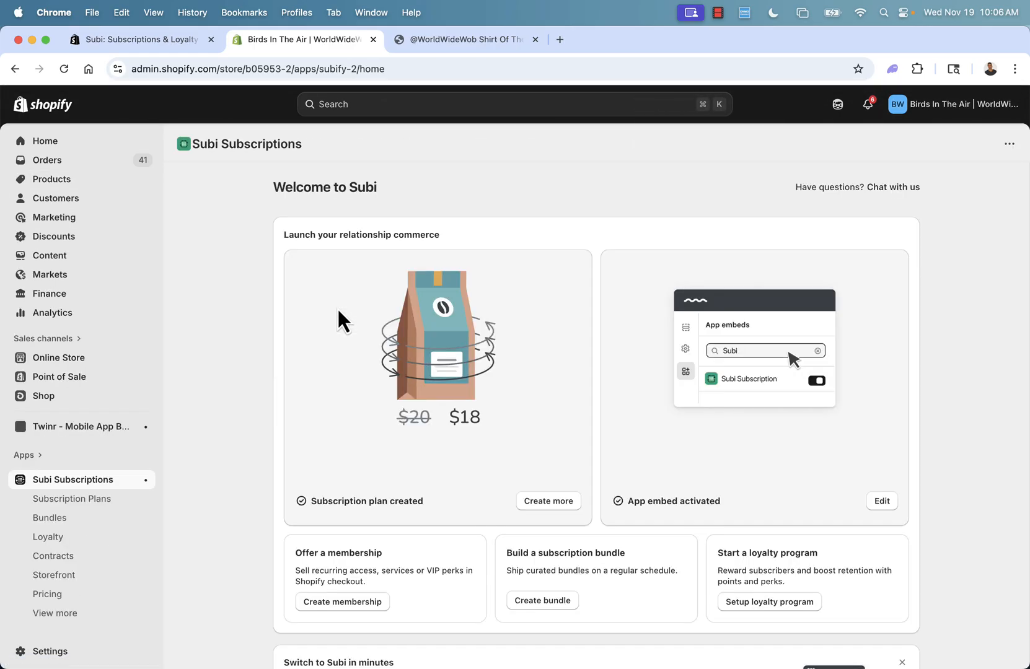
left_click(72, 499)
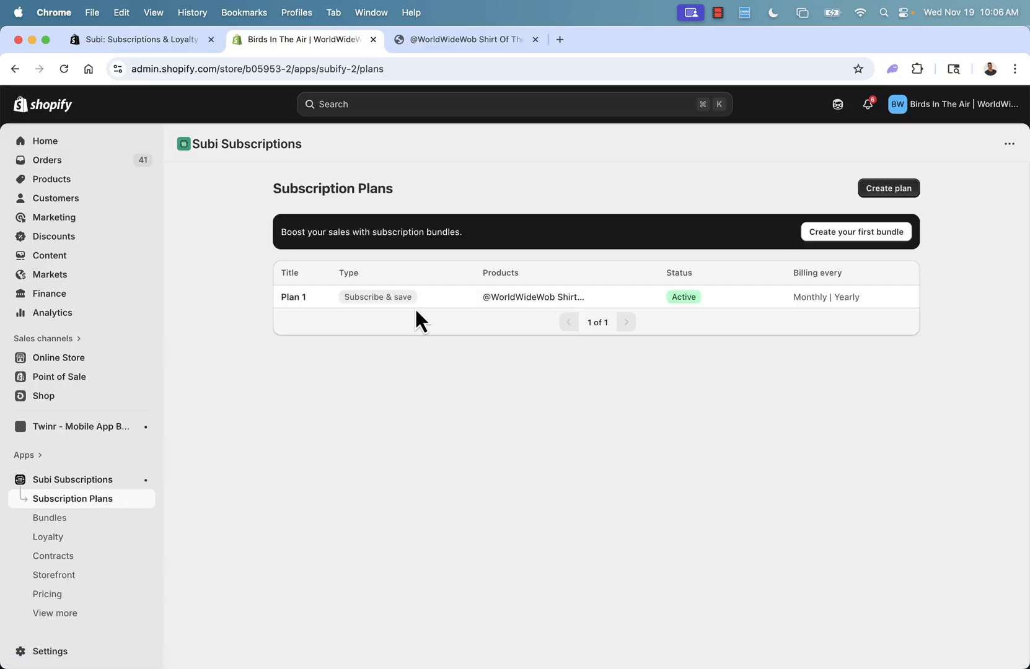
left_click(293, 298)
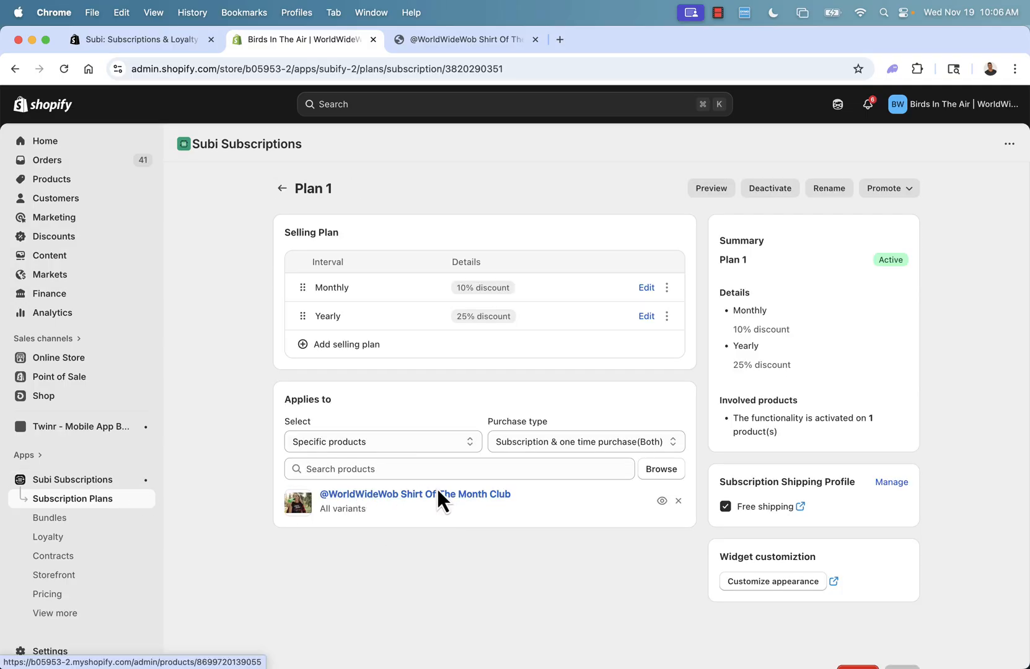
mouse_move(295, 516)
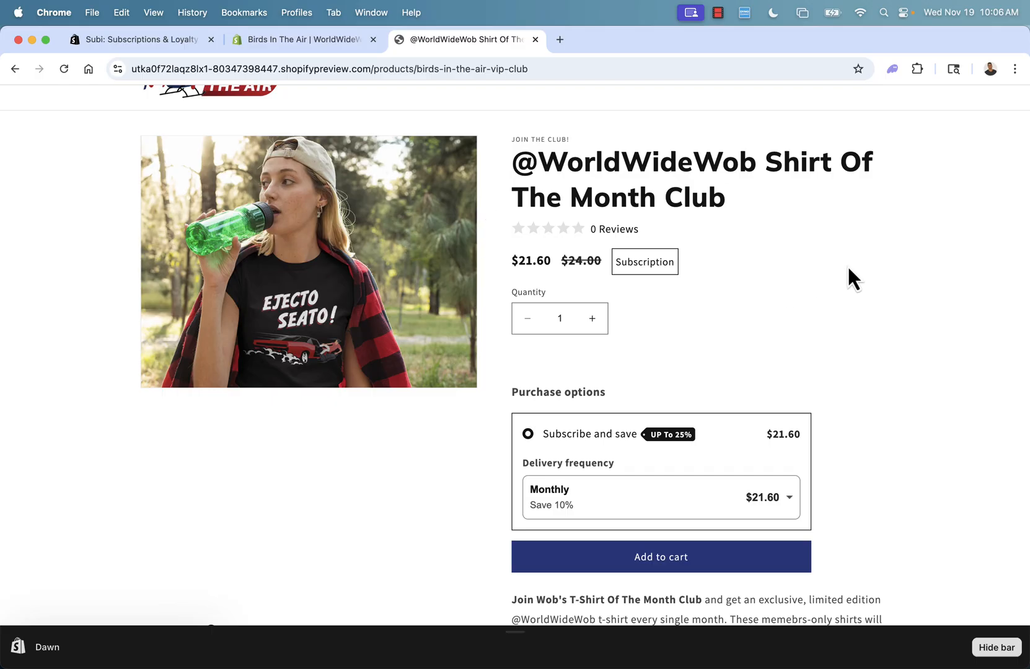
Step: Compare Yearly delivery at $18.00 against Monthly at $21.60, checking the admin plan in between
scroll("up", 3)
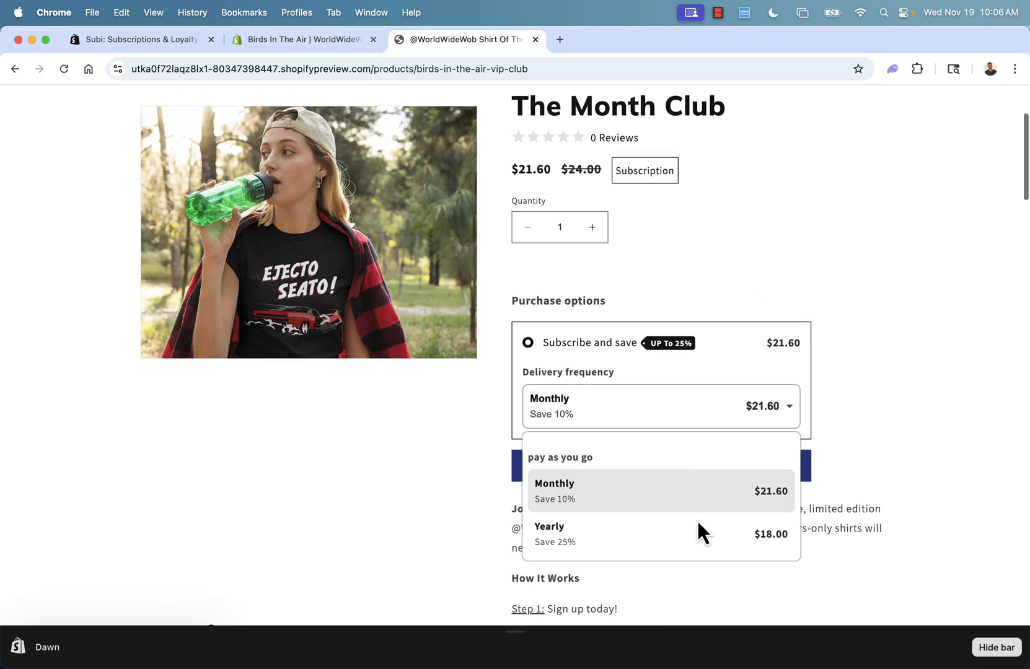
scroll("up", 3)
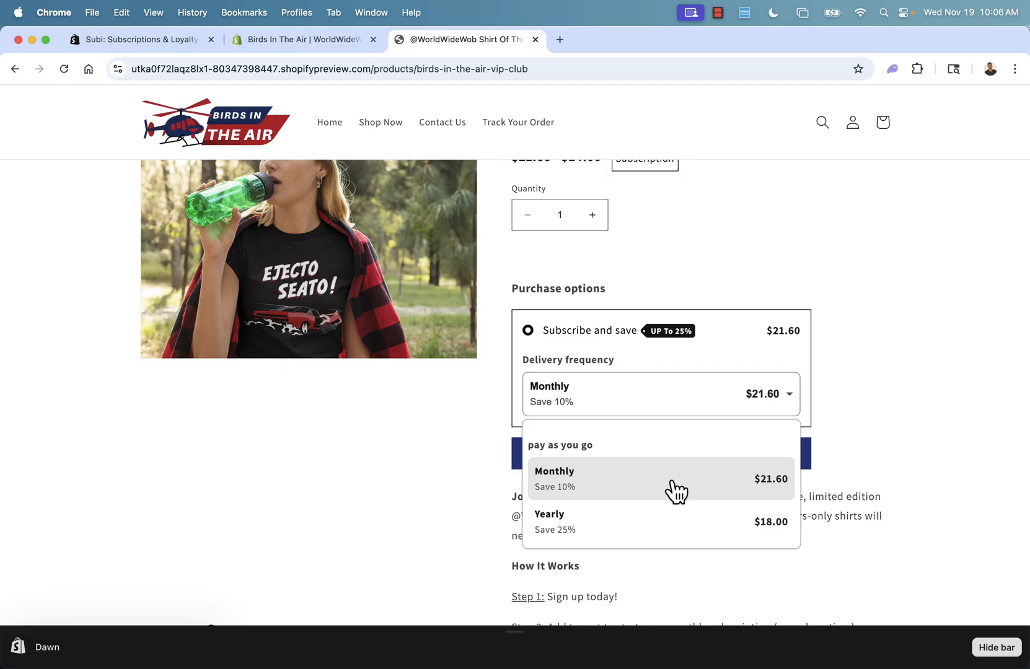
mouse_move(641, 514)
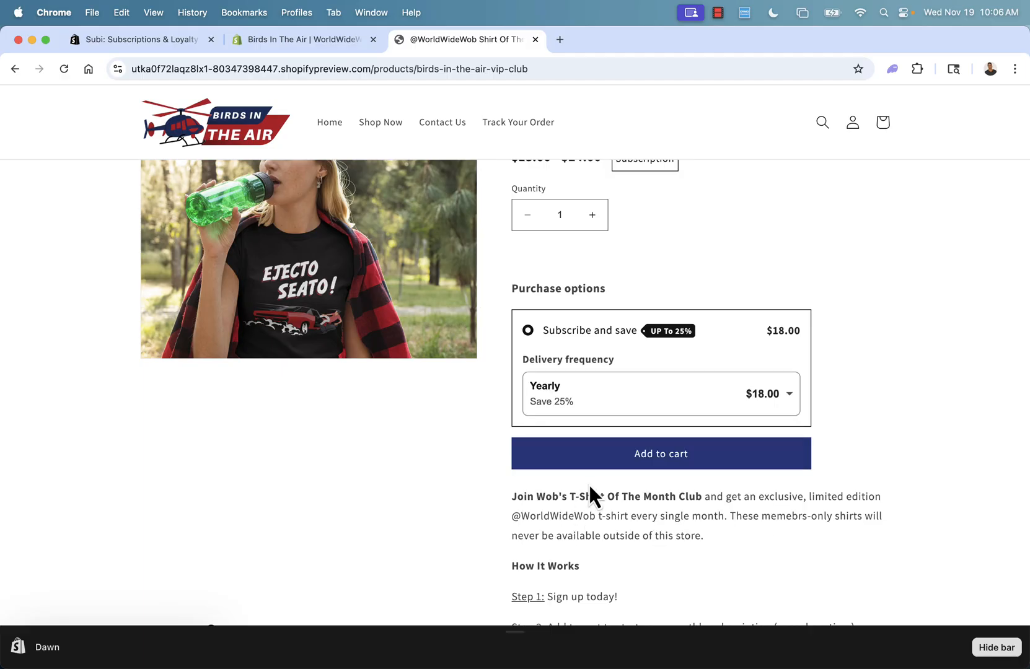
mouse_move(582, 412)
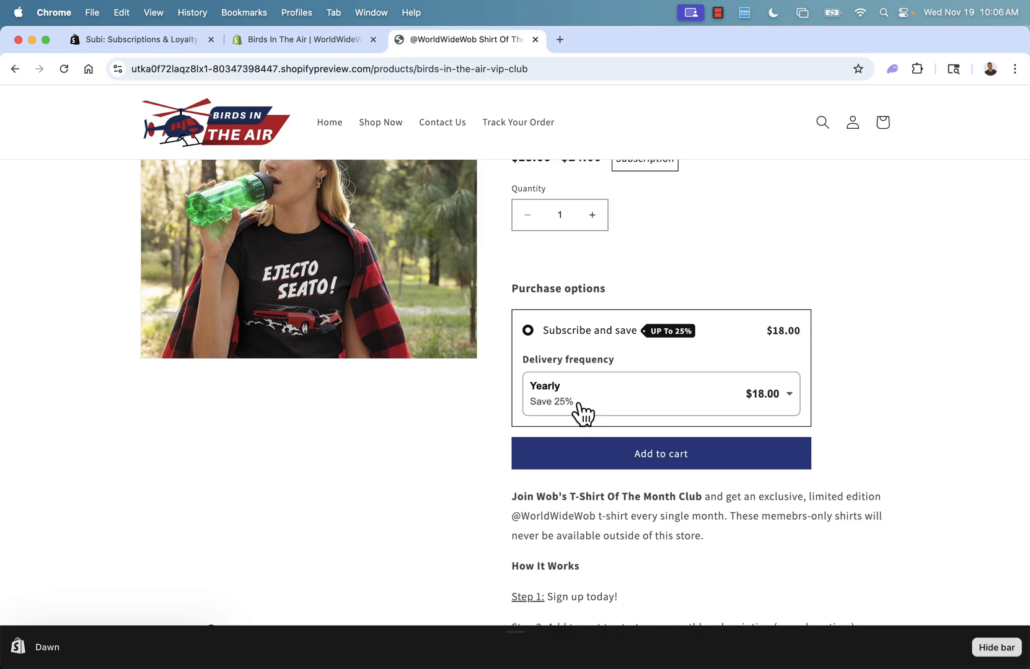
mouse_move(559, 404)
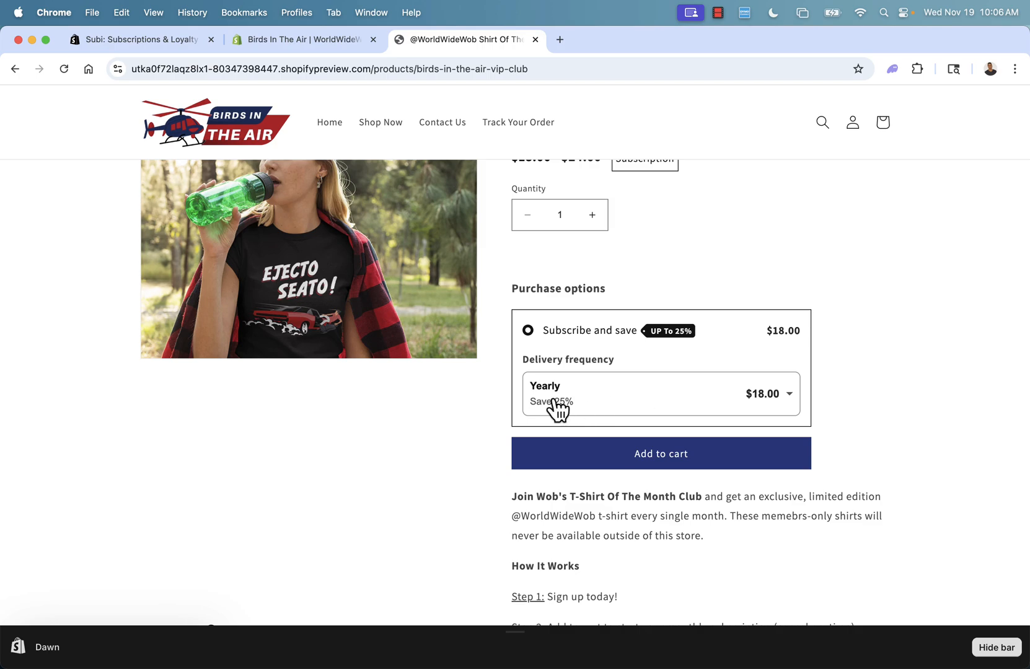
mouse_move(601, 389)
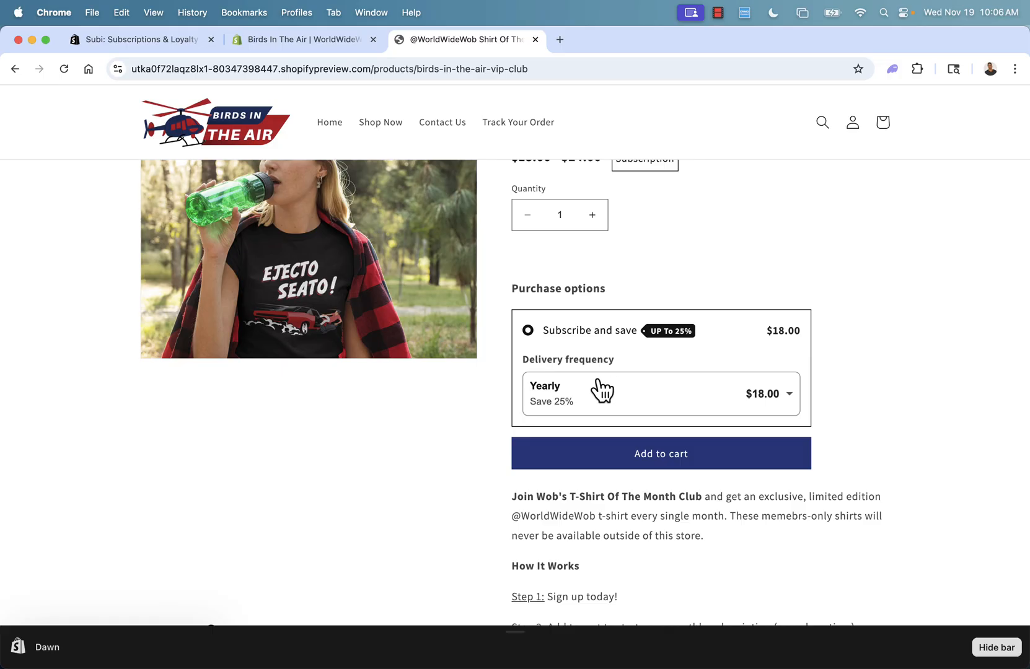
scroll("down", 3)
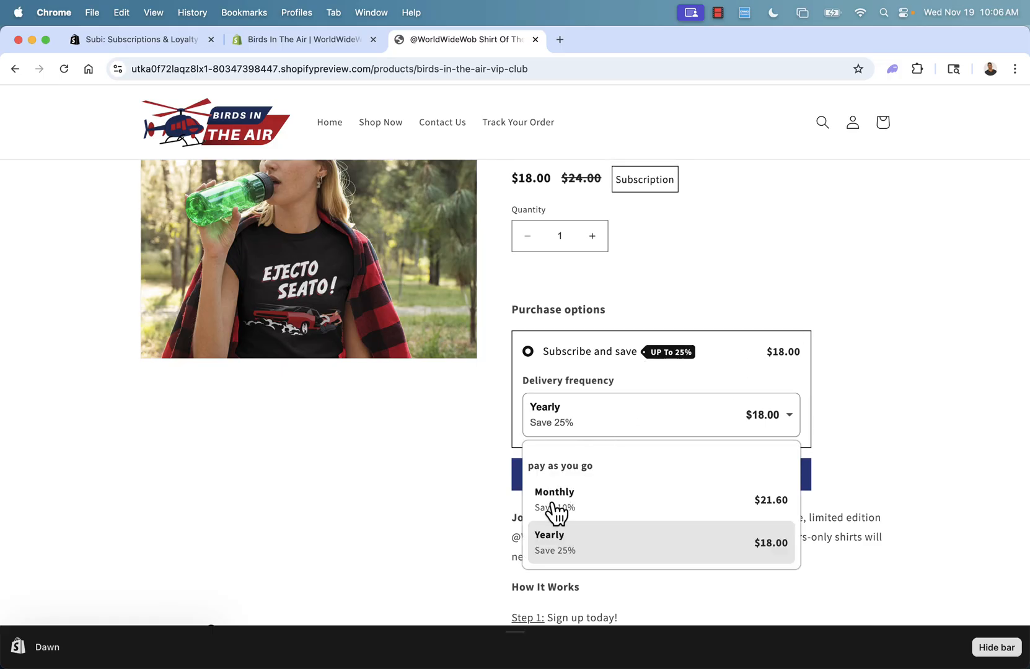
left_click(554, 499)
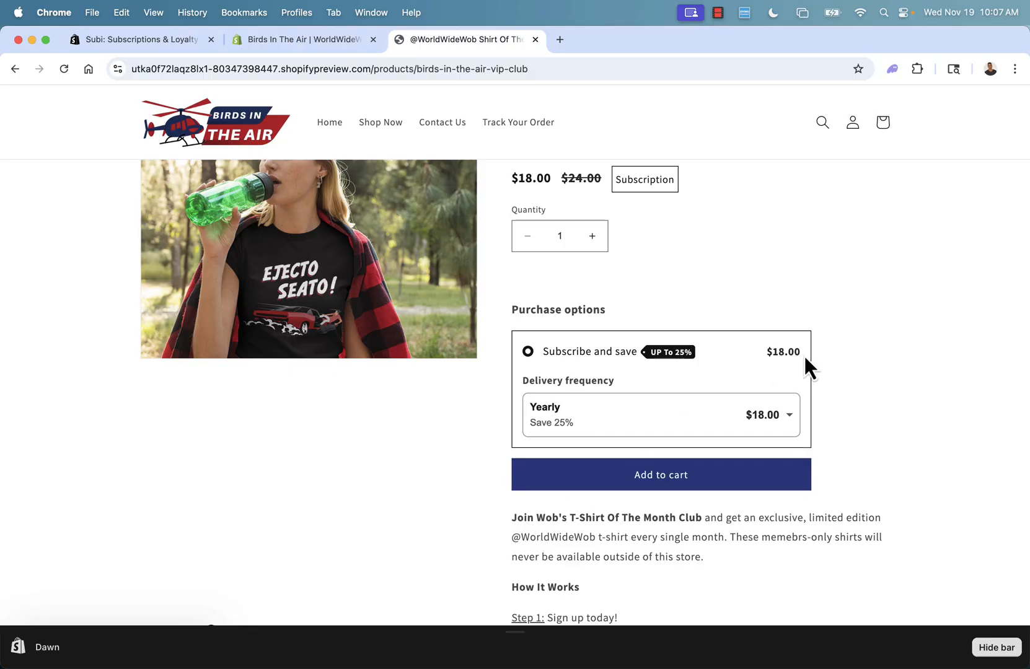
left_click(303, 39)
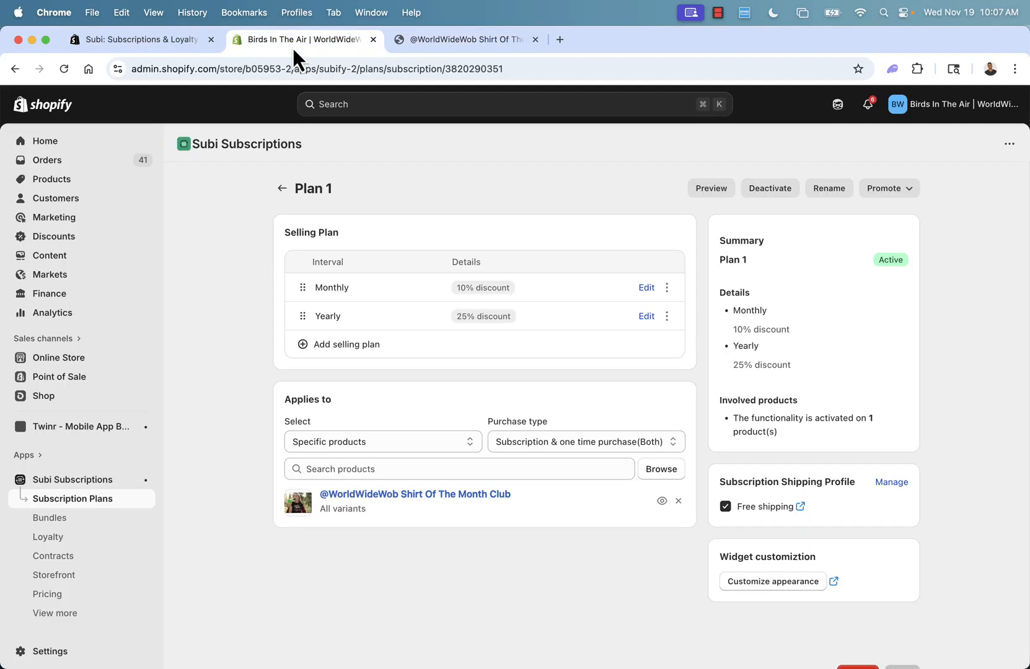
mouse_move(541, 314)
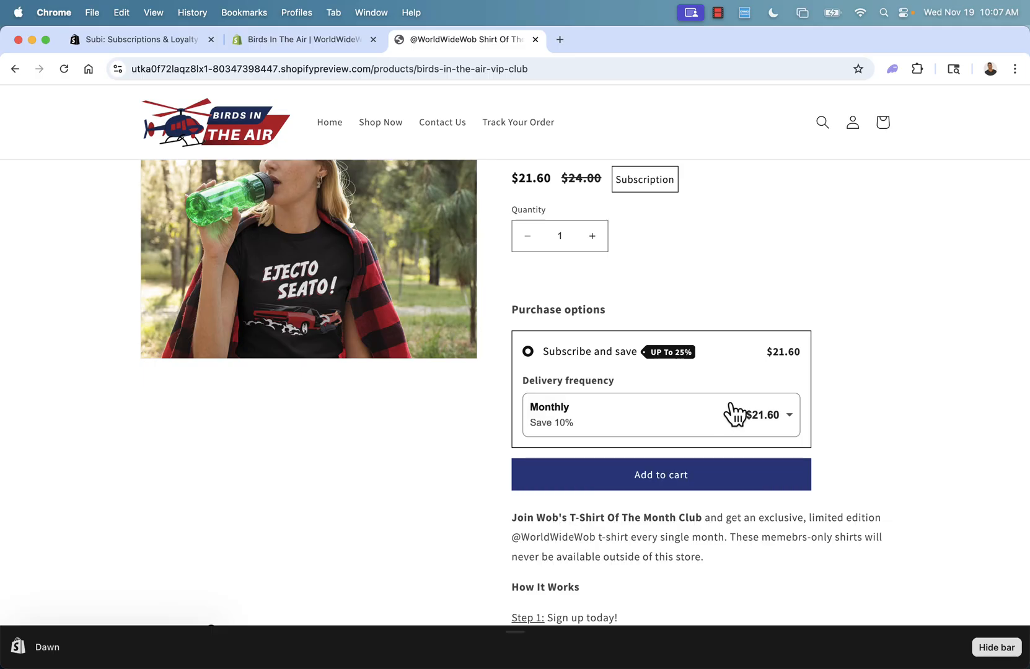
scroll("up", 3)
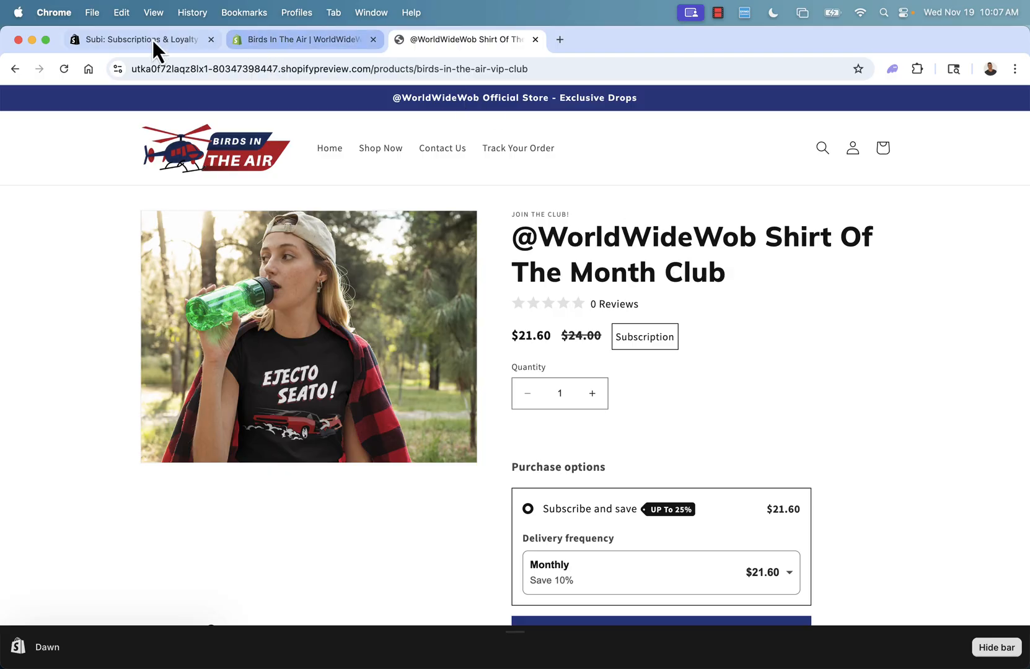
Step: Return to the Bundles page and start creating a new bundle, opening the bundle-type chooser
left_click(304, 40)
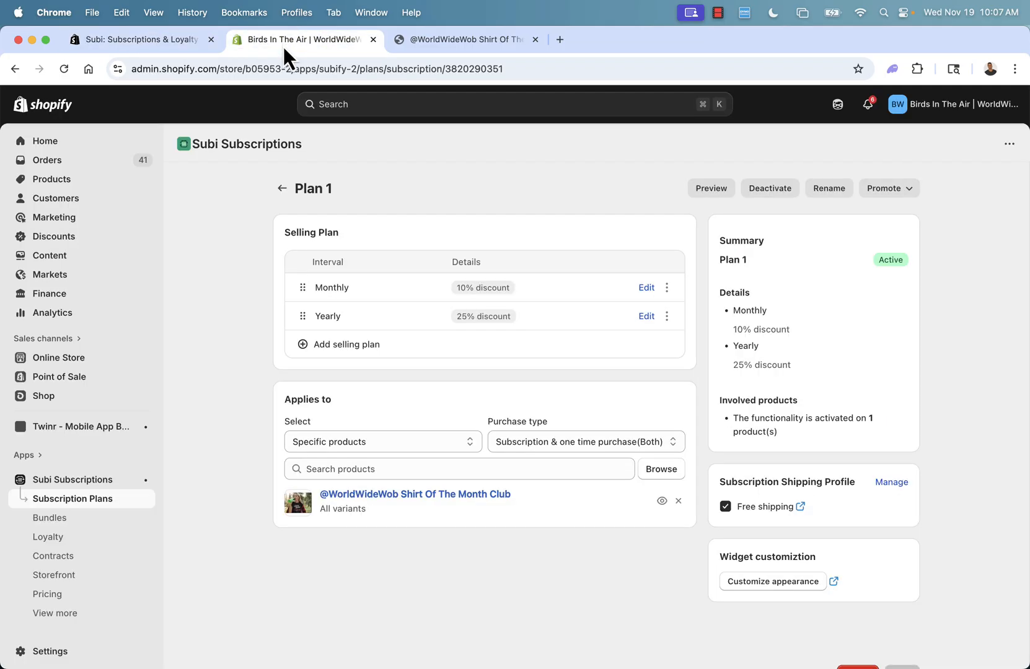
mouse_move(50, 518)
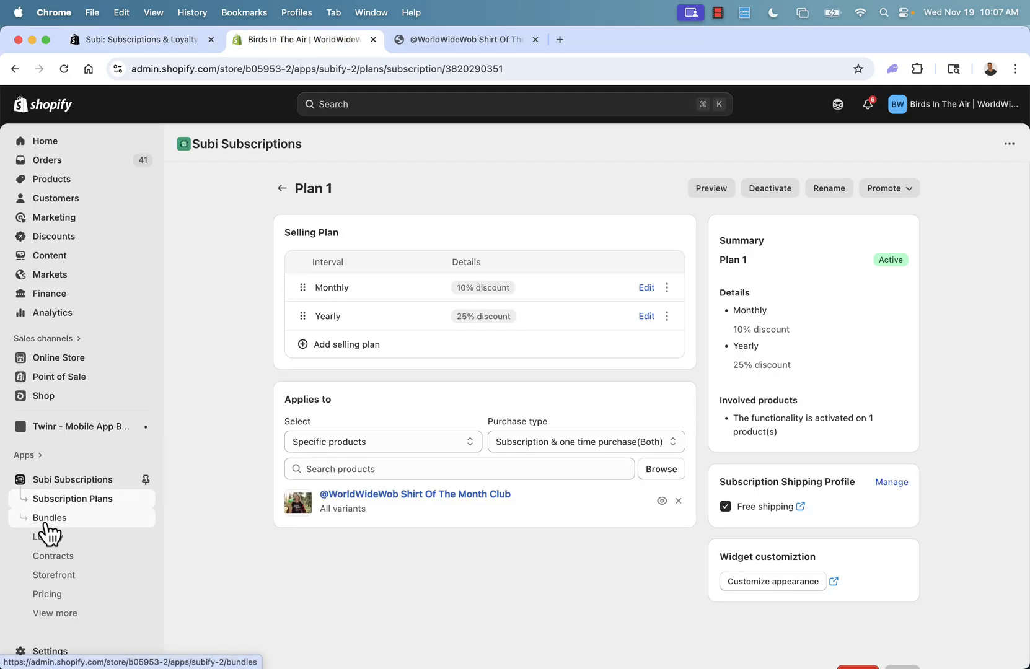
left_click(50, 518)
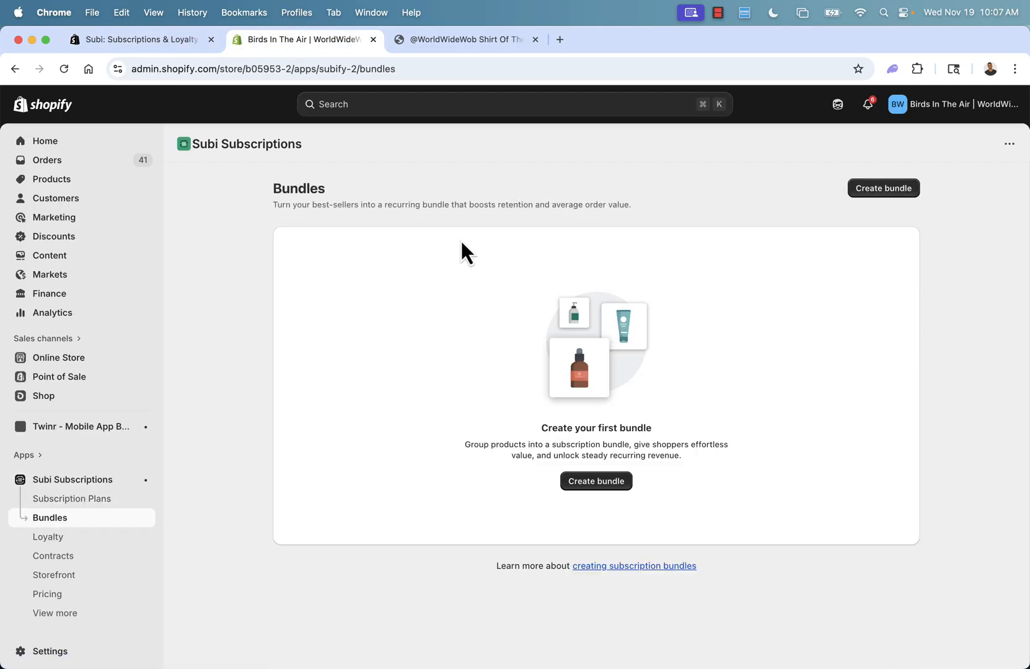
mouse_move(479, 209)
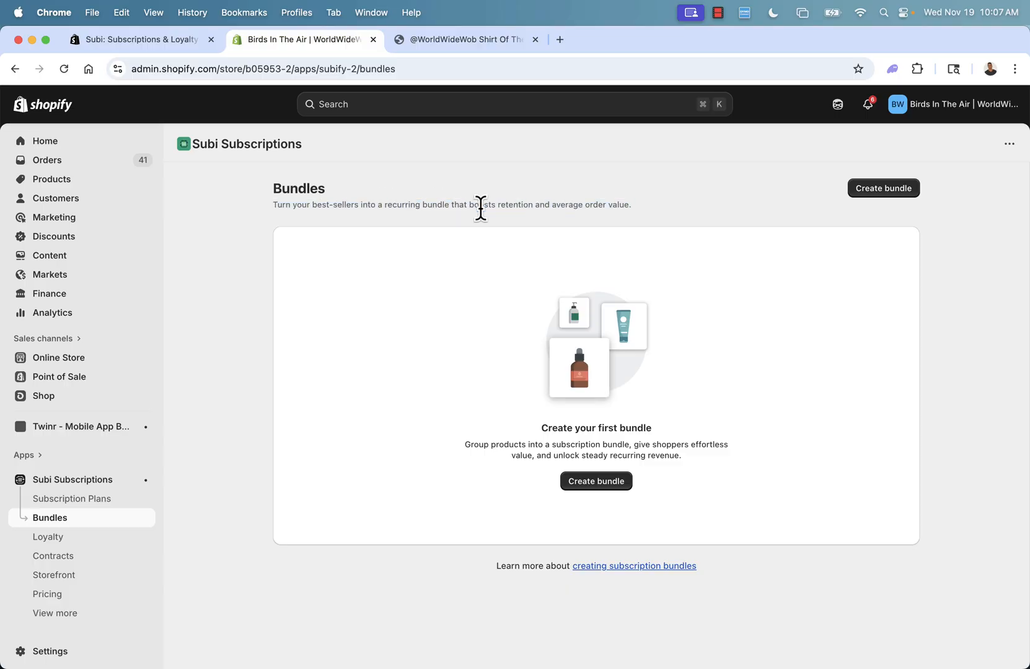
mouse_move(892, 222)
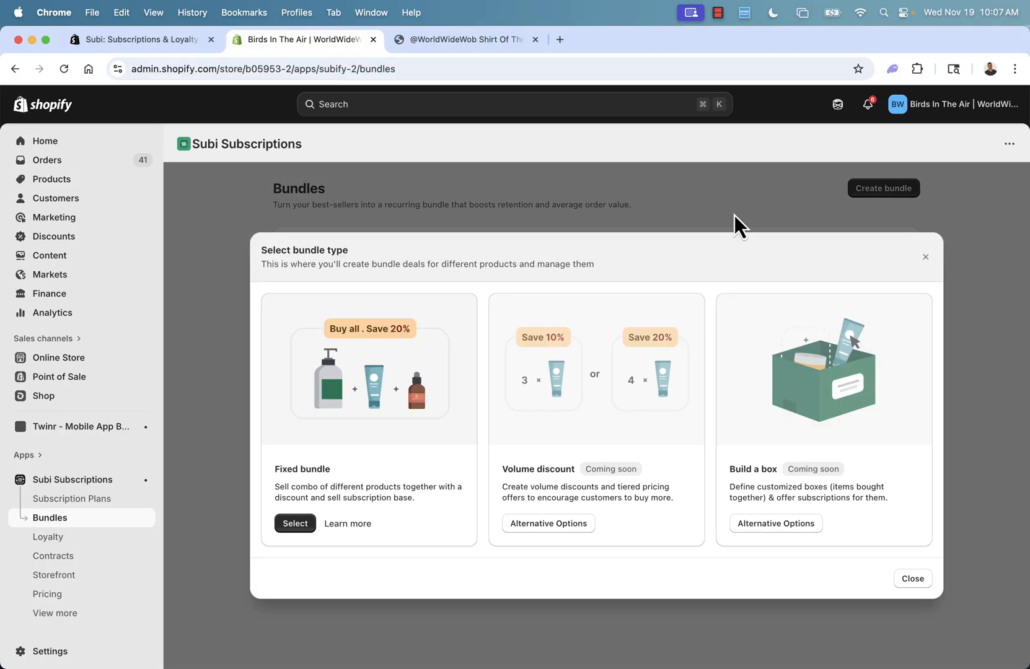
mouse_move(377, 392)
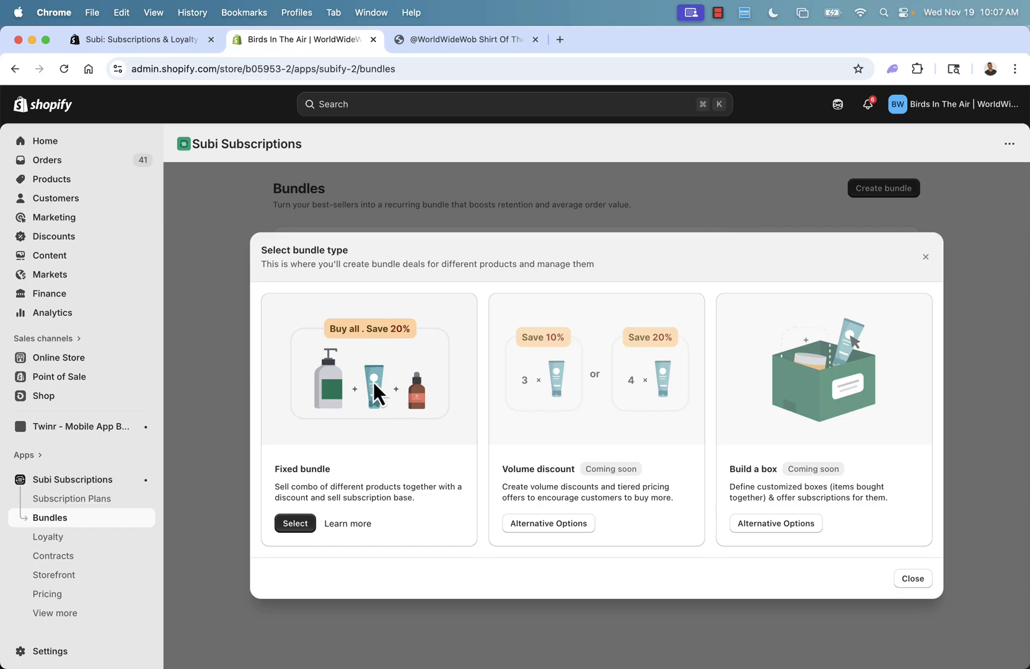
mouse_move(49, 537)
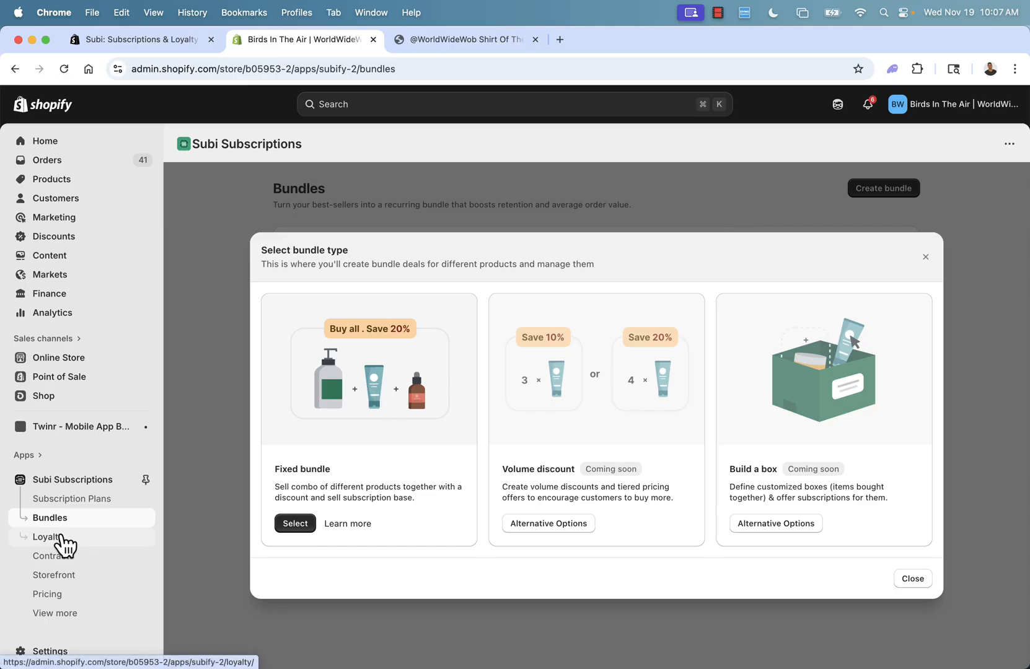
mouse_move(48, 593)
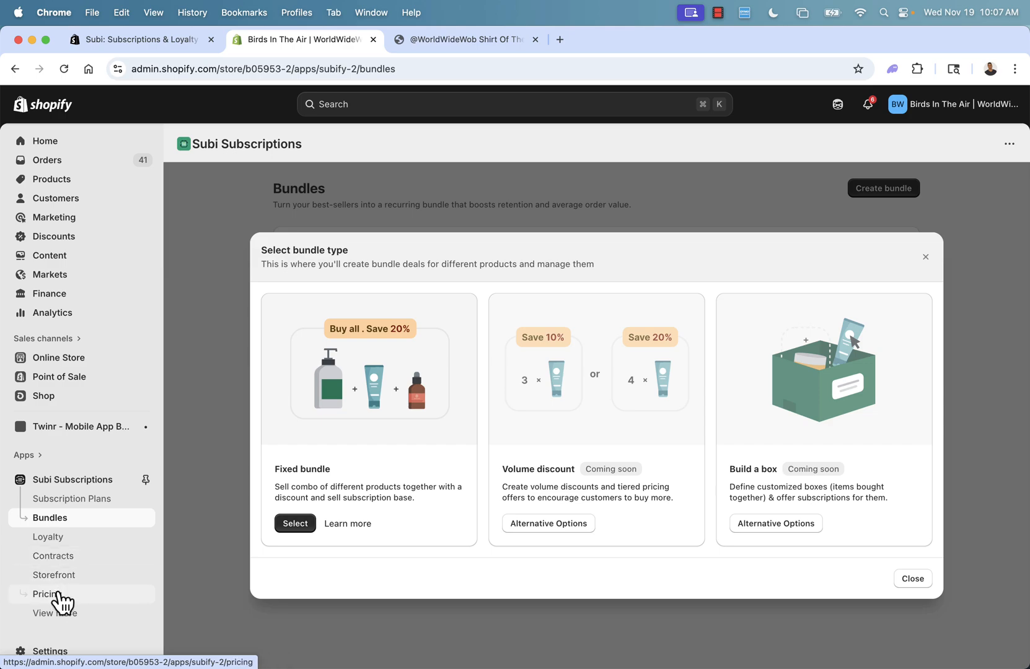
mouse_move(59, 602)
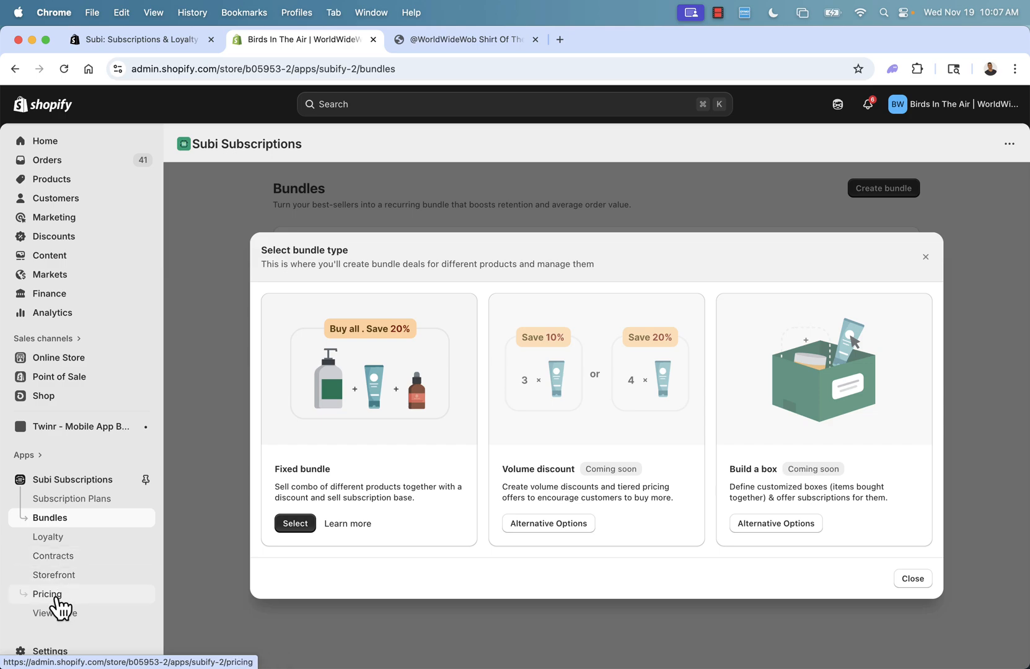
mouse_move(71, 610)
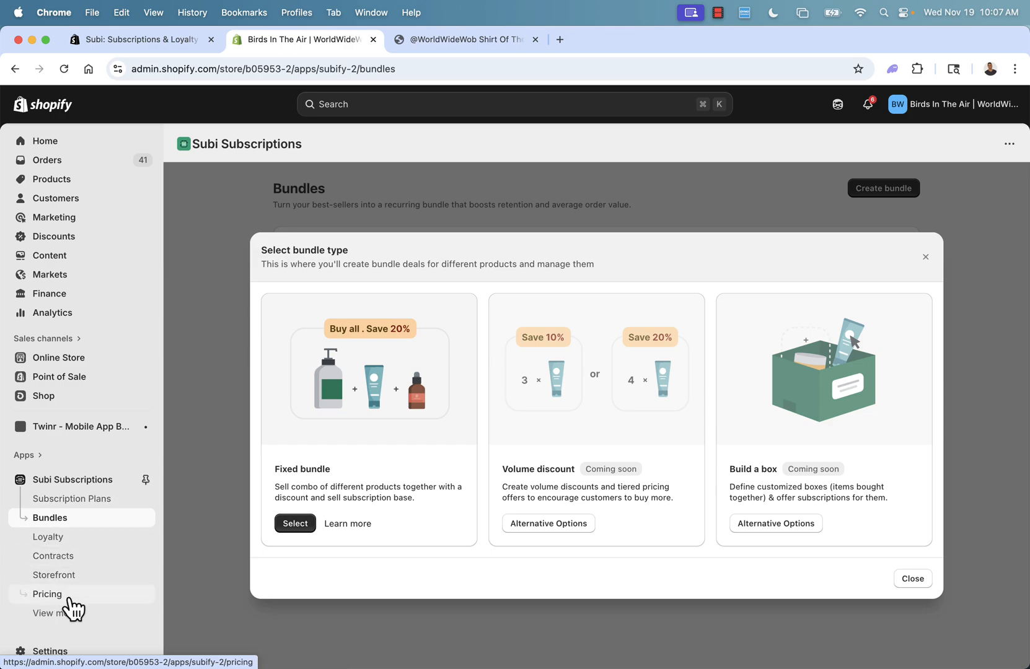
mouse_move(82, 505)
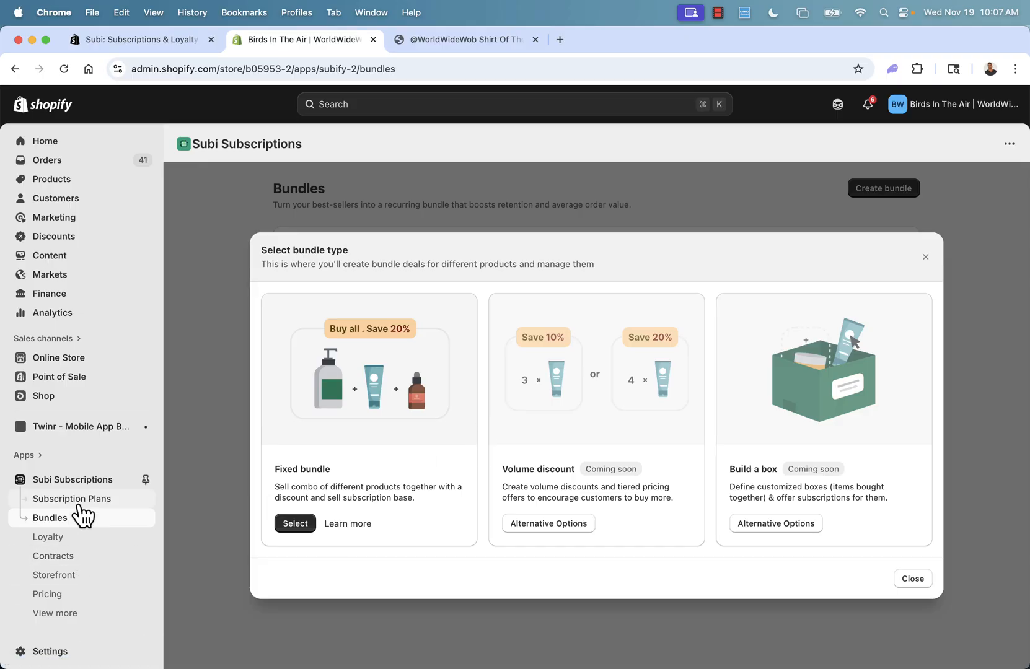
left_click(72, 499)
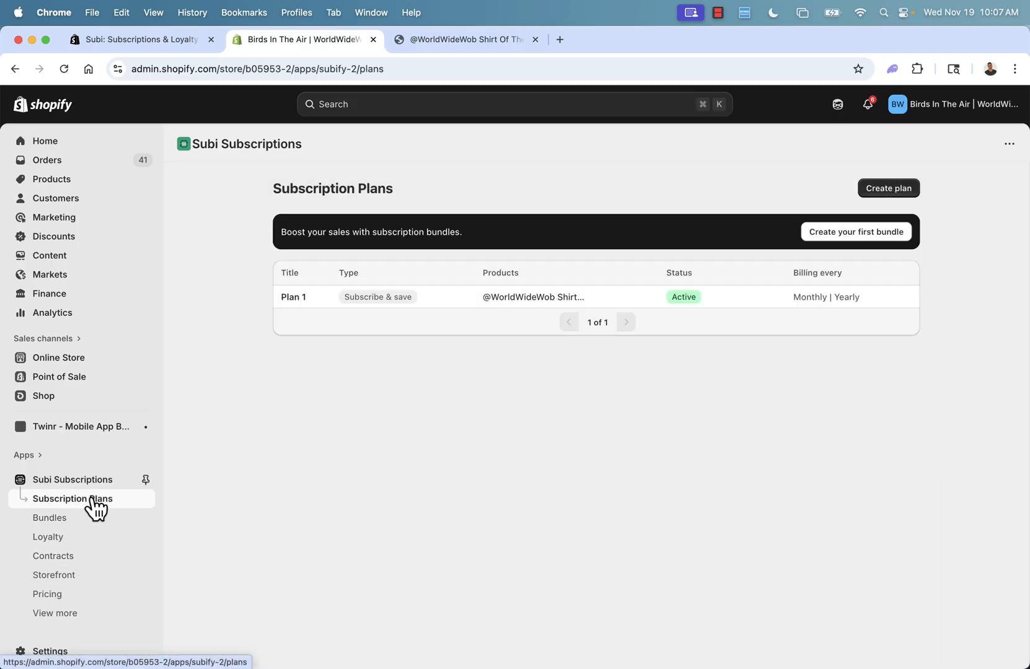
left_click(49, 518)
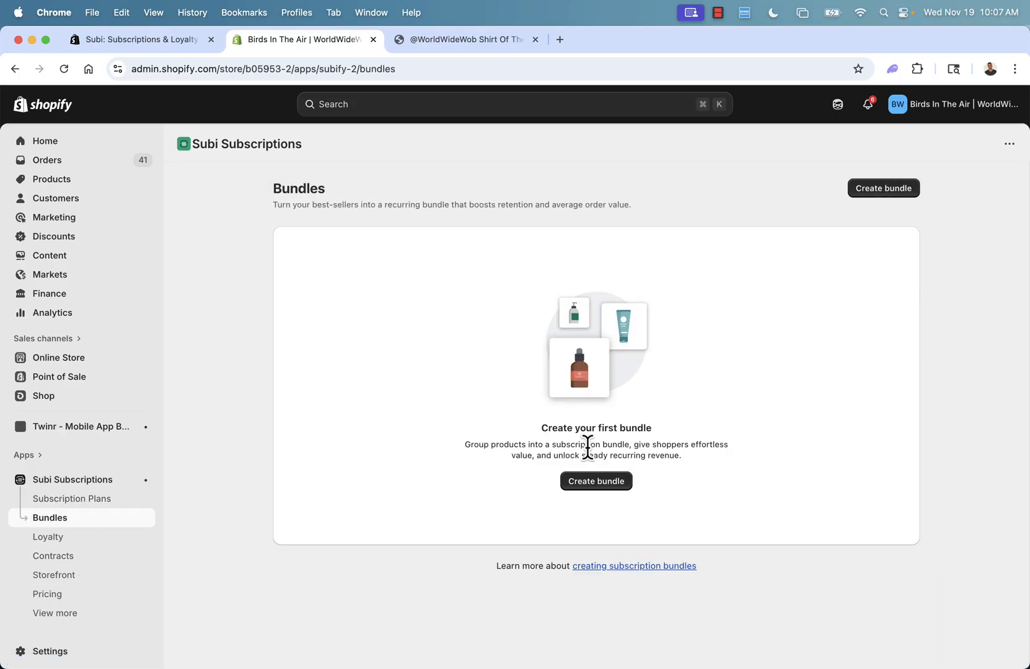
left_click(595, 481)
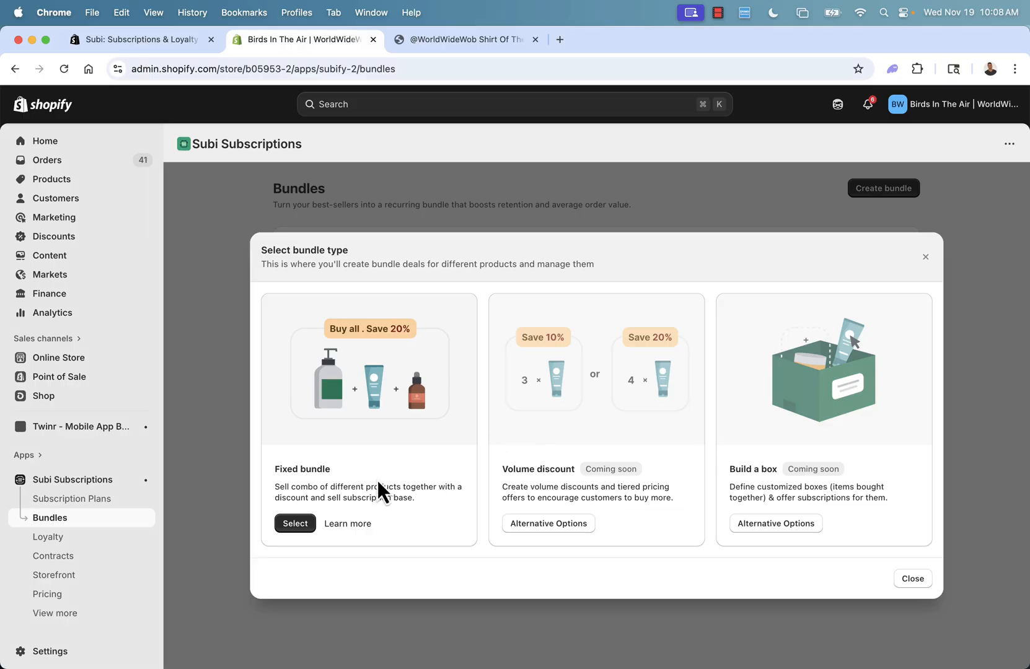
mouse_move(692, 501)
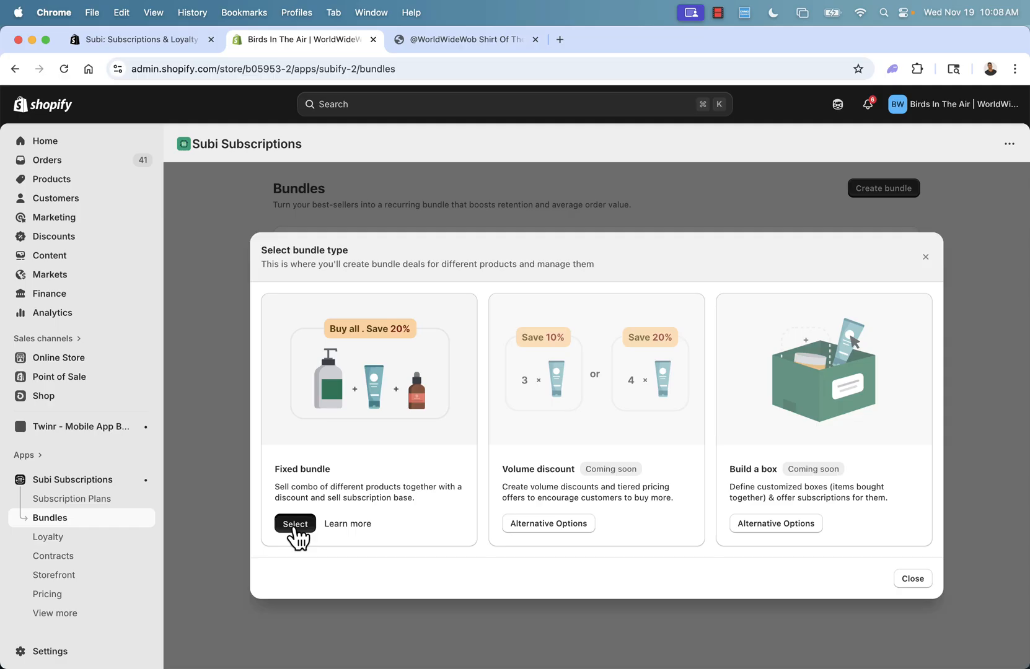
Step: Choose Fixed bundle and add the dog water bottle, pet stairs and chew toy, totalling $139.96
left_click(295, 523)
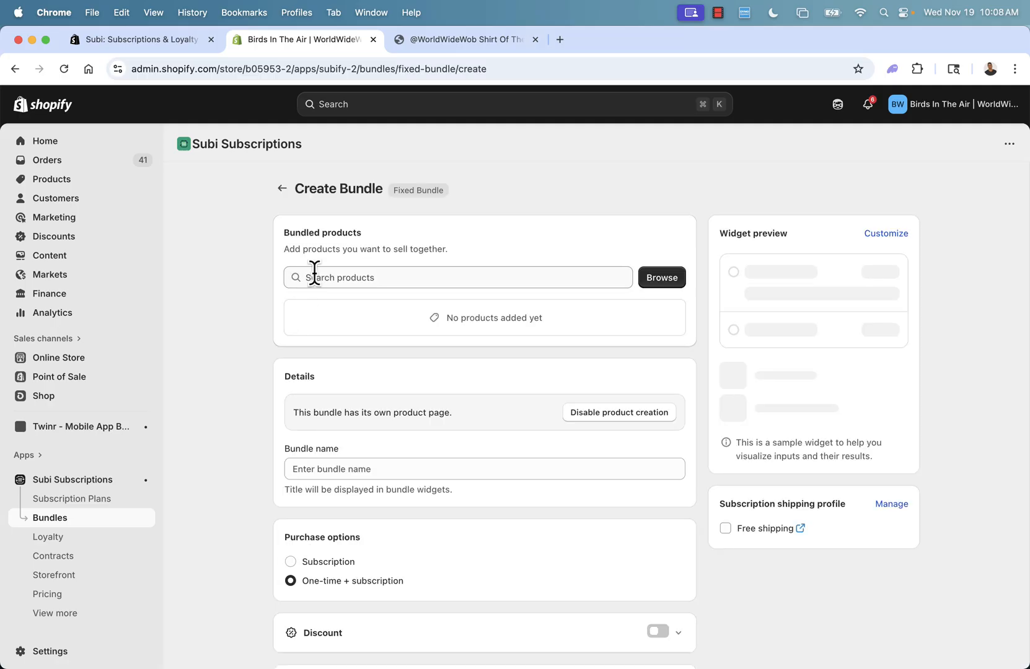
left_click(661, 278)
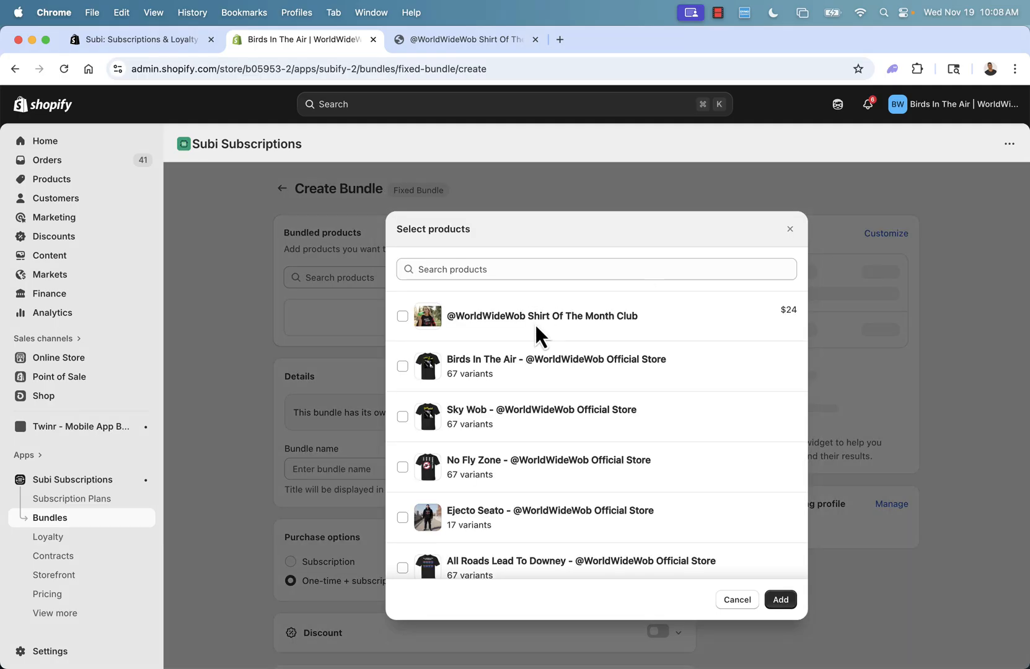
scroll("down", 3)
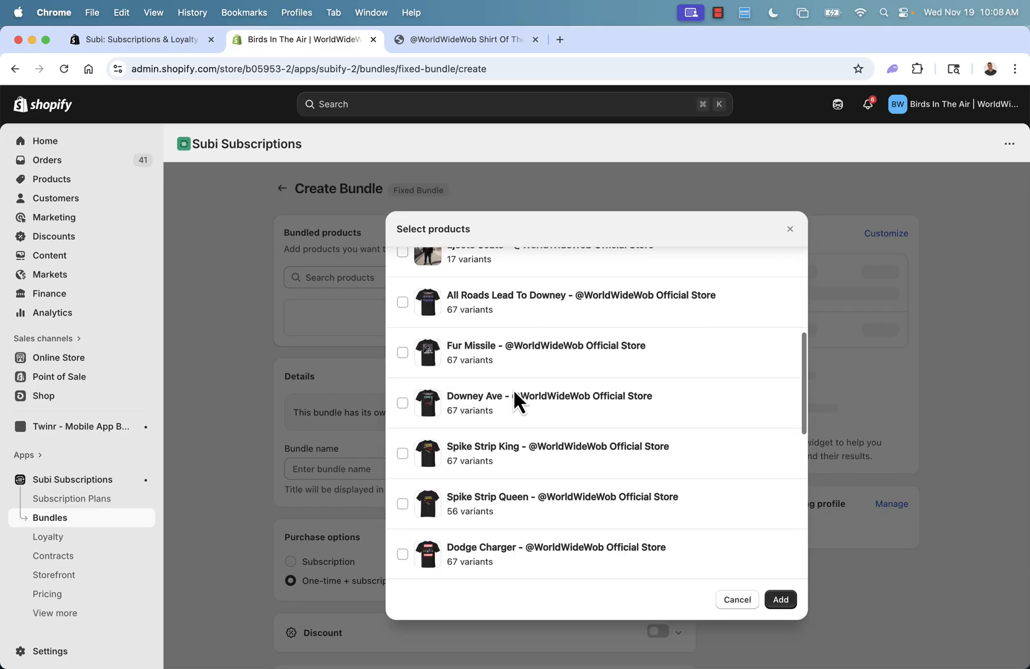
left_click(780, 601)
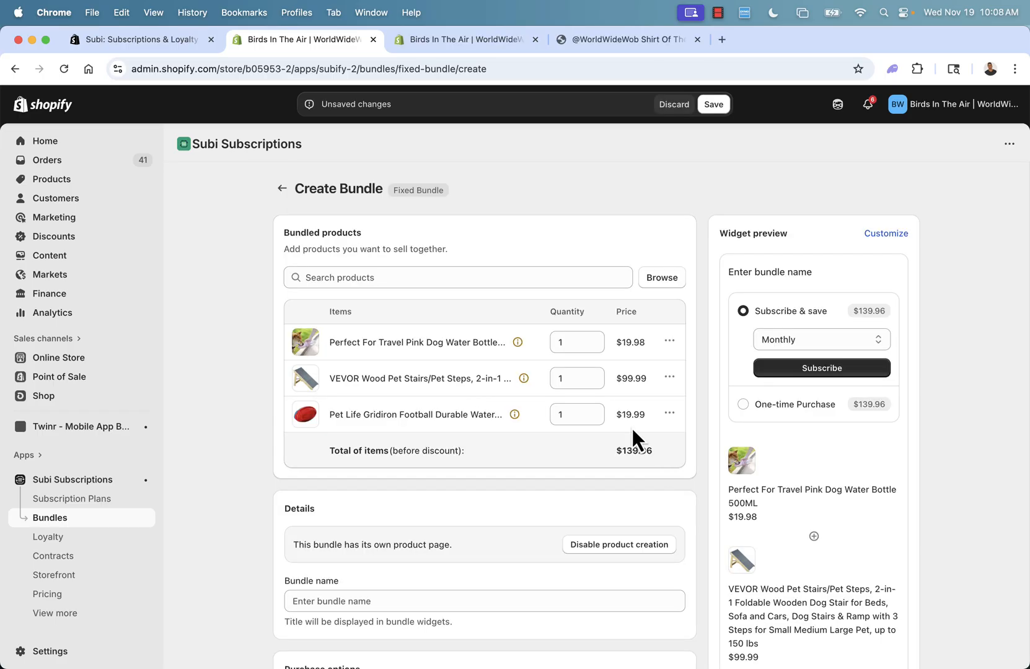
mouse_move(315, 314)
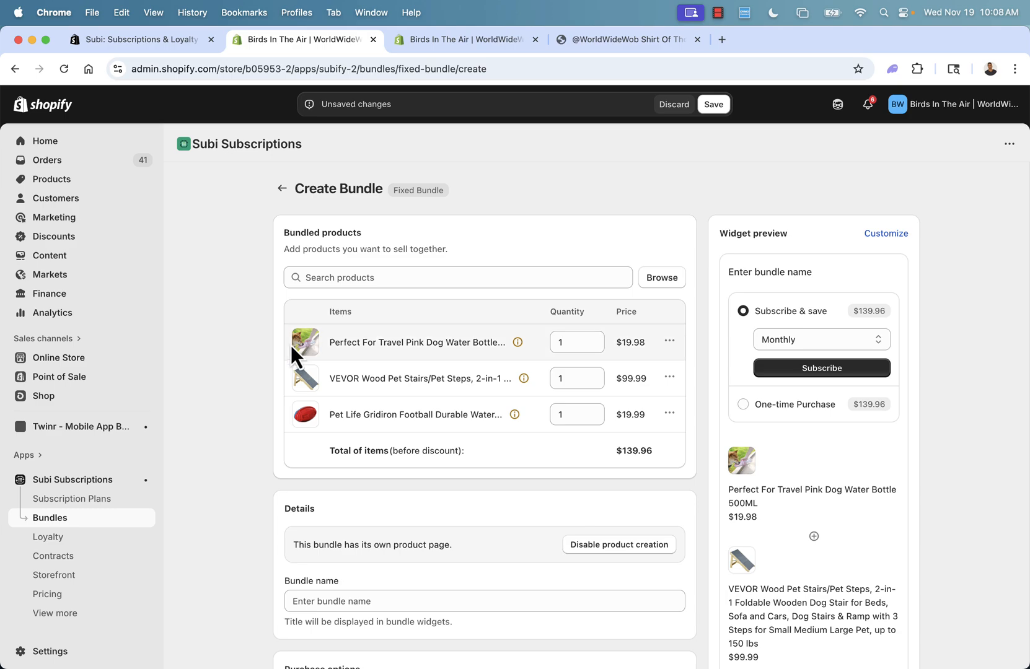
mouse_move(248, 429)
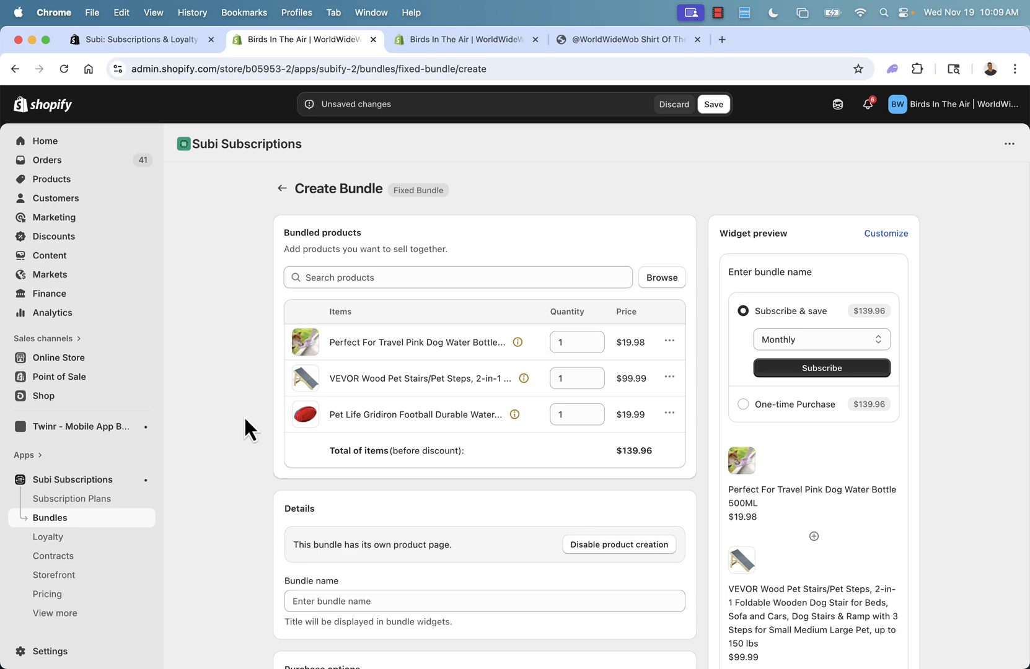
mouse_move(323, 391)
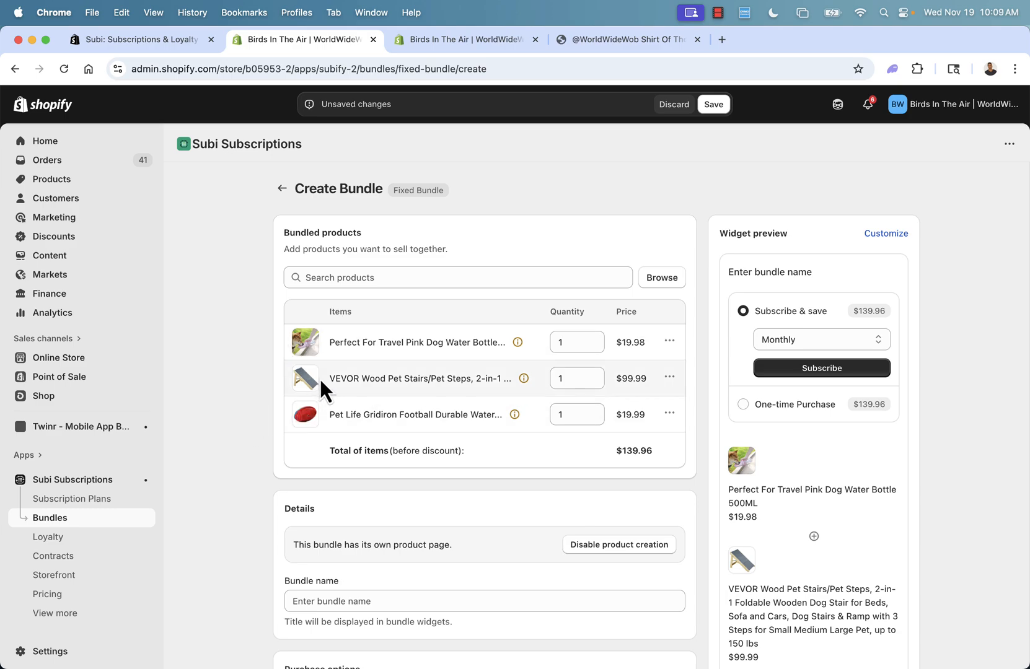
mouse_move(368, 384)
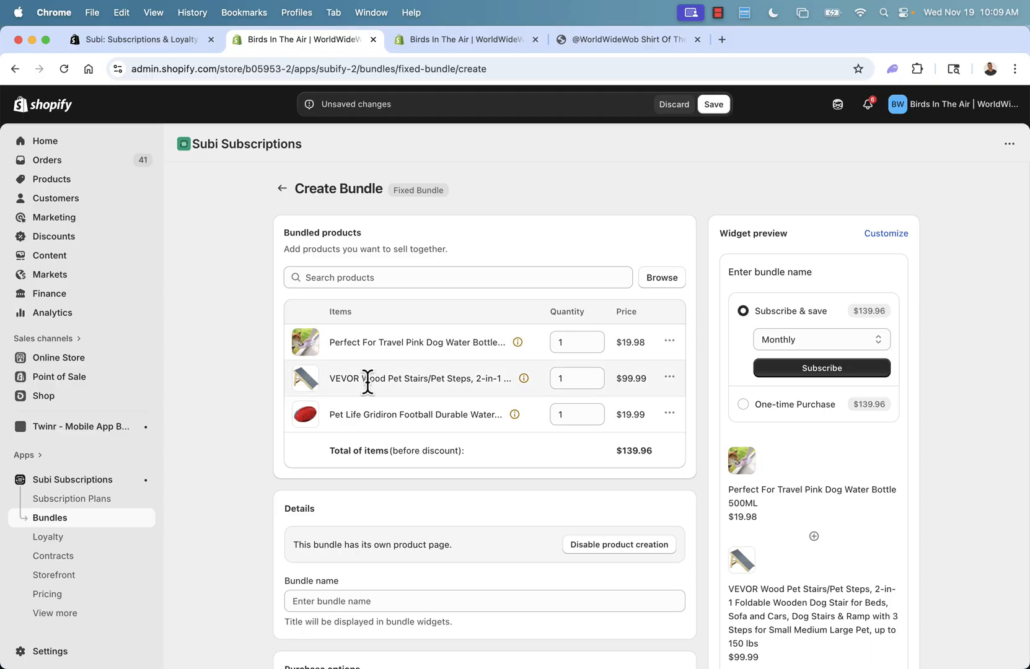
mouse_move(348, 415)
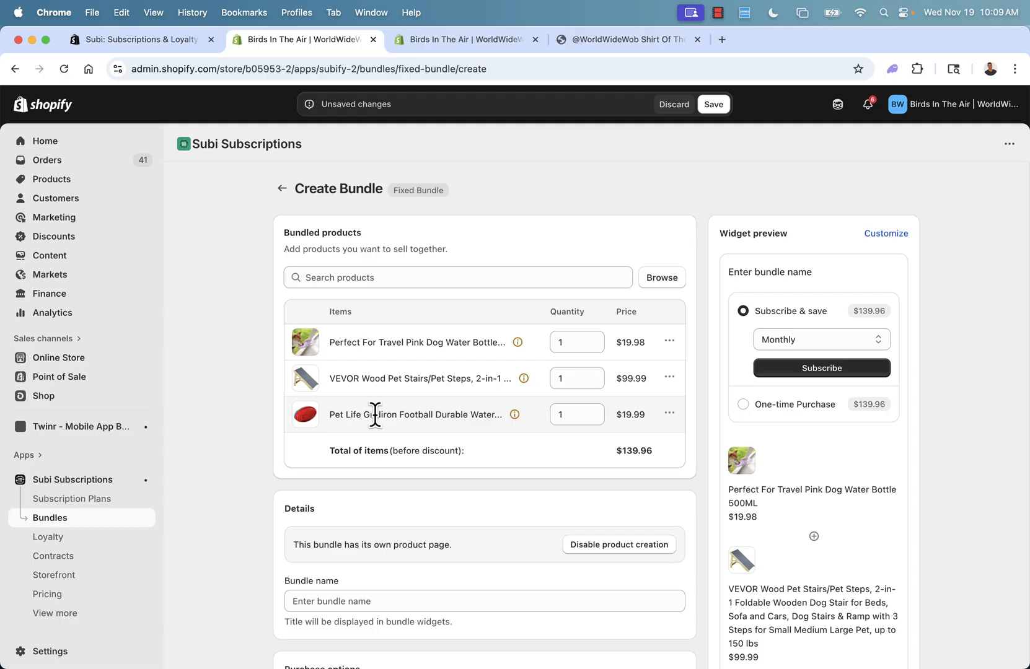
mouse_move(327, 467)
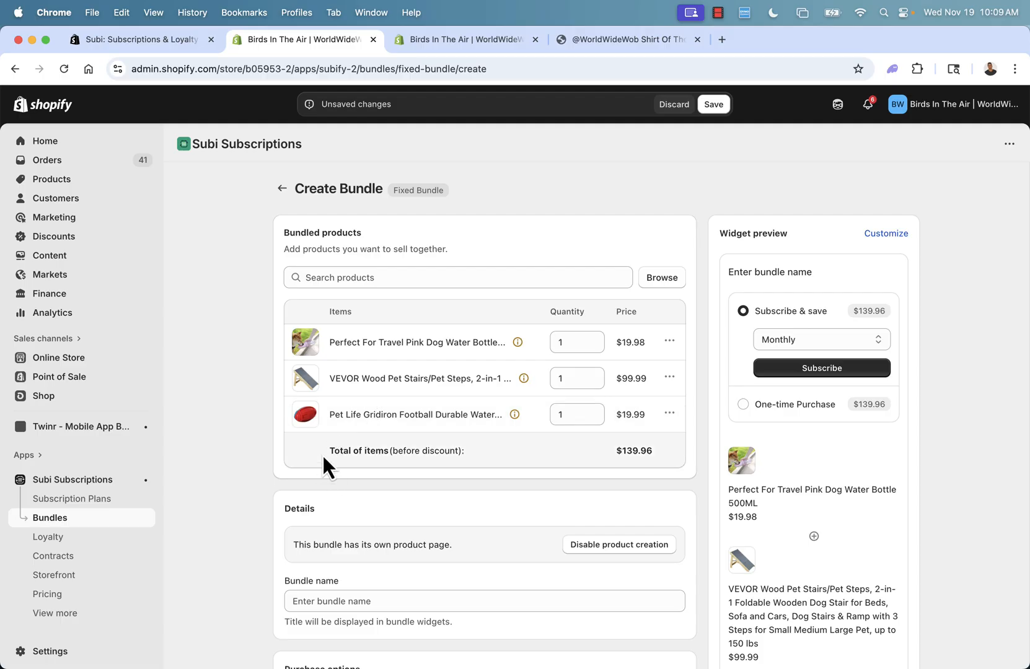
mouse_move(452, 473)
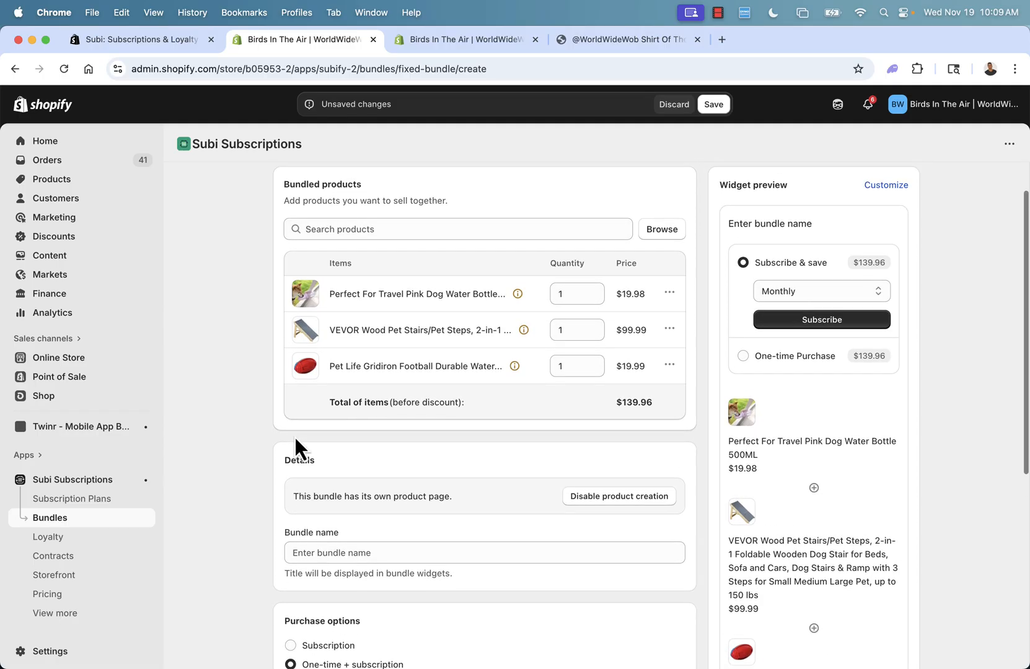
mouse_move(827, 288)
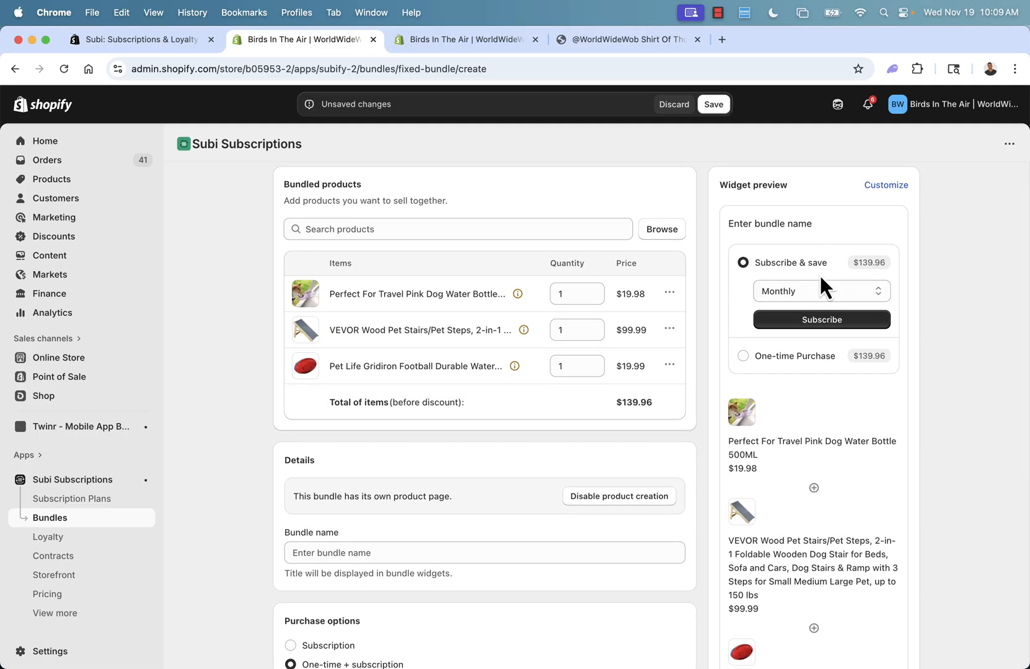
Step: Allow one-time purchase as well as subscription for the bundle
scroll("down", 3)
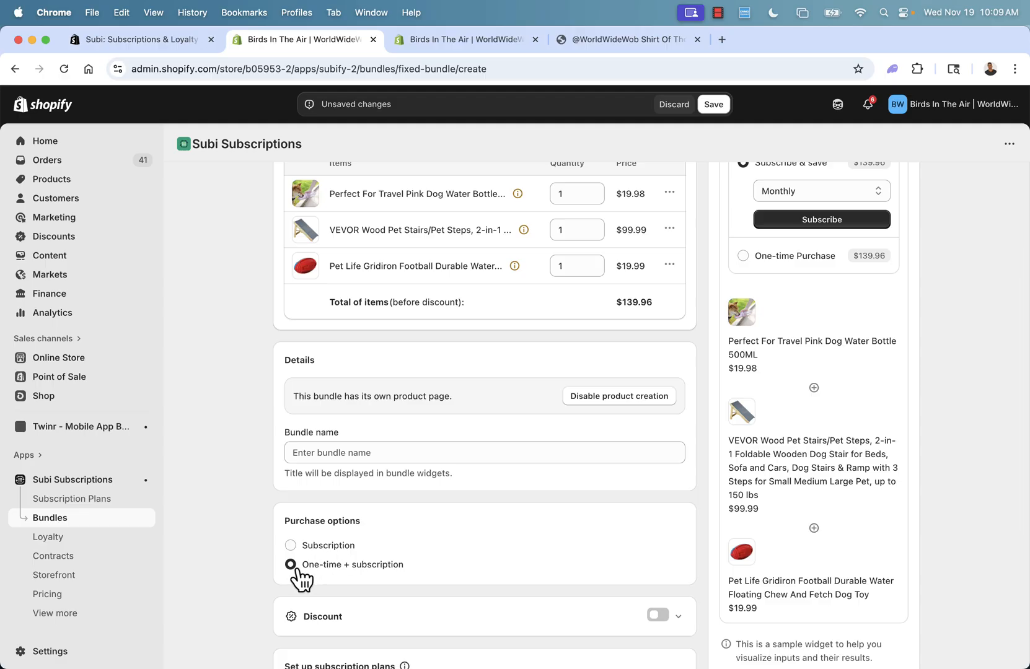
left_click(290, 545)
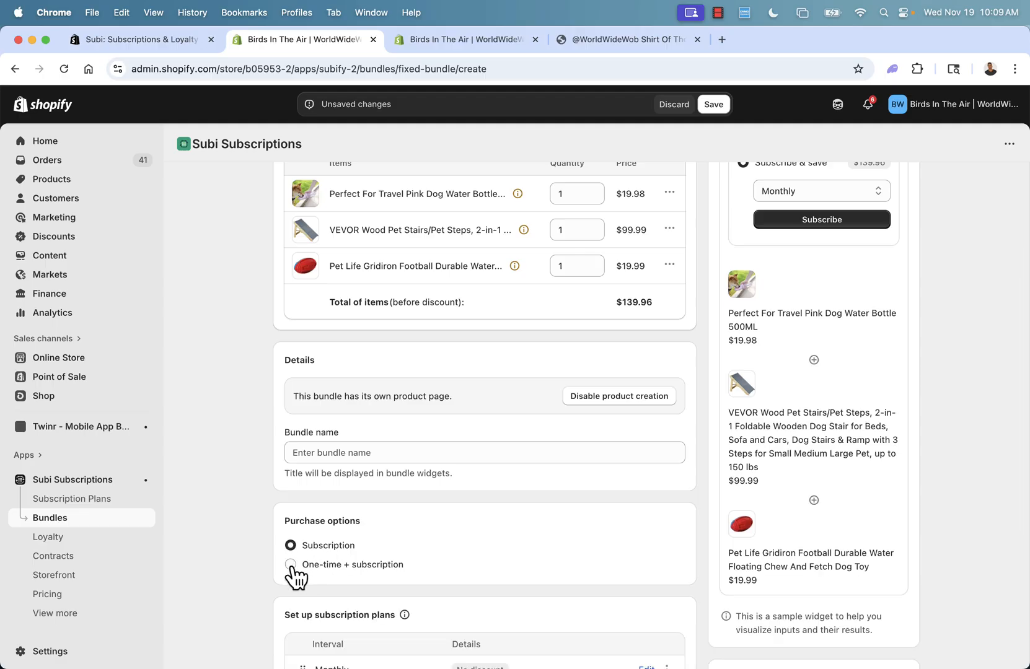
left_click(290, 564)
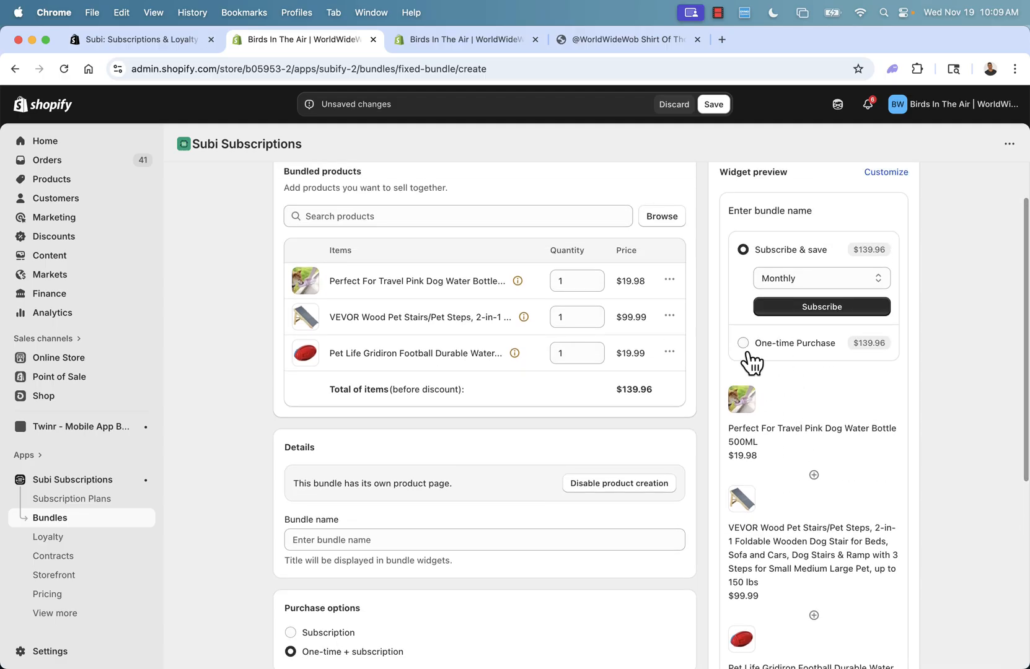
scroll("down", 3)
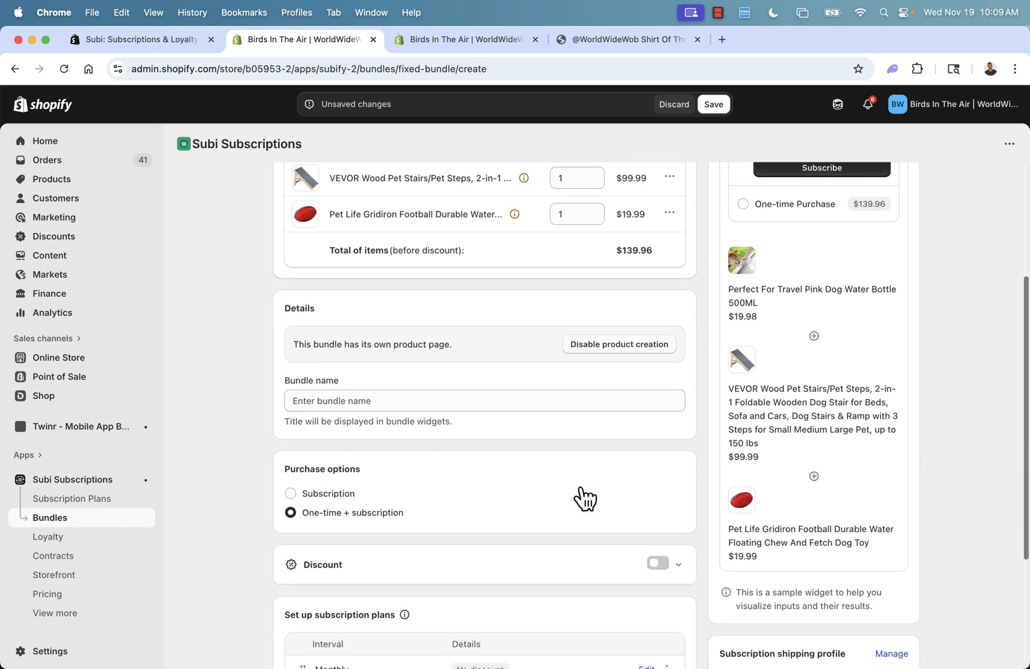
scroll("down", 3)
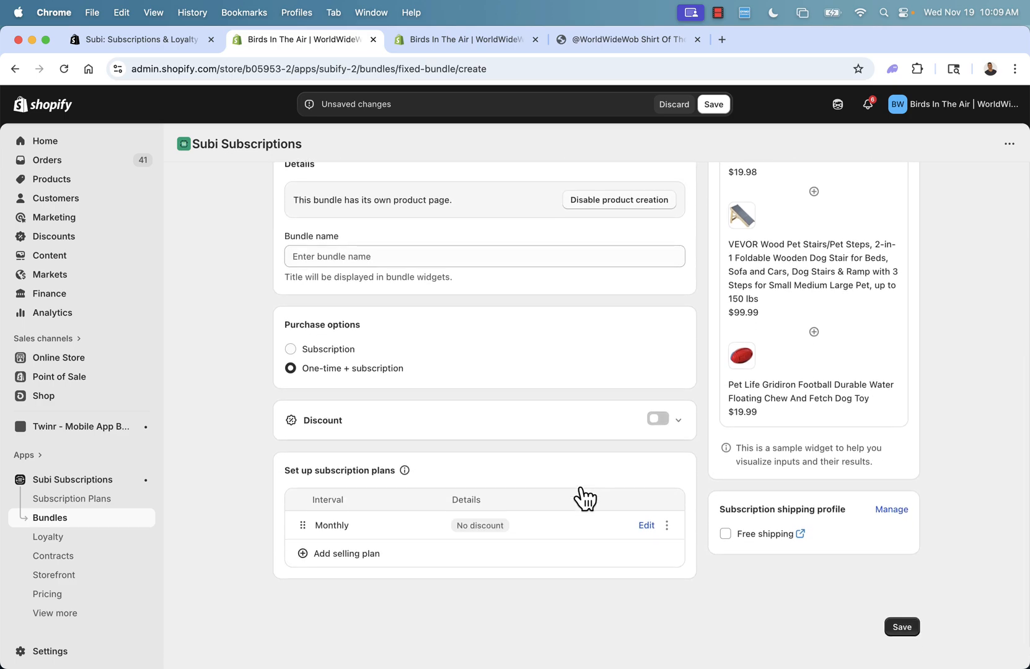
mouse_move(499, 536)
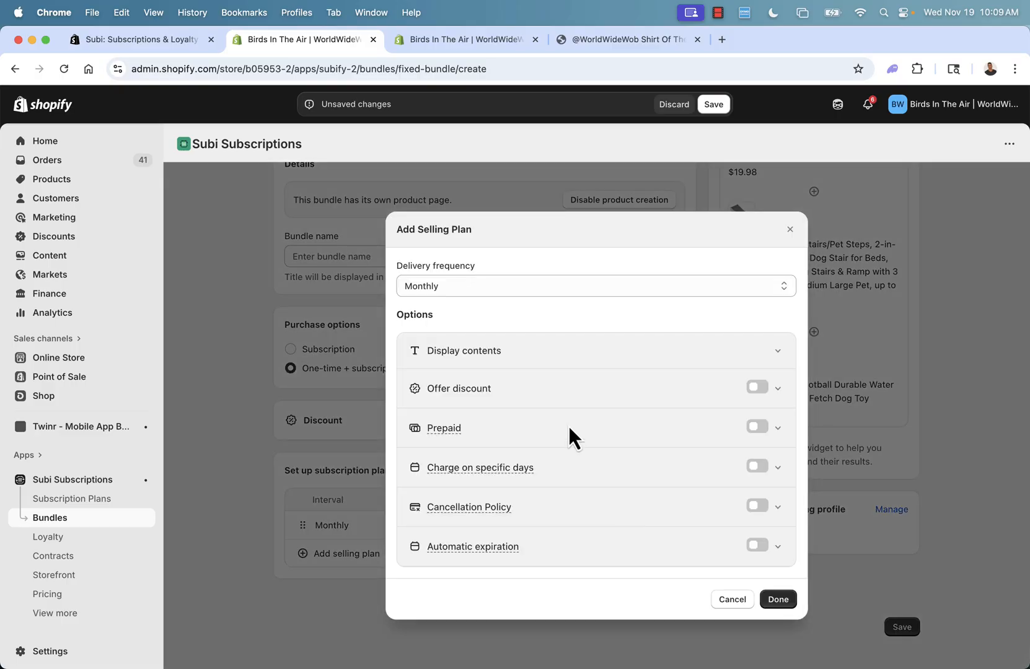
Step: Give the Monthly plan a 10% discount and enable free shipping for subscribers
left_click(757, 388)
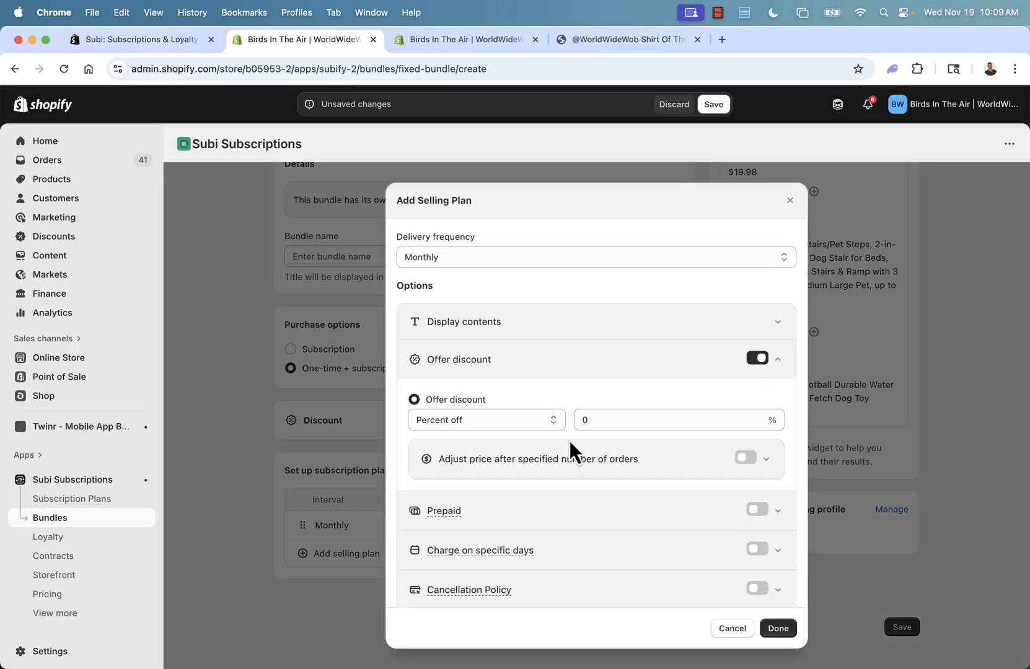
type("10")
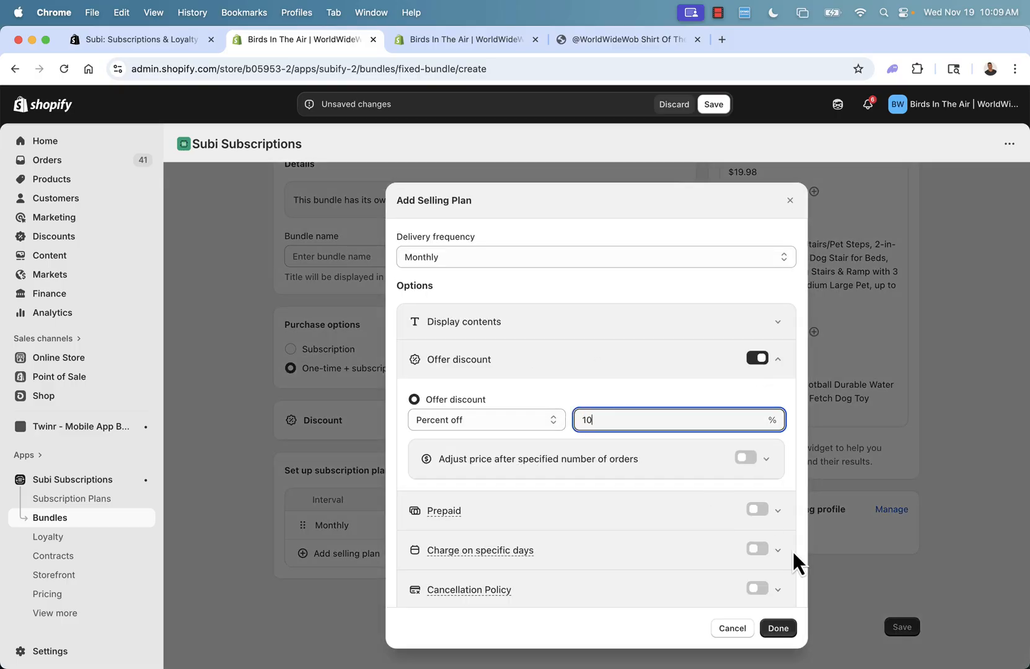
left_click(777, 628)
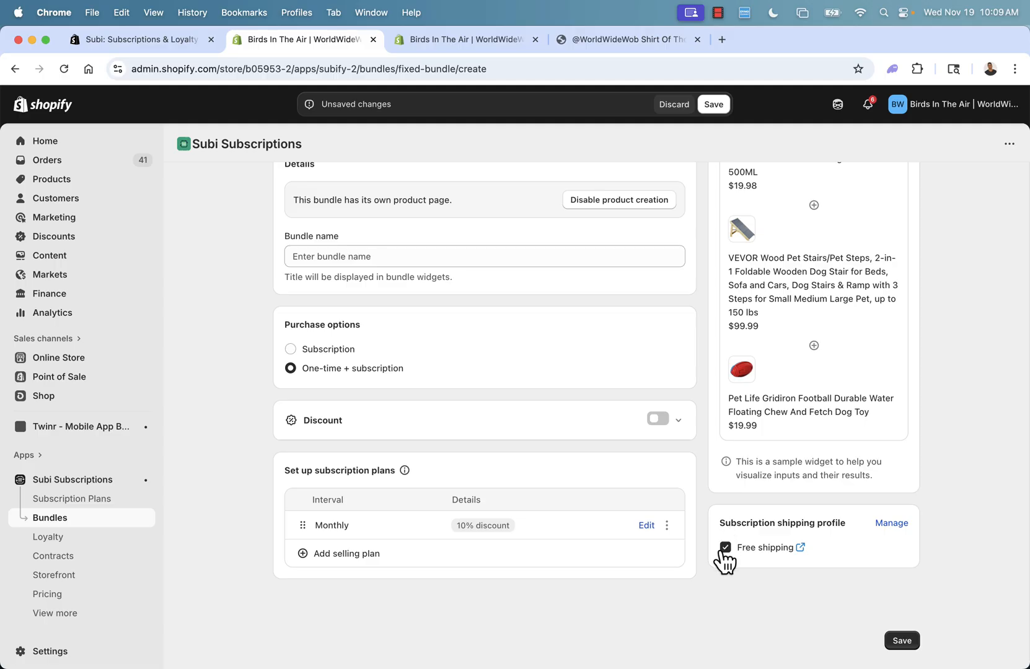
scroll("up", 3)
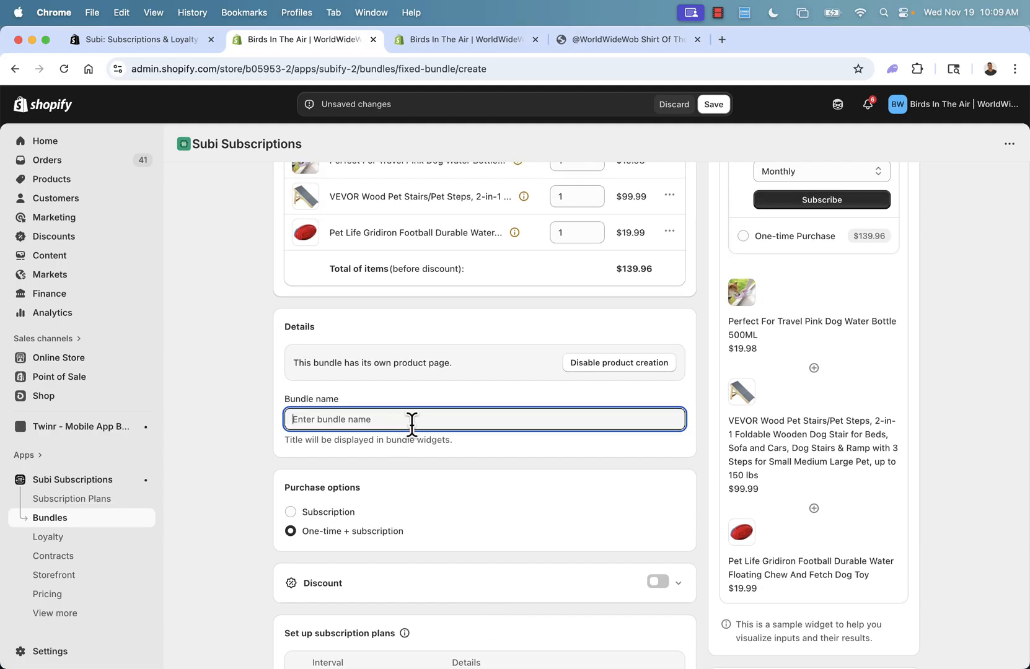
Step: Name the bundle 'Ultimate Gift Pack For Dog Lovers' and save it as active
type("Ultimate")
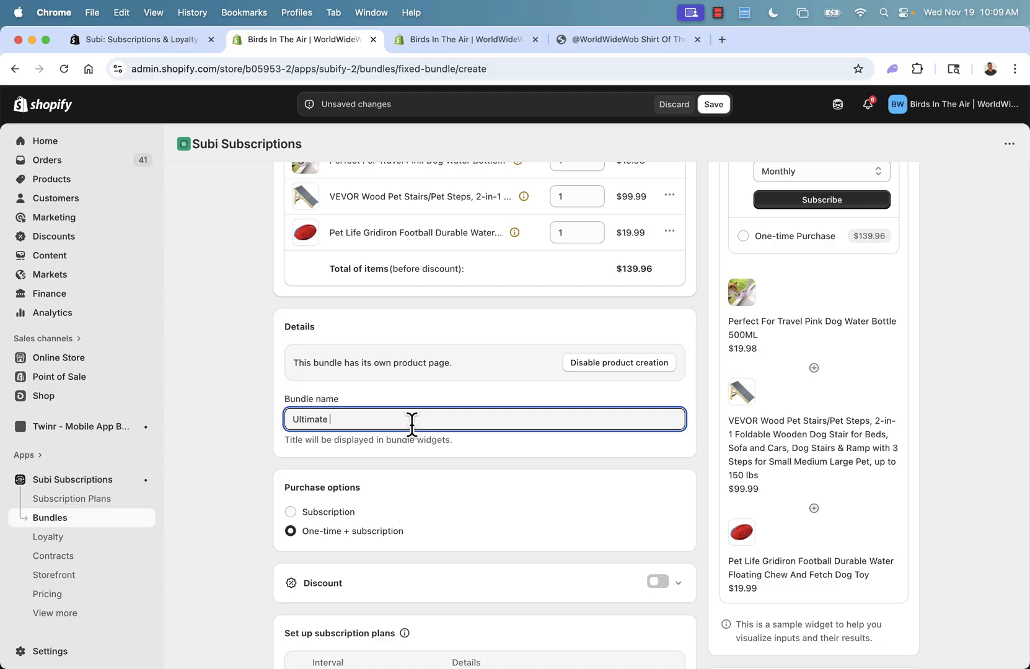
type("Gift Pack For")
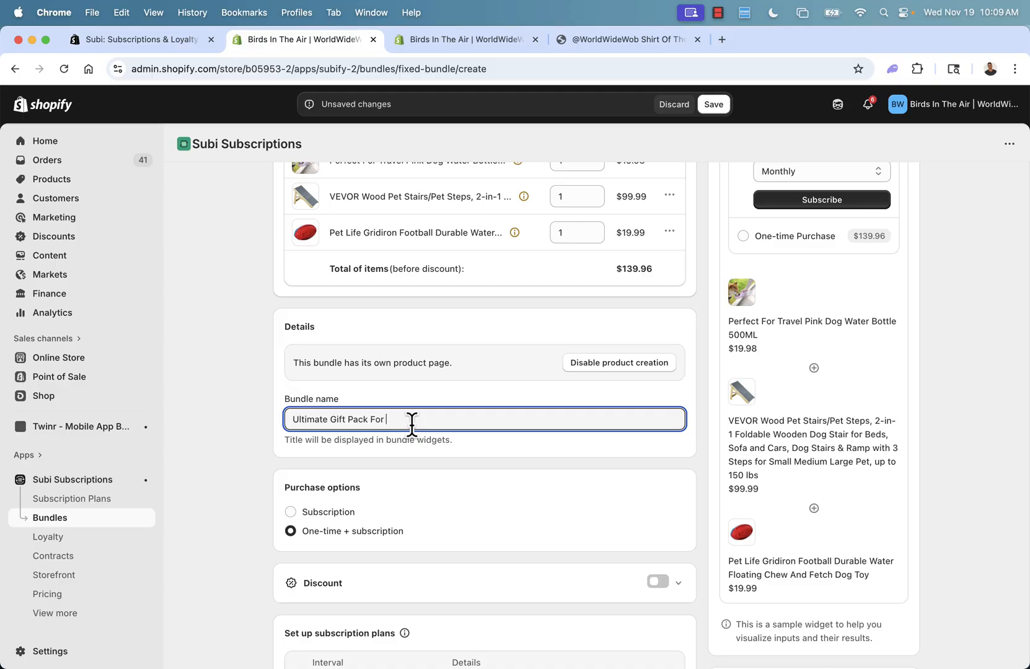
type("Dog Lovers")
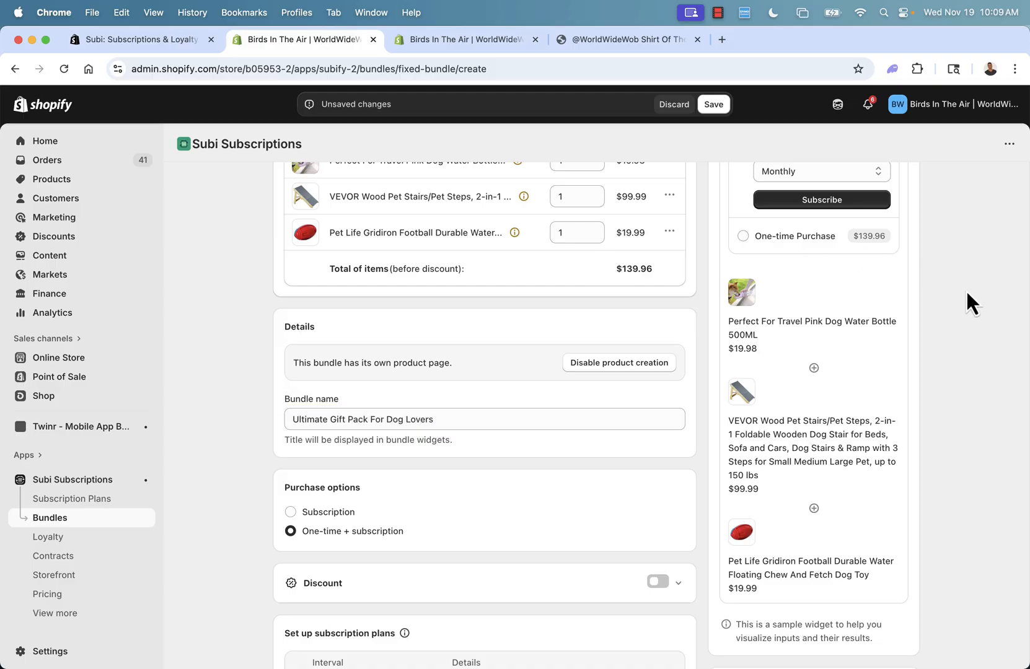
left_click(713, 104)
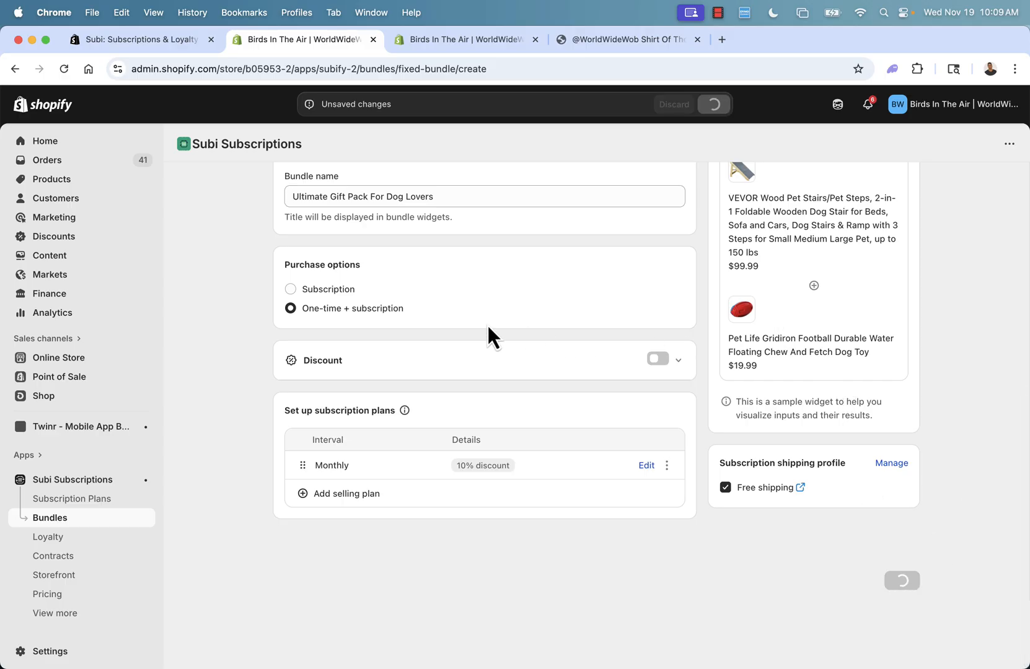
scroll("up", 3)
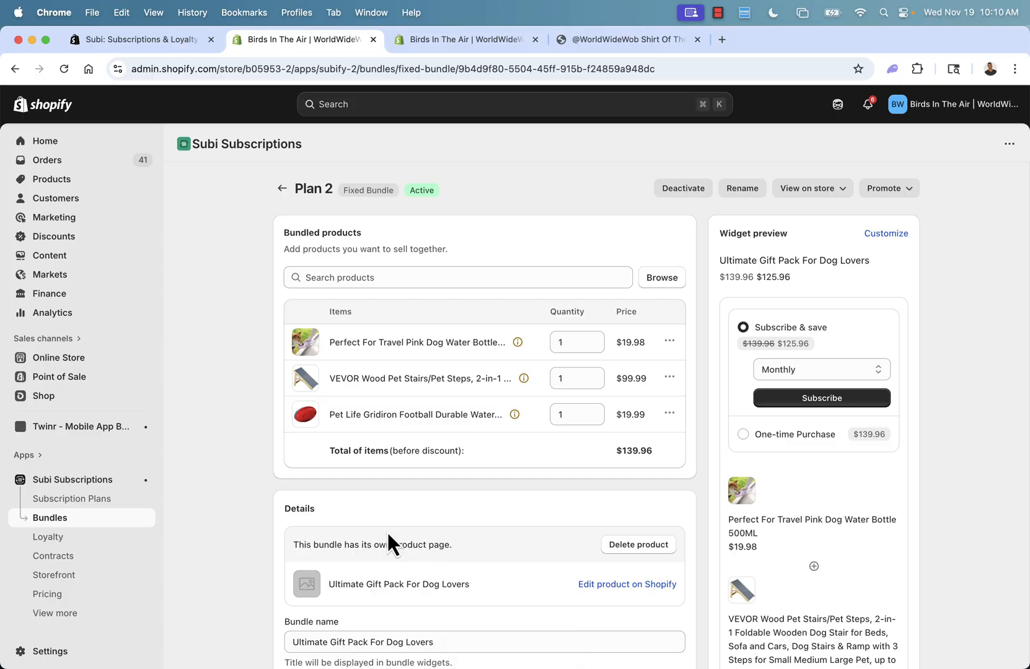
mouse_move(382, 544)
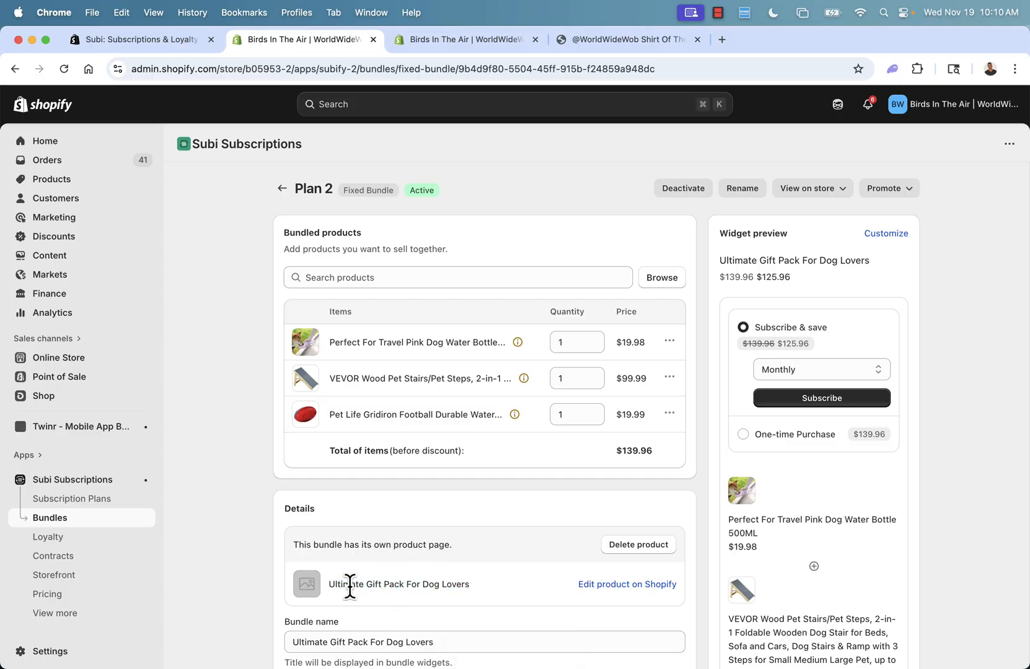
mouse_move(453, 309)
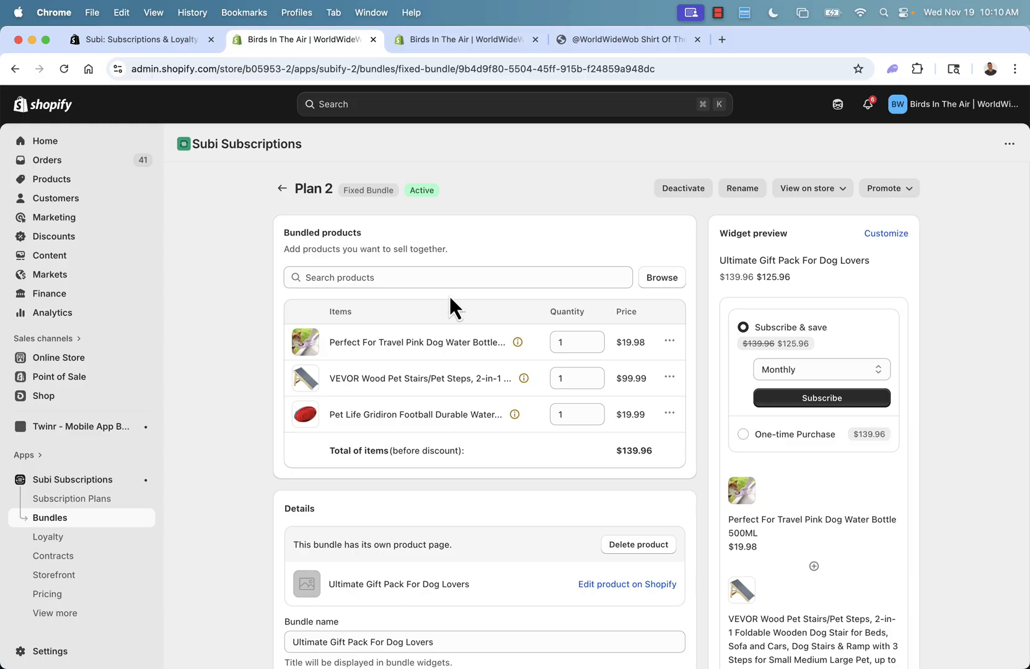
mouse_move(414, 420)
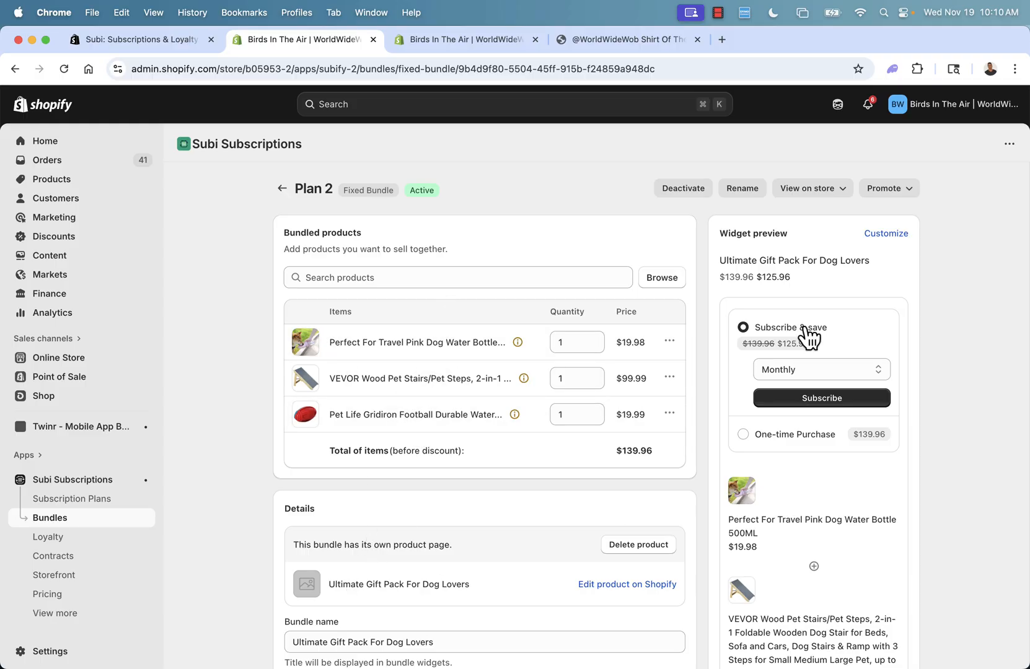
Step: View the bundle product on the storefront via the View on store menu
left_click(812, 188)
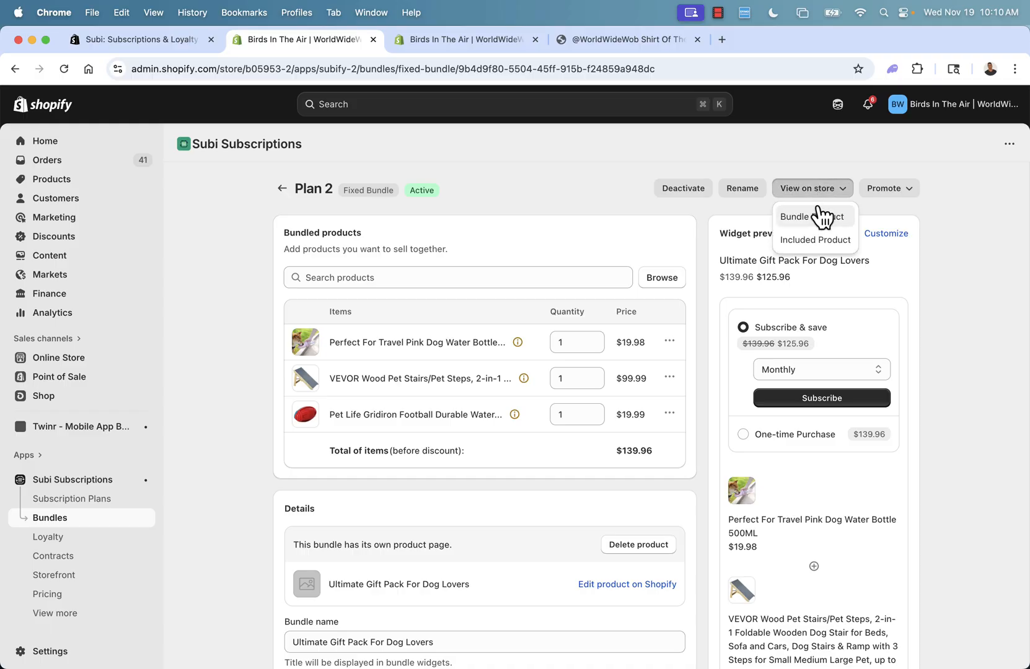
left_click(803, 217)
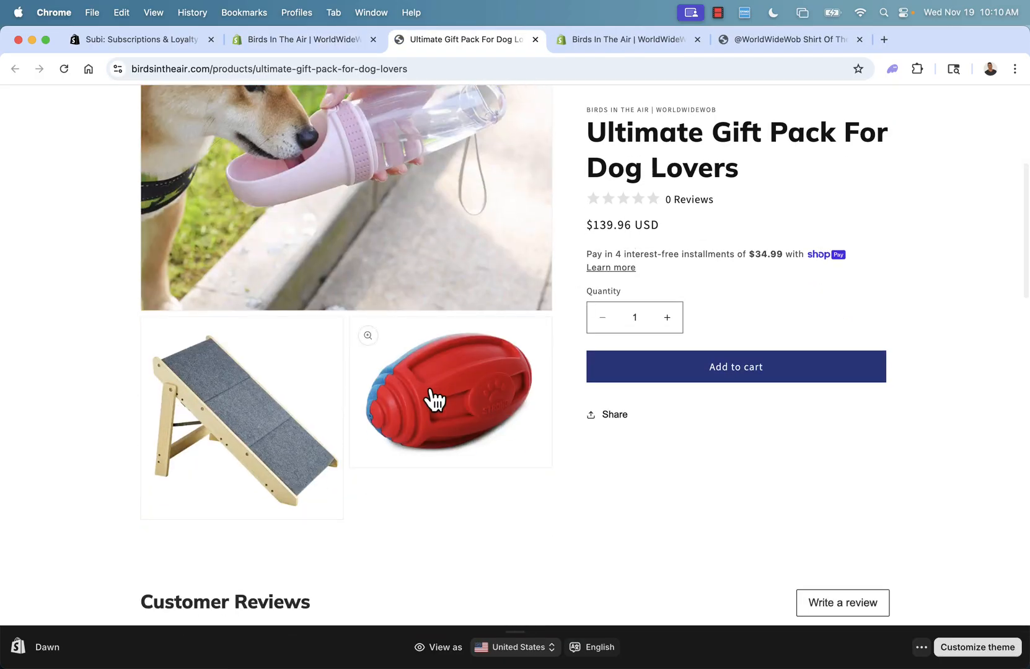
Step: Scroll through the live gift pack product page priced at $139.96
scroll("up", 3)
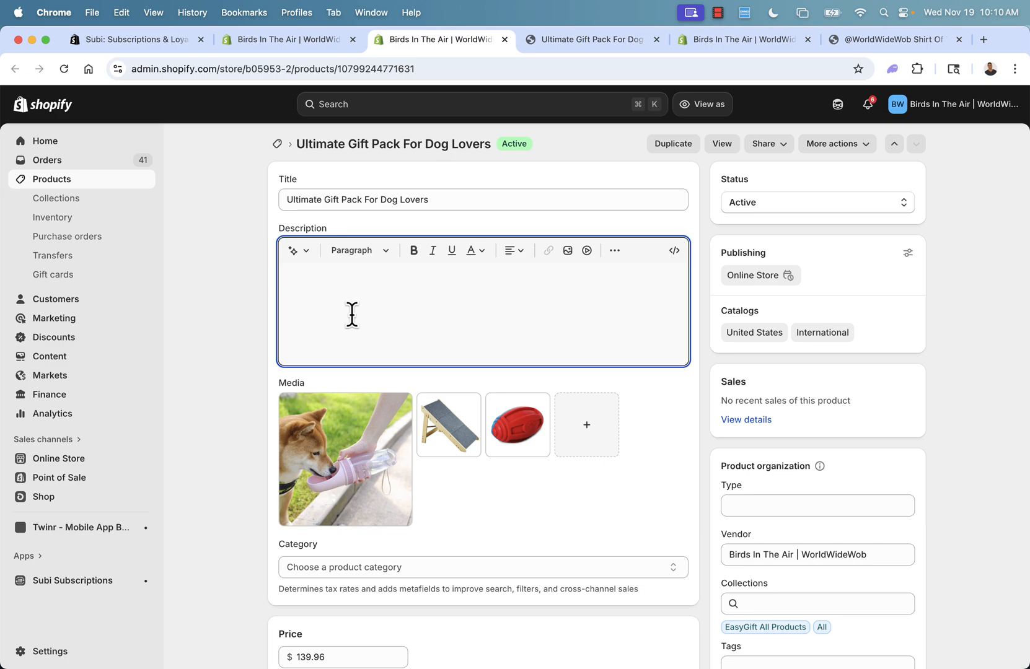
Step: Write the holiday description about recurring gifts every month for dog lovers and save the product
type("The ULTIMT")
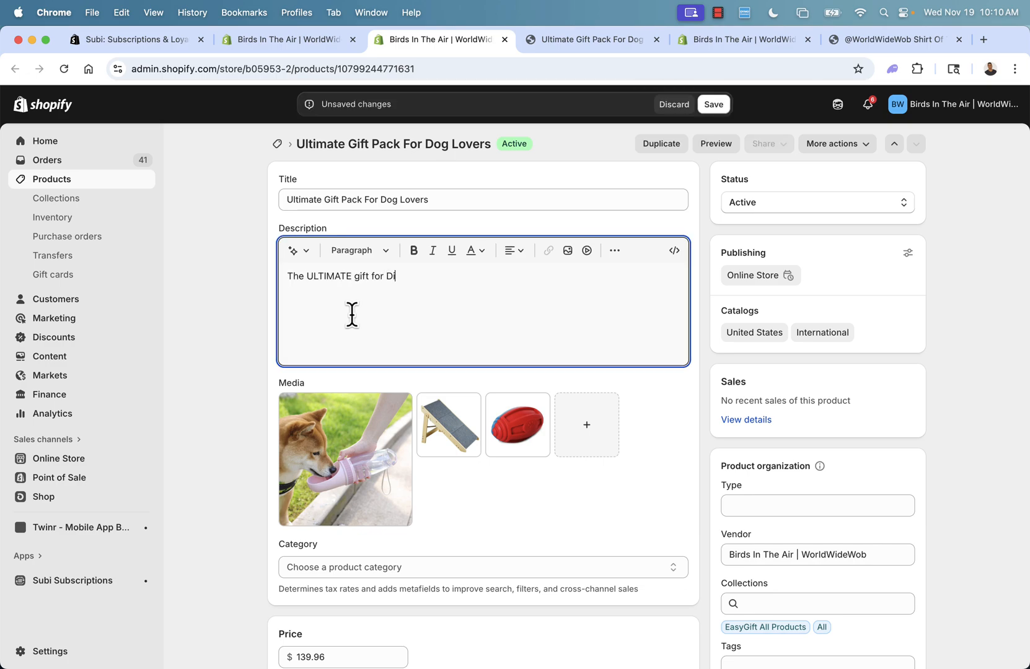
type("og Lovers this Holiday")
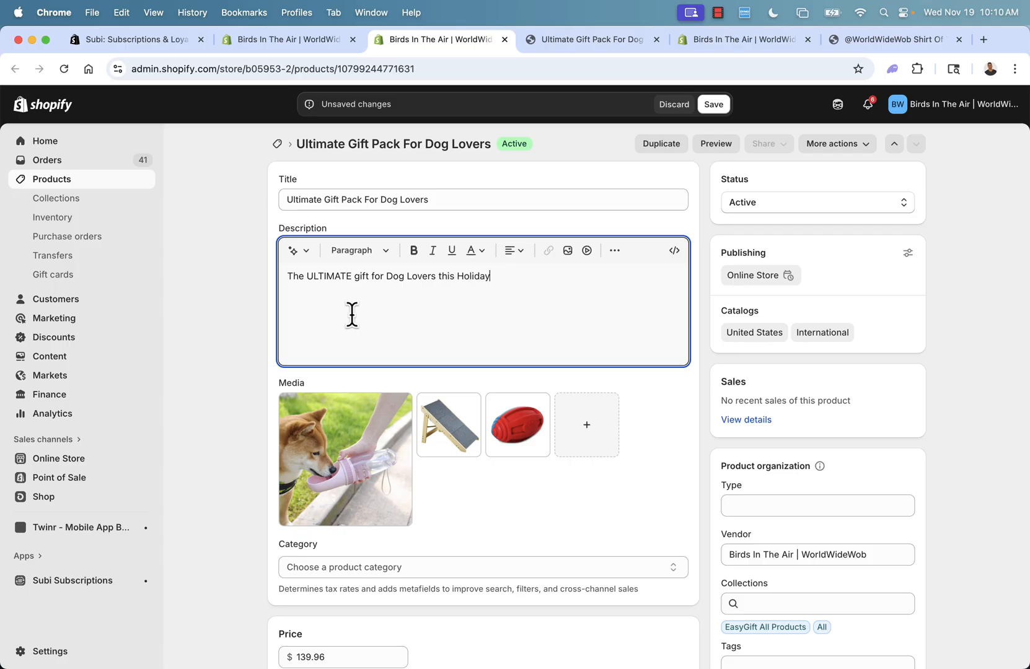
type("Season!")
type("Sign up for a subscription")
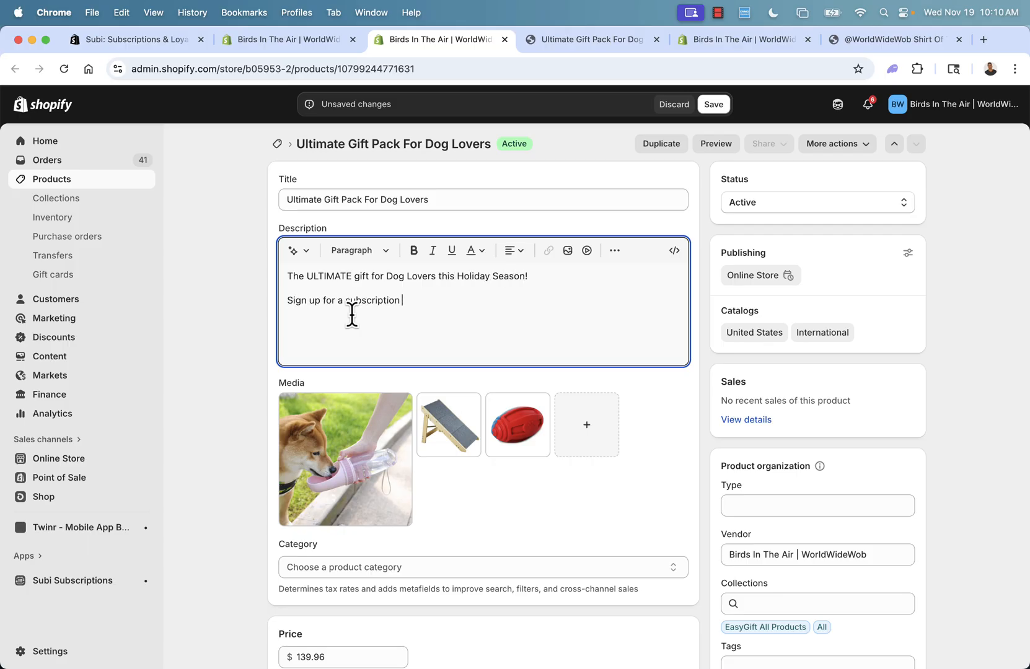
type("for recurring")
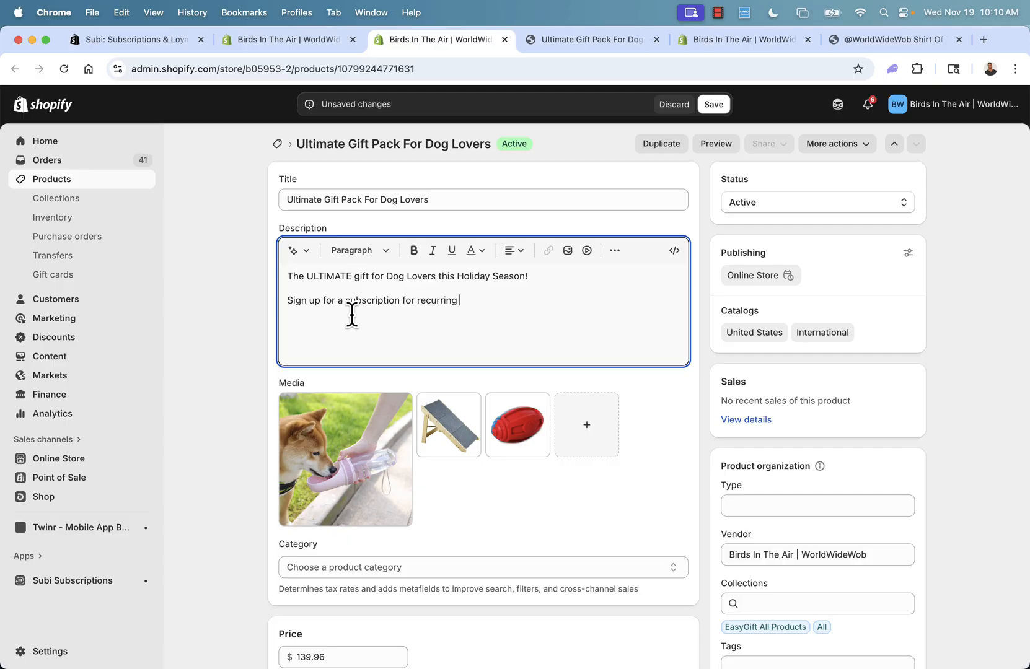
type("gifts every month.")
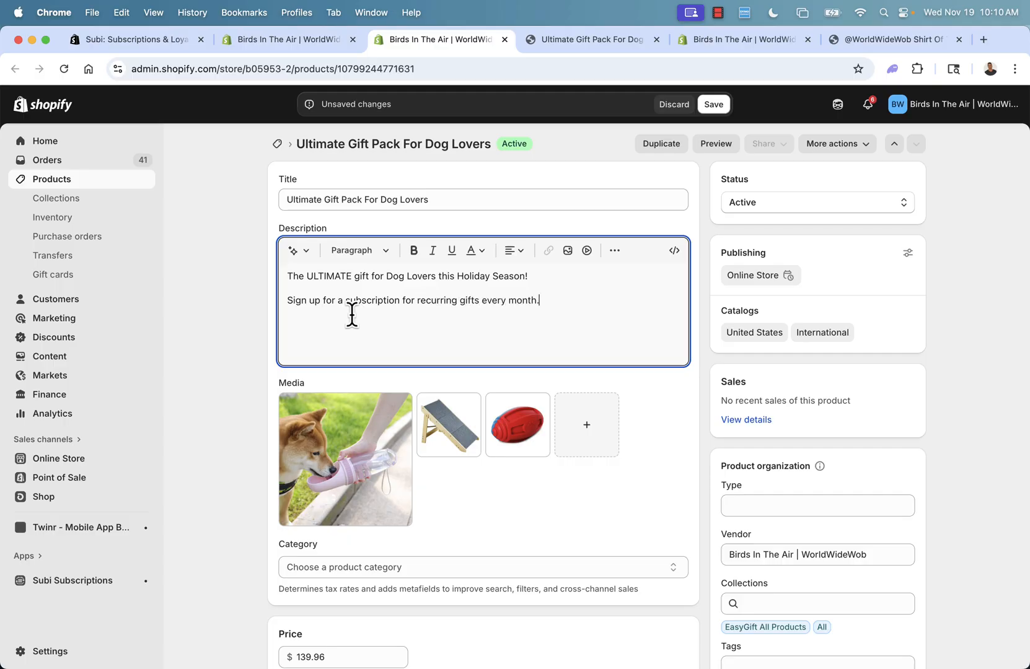
left_click(715, 104)
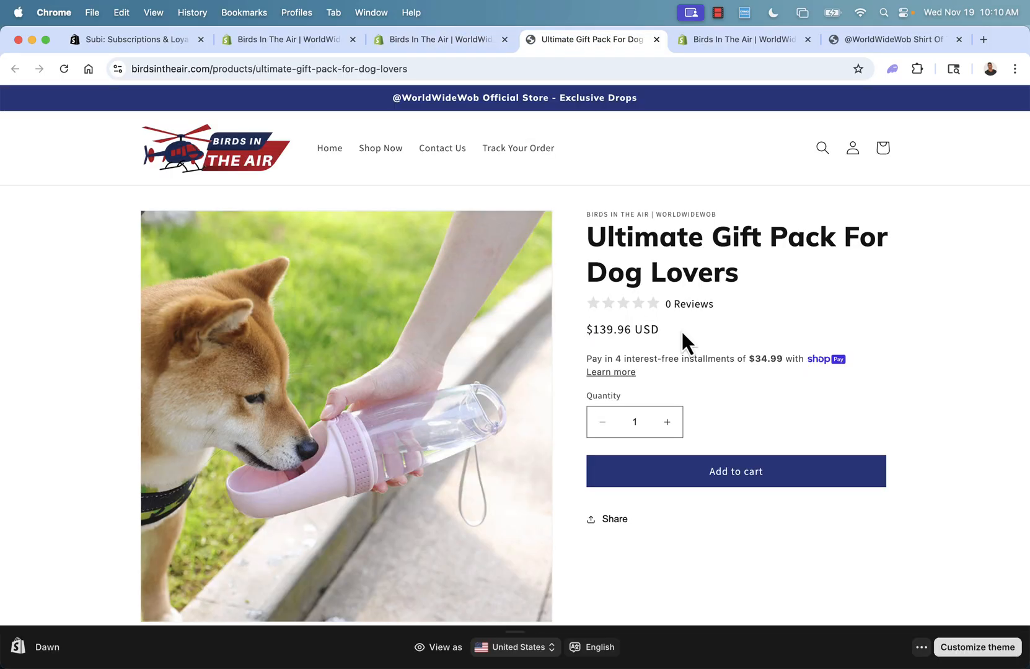
Step: Review the reloaded gift pack storefront page showing its bundled product images and $139.96 price
scroll("down", 3)
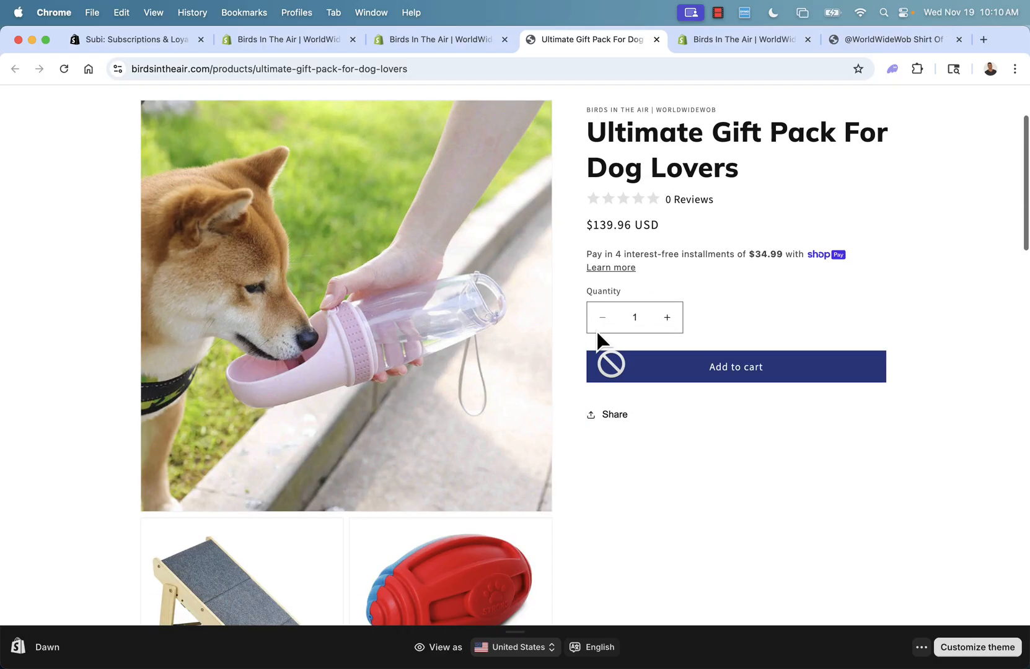
scroll("up", 3)
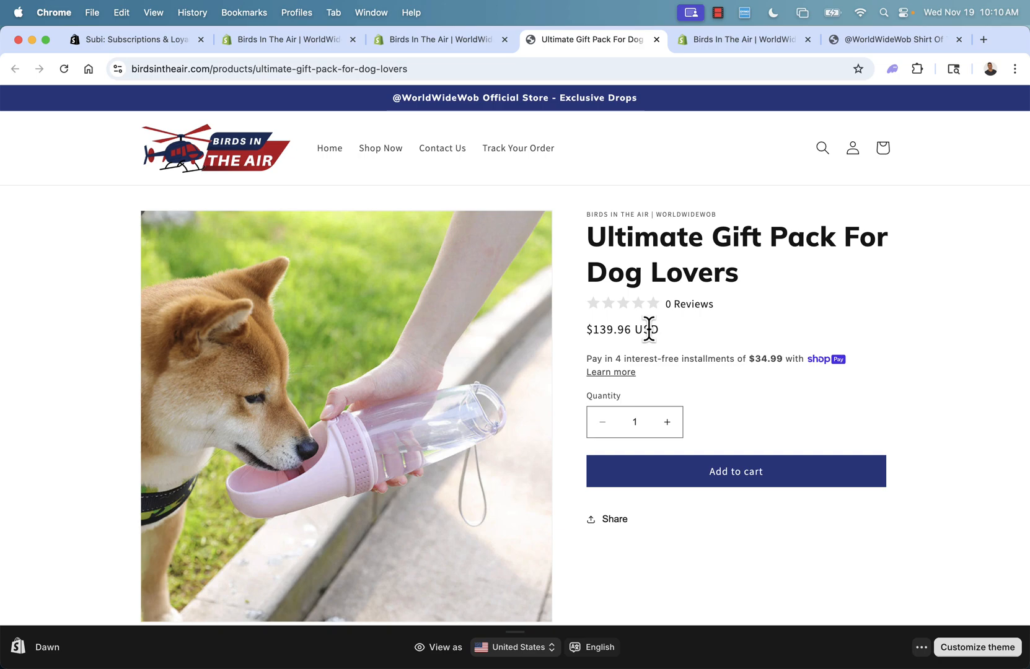
mouse_move(526, 90)
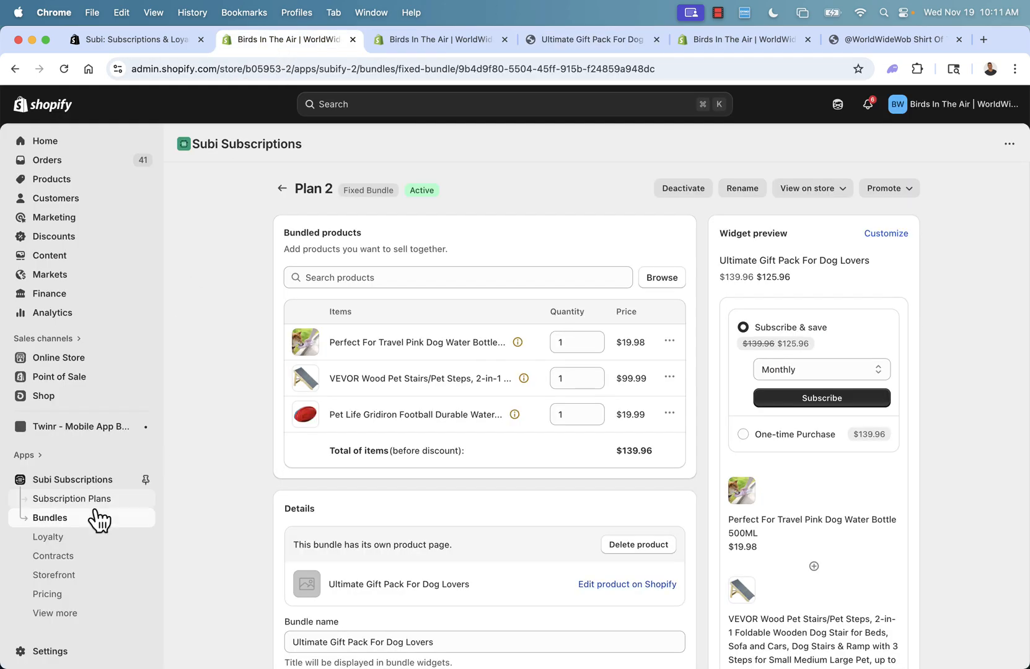
Step: Return to the loyalty program setup and dismiss the new-reward form without saving
left_click(72, 480)
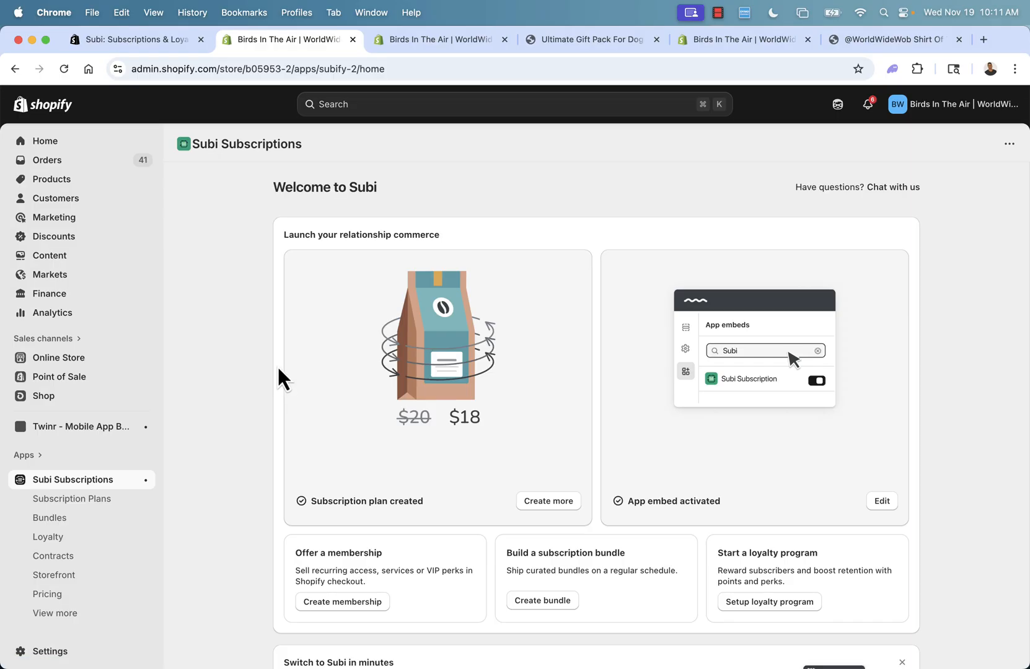
left_click(49, 536)
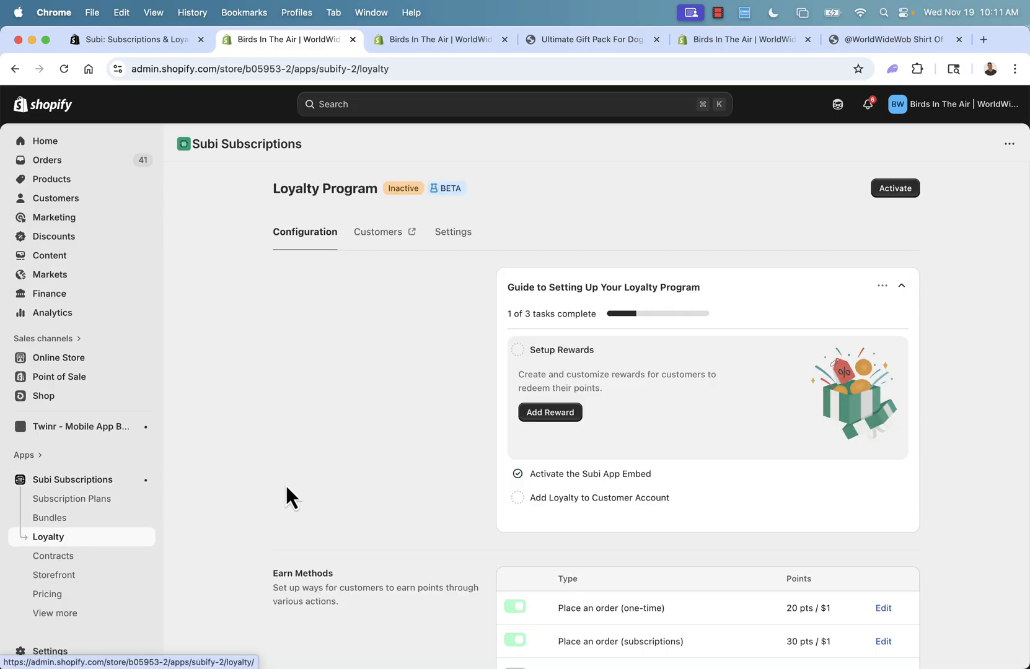
scroll("down", 3)
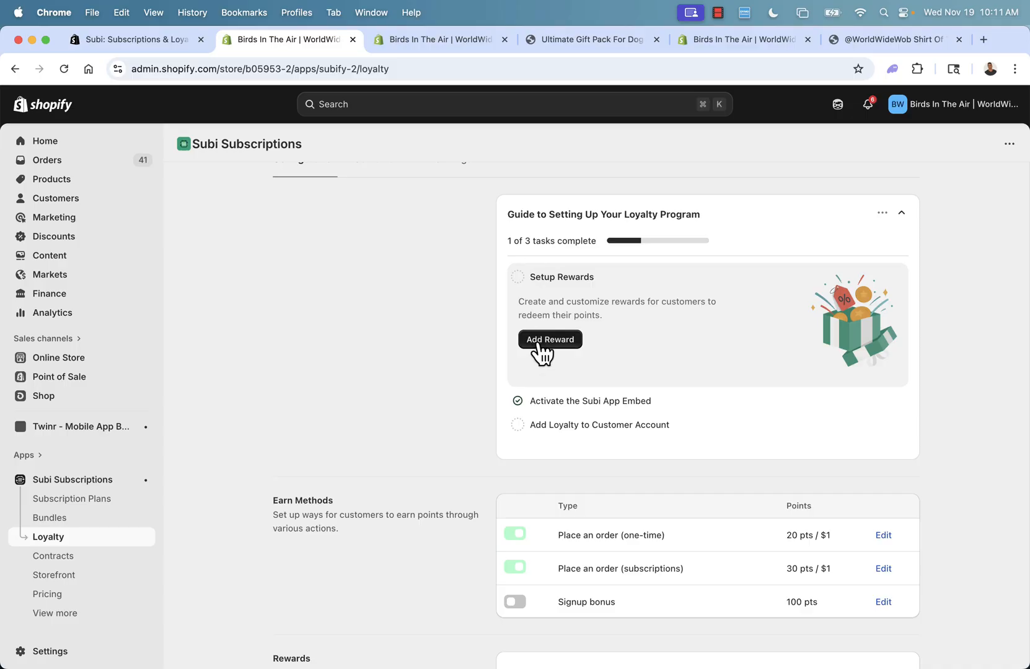
left_click(549, 340)
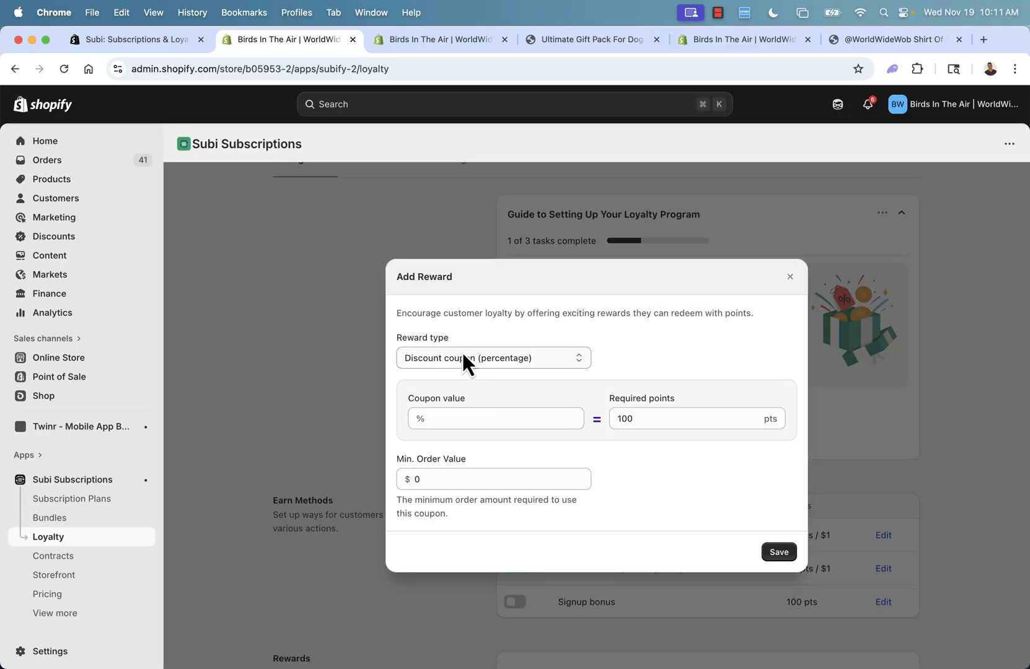
left_click(790, 277)
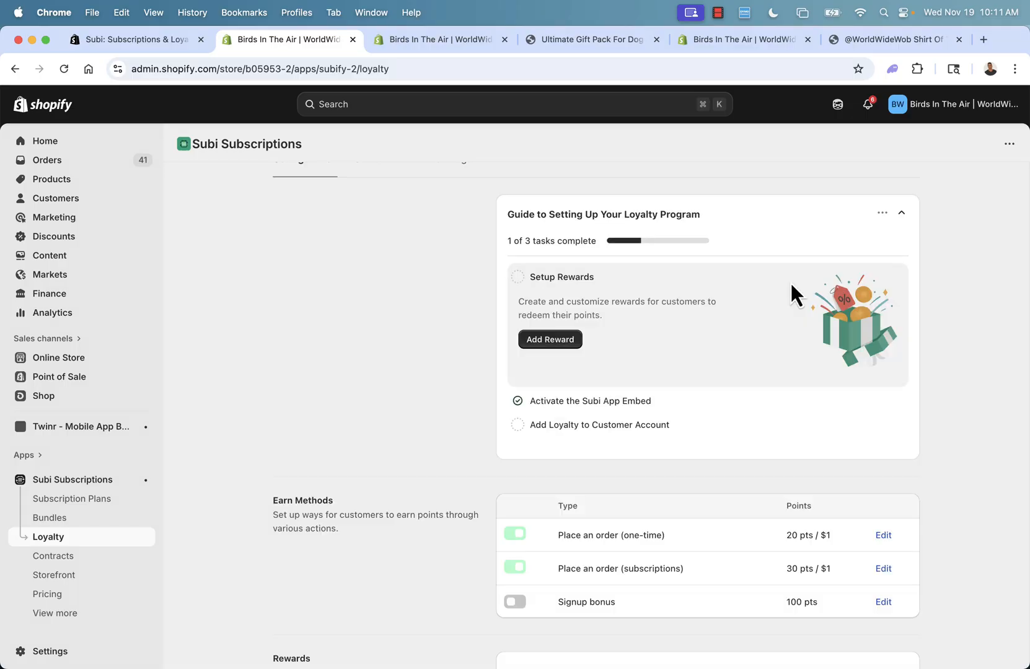
Step: Review the Earn Methods table and bring up the signup bonus settings
scroll("down", 3)
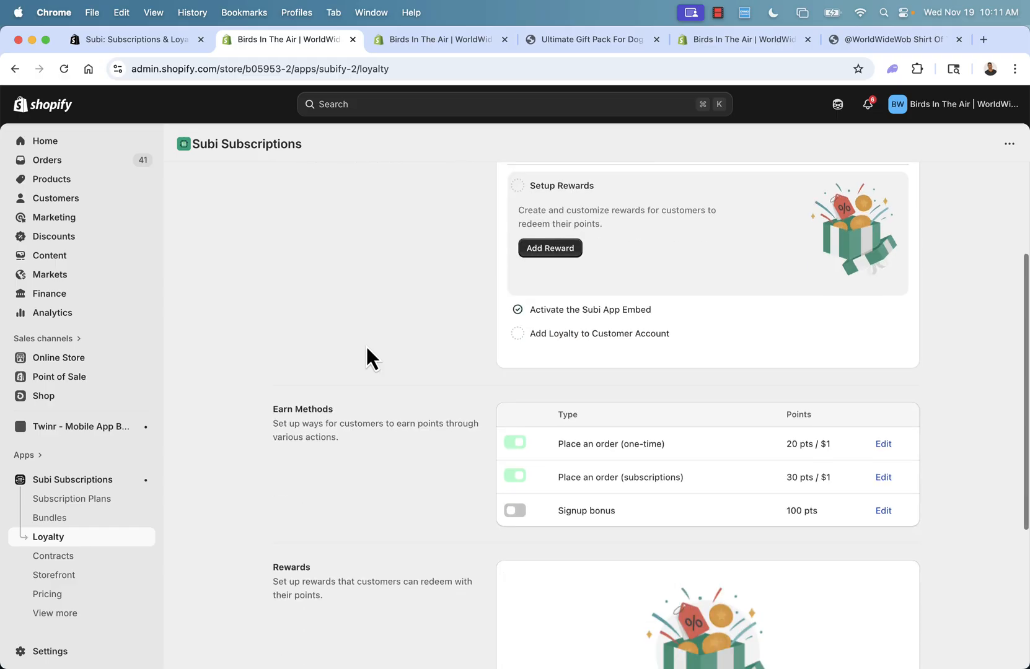
mouse_move(789, 453)
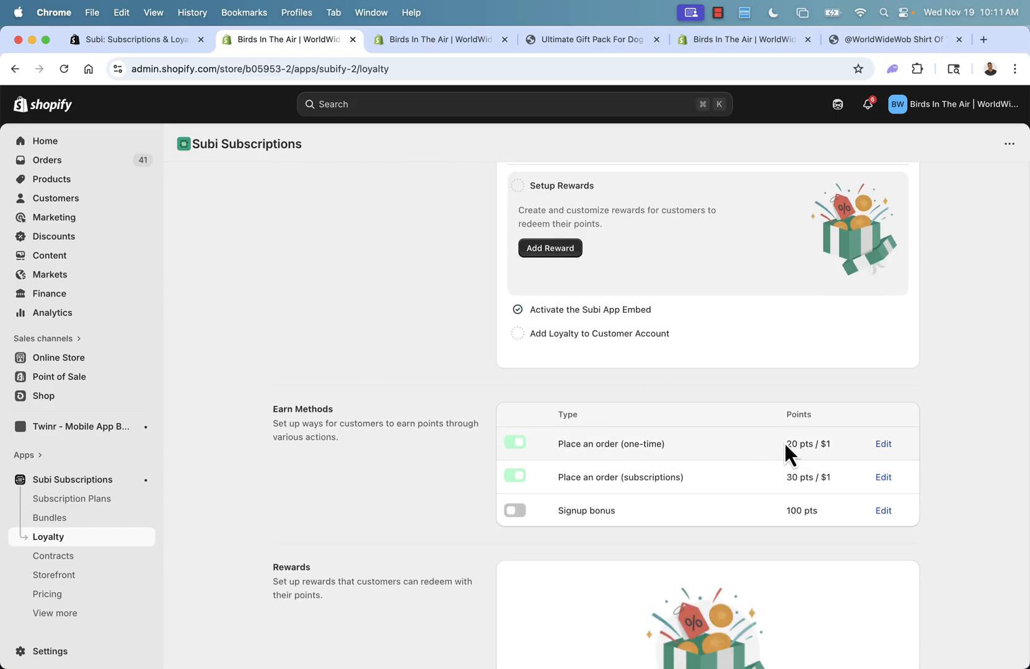
mouse_move(847, 517)
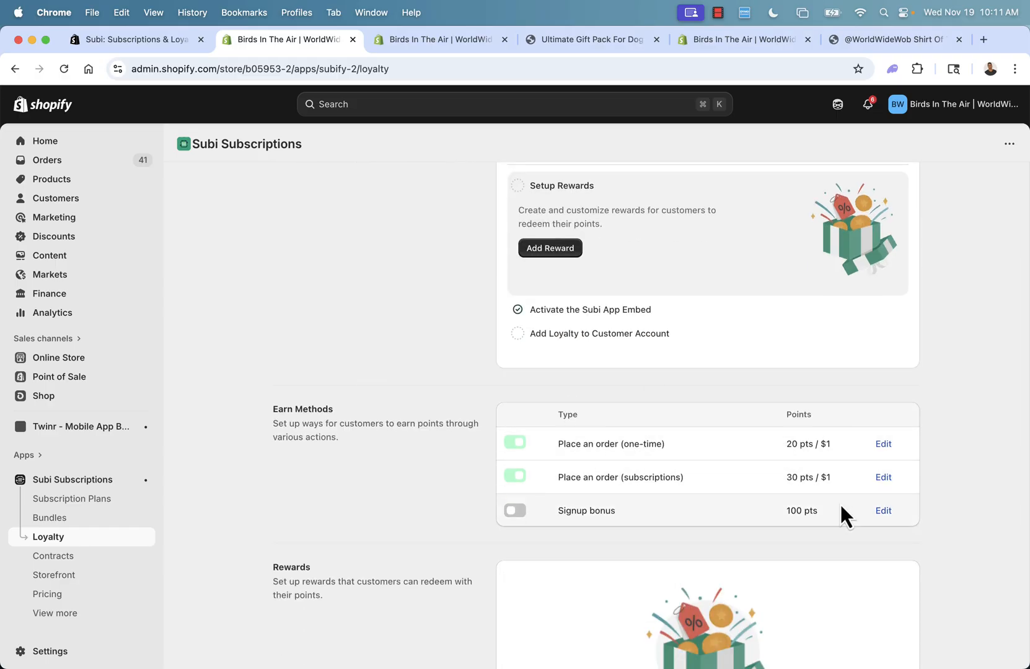
mouse_move(654, 564)
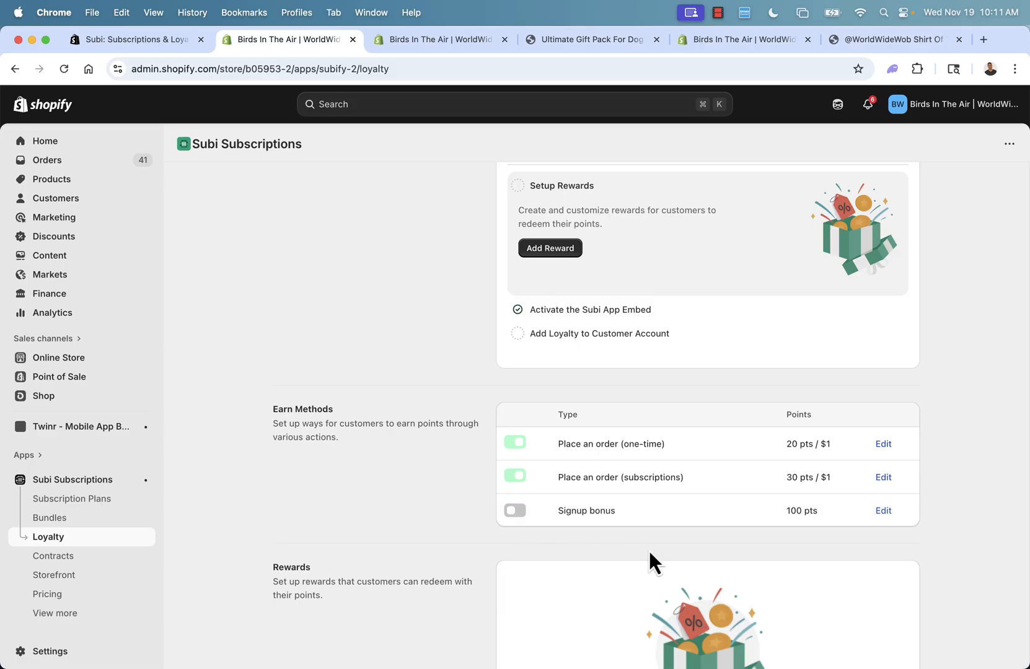
left_click(883, 510)
type("30")
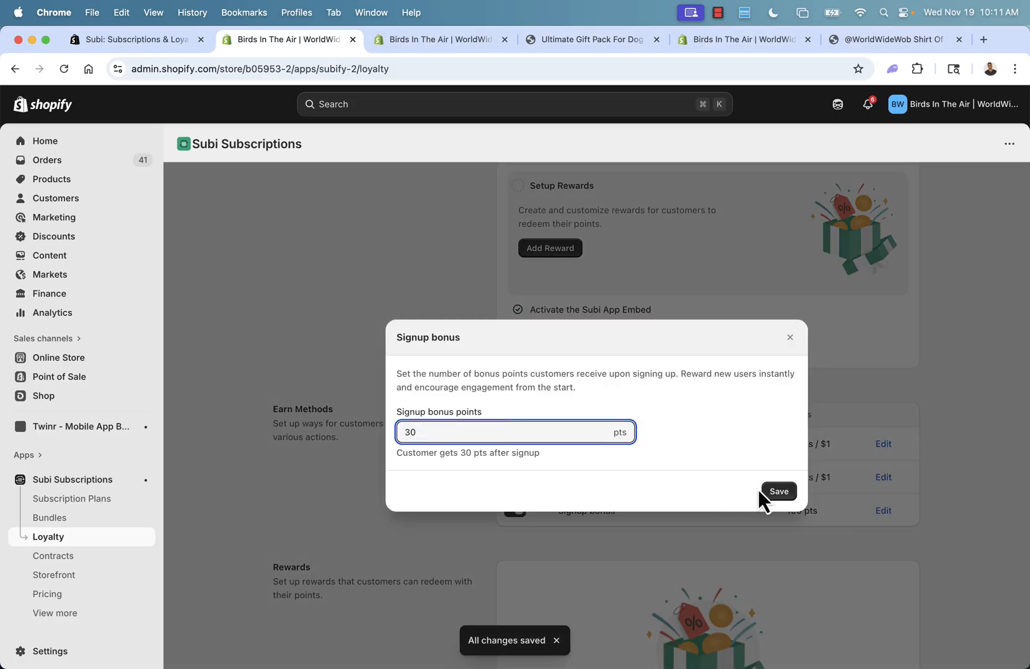
Step: Save the 30-point signup bonus and add a 25% discount coupon reward costing 100 points
left_click(778, 491)
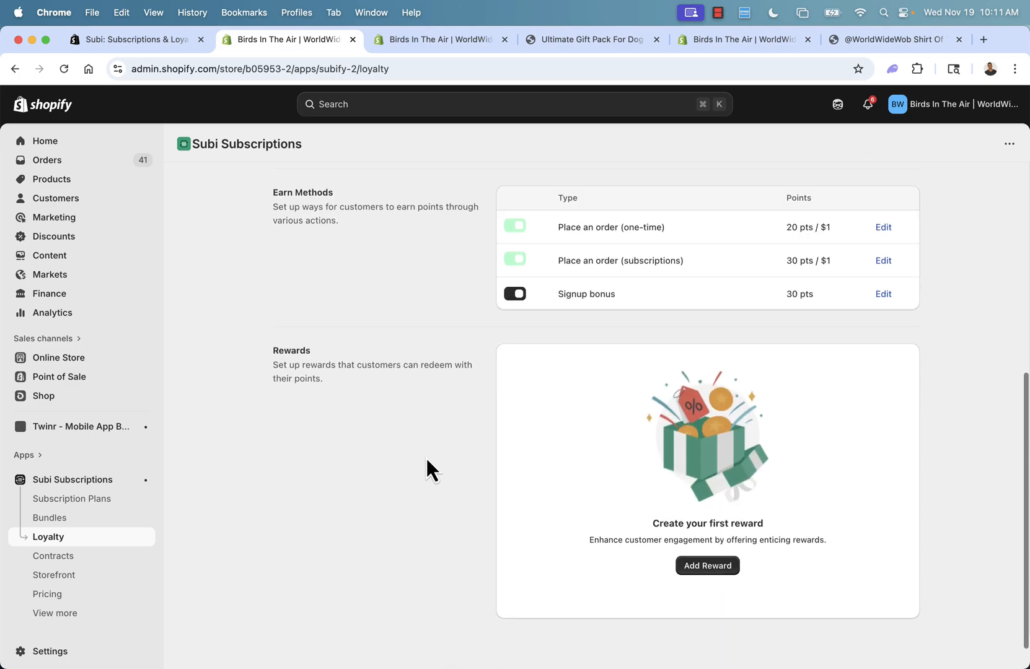
left_click(706, 565)
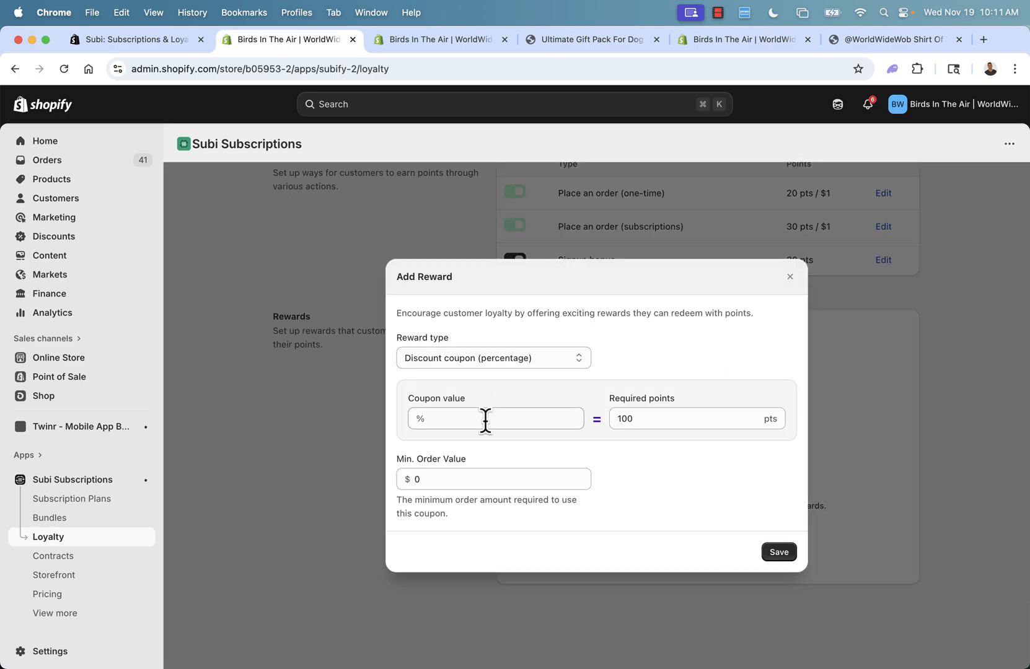
type("25")
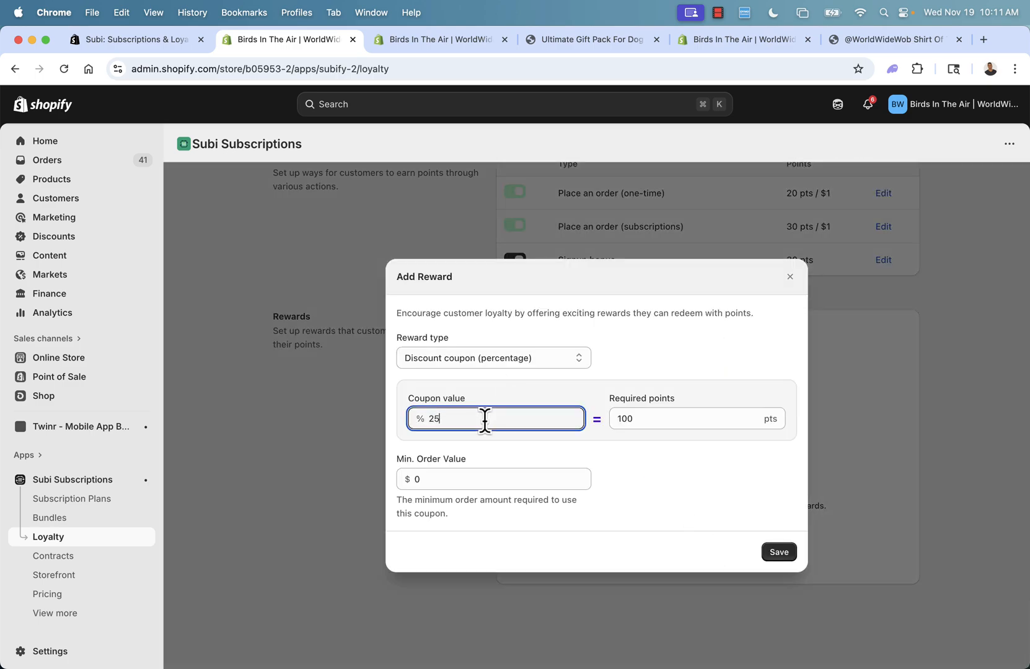
left_click(494, 478)
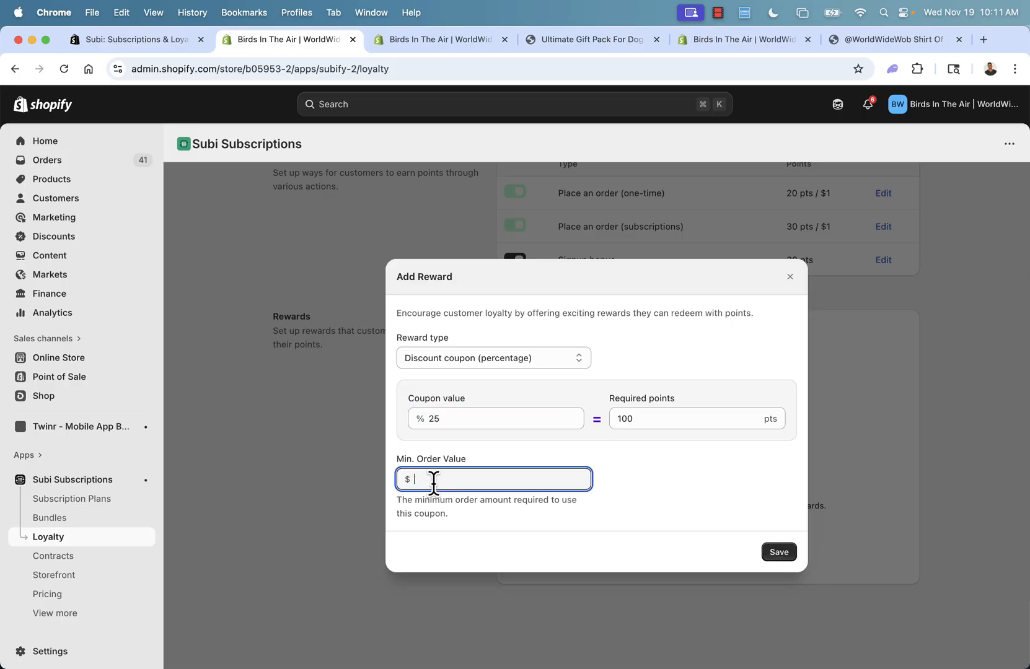
left_click(779, 552)
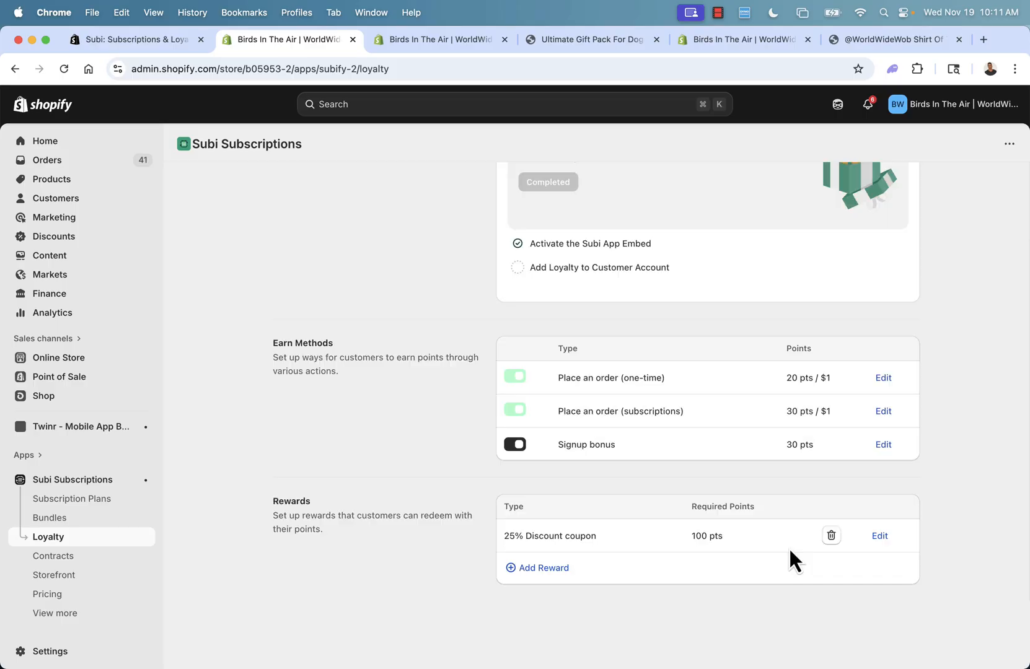
Step: Add a second reward: a 50% discount coupon costing 1000 points
left_click(542, 568)
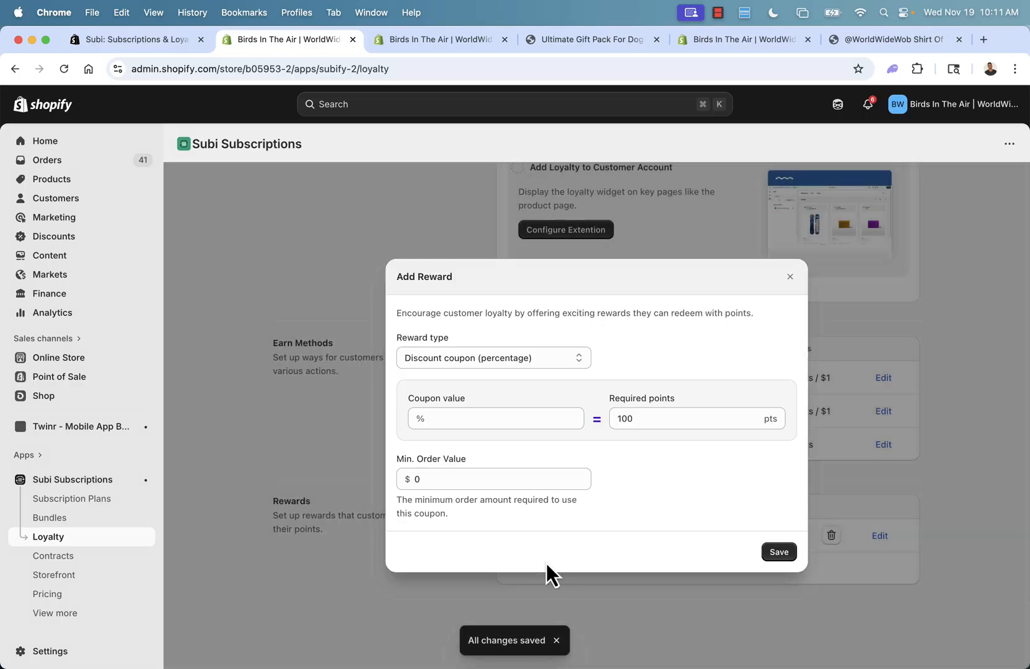
type("1000")
type("50")
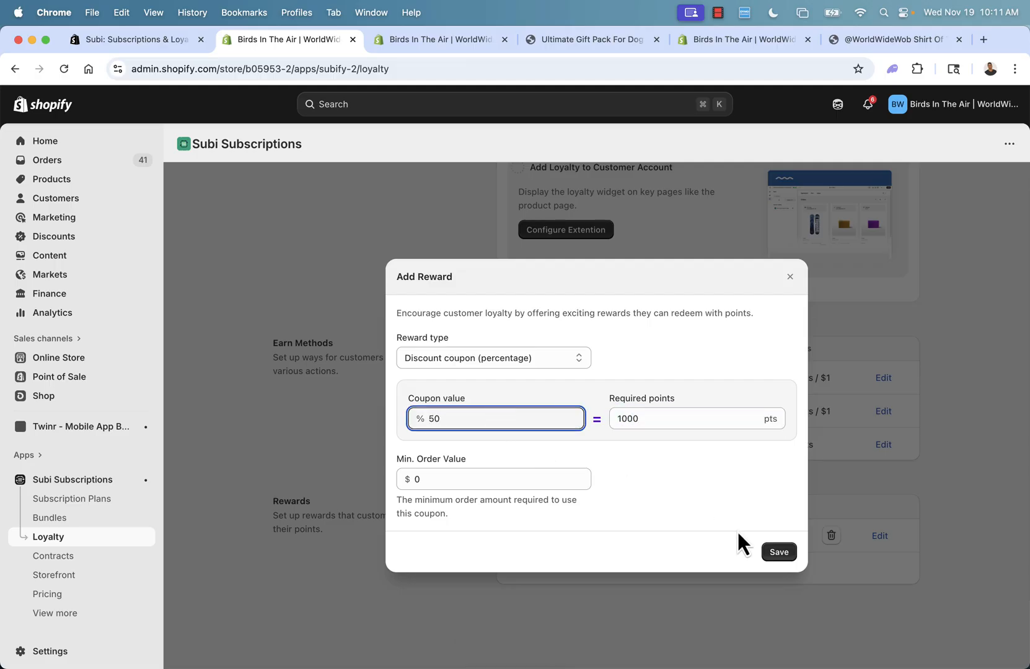
left_click(780, 552)
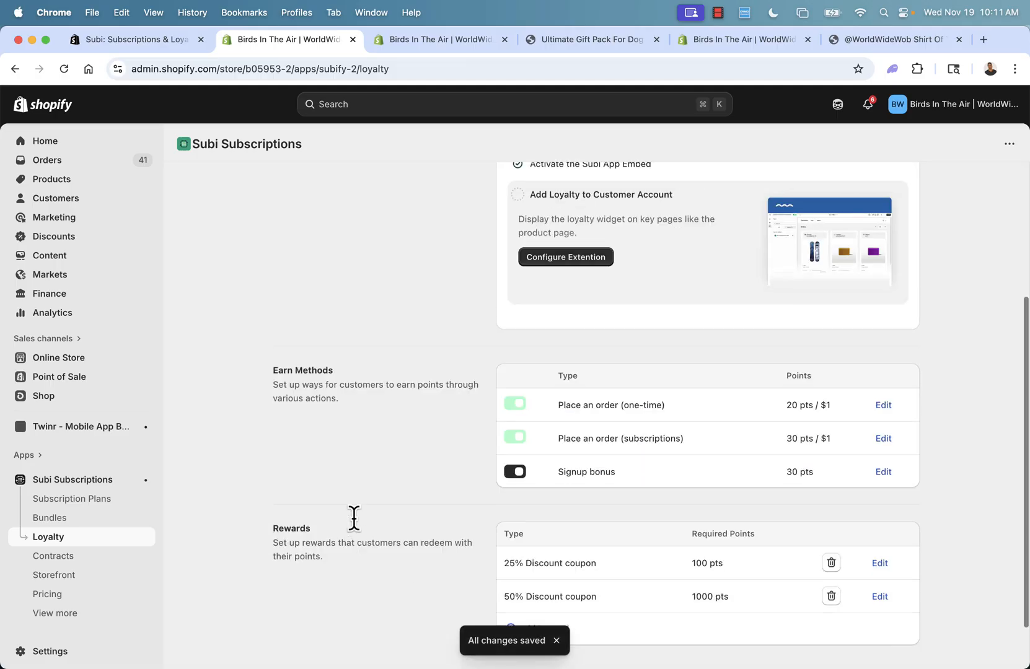
scroll("up", 3)
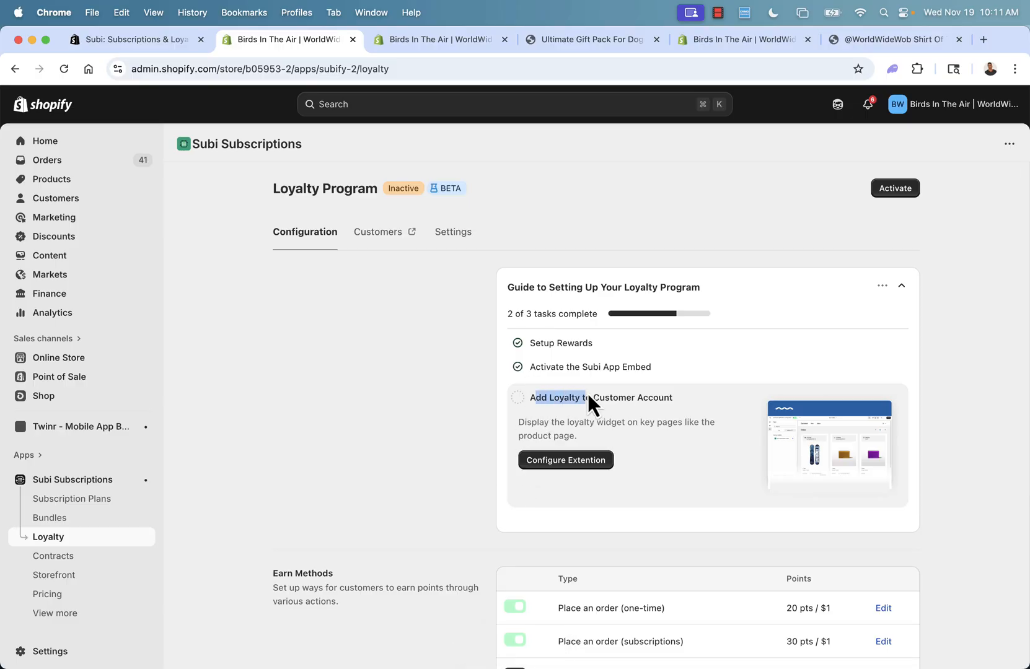
Step: Check the customer account extension instructions, then return to the Subi home page
left_click(564, 460)
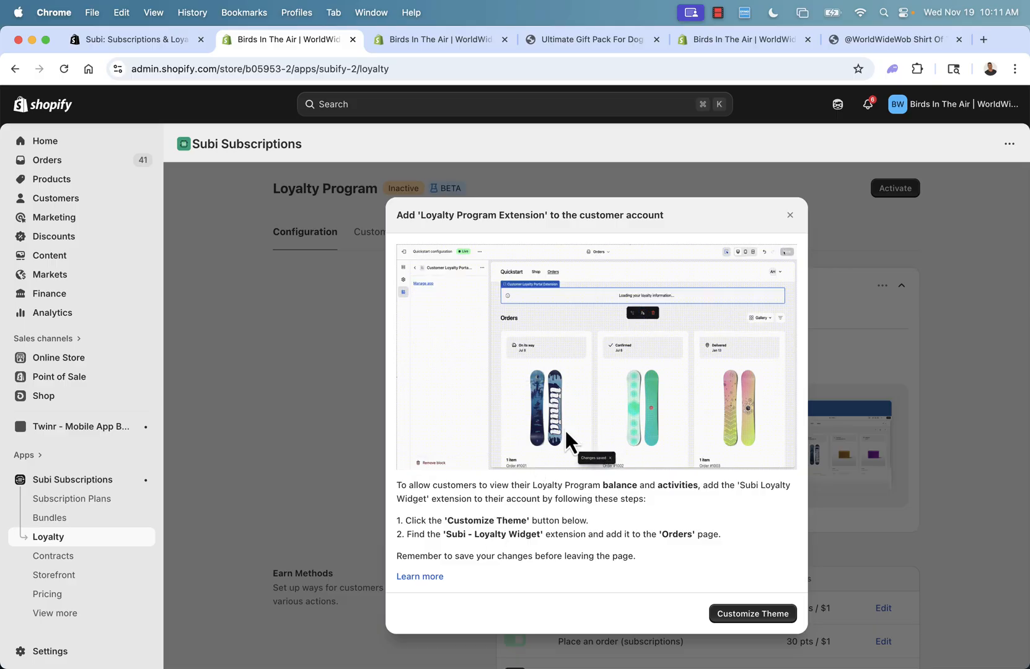
left_click(790, 214)
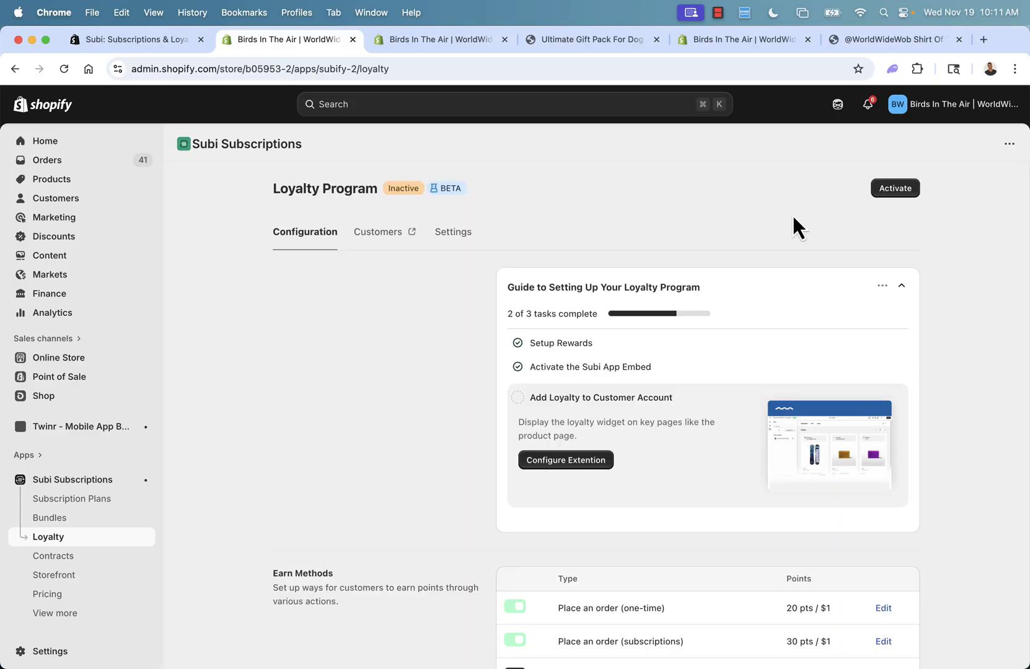
mouse_move(72, 480)
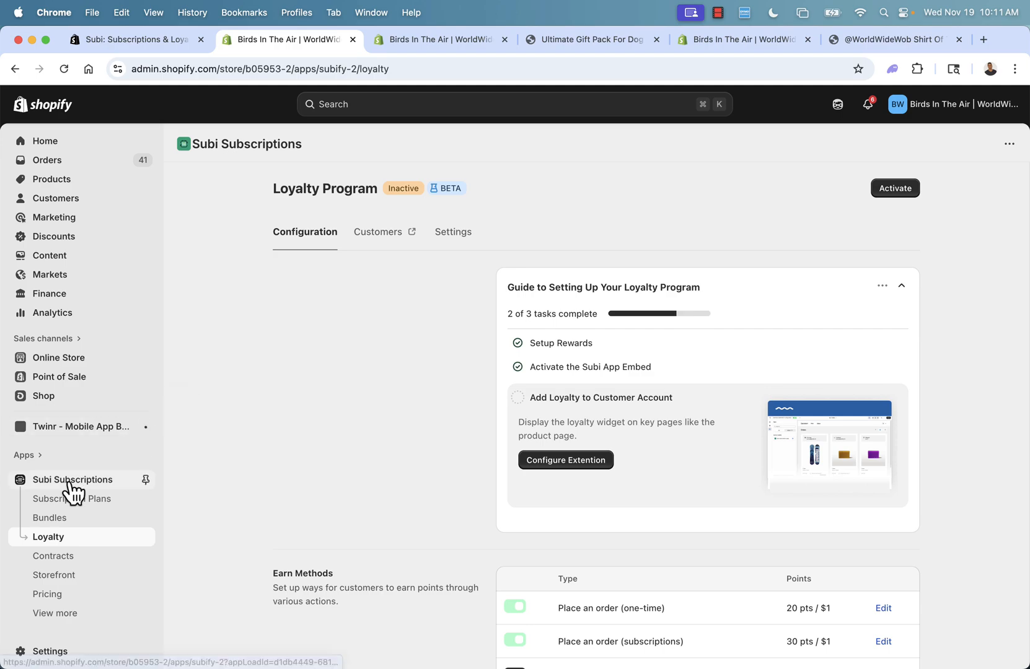
left_click(73, 480)
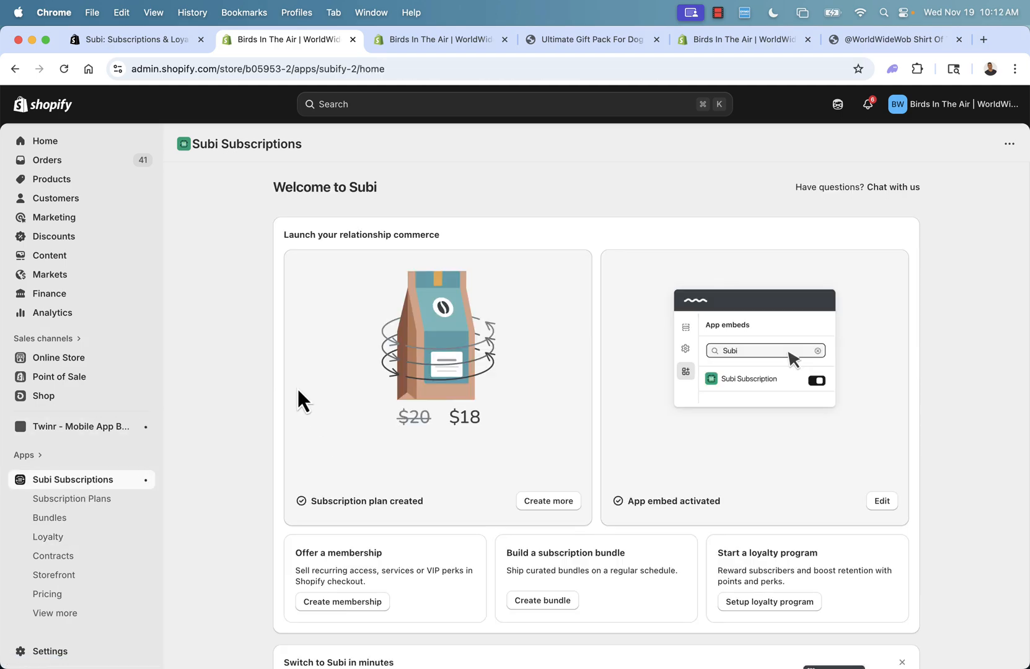
mouse_move(291, 368)
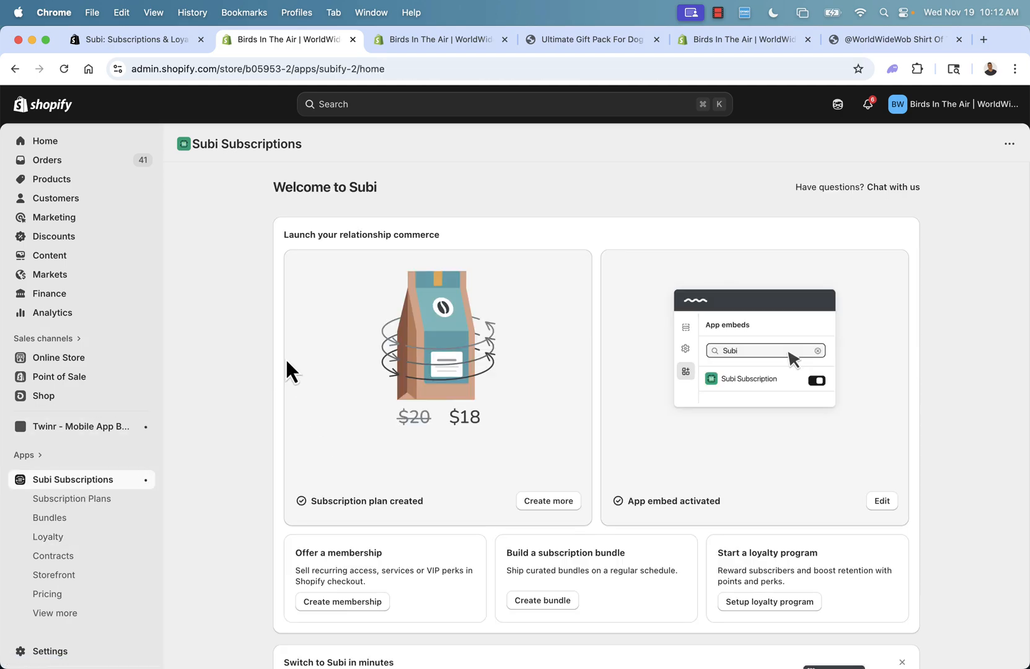
mouse_move(235, 498)
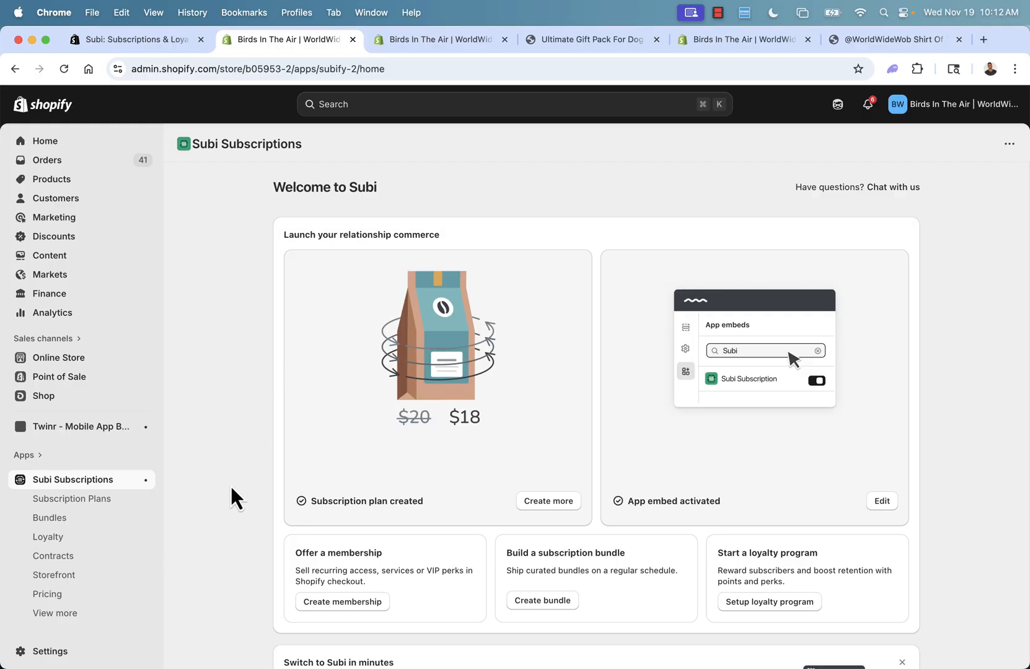
Step: Review the welcome page setup options and bring up the Subi: Subscriptions & Loyalty App Store listing
scroll("down", 3)
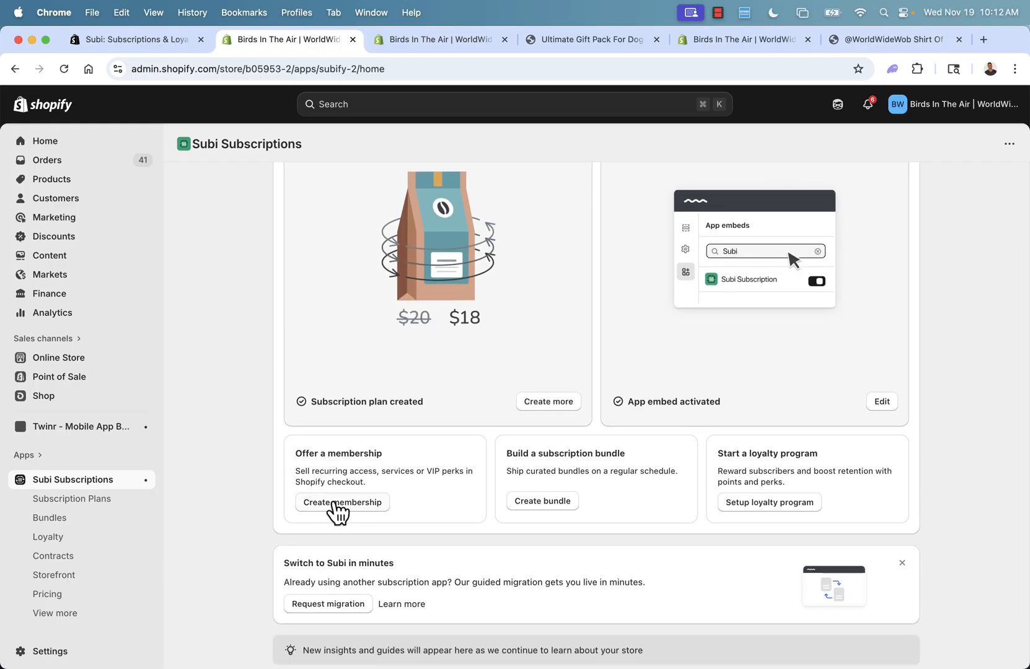
mouse_move(809, 496)
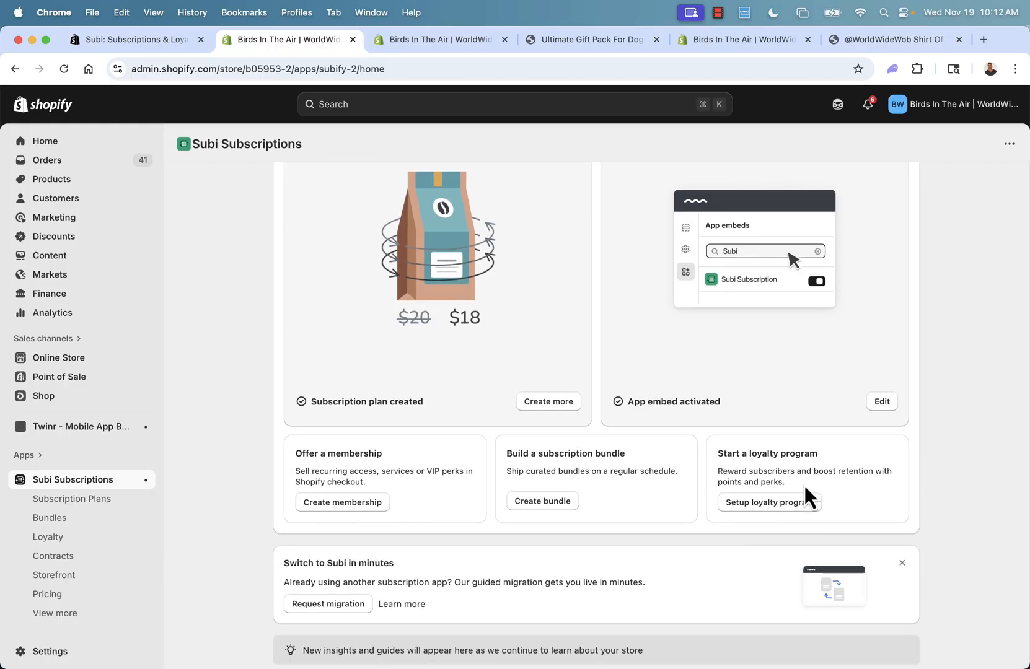
scroll("up", 3)
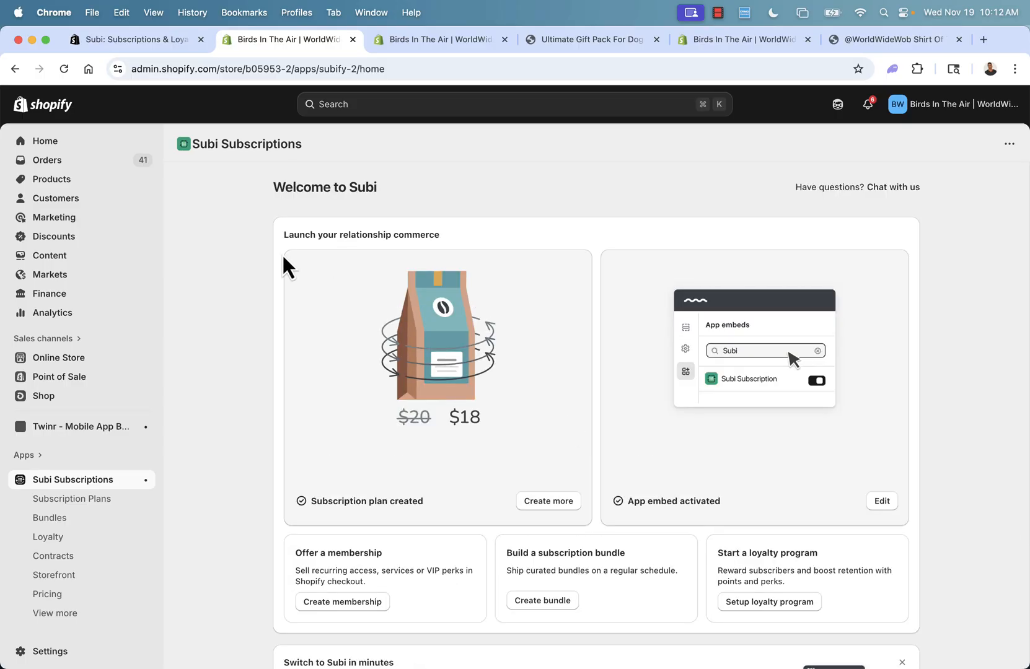
left_click(132, 39)
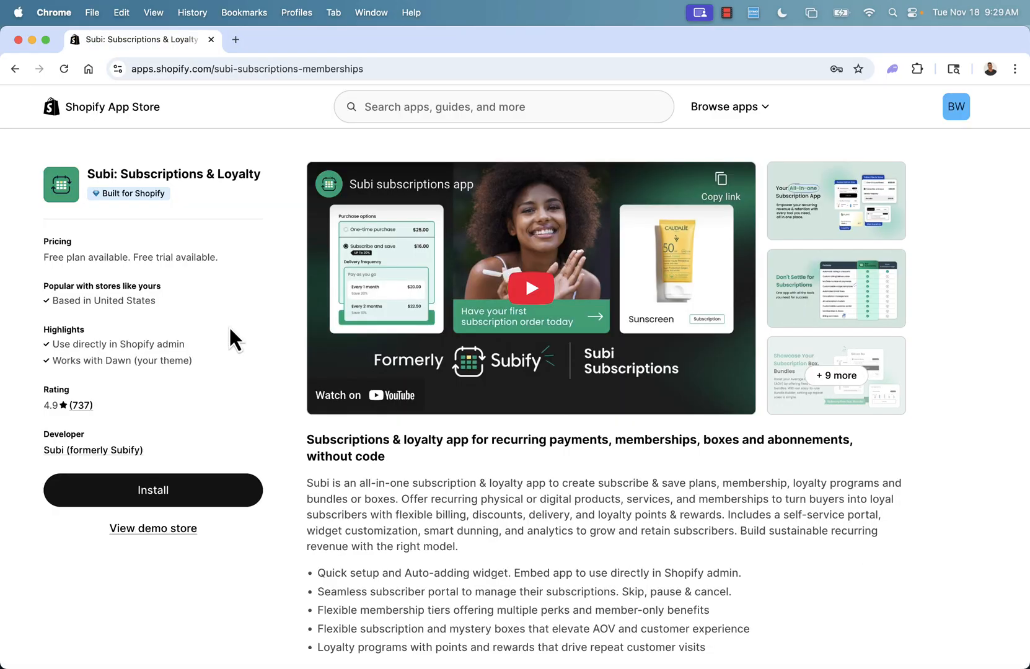